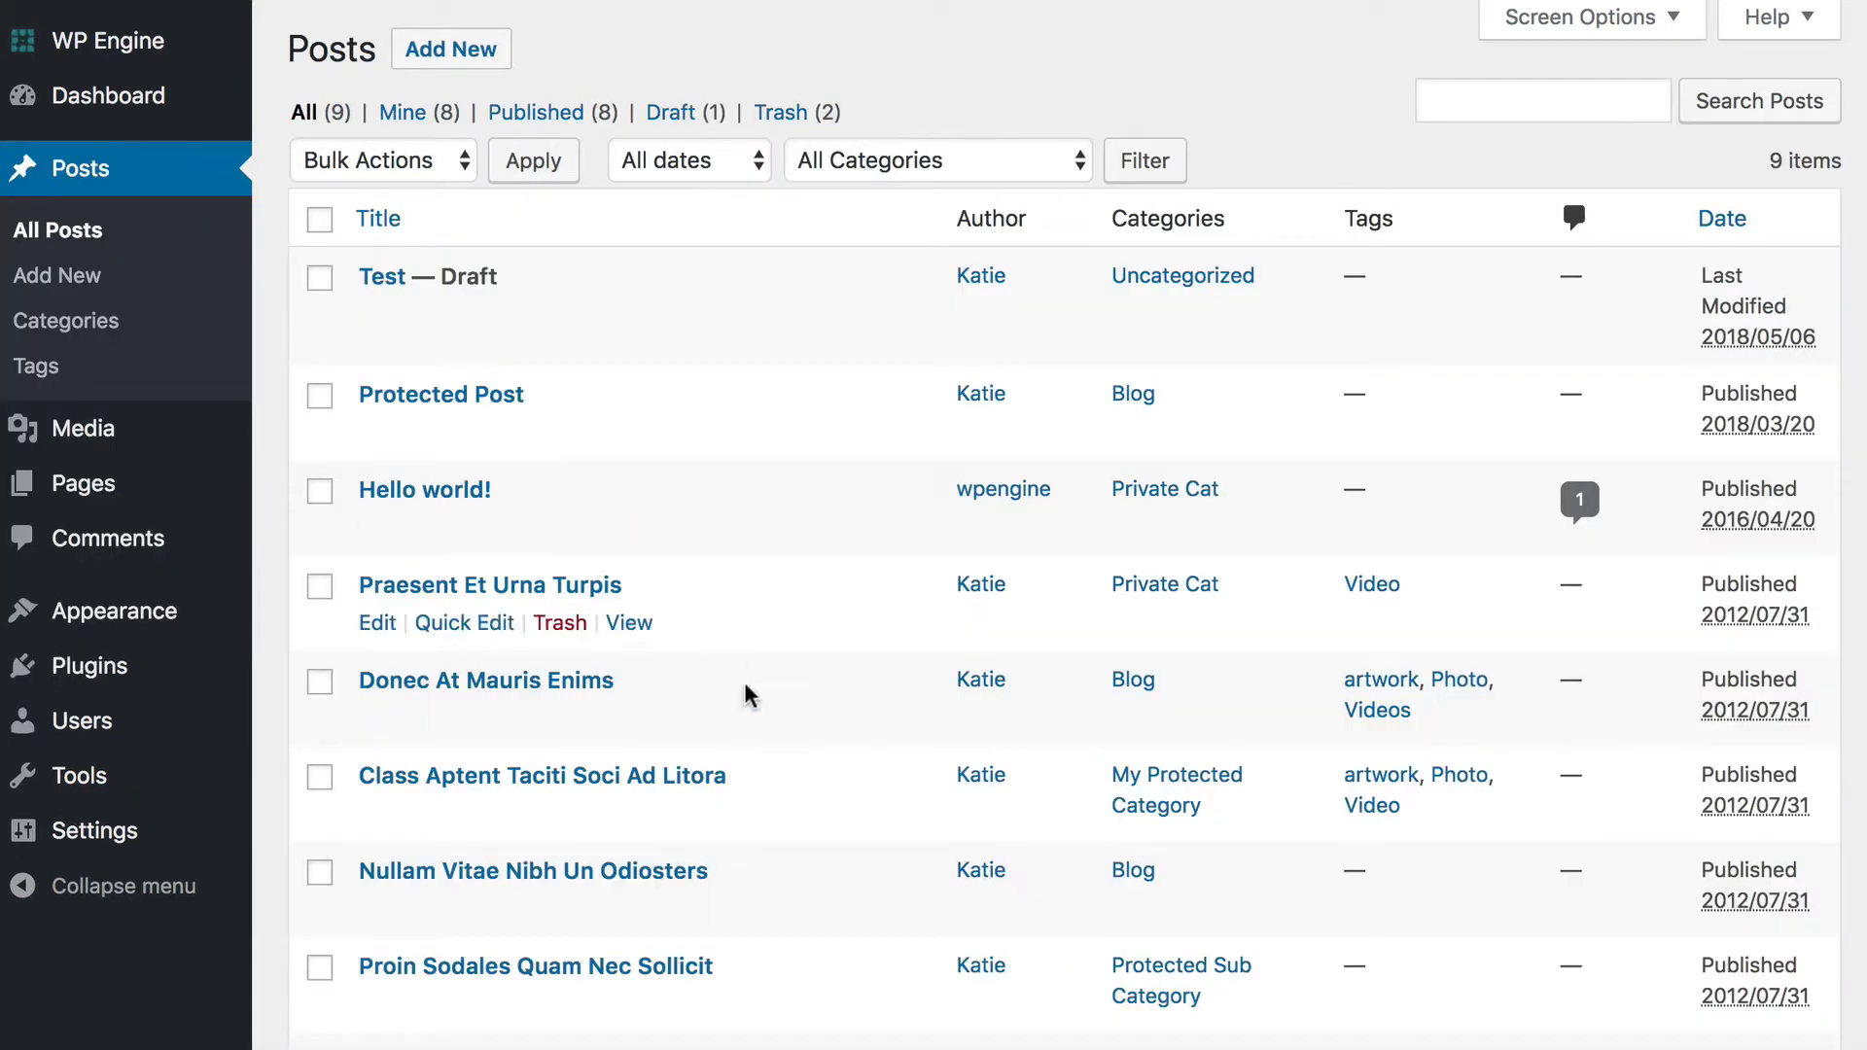
Go to Settings > Posts Table Pro and scroll down to the Posts selection section.
{"action": "scroll", "scroll_direction": "down", "scroll_amount": 3}
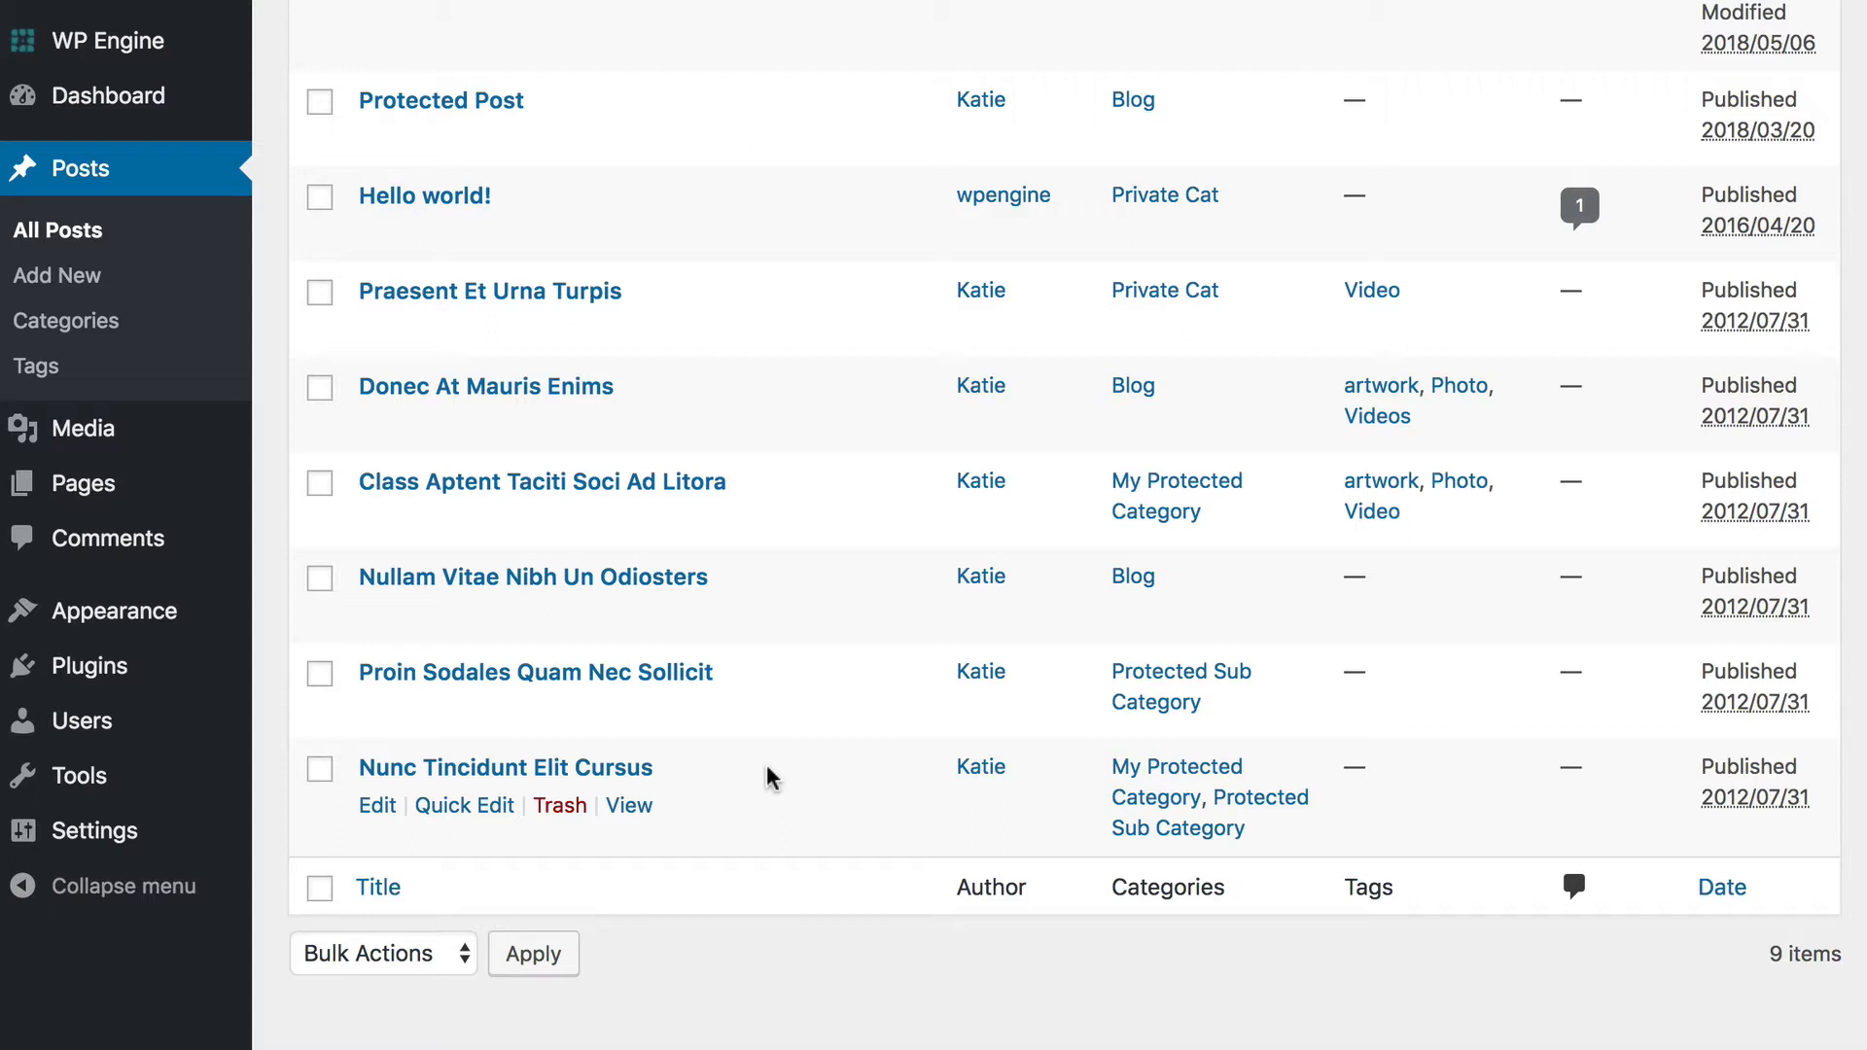
{"action": "mouse_move", "coordinate": [355, 850]}
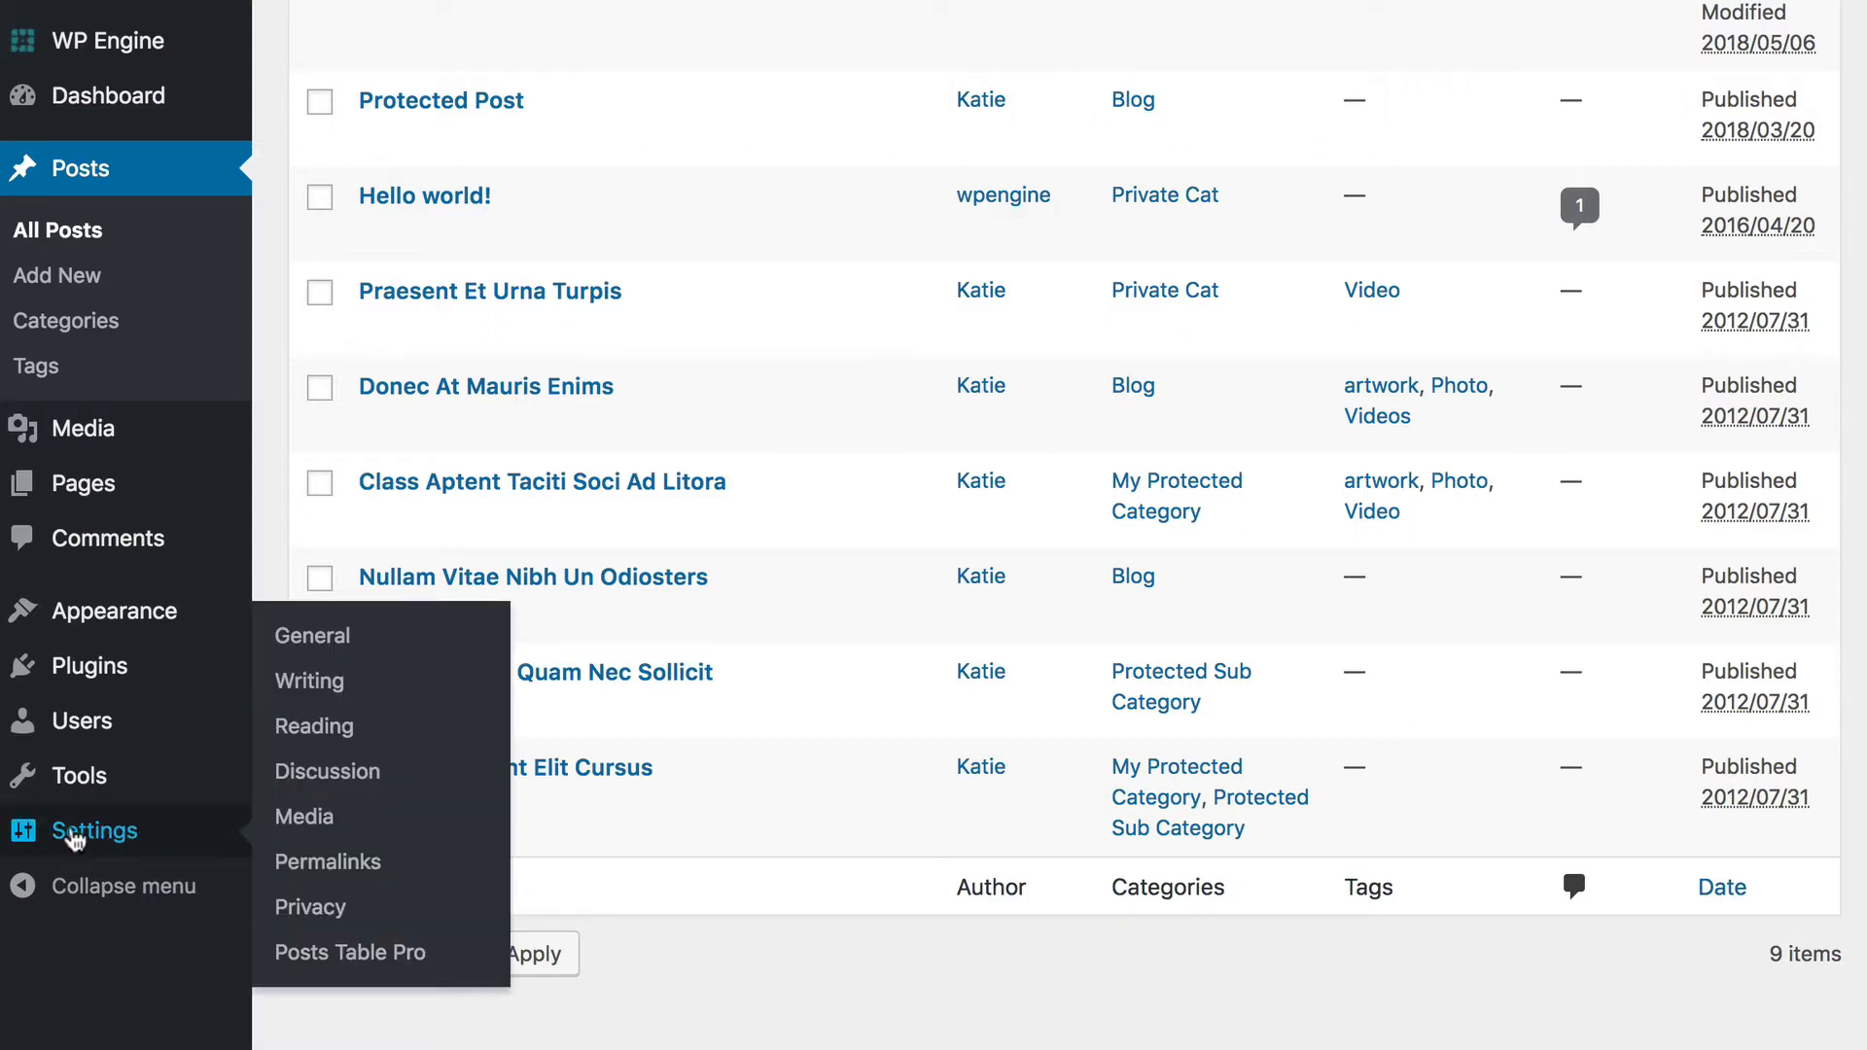
{"action": "mouse_move", "coordinate": [349, 951]}
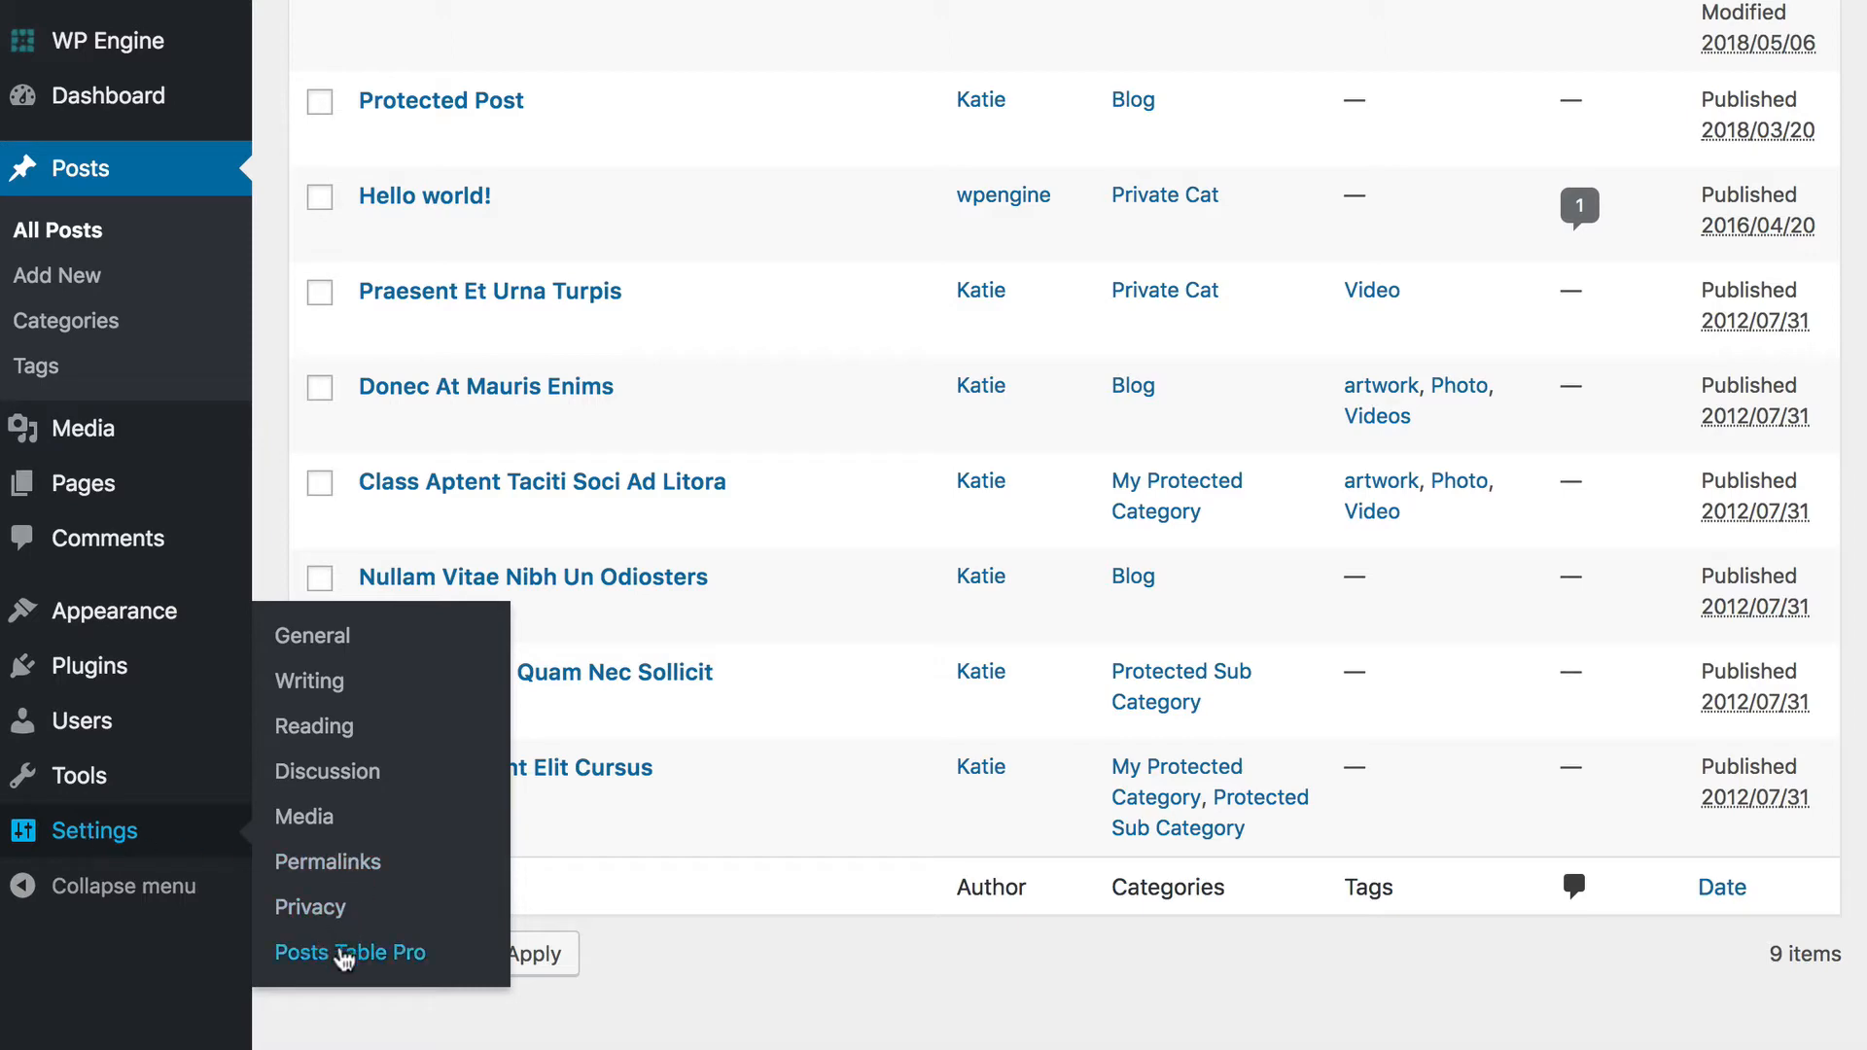
{"action": "left_click", "coordinate": [349, 951]}
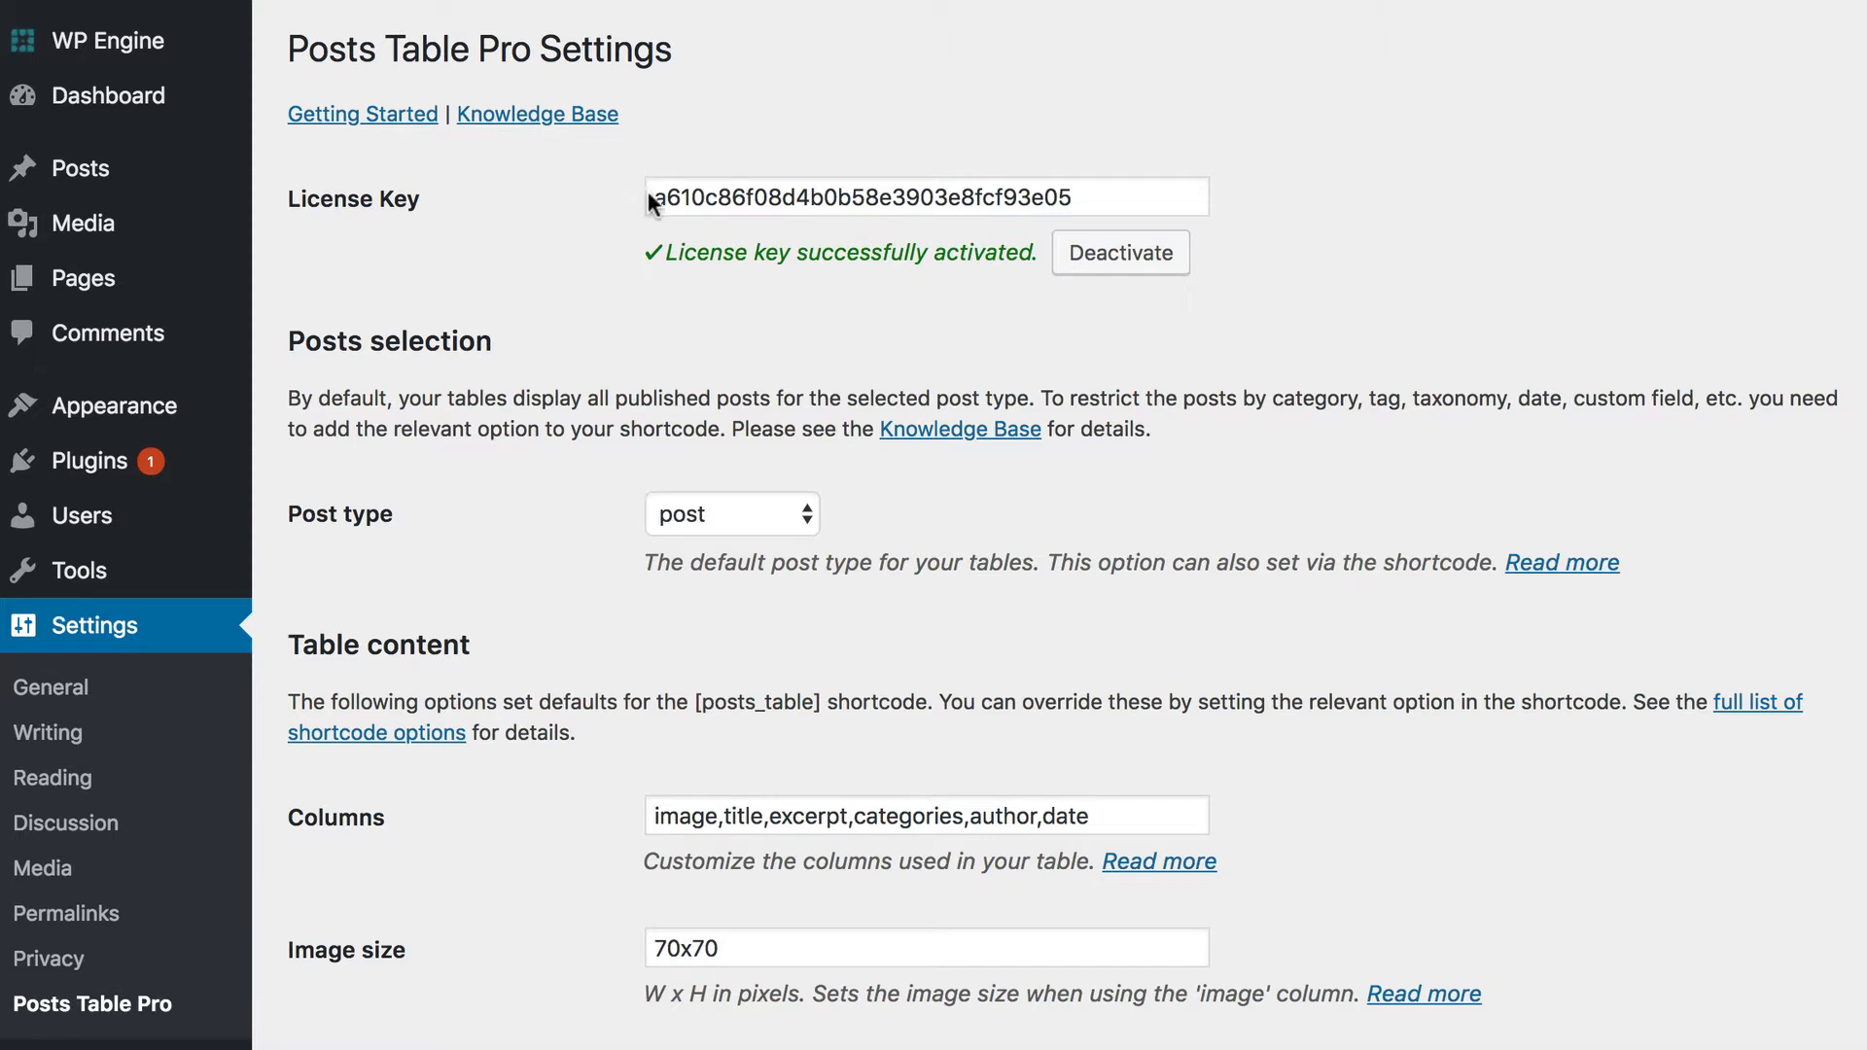
{"action": "scroll", "scroll_direction": "down", "scroll_amount": 3}
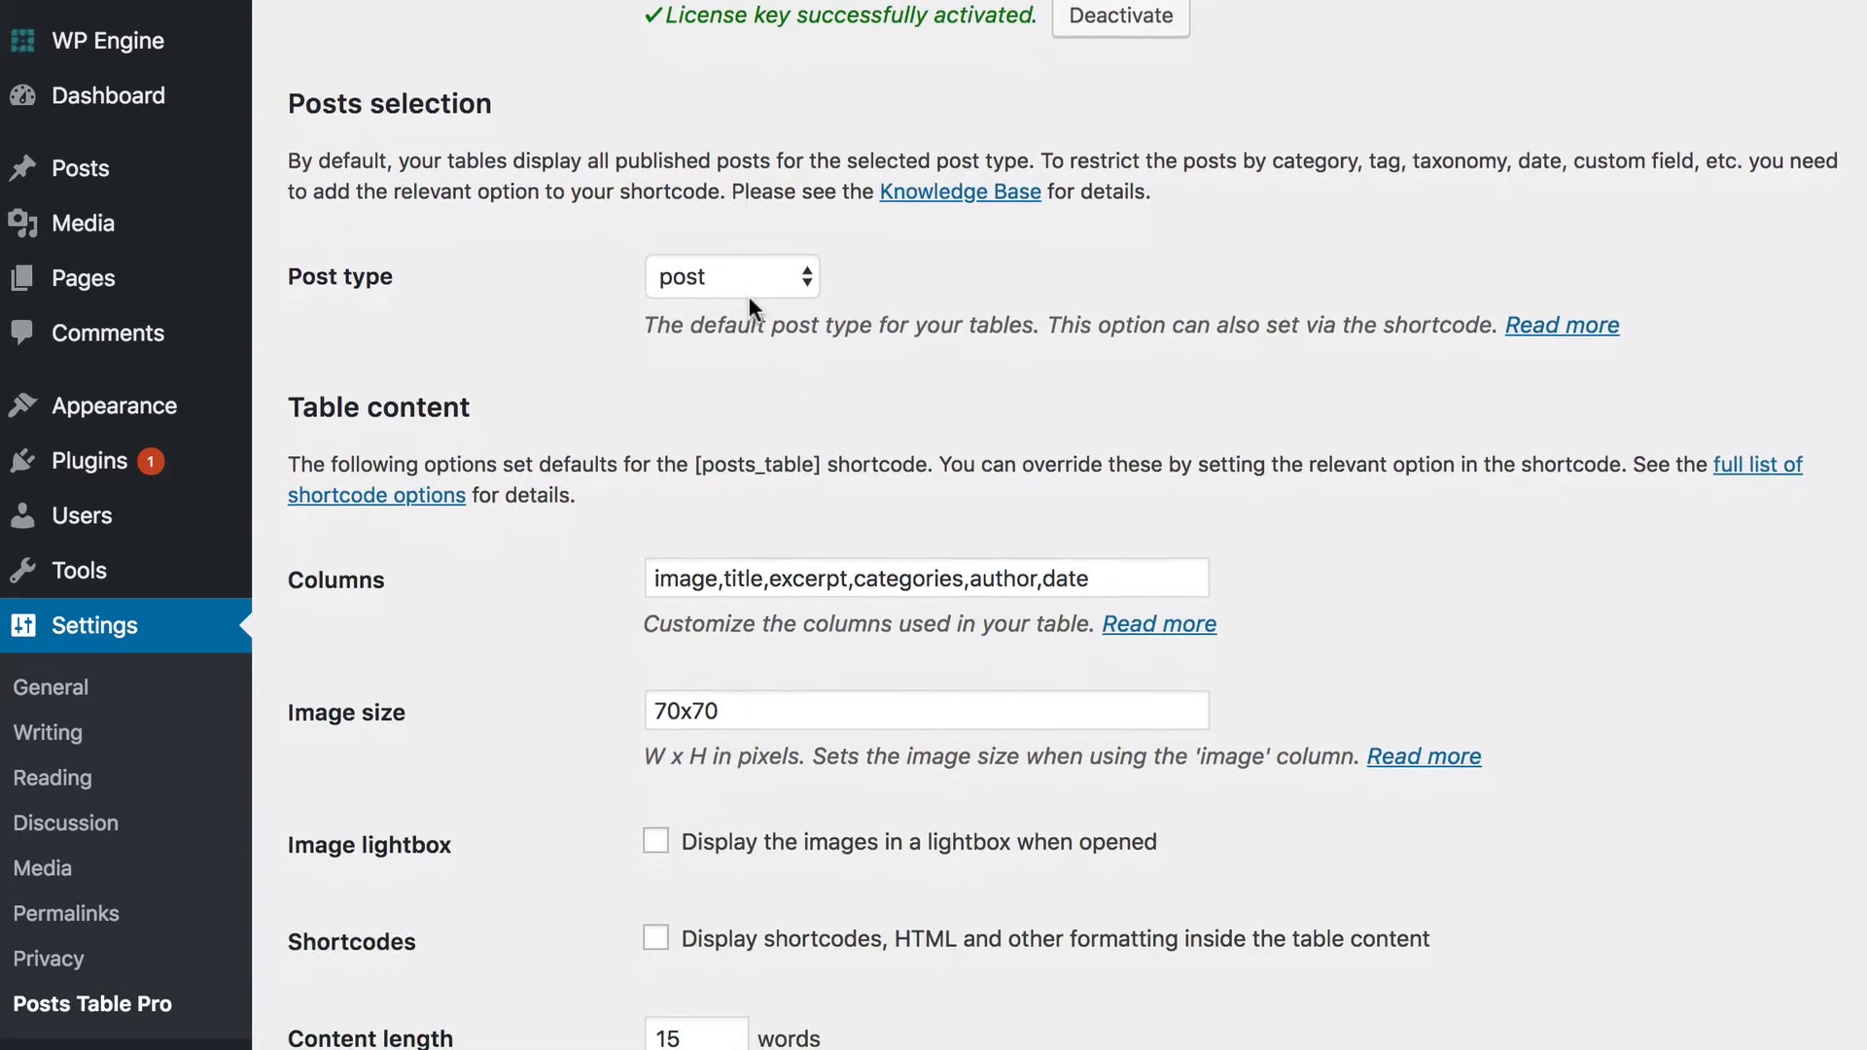
{"action": "scroll", "scroll_direction": "down", "scroll_amount": 3}
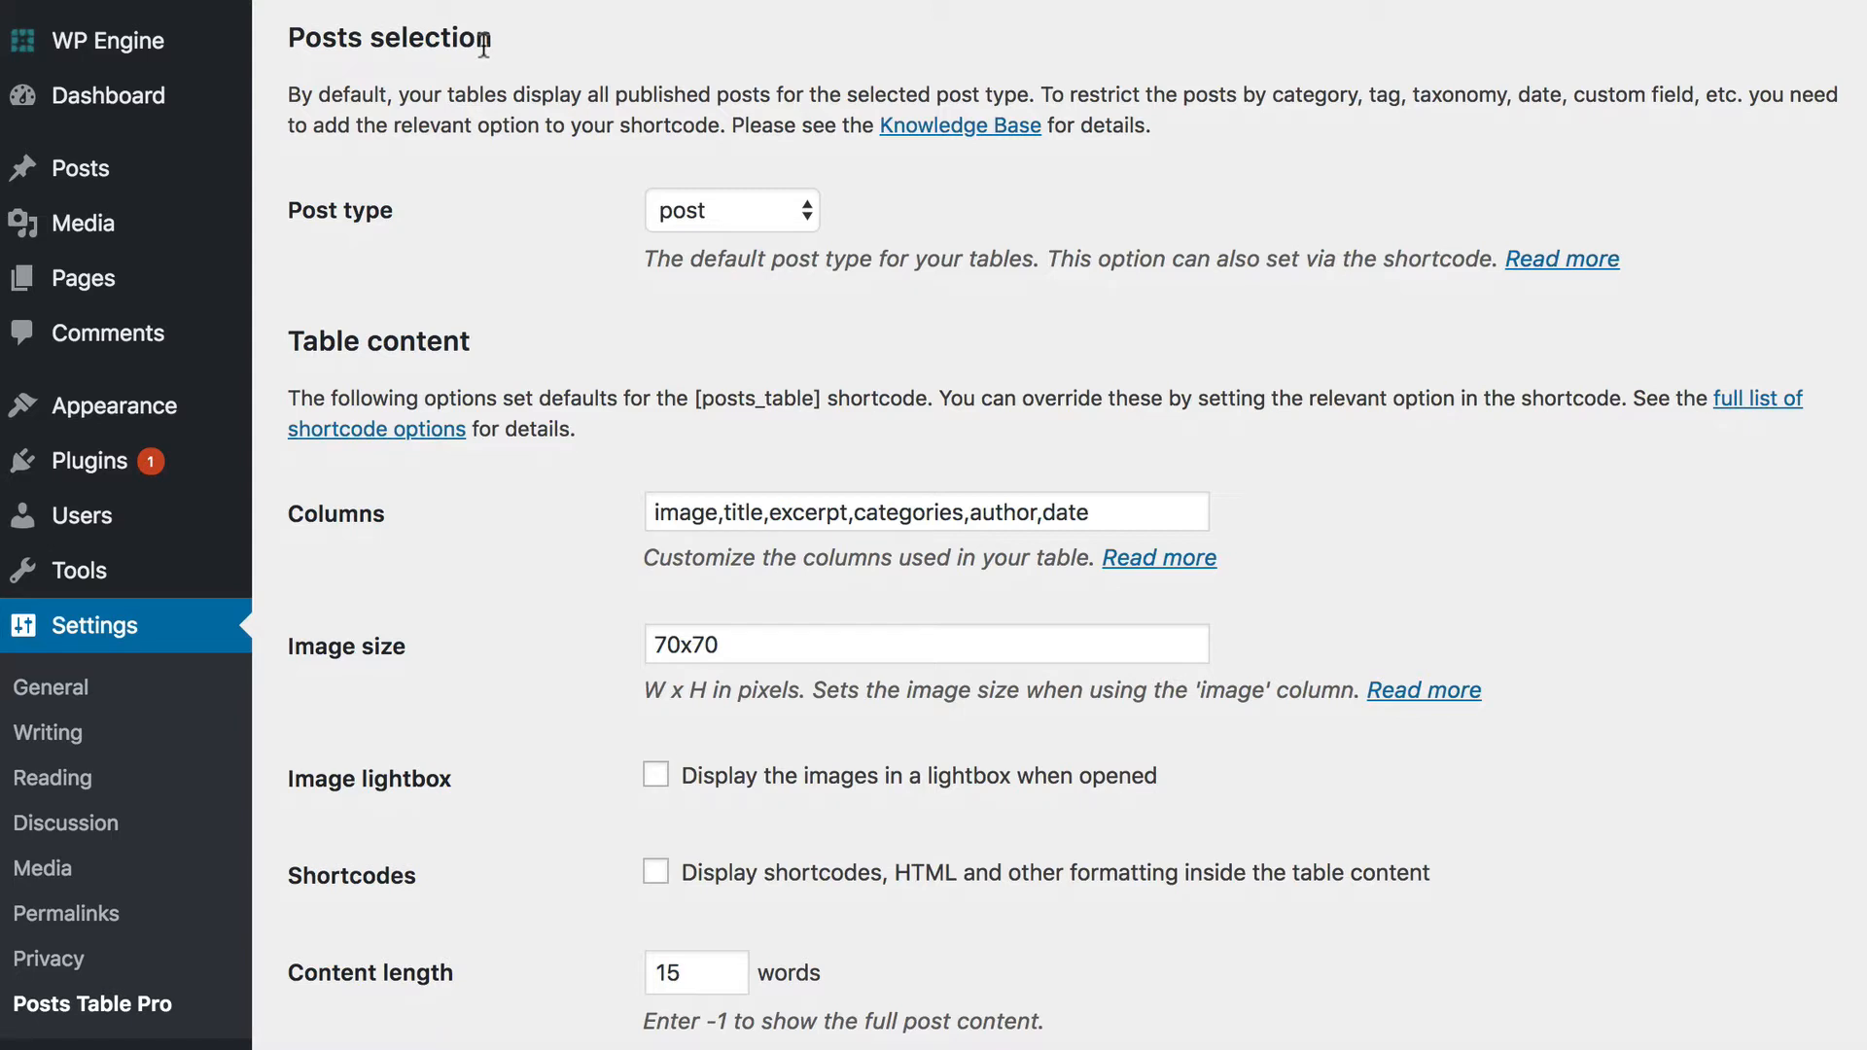
{"action": "left_click", "coordinate": [732, 210]}
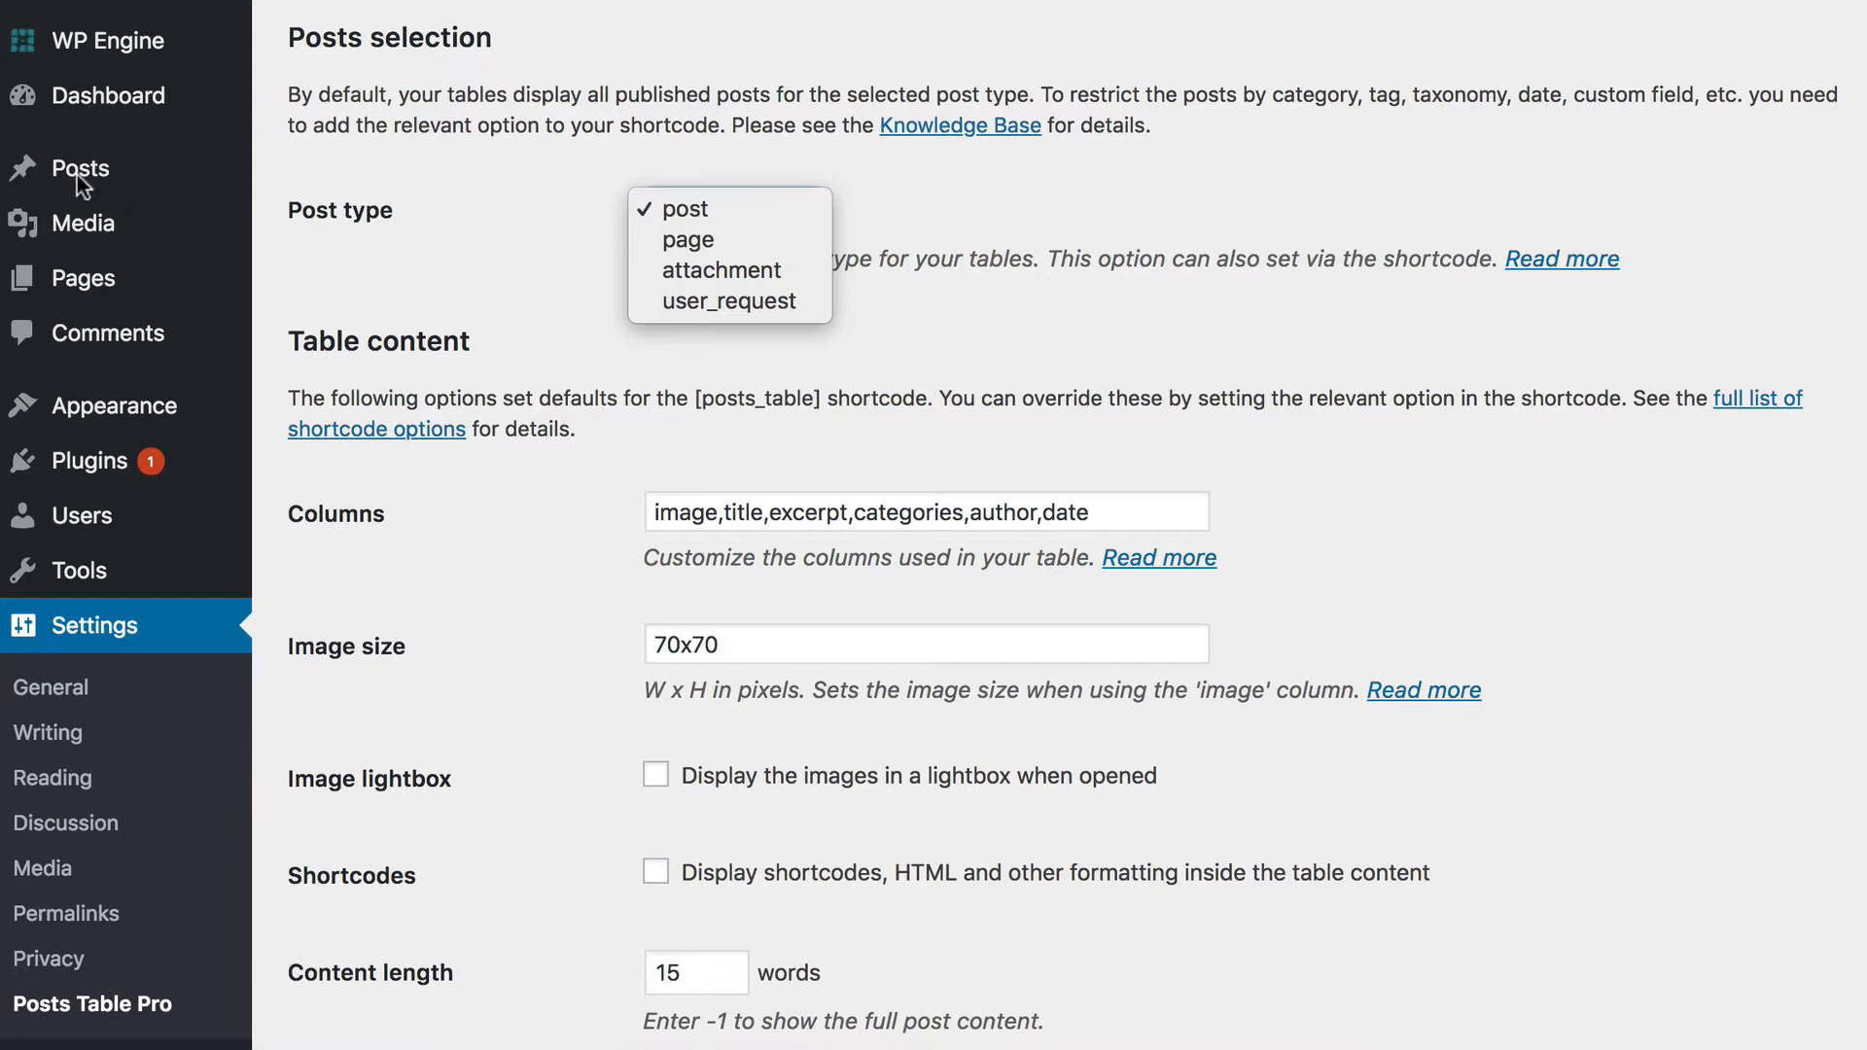
{"action": "left_click", "coordinate": [685, 208]}
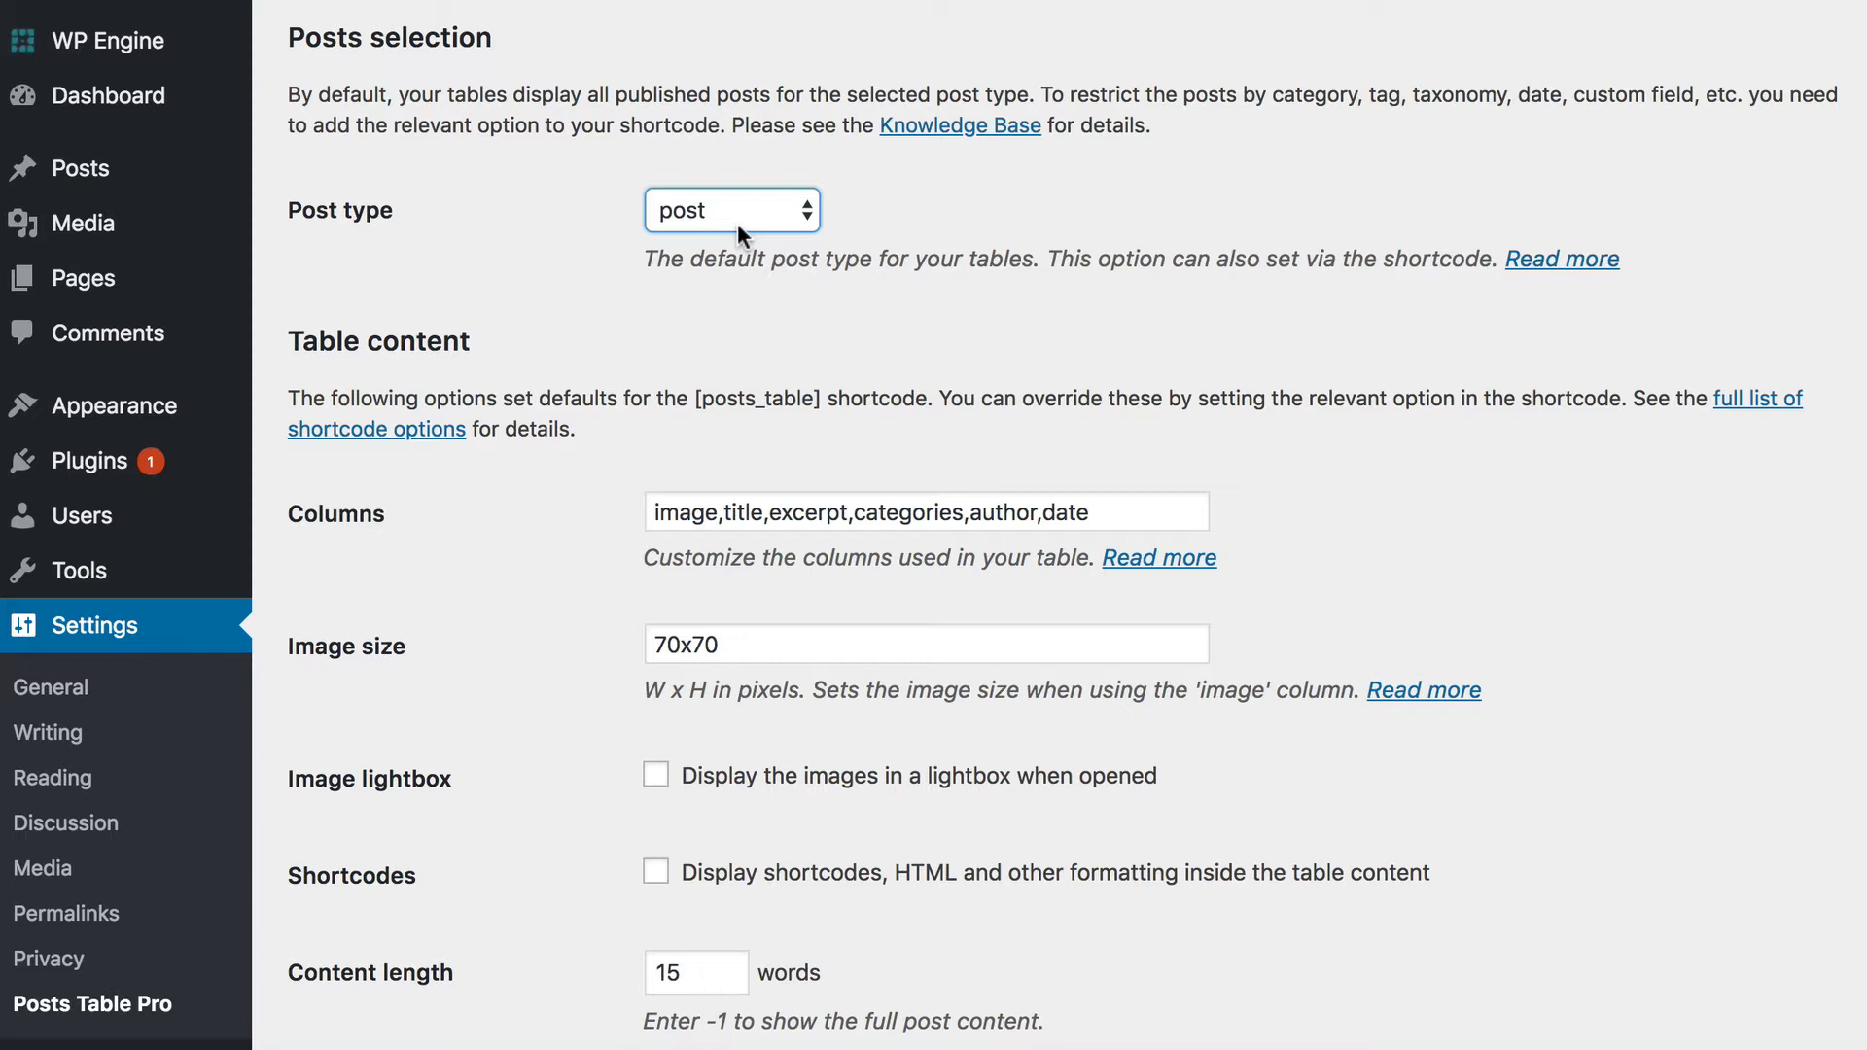
{"action": "left_click", "coordinate": [732, 211]}
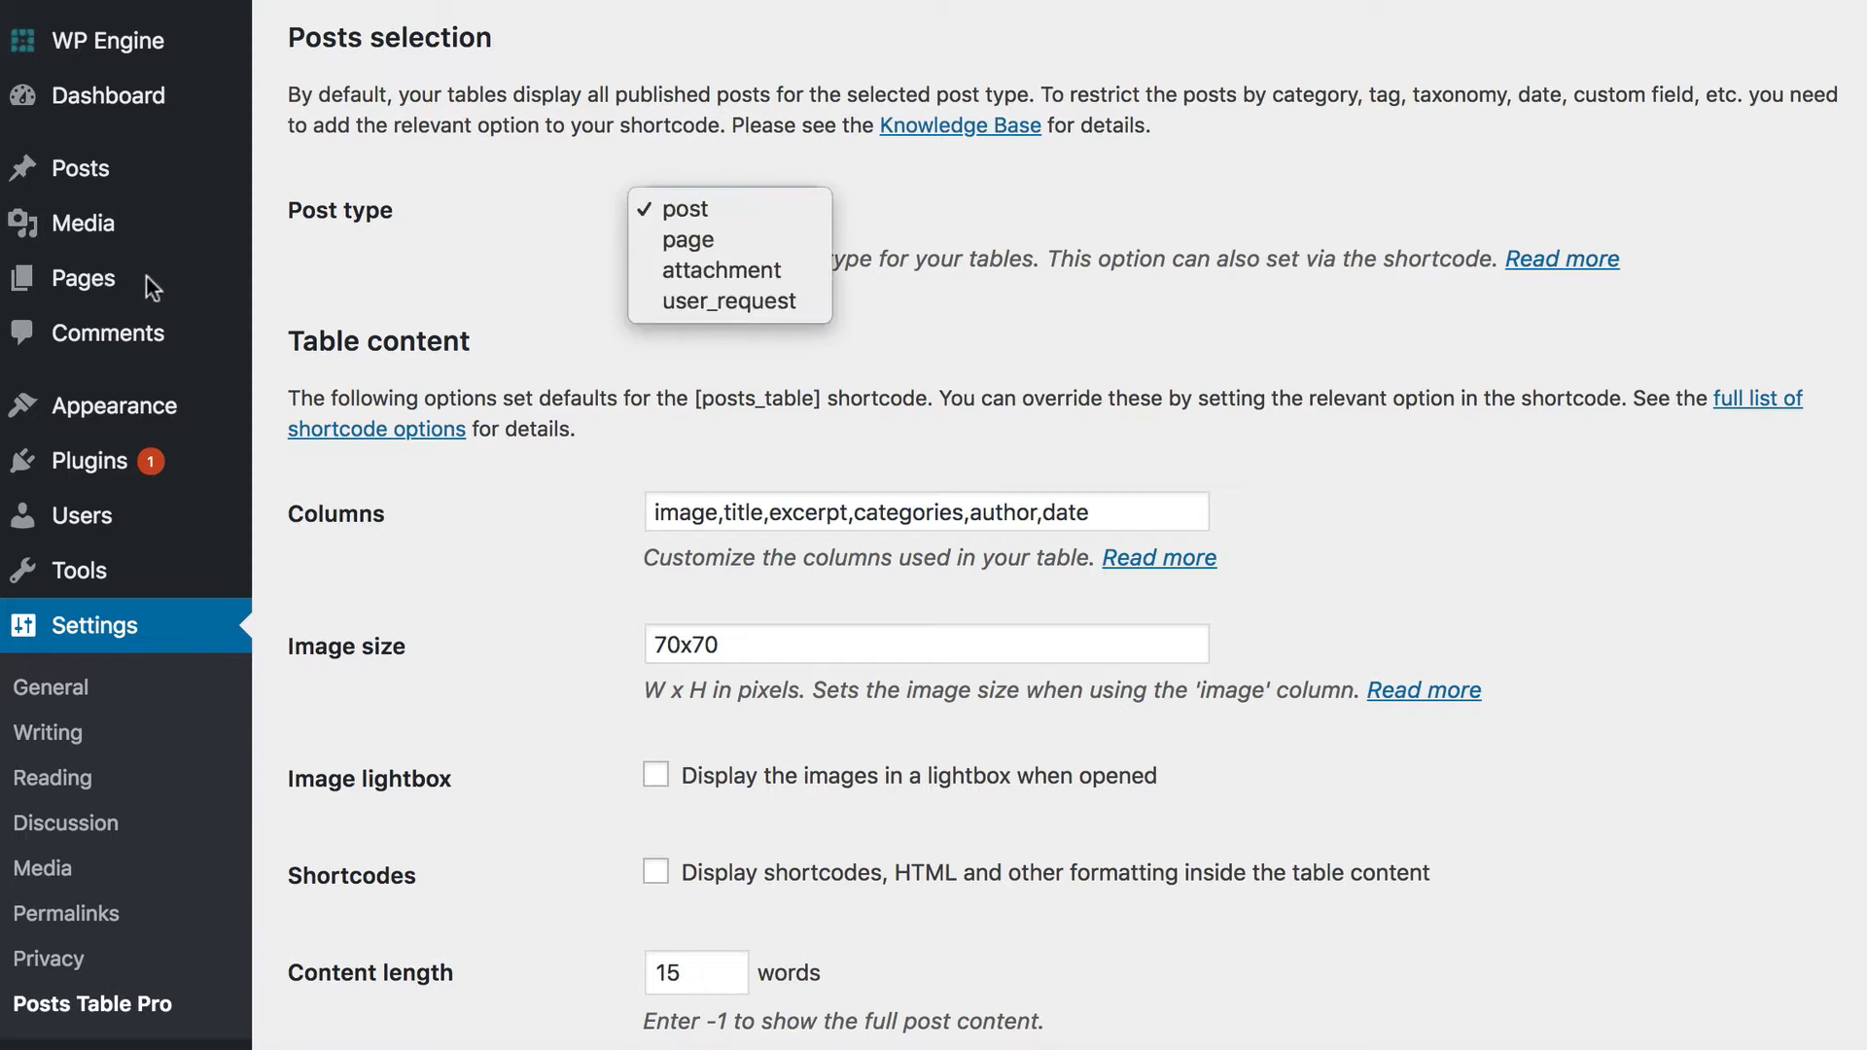
{"action": "mouse_move", "coordinate": [700, 240]}
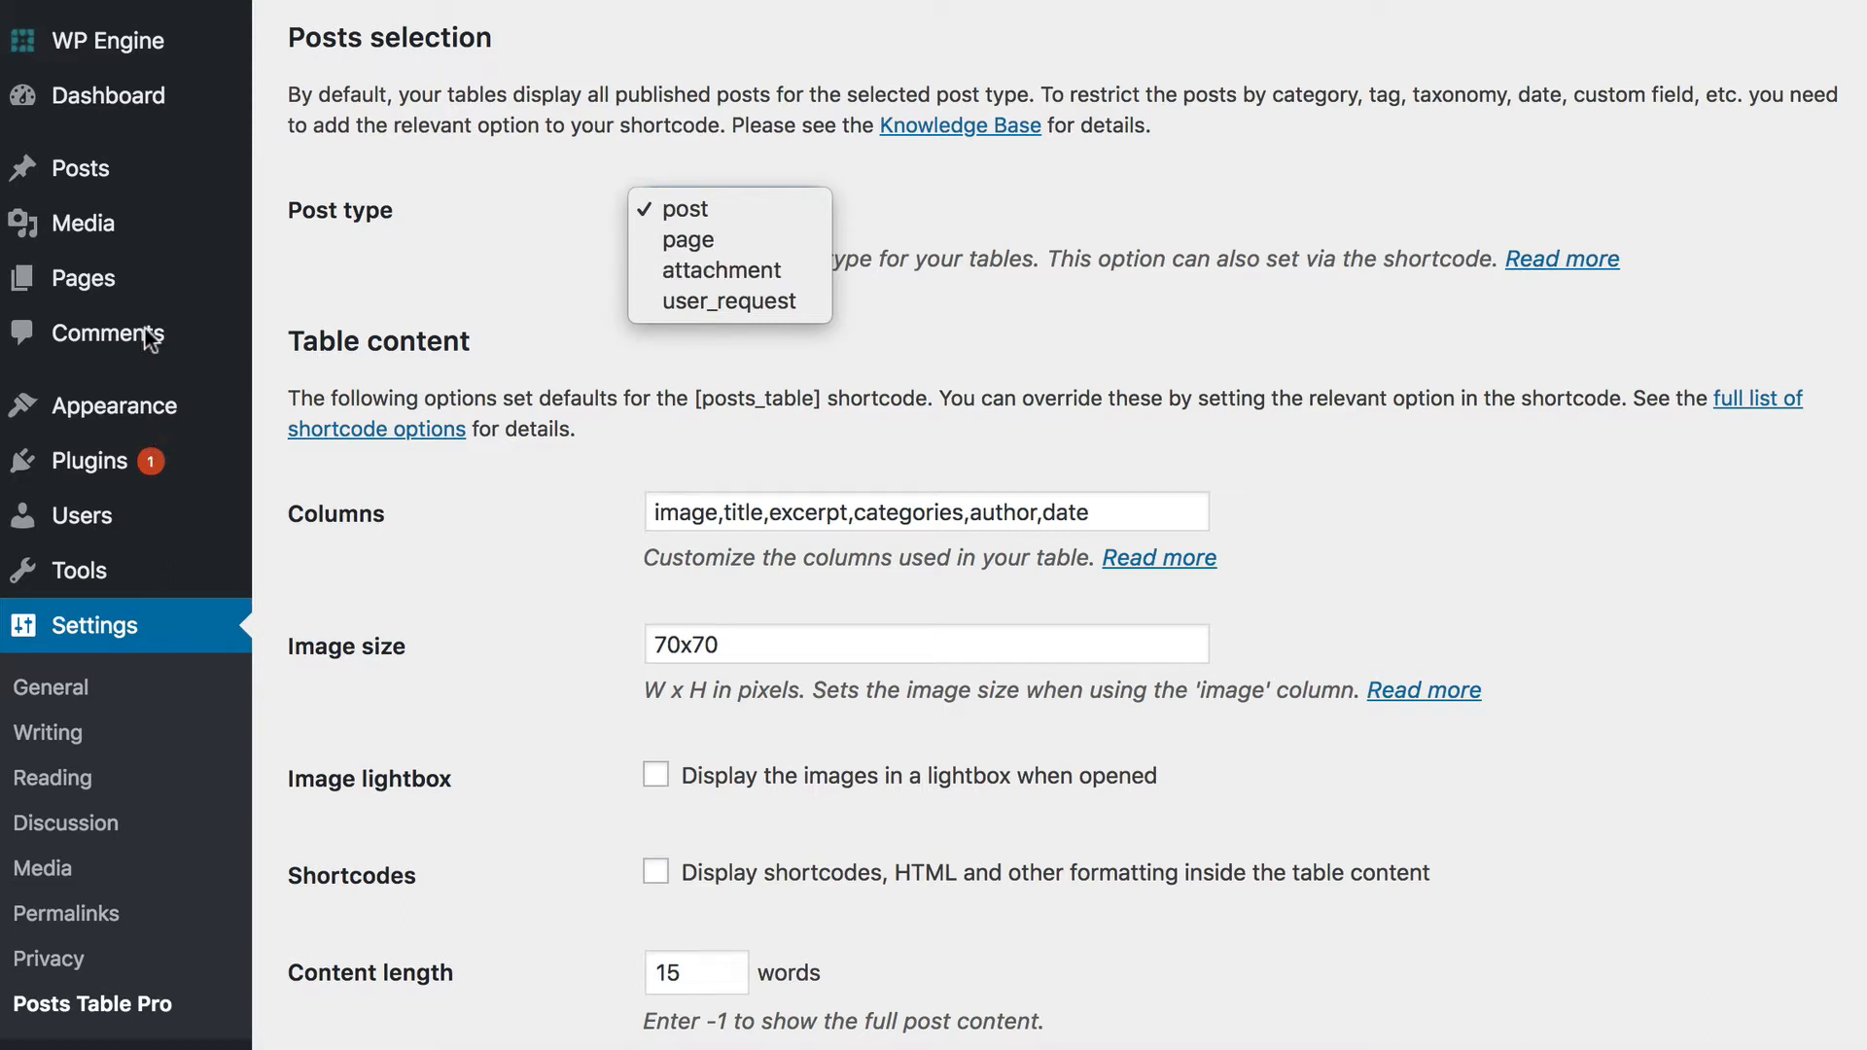
{"action": "mouse_move", "coordinate": [362, 265]}
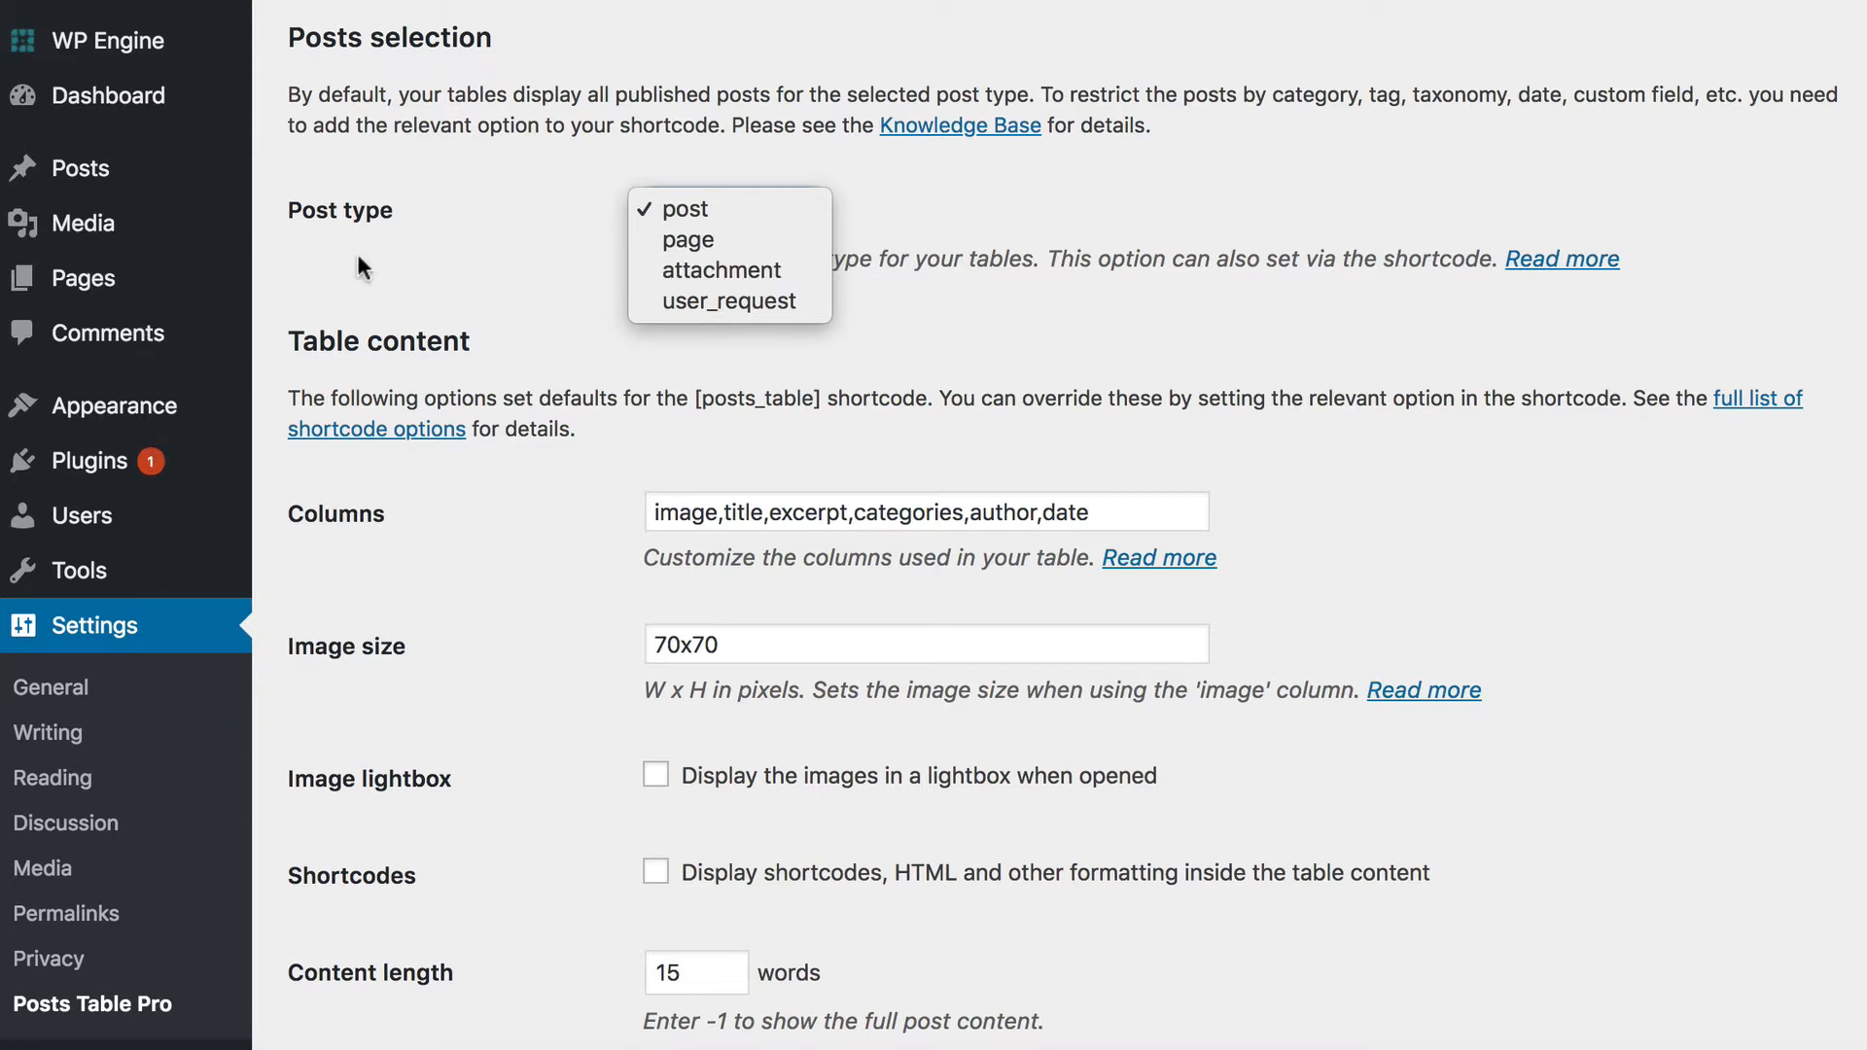
{"action": "left_click", "coordinate": [732, 211]}
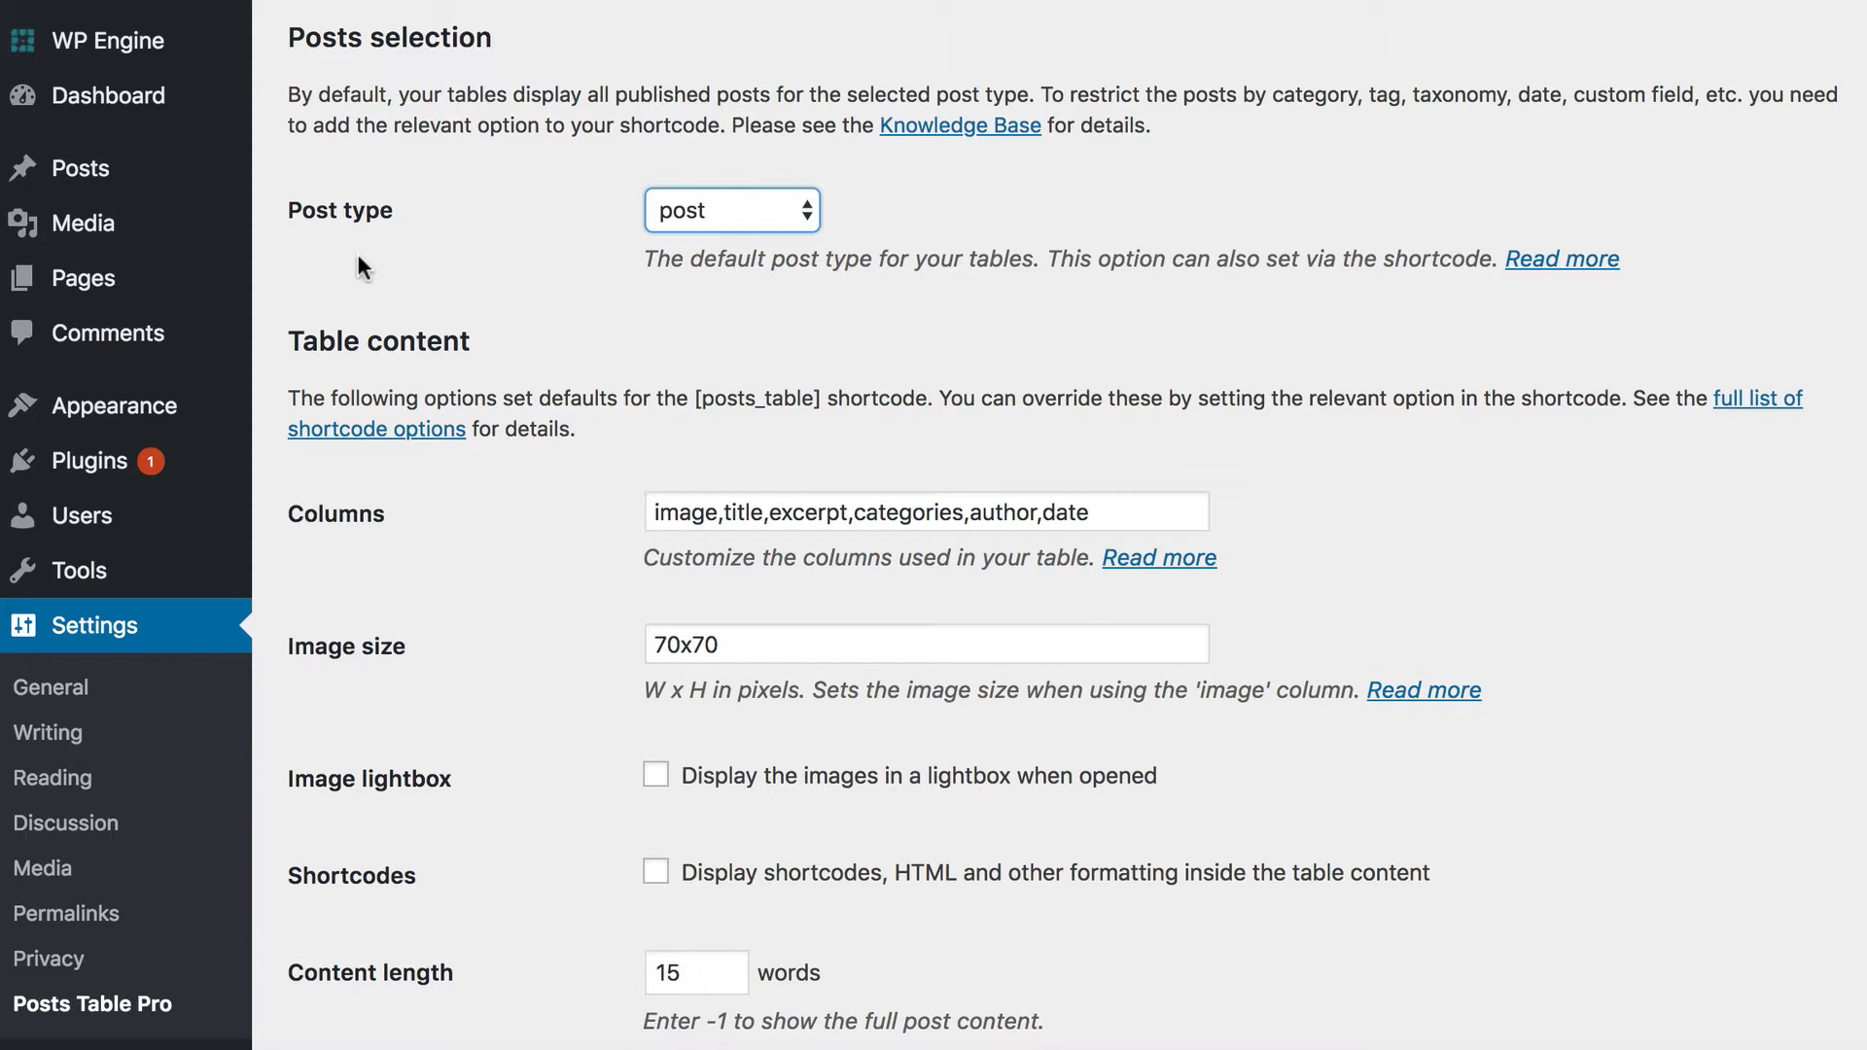
{"action": "left_click", "coordinate": [733, 210]}
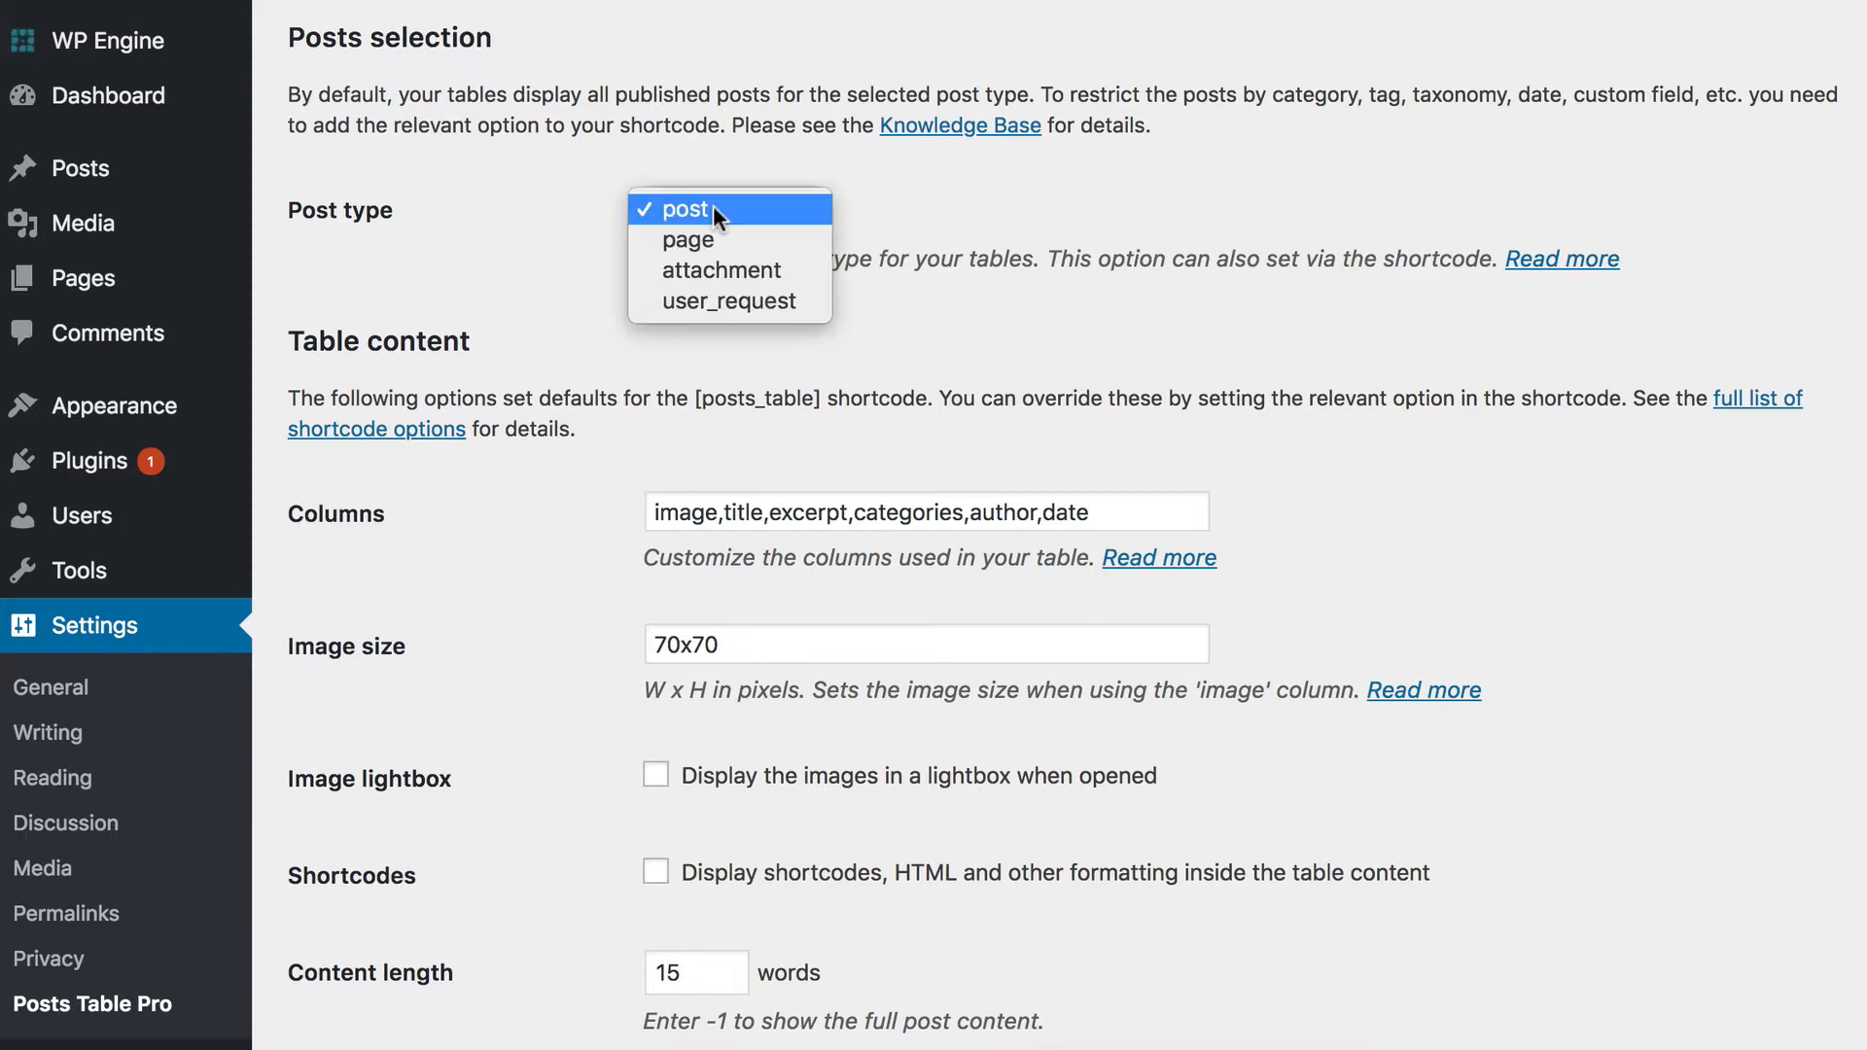
{"action": "left_click", "coordinate": [675, 208]}
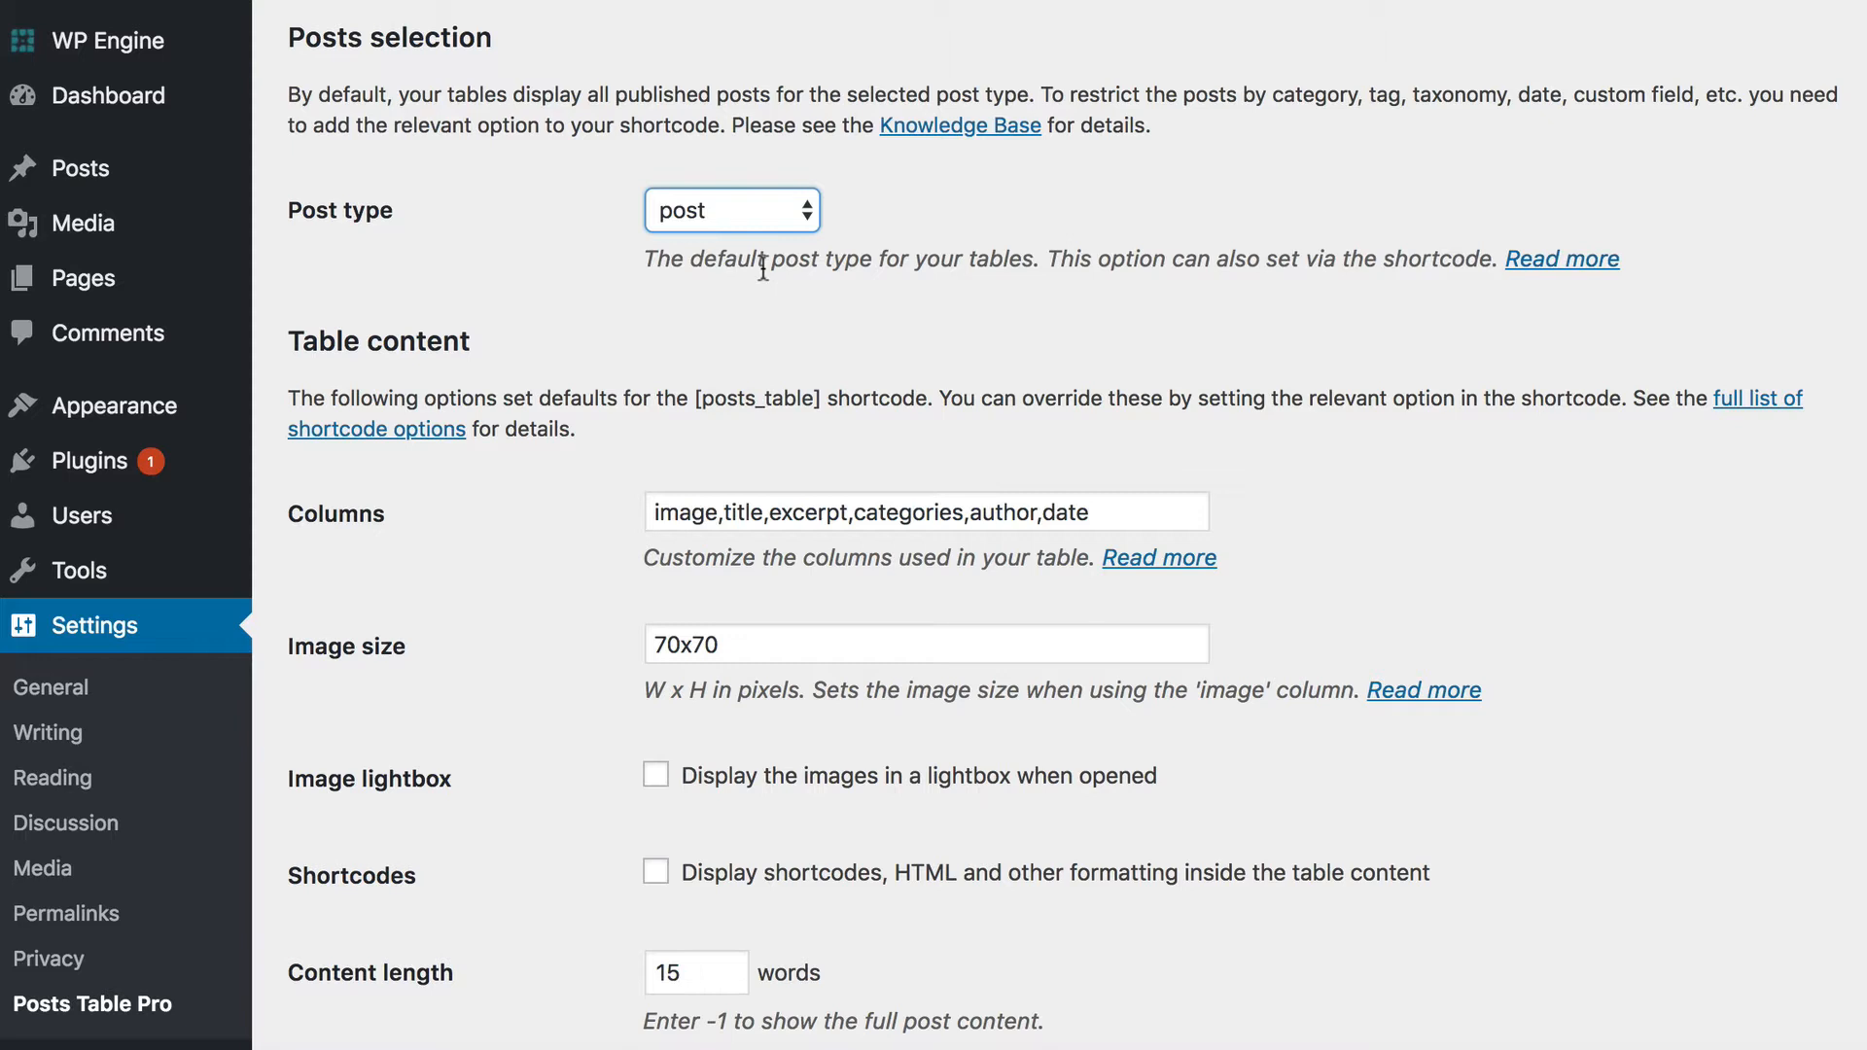
{"action": "mouse_move", "coordinate": [765, 211]}
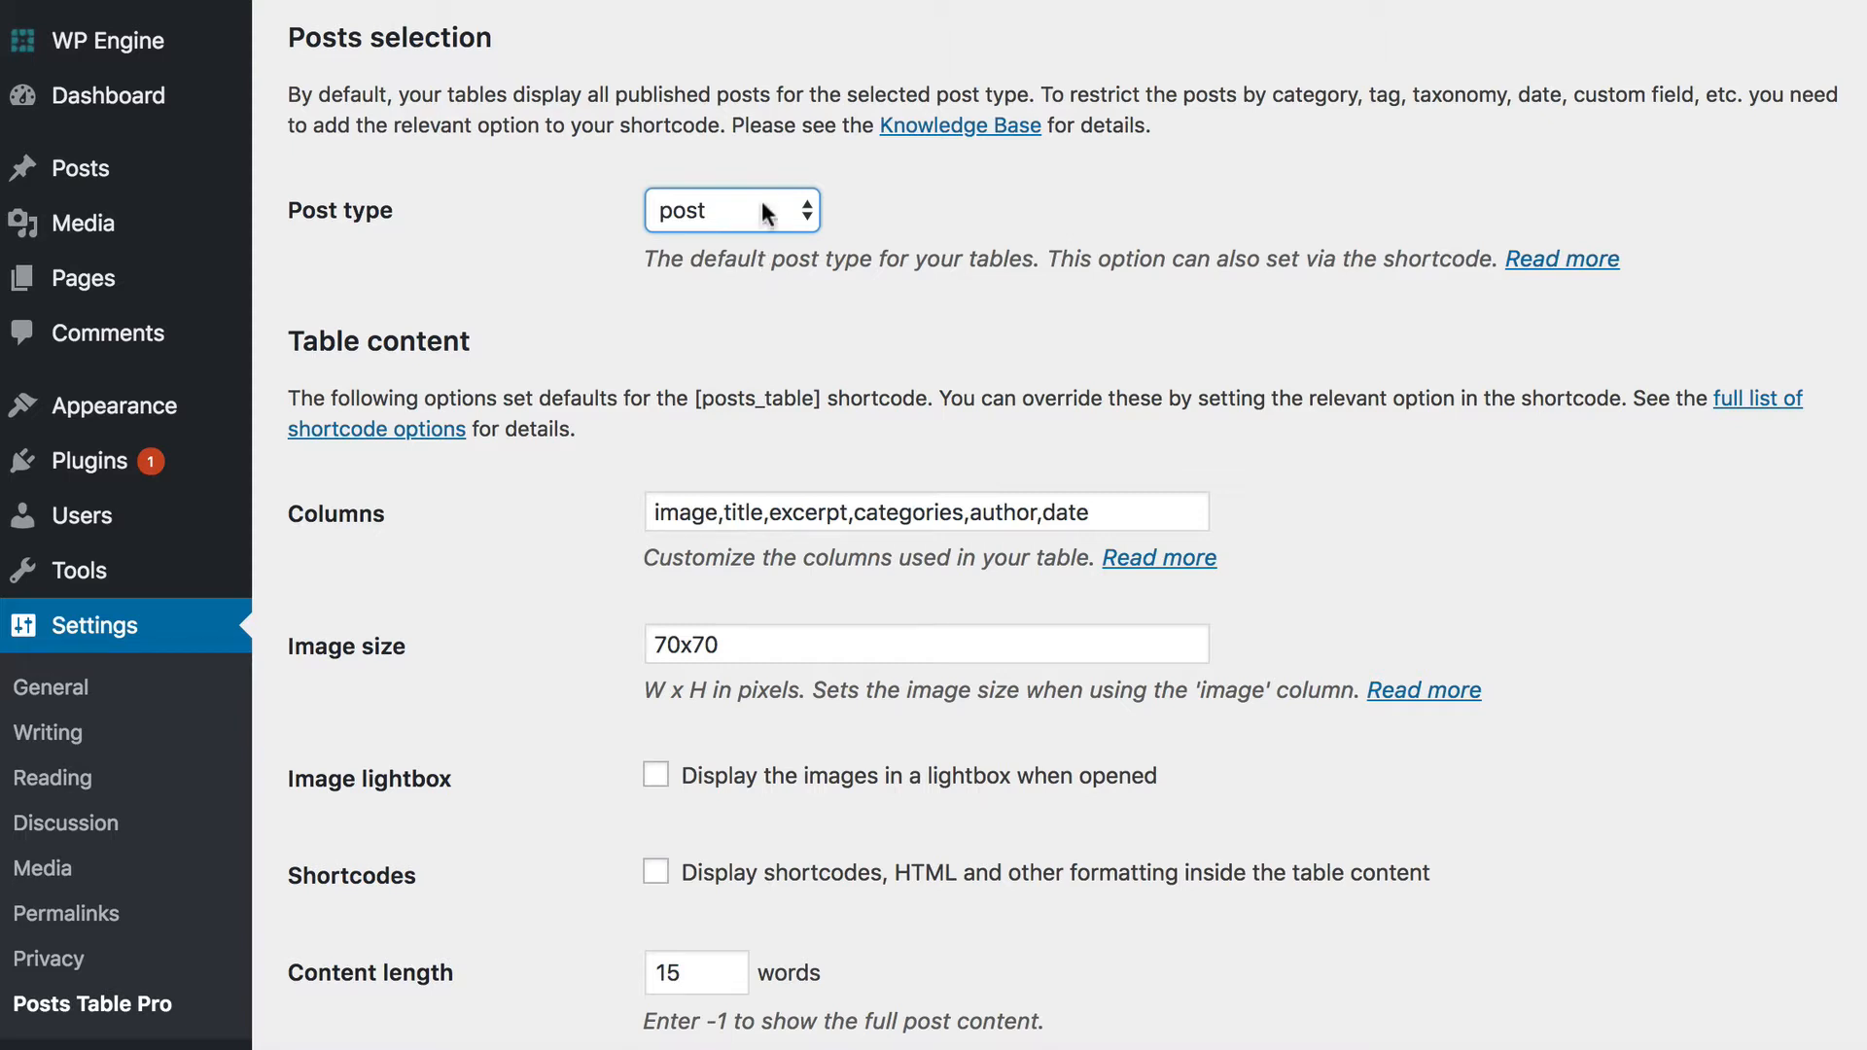
{"action": "left_click", "coordinate": [733, 211]}
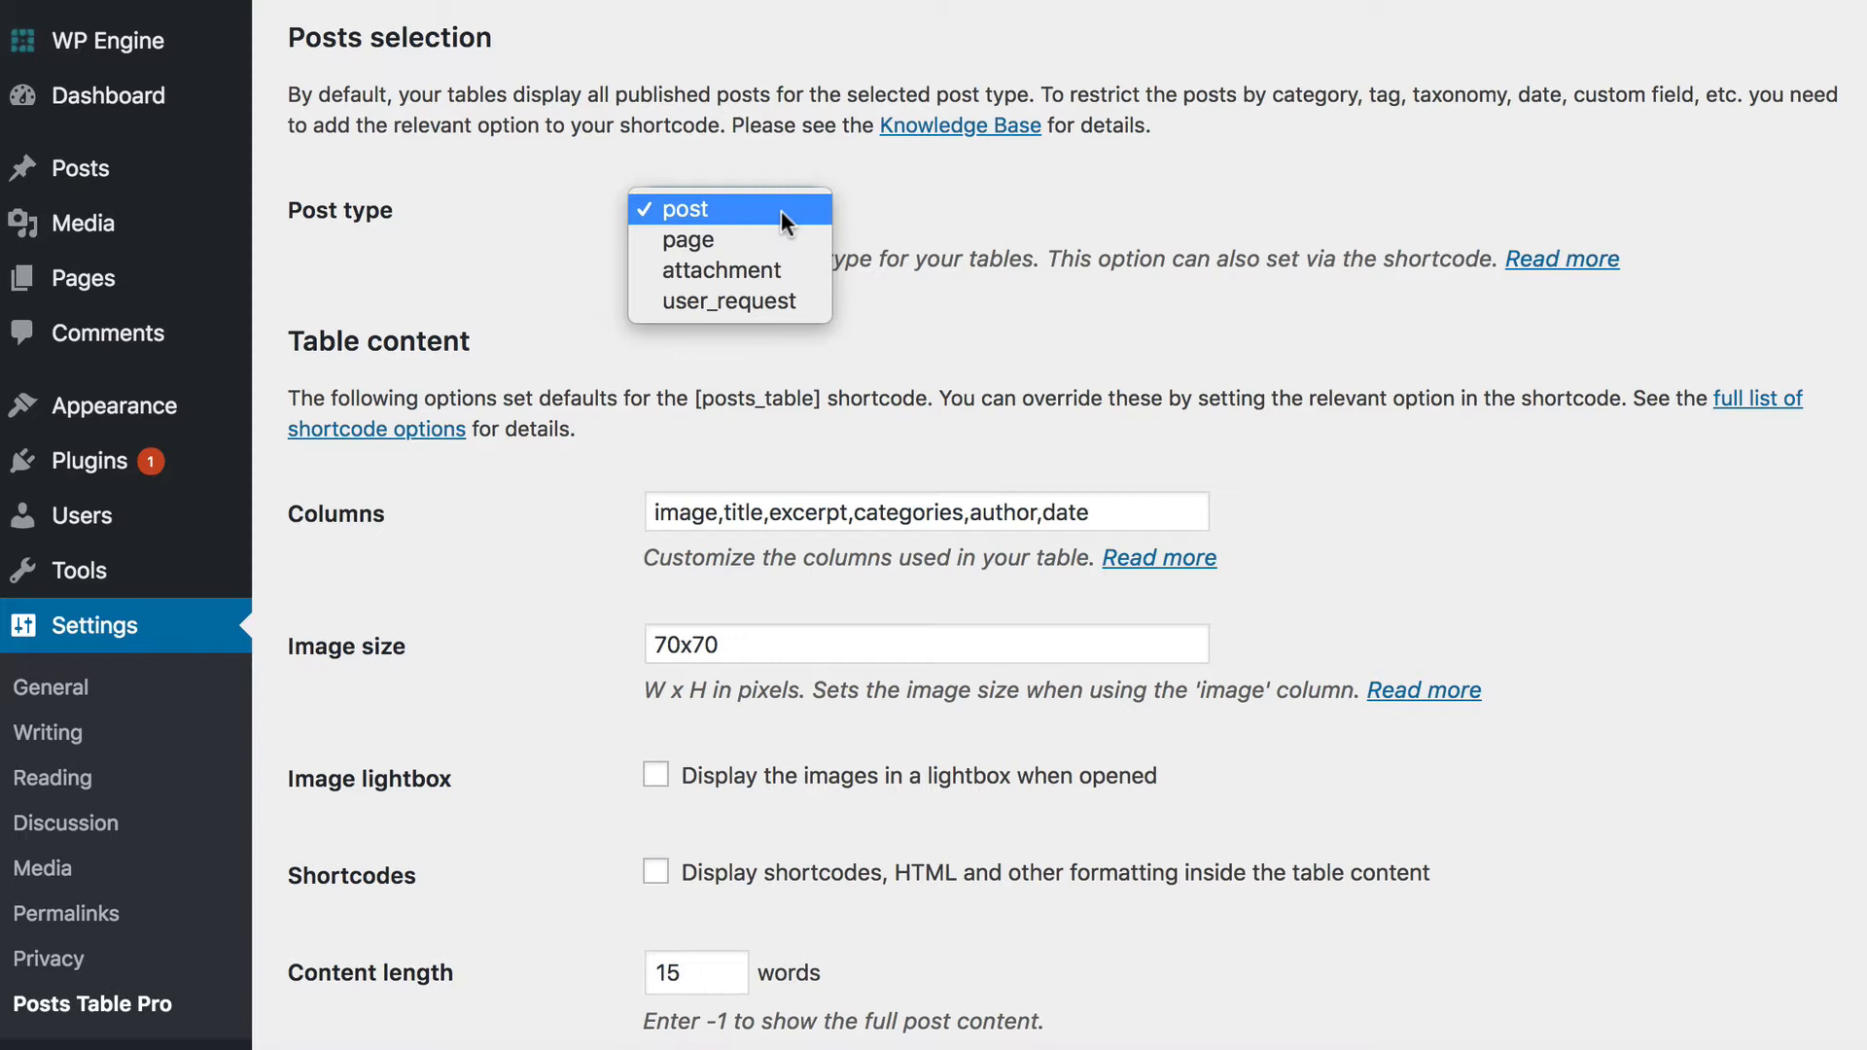
{"action": "left_click", "coordinate": [732, 210]}
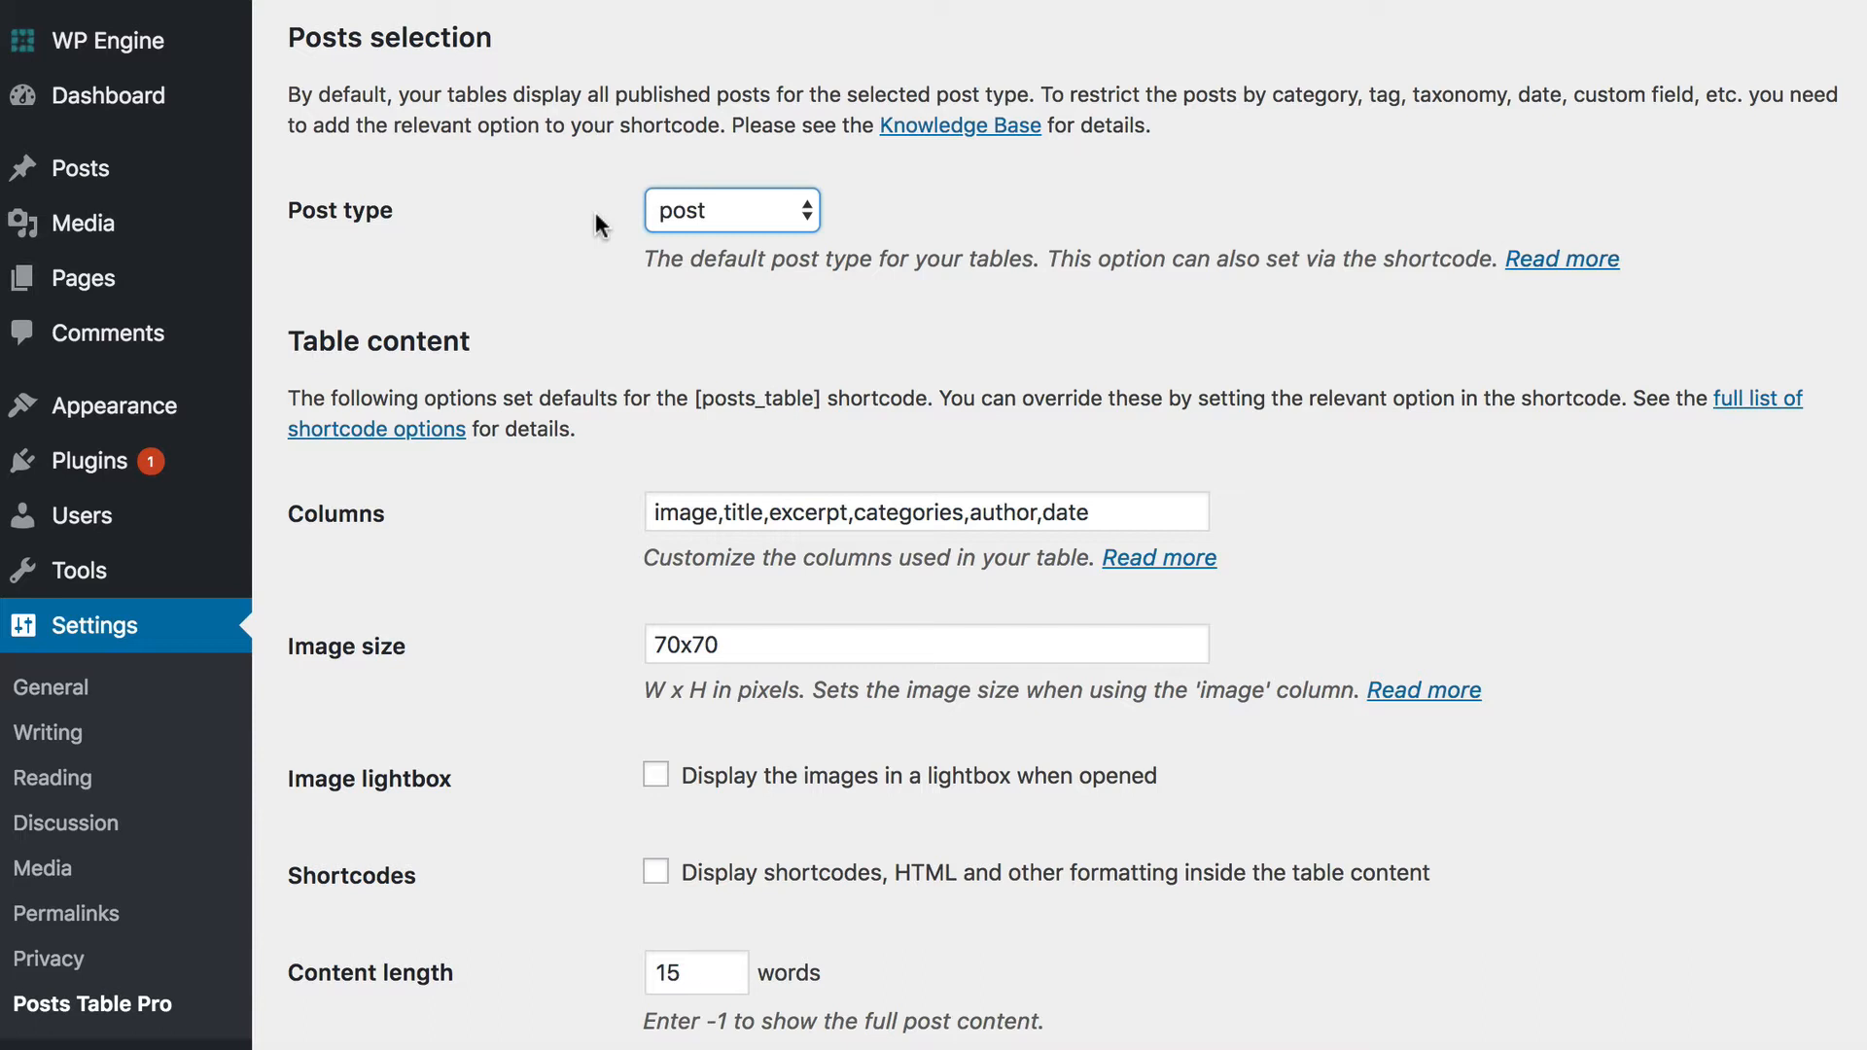
{"action": "mouse_move", "coordinate": [592, 246]}
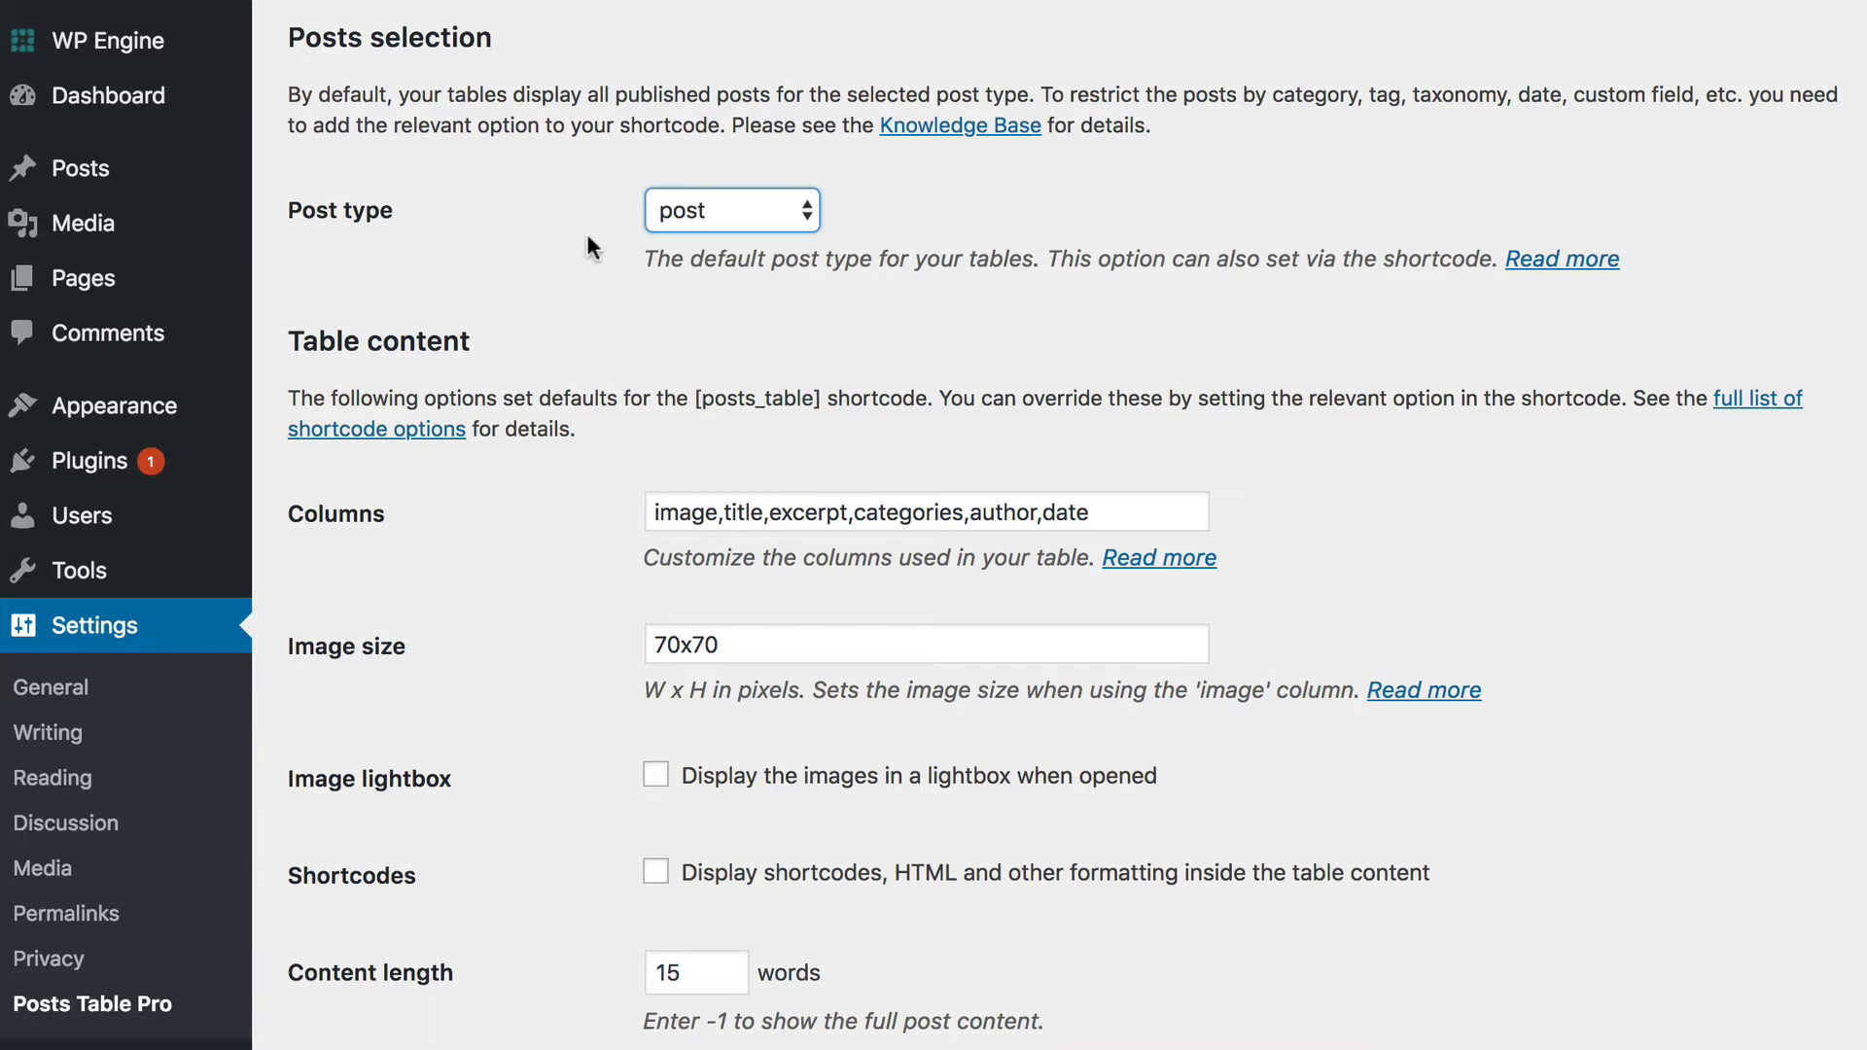
{"action": "mouse_move", "coordinate": [649, 239]}
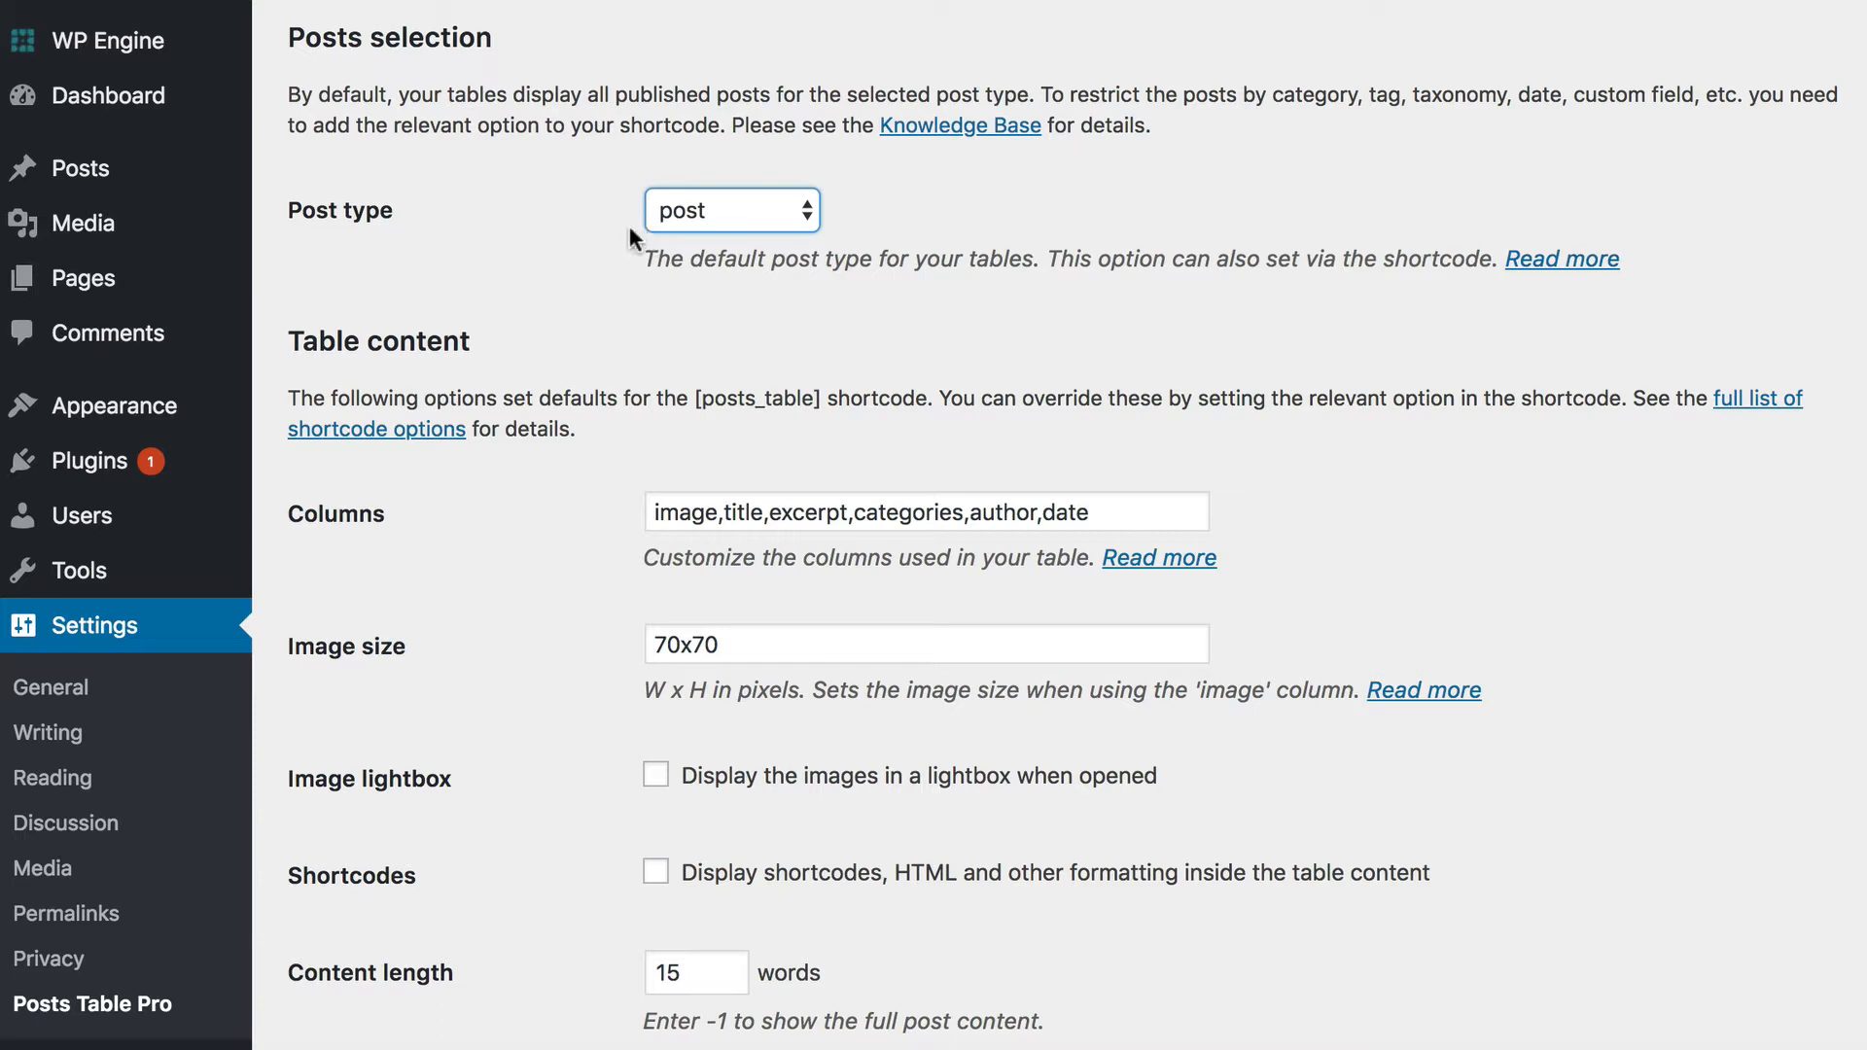
{"action": "left_click", "coordinate": [731, 210]}
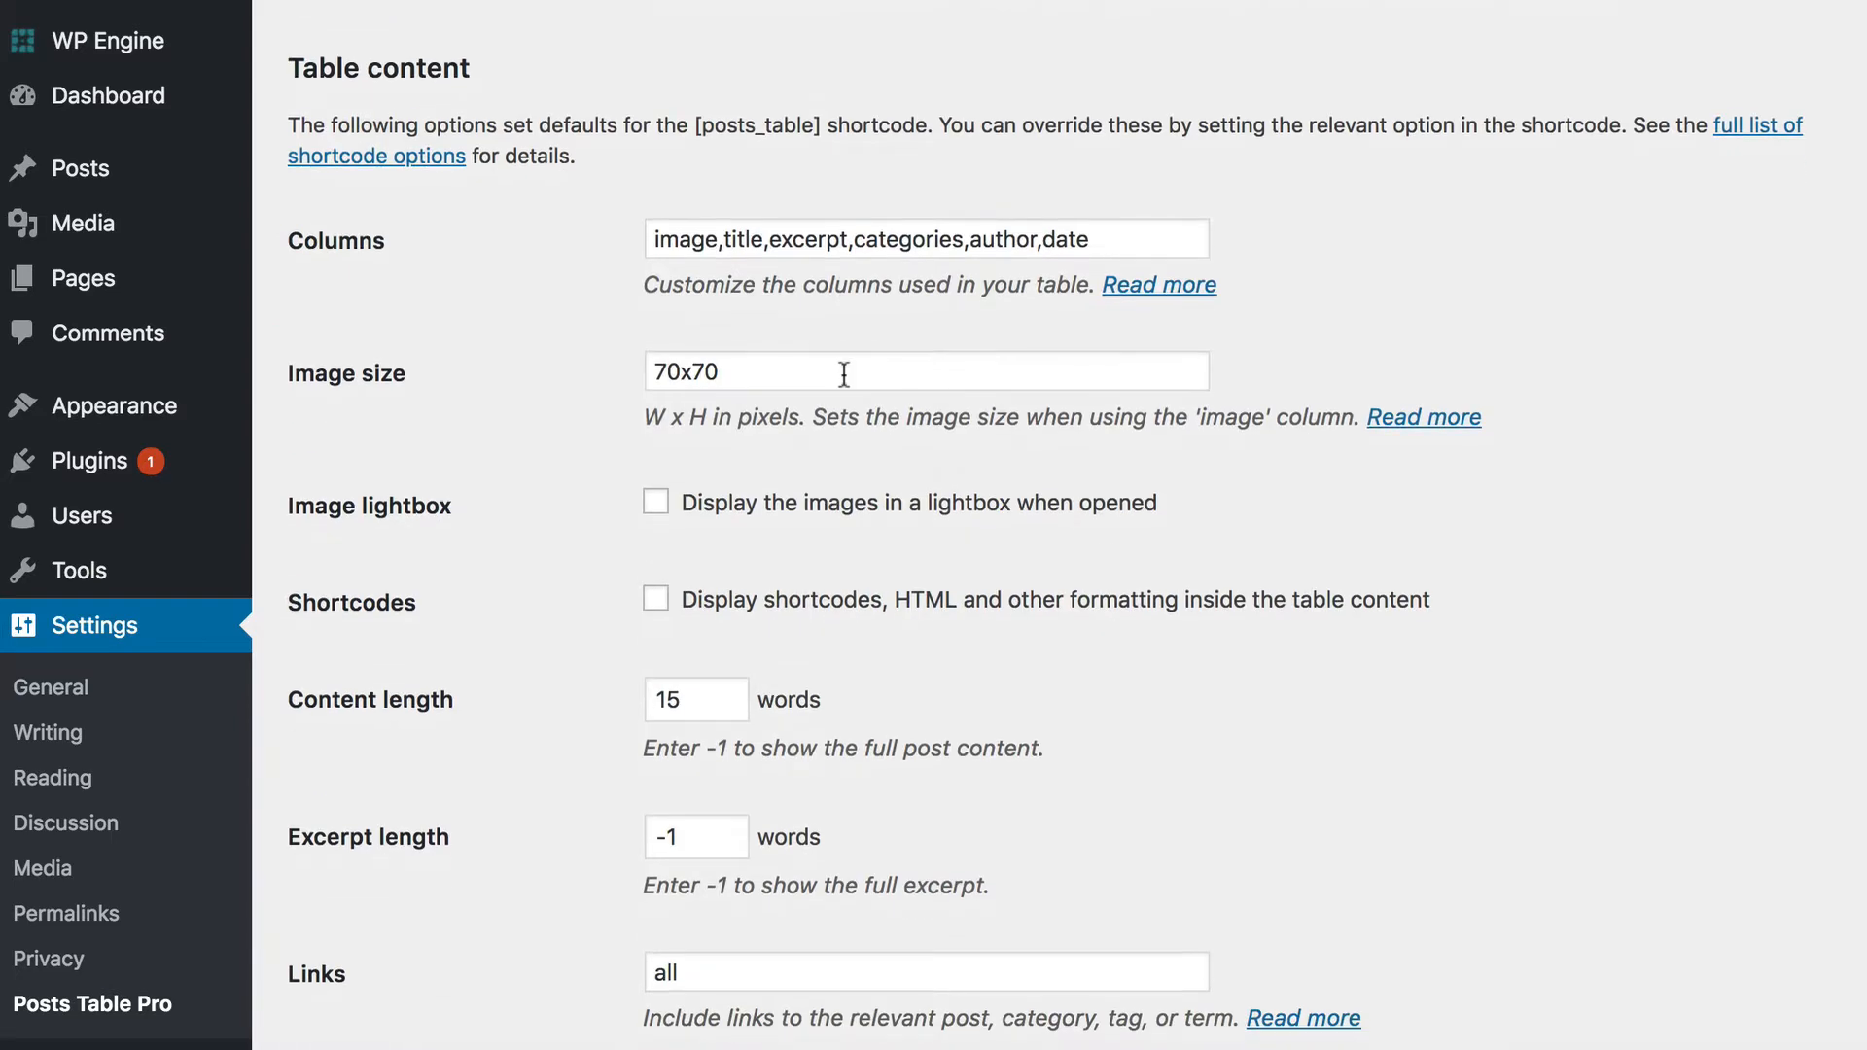
{"action": "scroll", "scroll_direction": "down", "scroll_amount": 3}
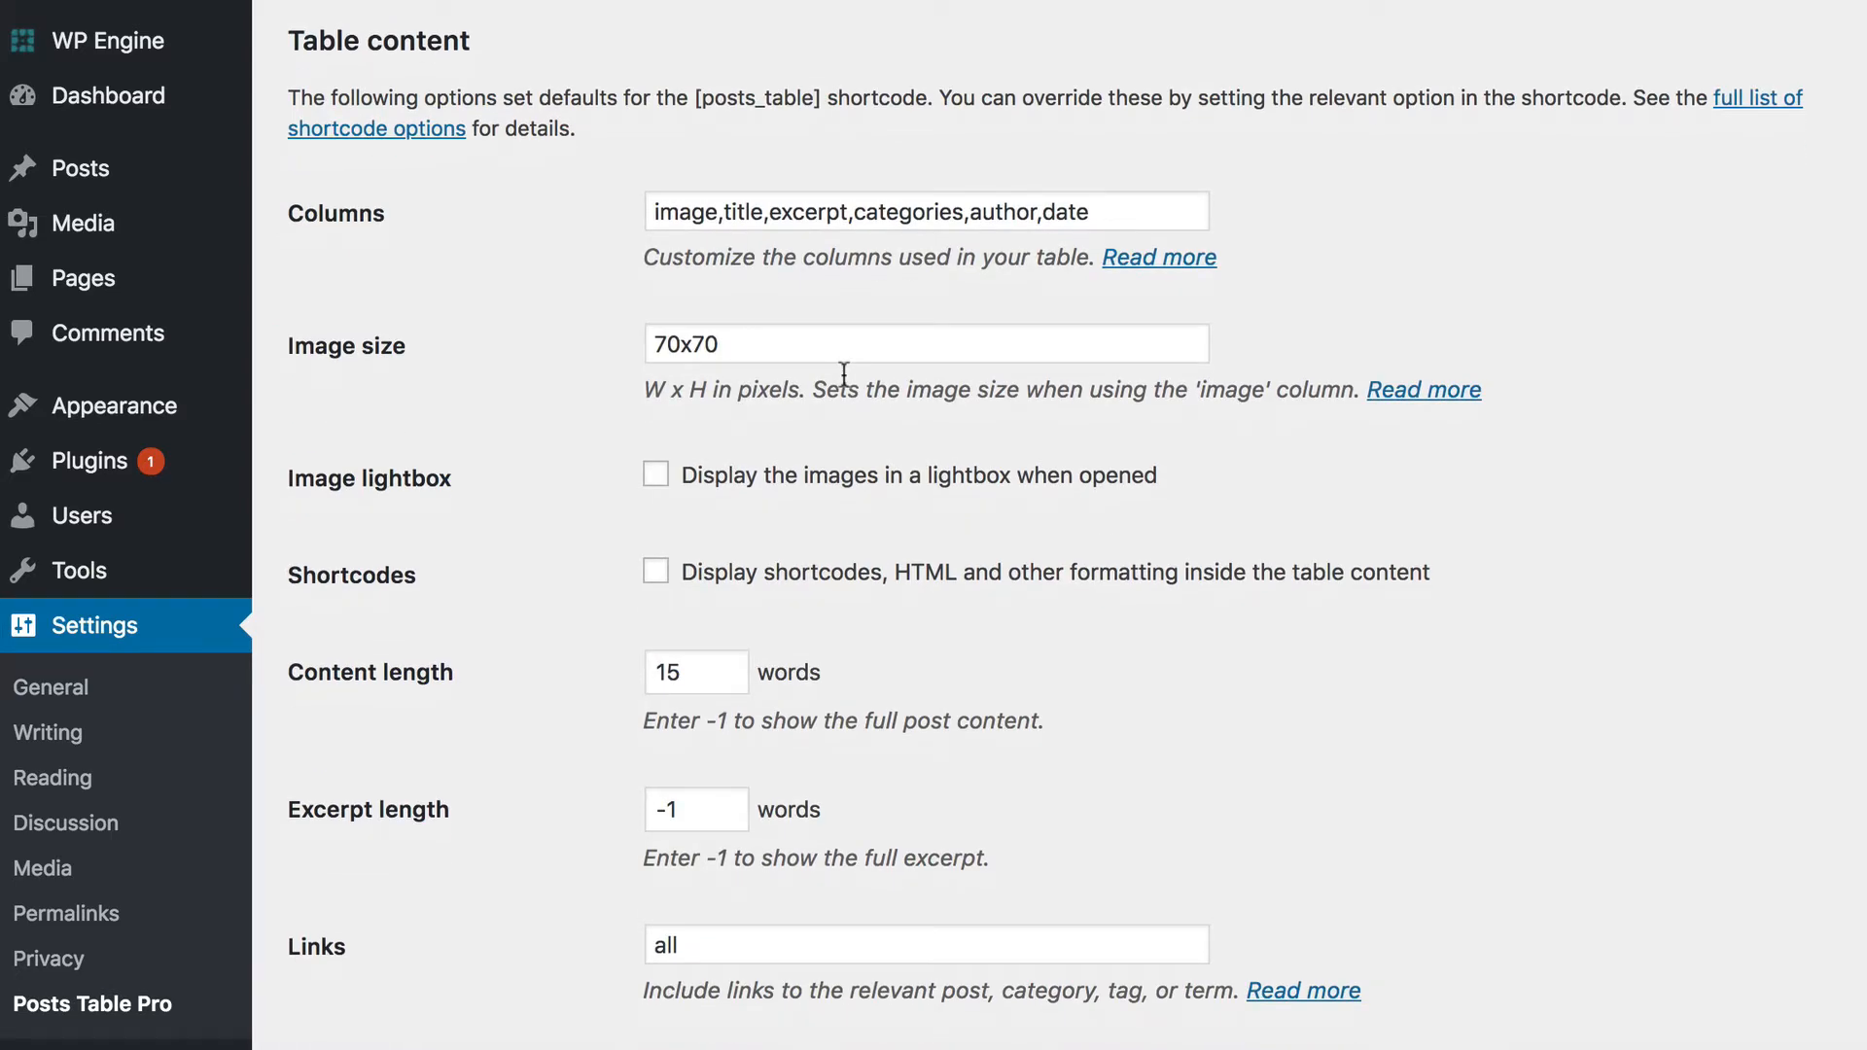
{"action": "mouse_move", "coordinate": [425, 225]}
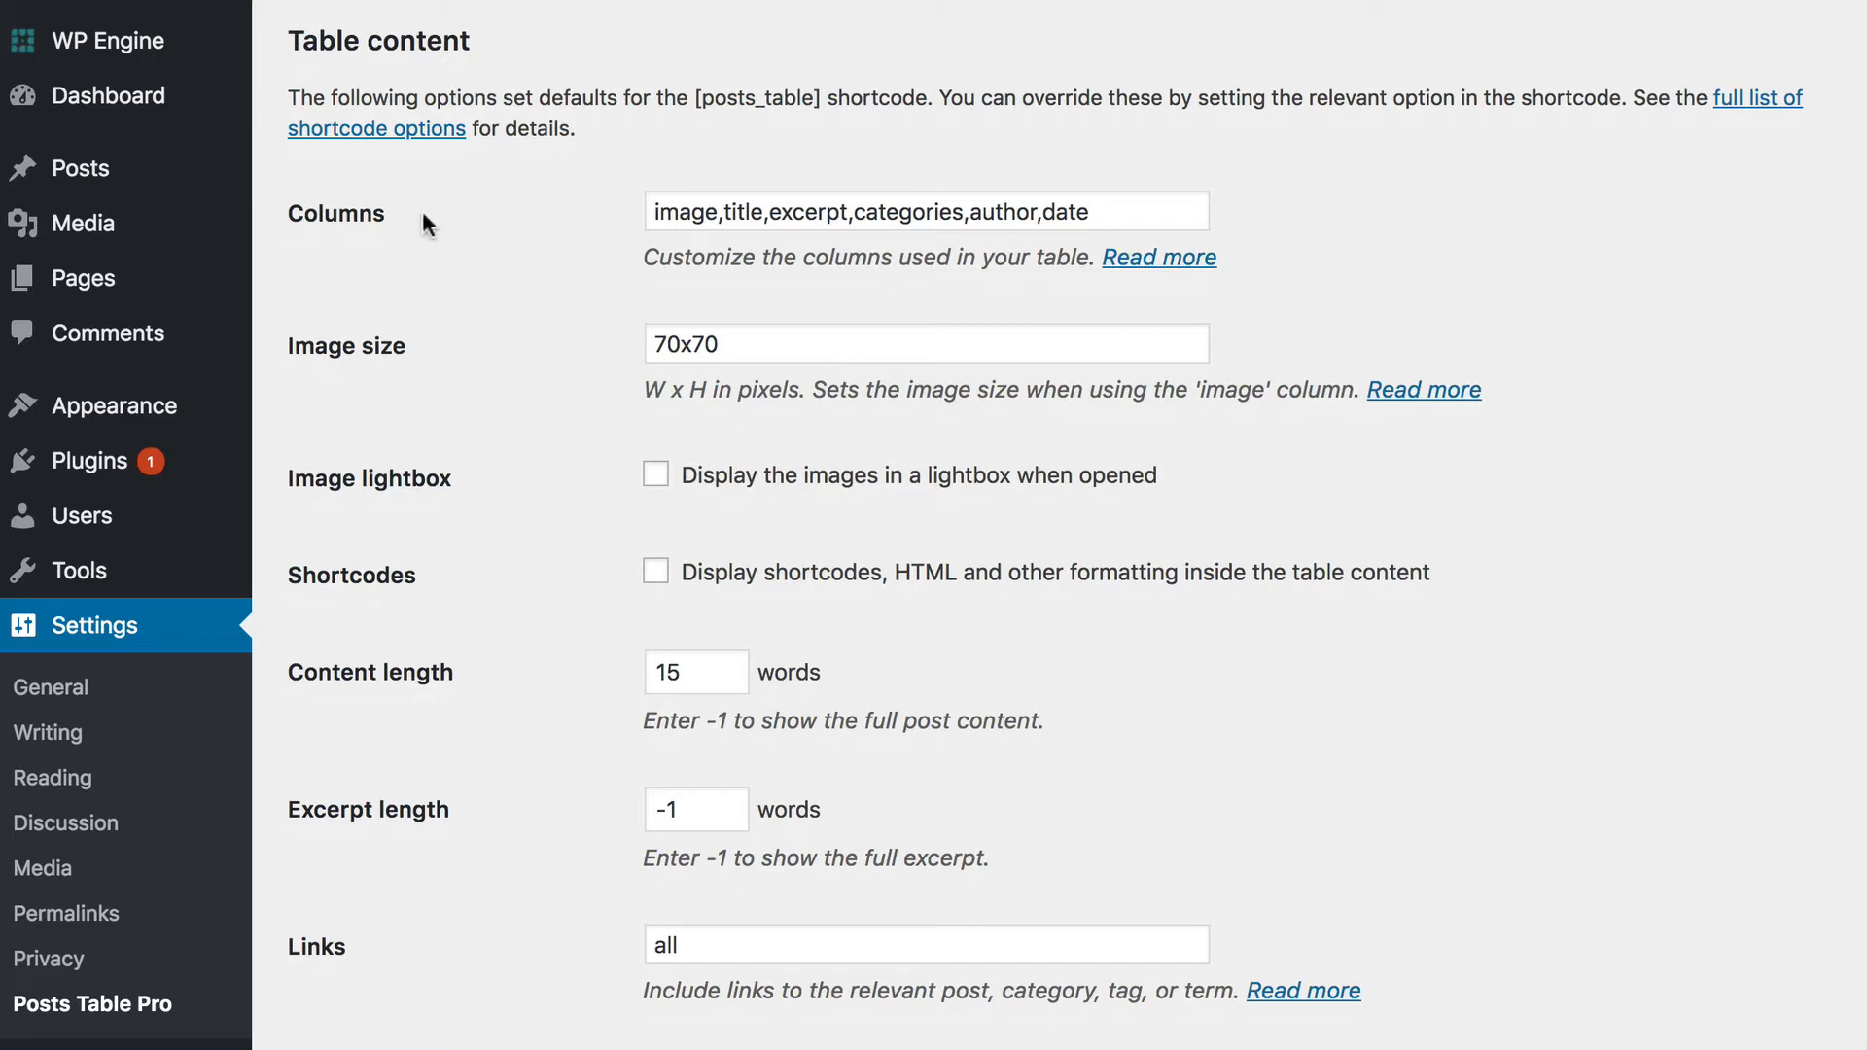
{"action": "mouse_move", "coordinate": [402, 145]}
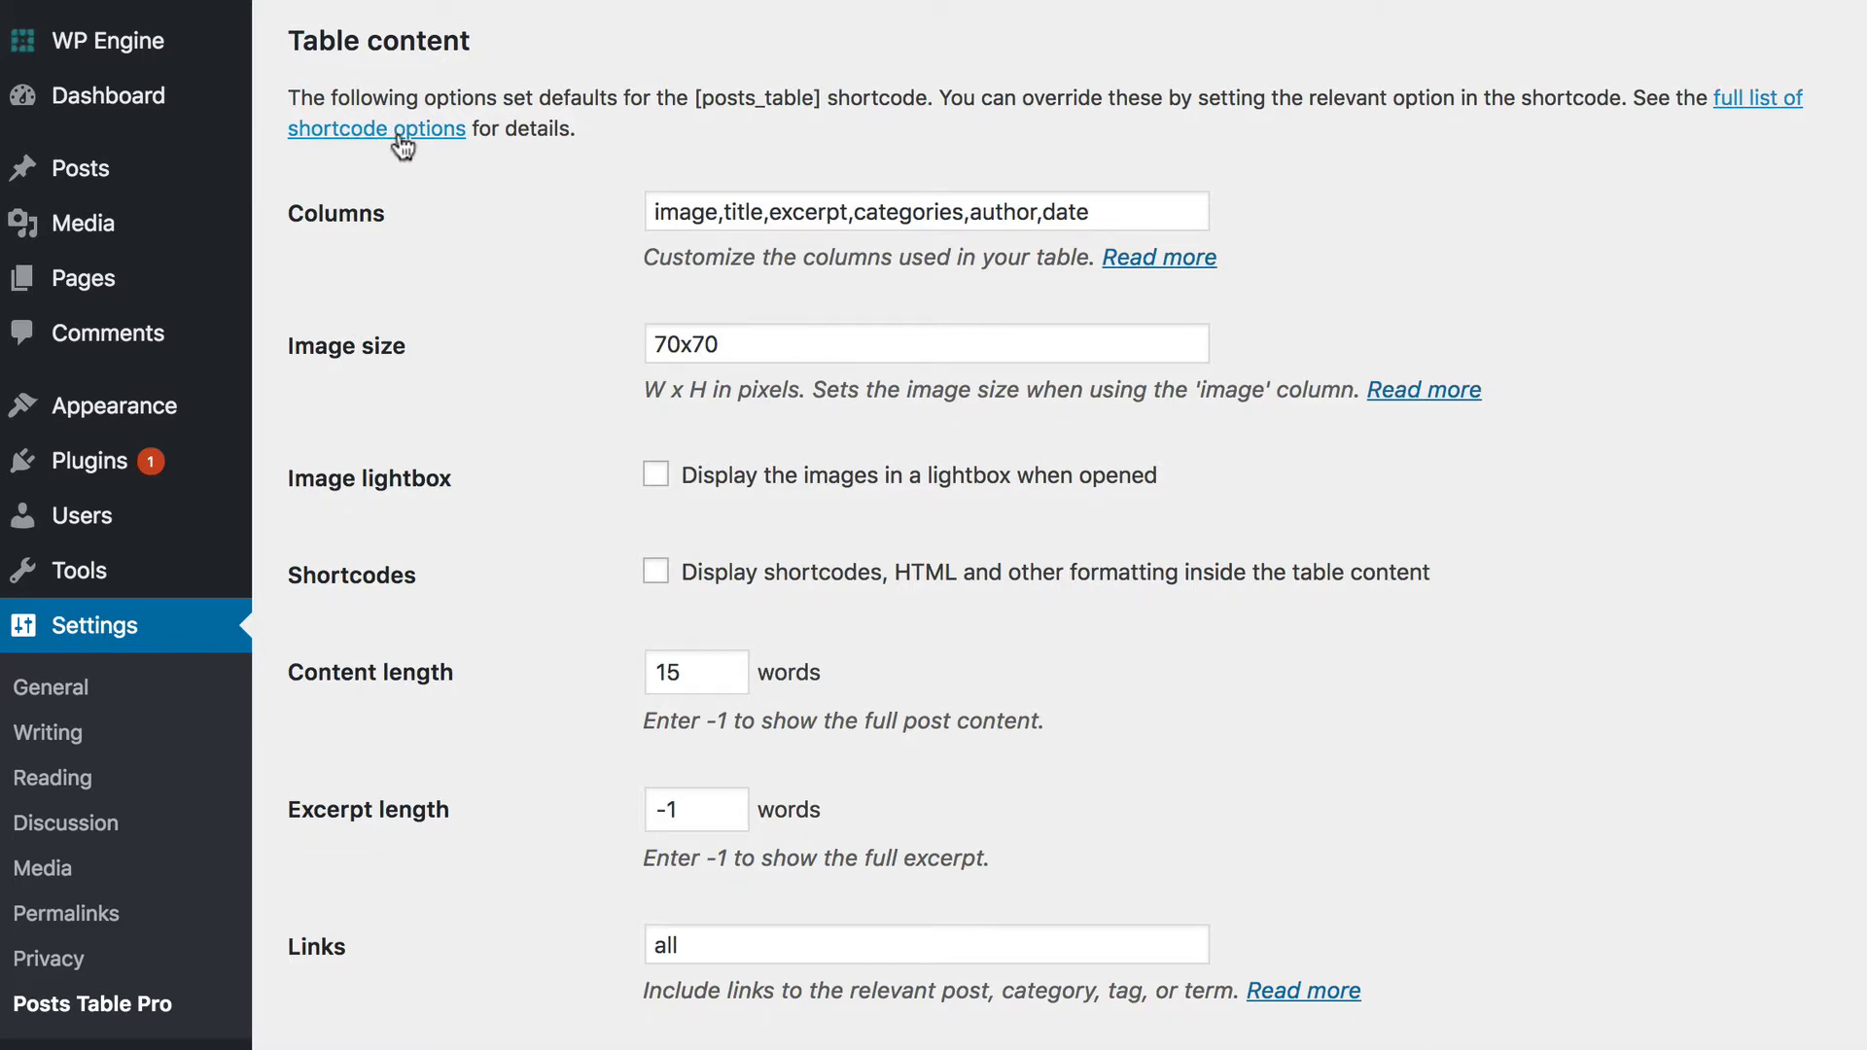
{"action": "mouse_move", "coordinate": [411, 143]}
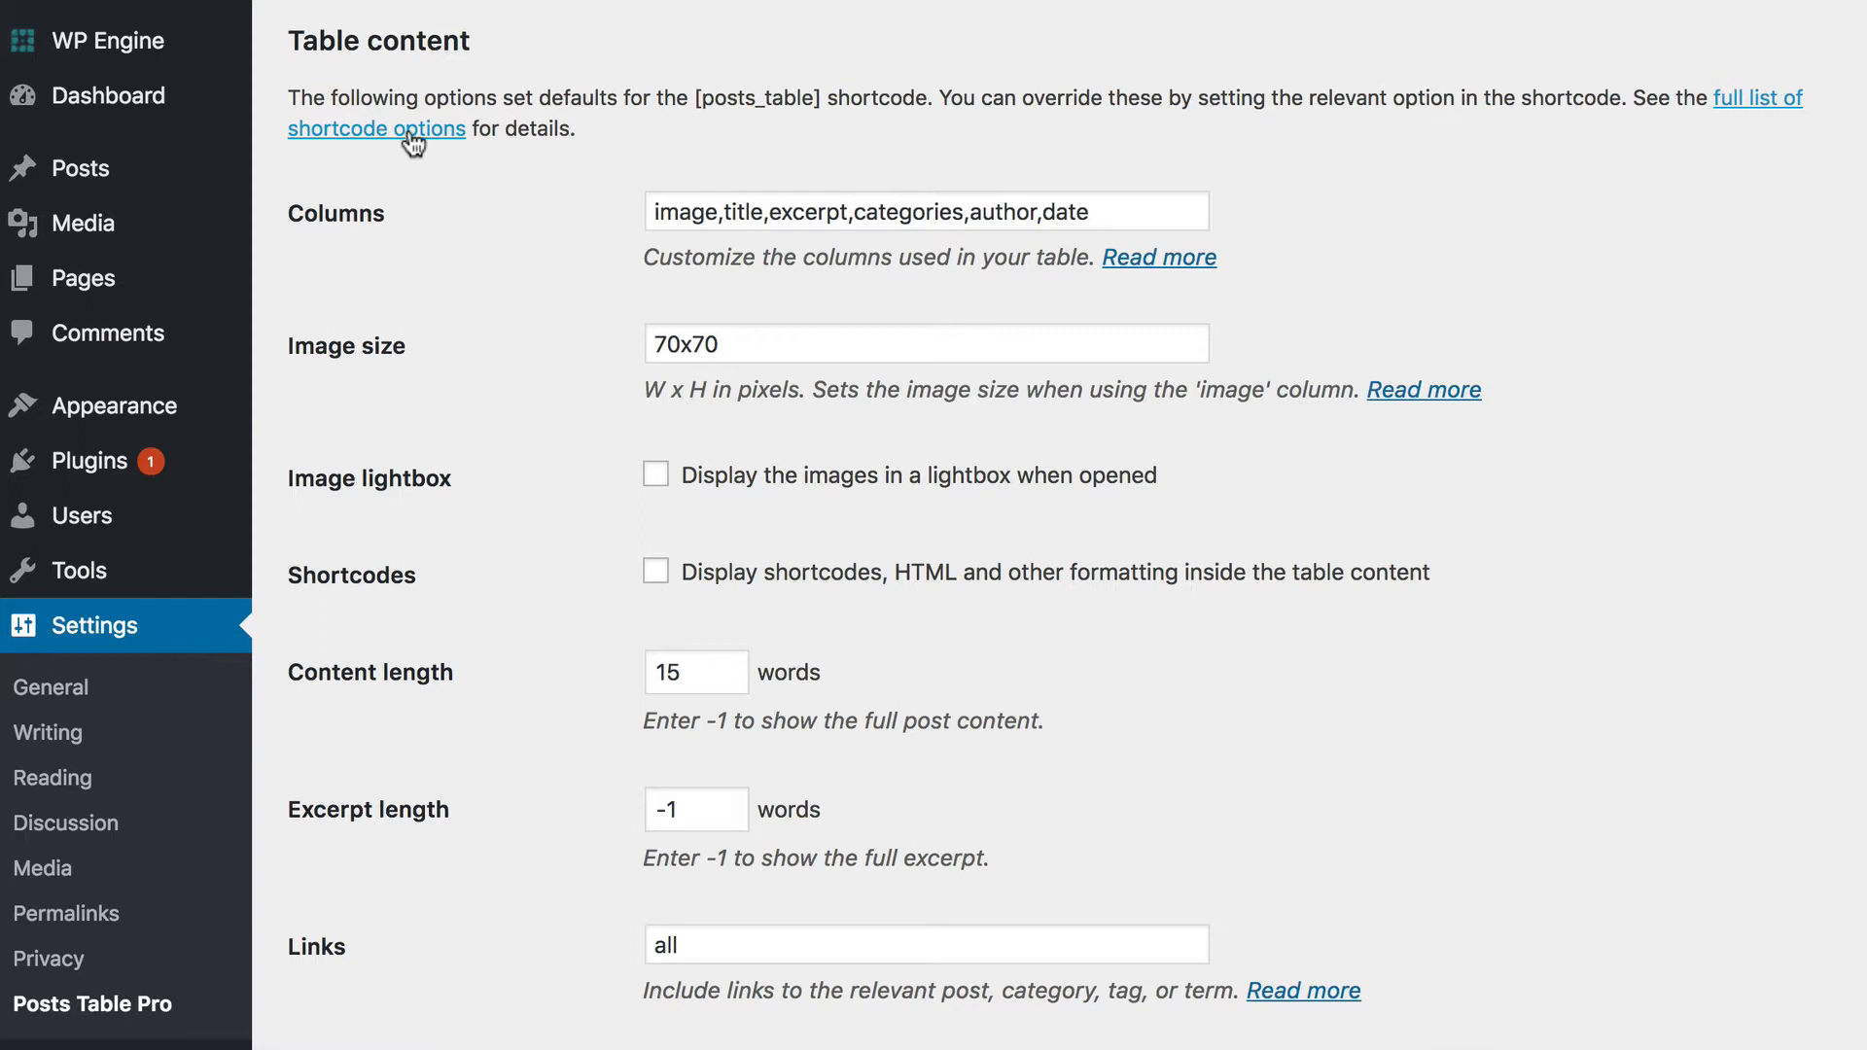
{"action": "mouse_move", "coordinate": [399, 142]}
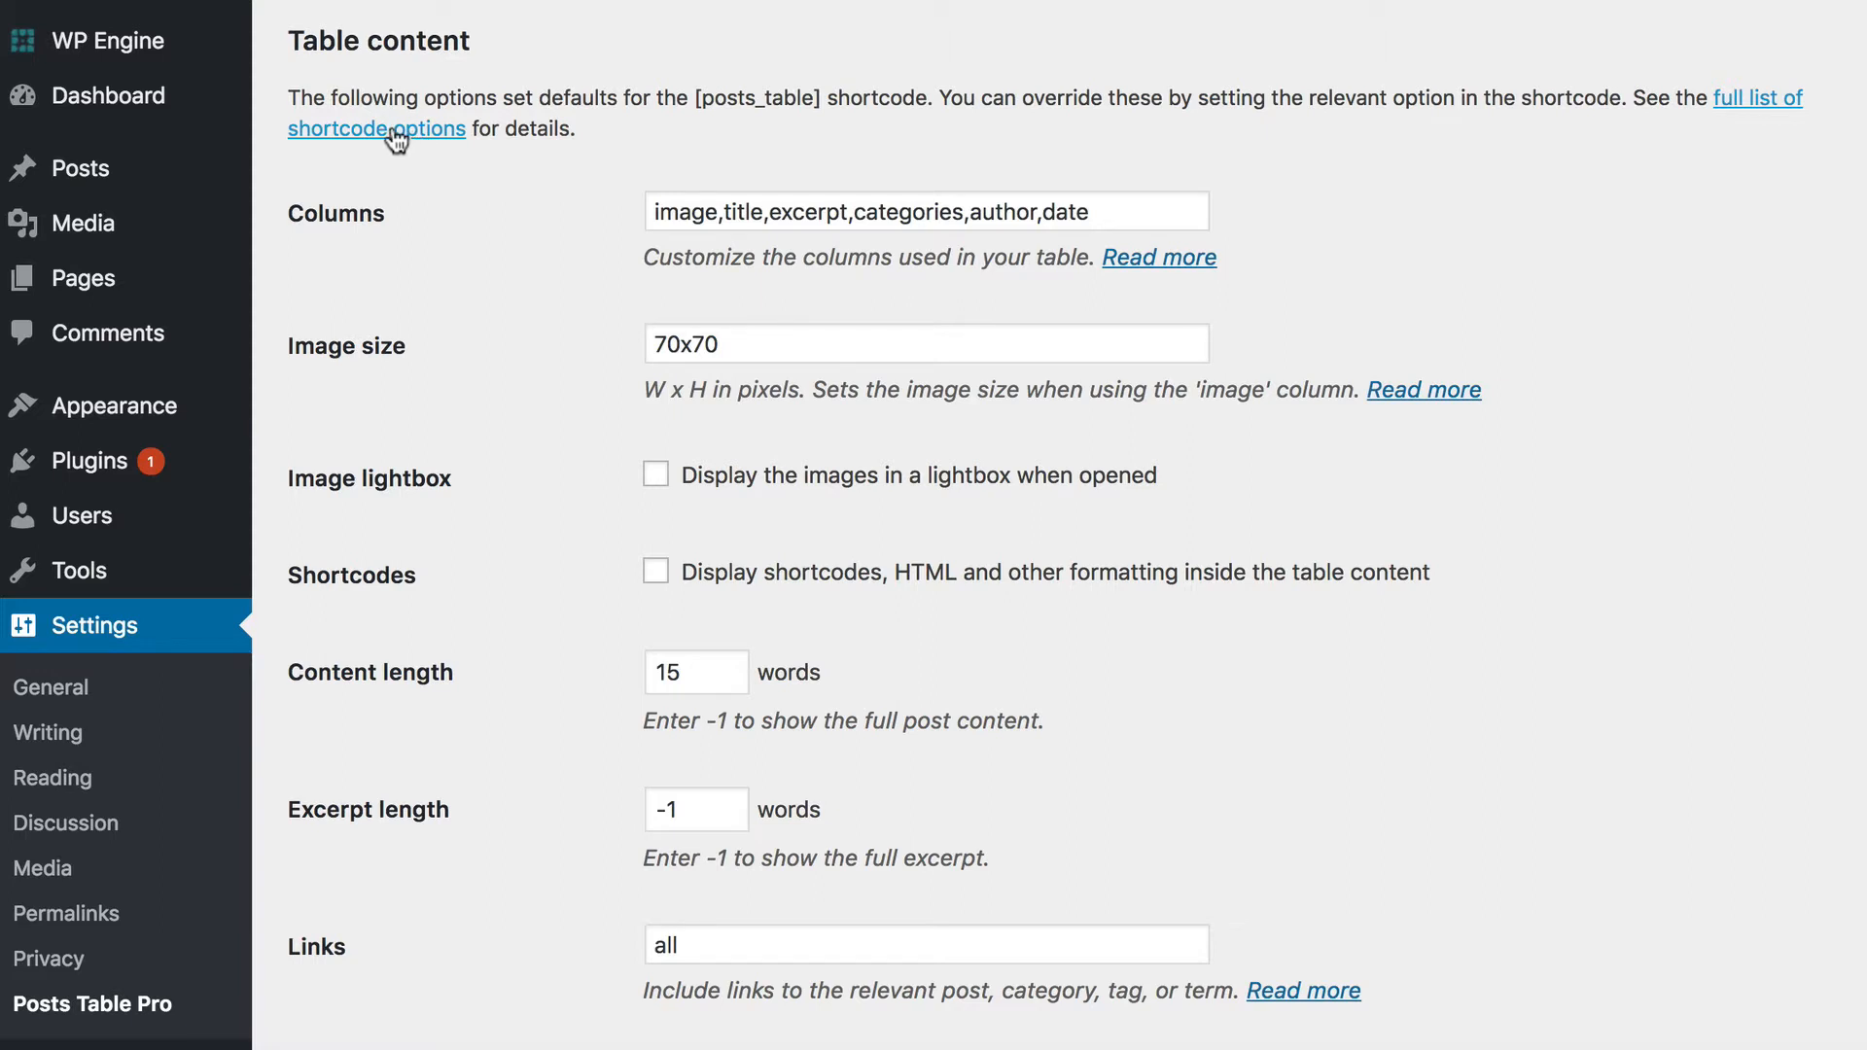
{"action": "mouse_move", "coordinate": [423, 143]}
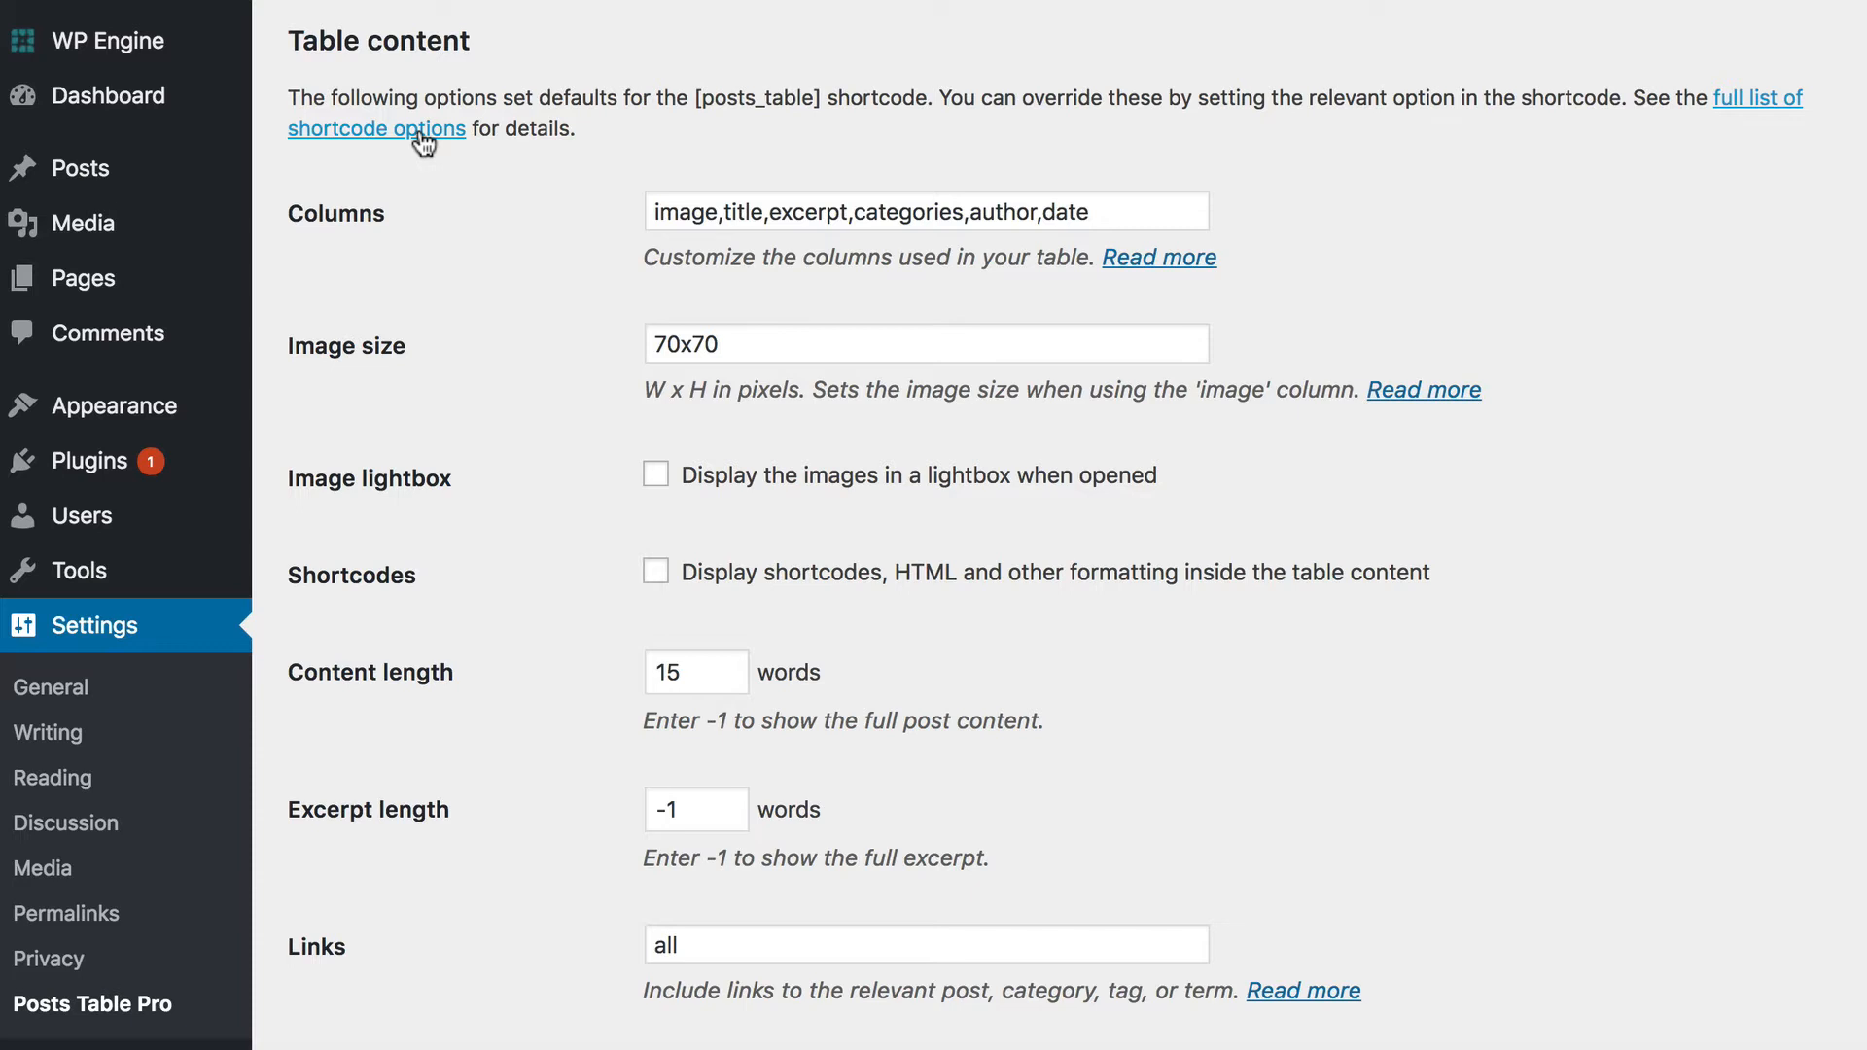
{"action": "mouse_move", "coordinate": [1156, 257]}
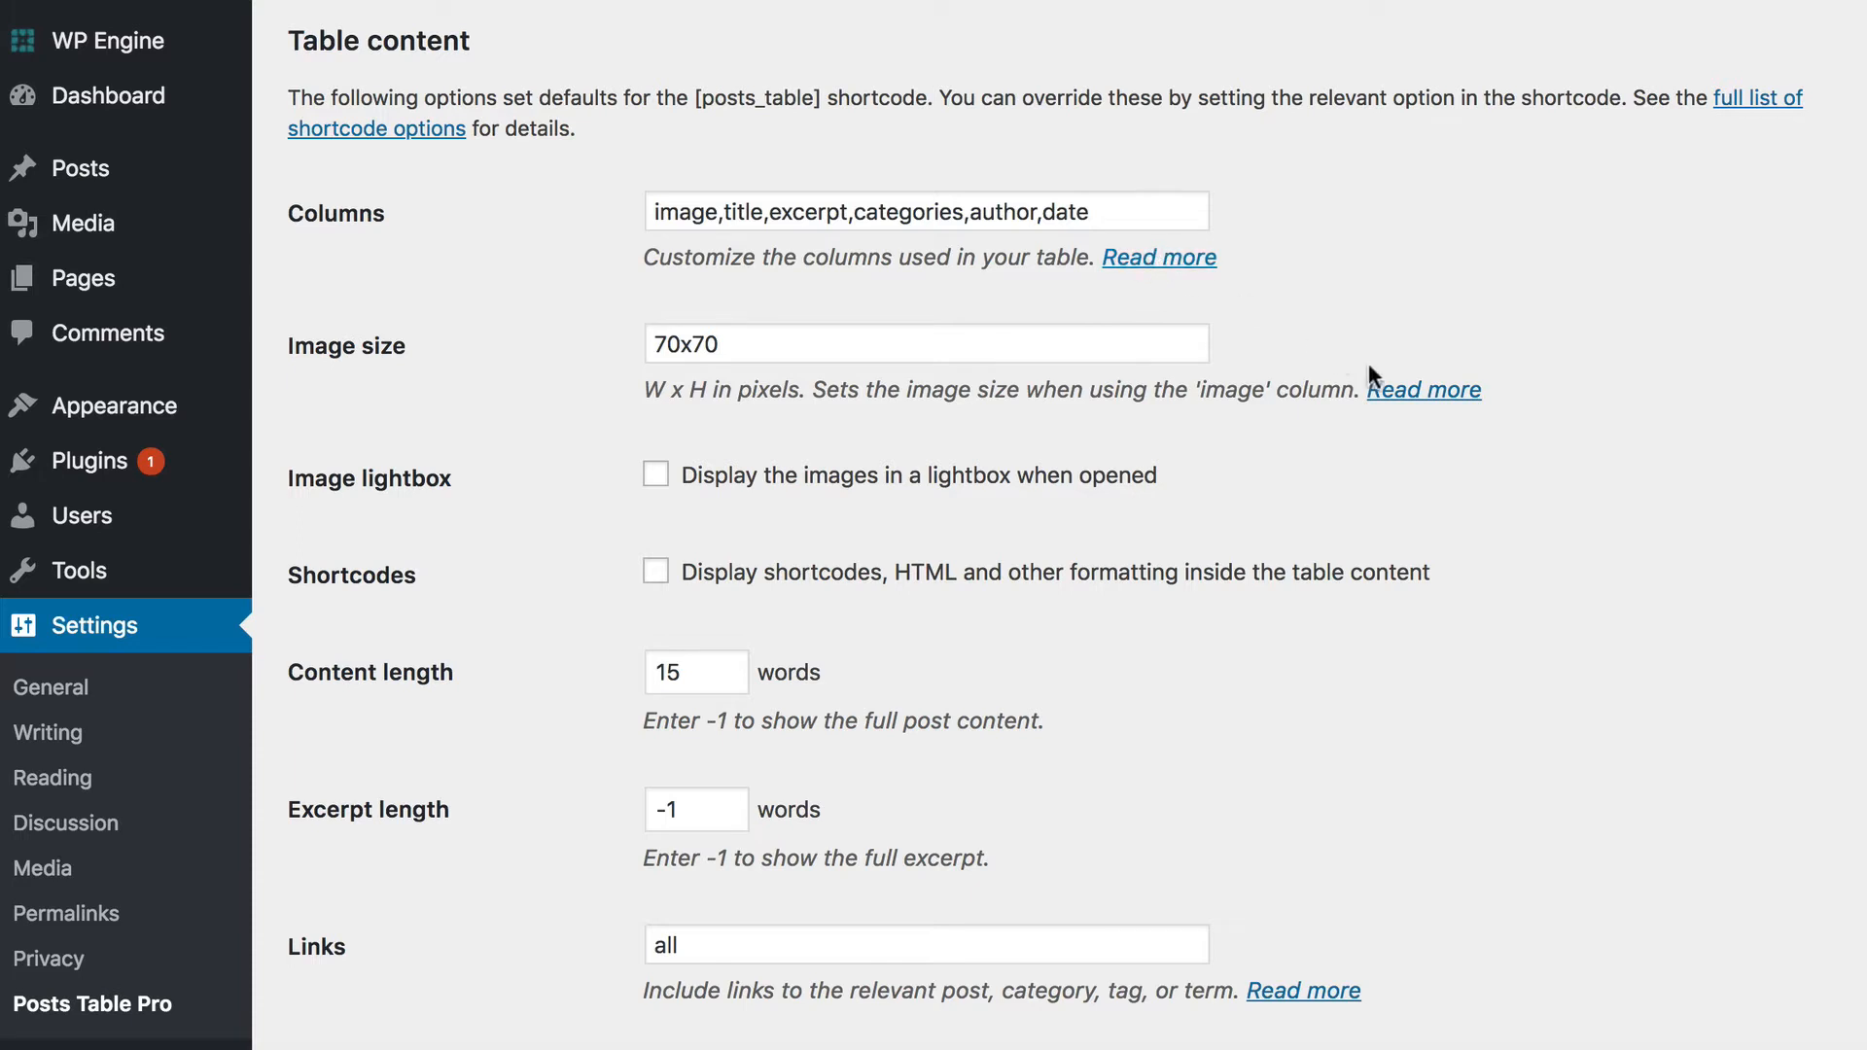
{"action": "mouse_move", "coordinate": [1424, 389]}
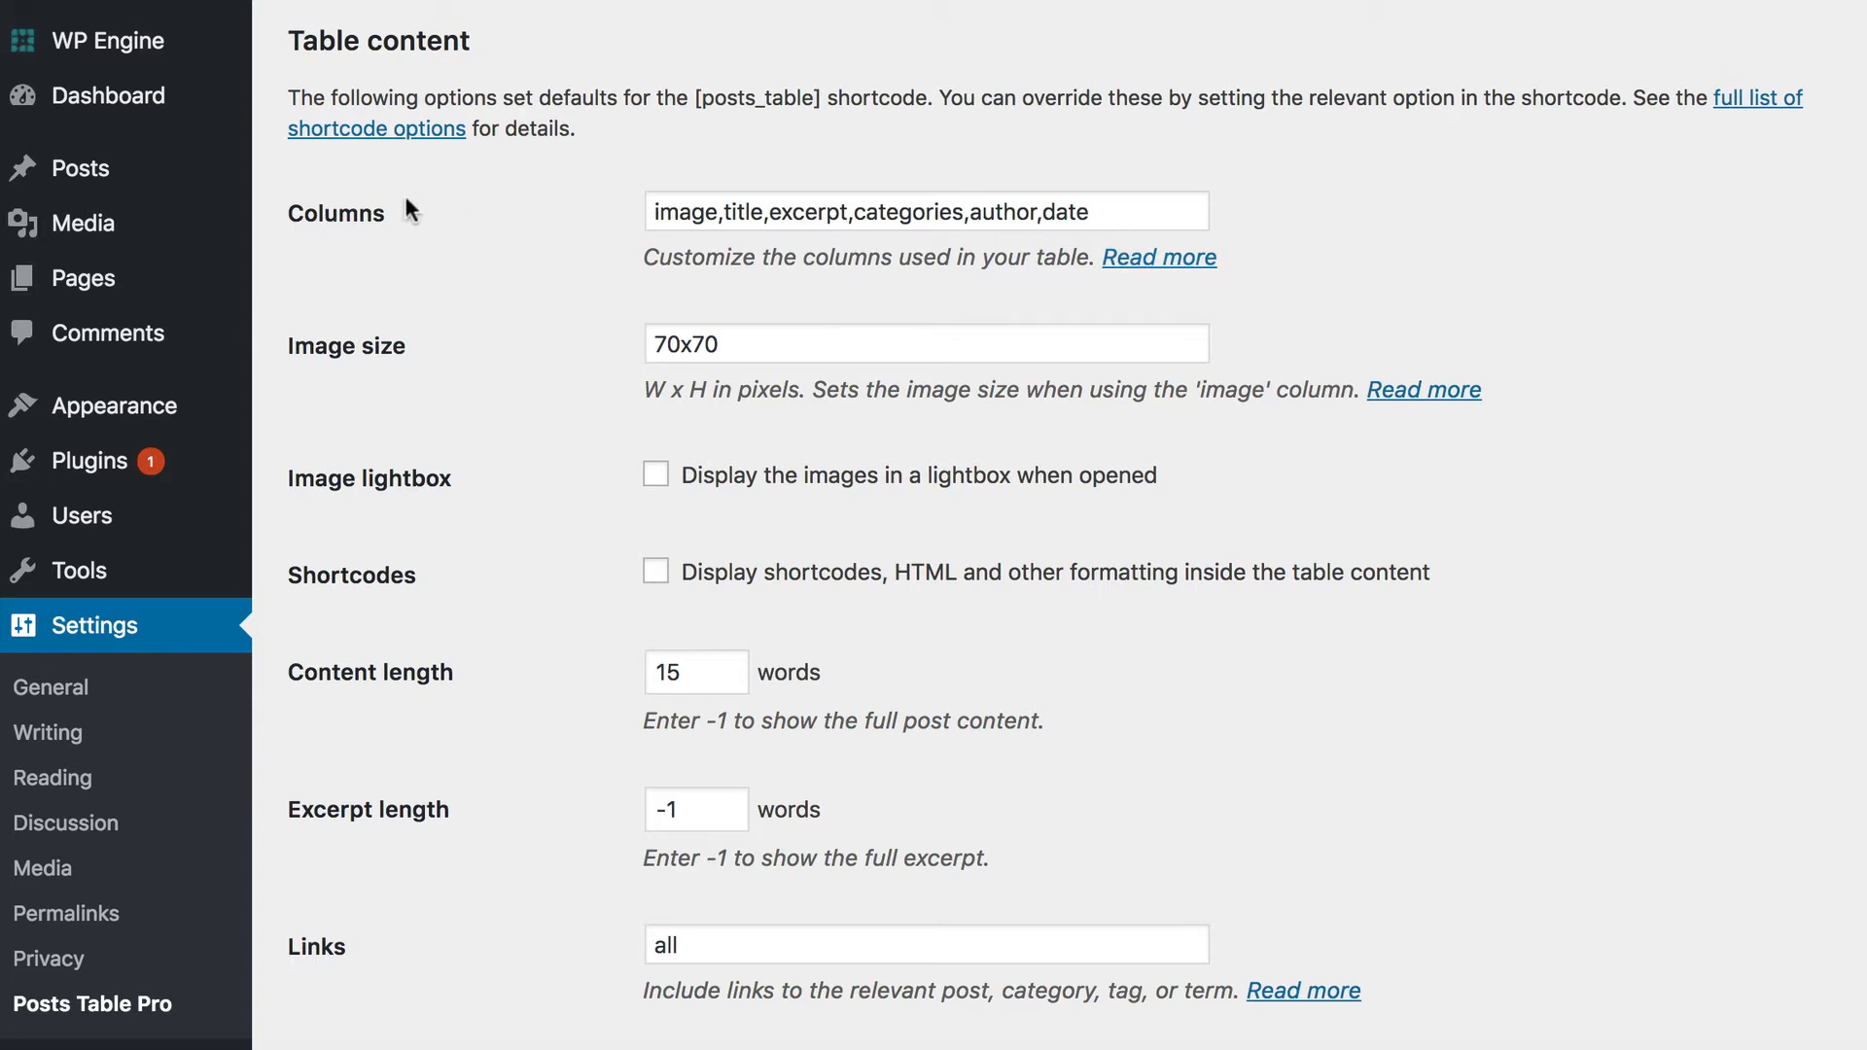
{"action": "mouse_move", "coordinate": [391, 218]}
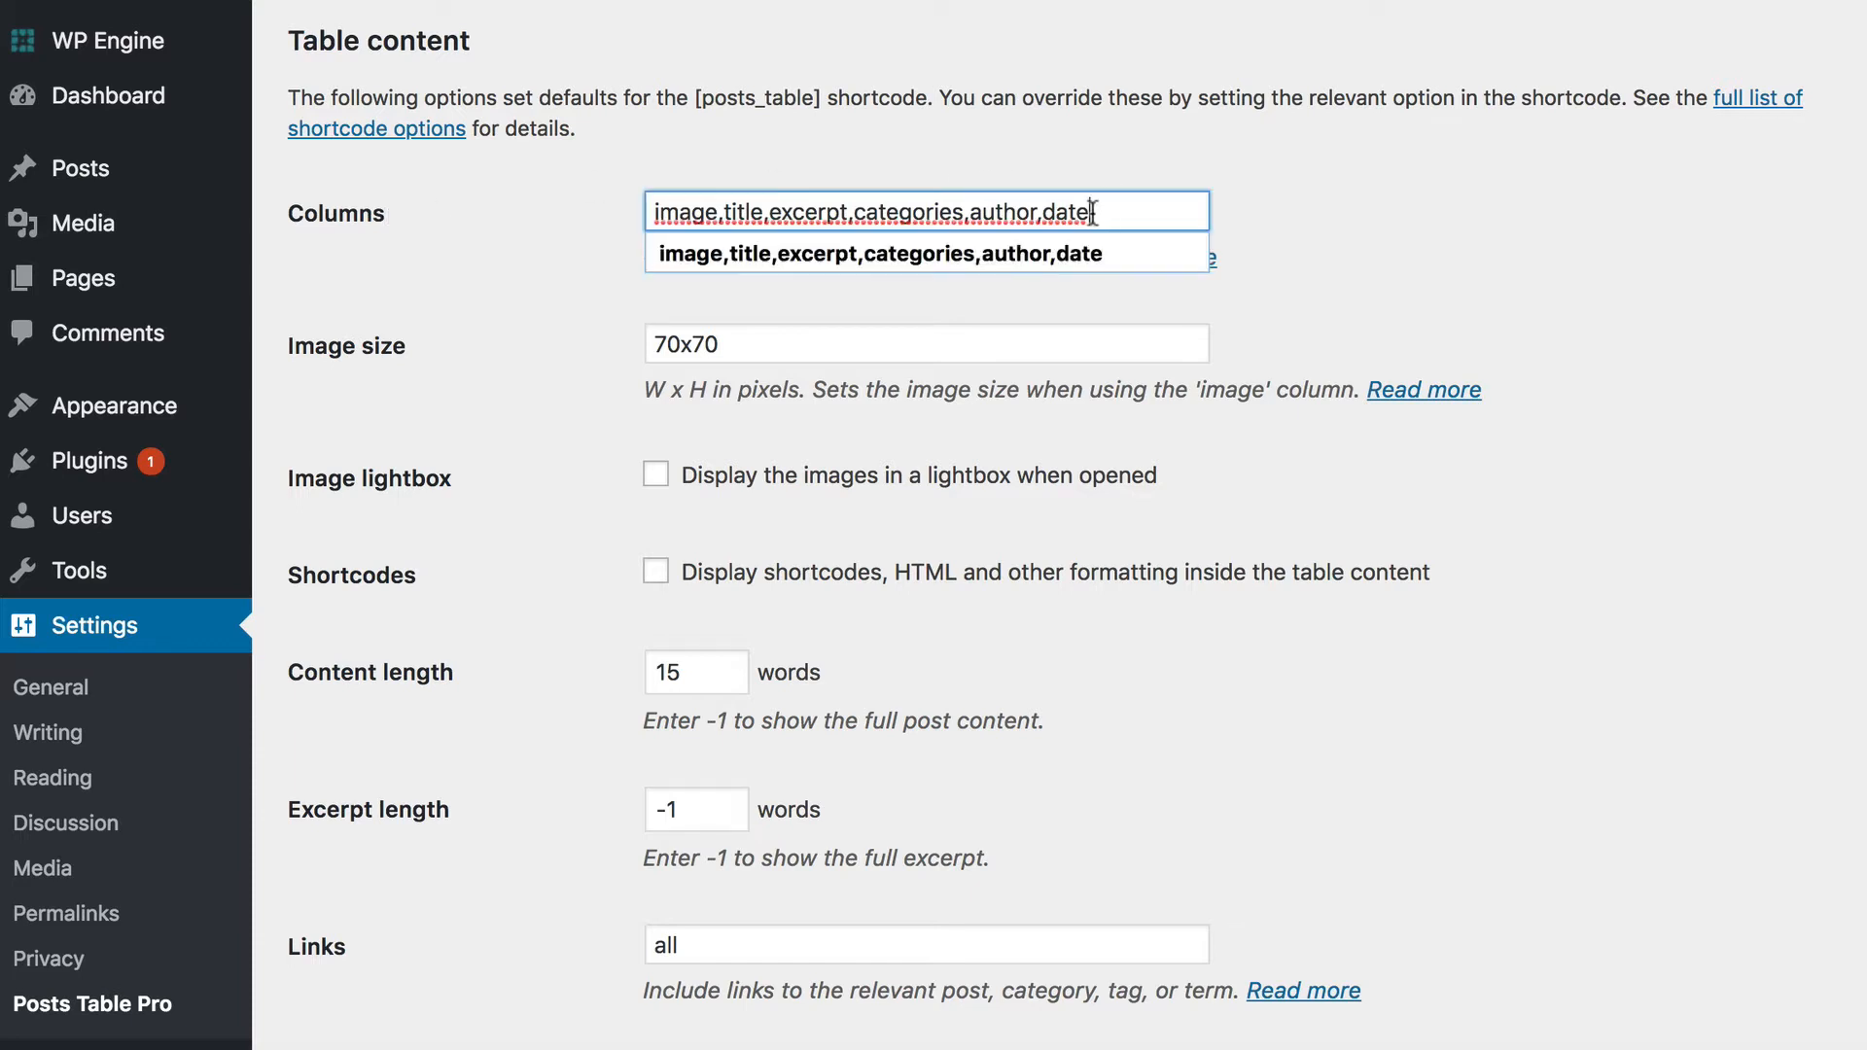
{"action": "left_click", "coordinate": [560, 249]}
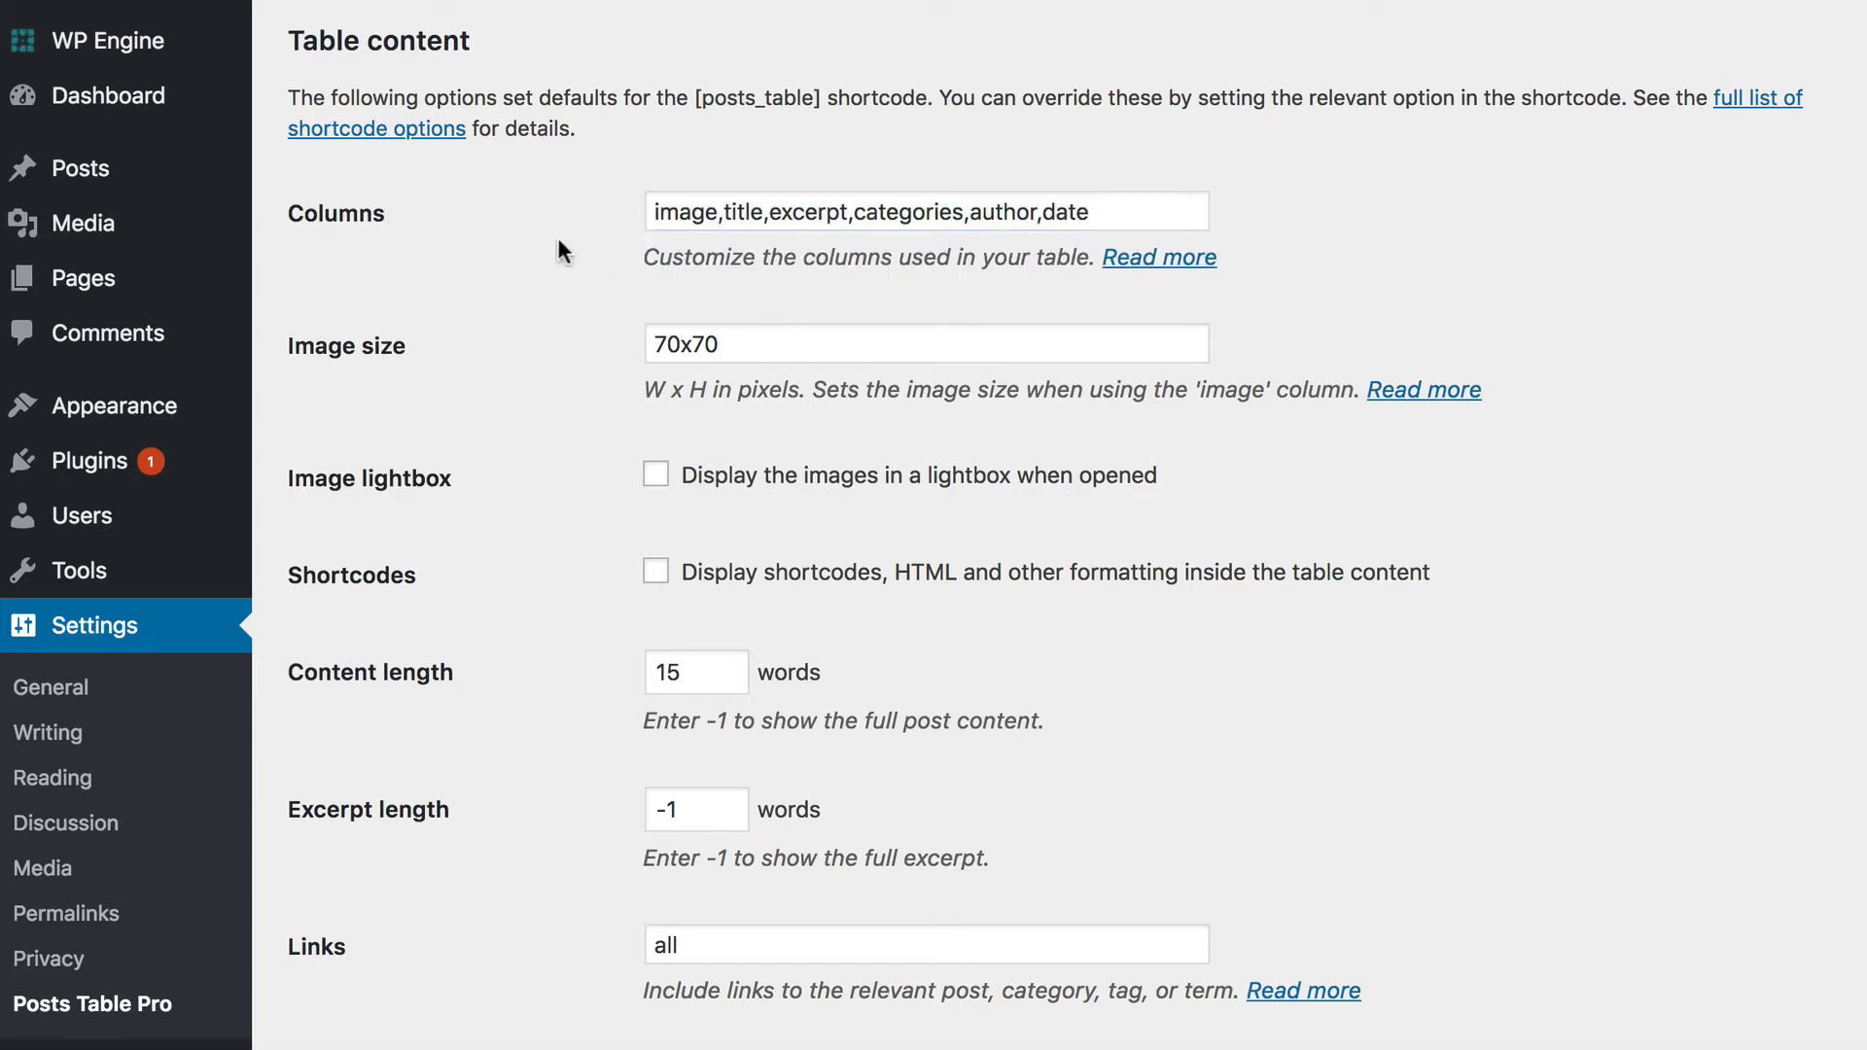
{"action": "mouse_move", "coordinate": [1156, 259]}
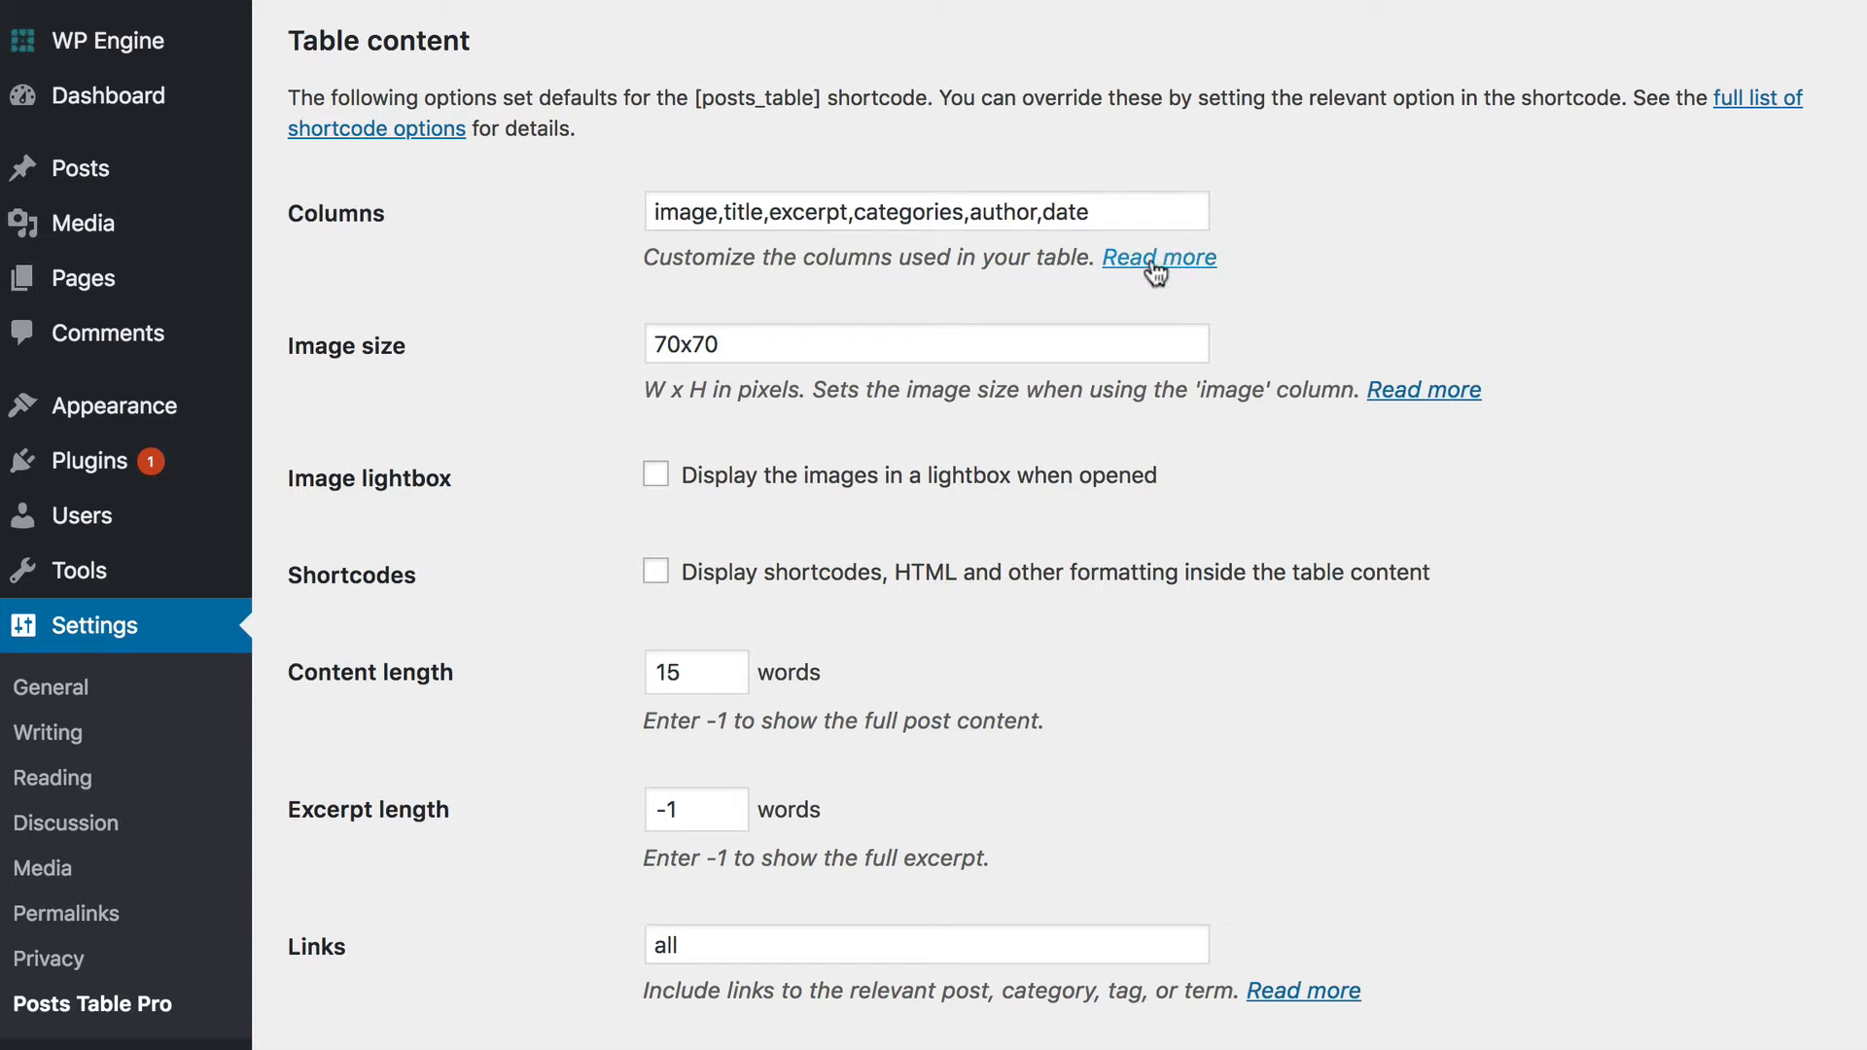
{"action": "mouse_move", "coordinate": [1158, 271]}
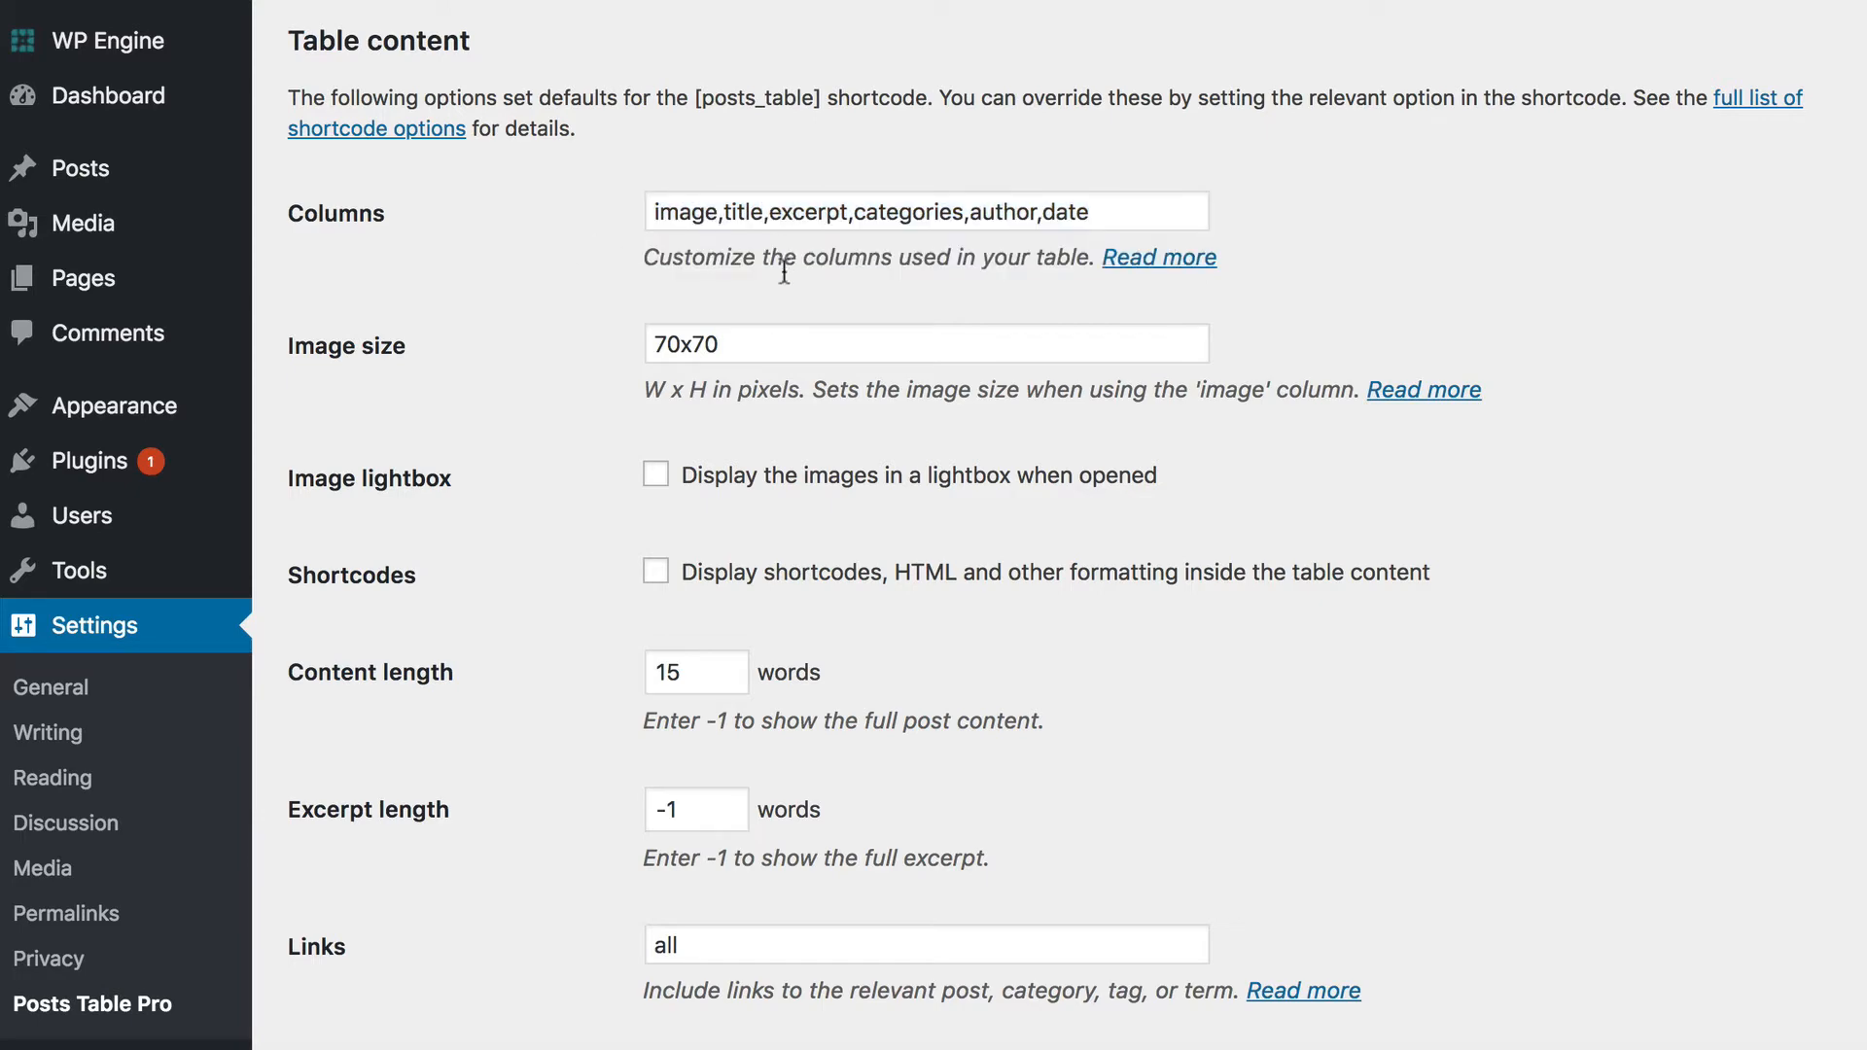
Save the Posts Table Pro settings with all defaults left unchanged.
{"action": "scroll", "scroll_direction": "down", "scroll_amount": 3}
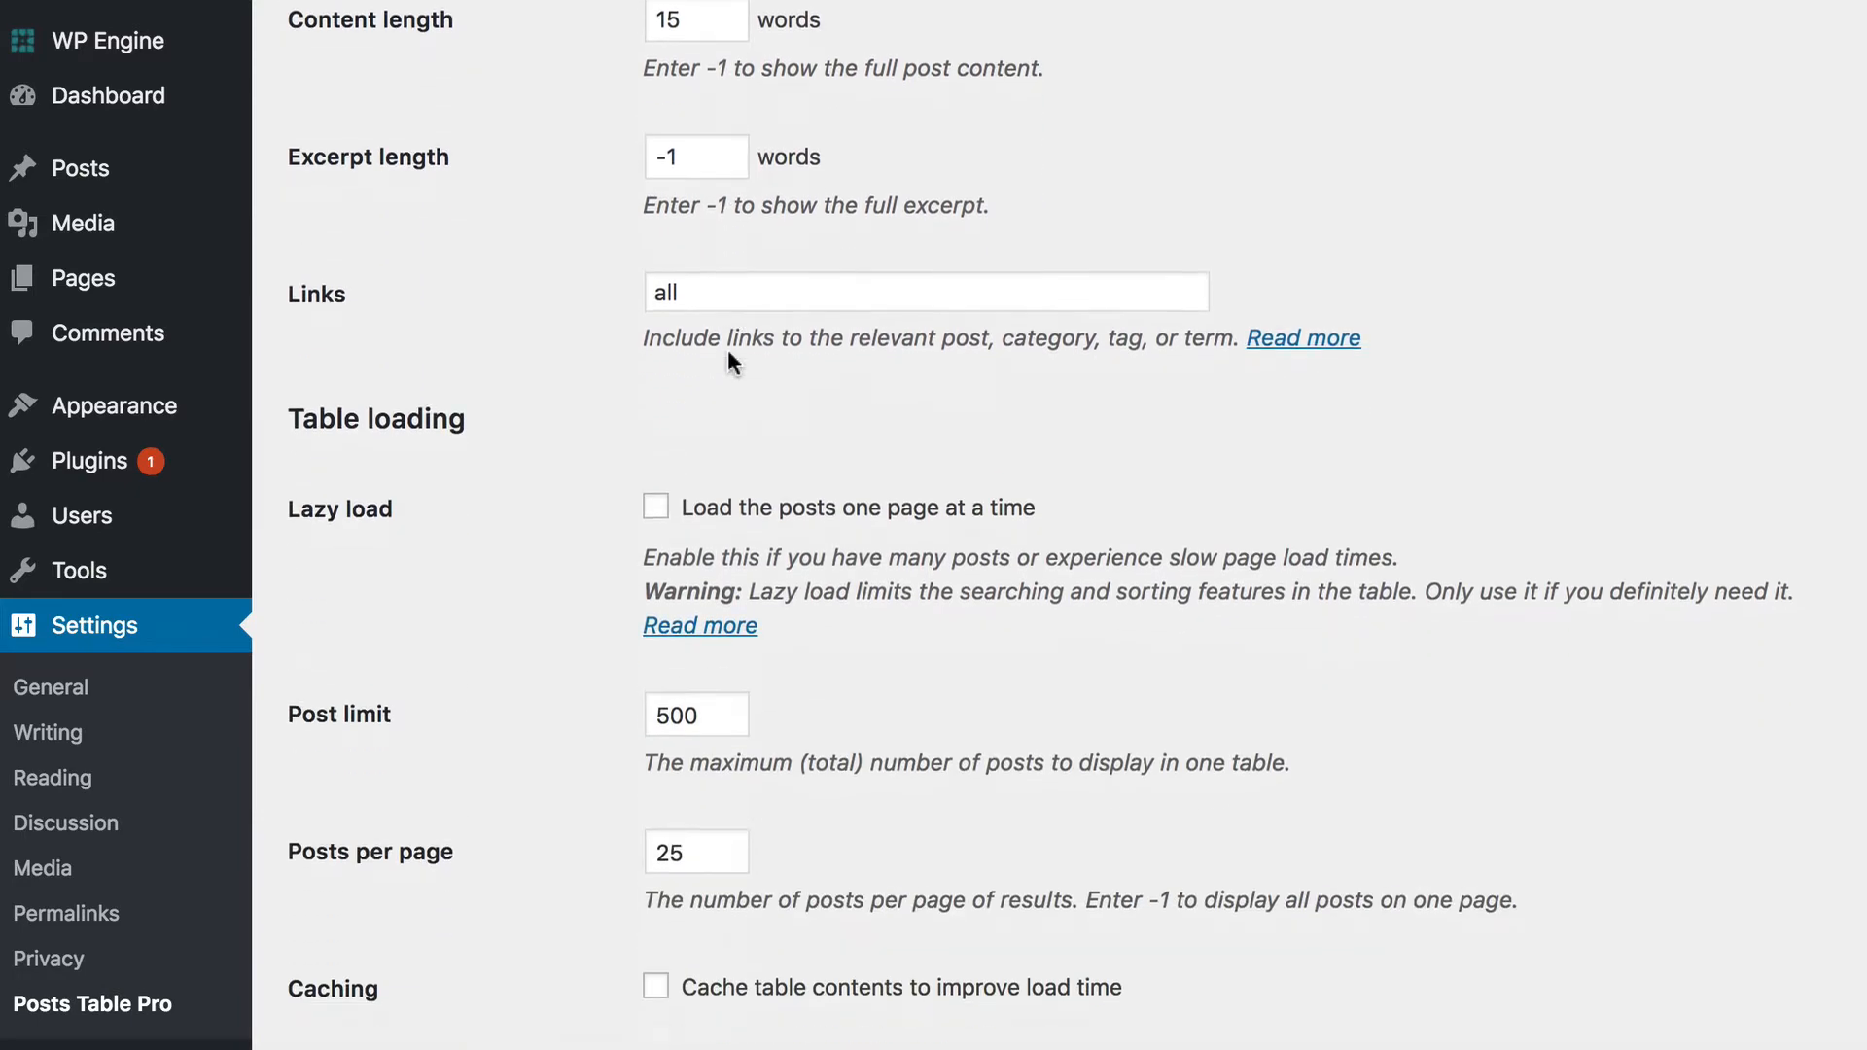
{"action": "scroll", "scroll_direction": "down", "scroll_amount": 3}
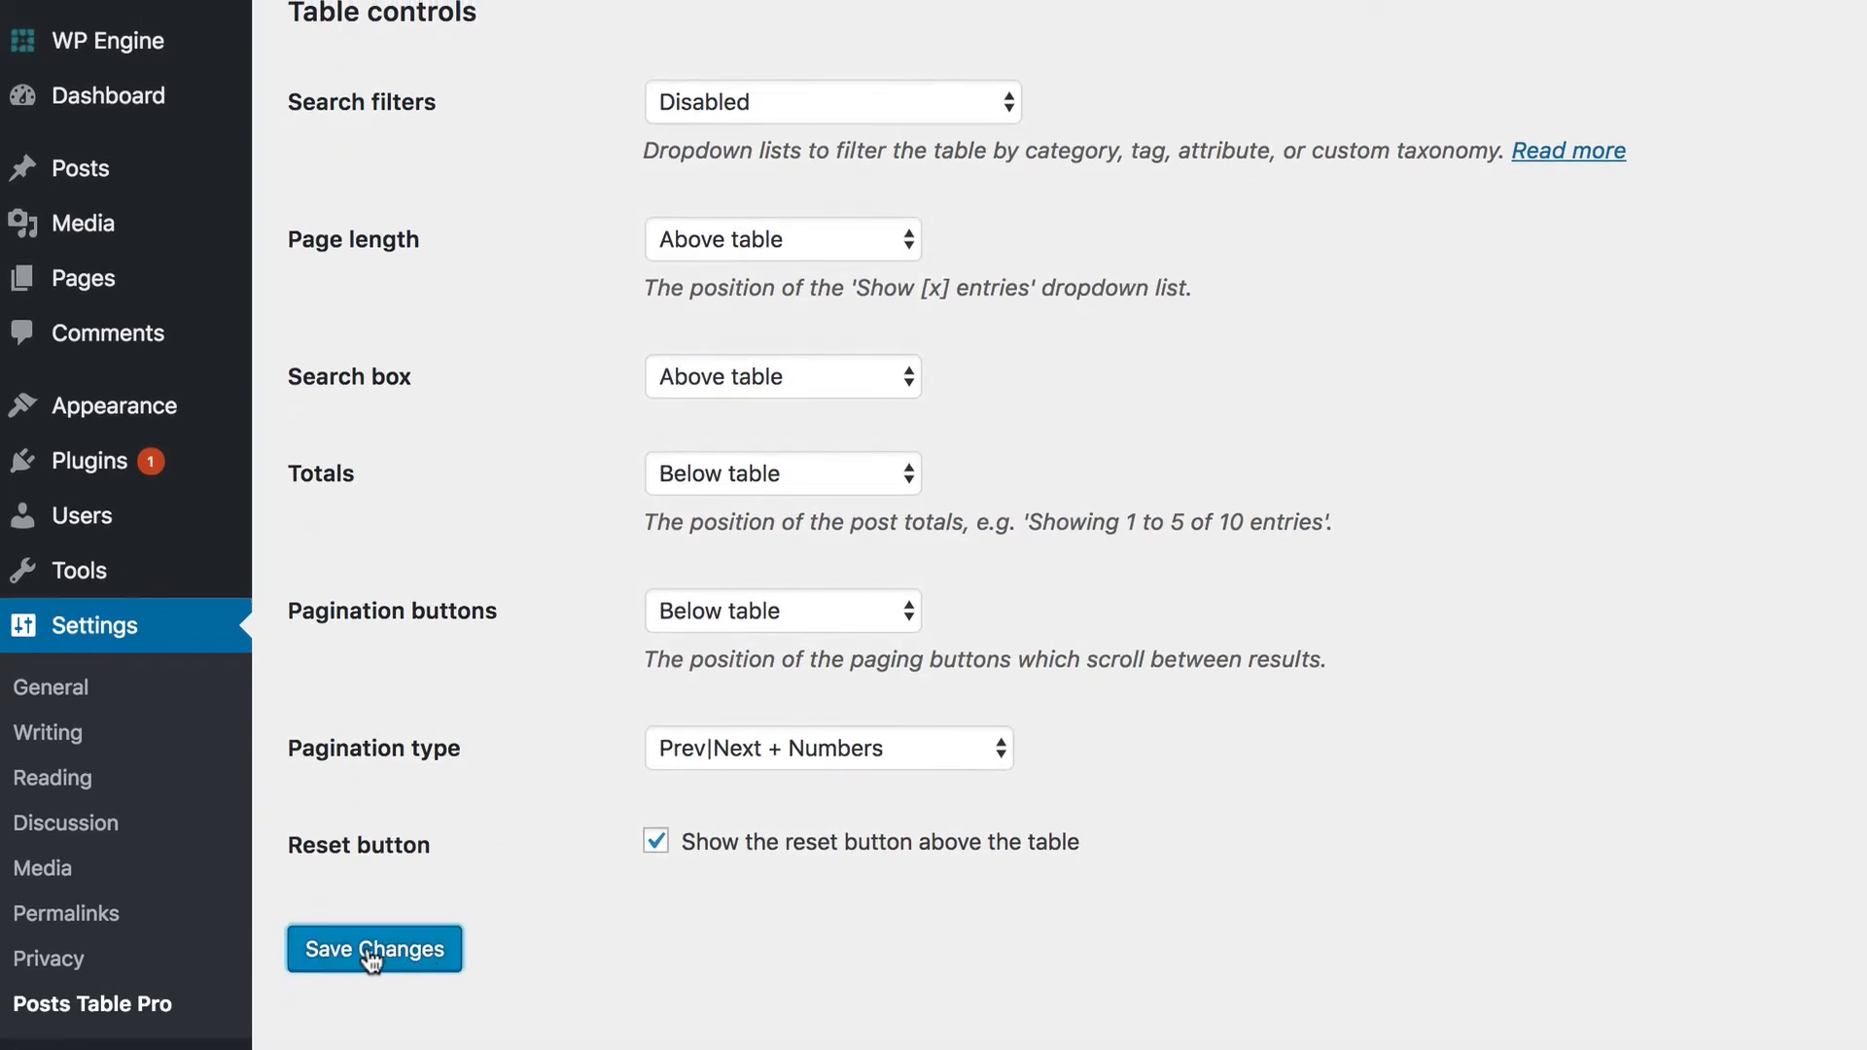
{"action": "left_click", "coordinate": [373, 949]}
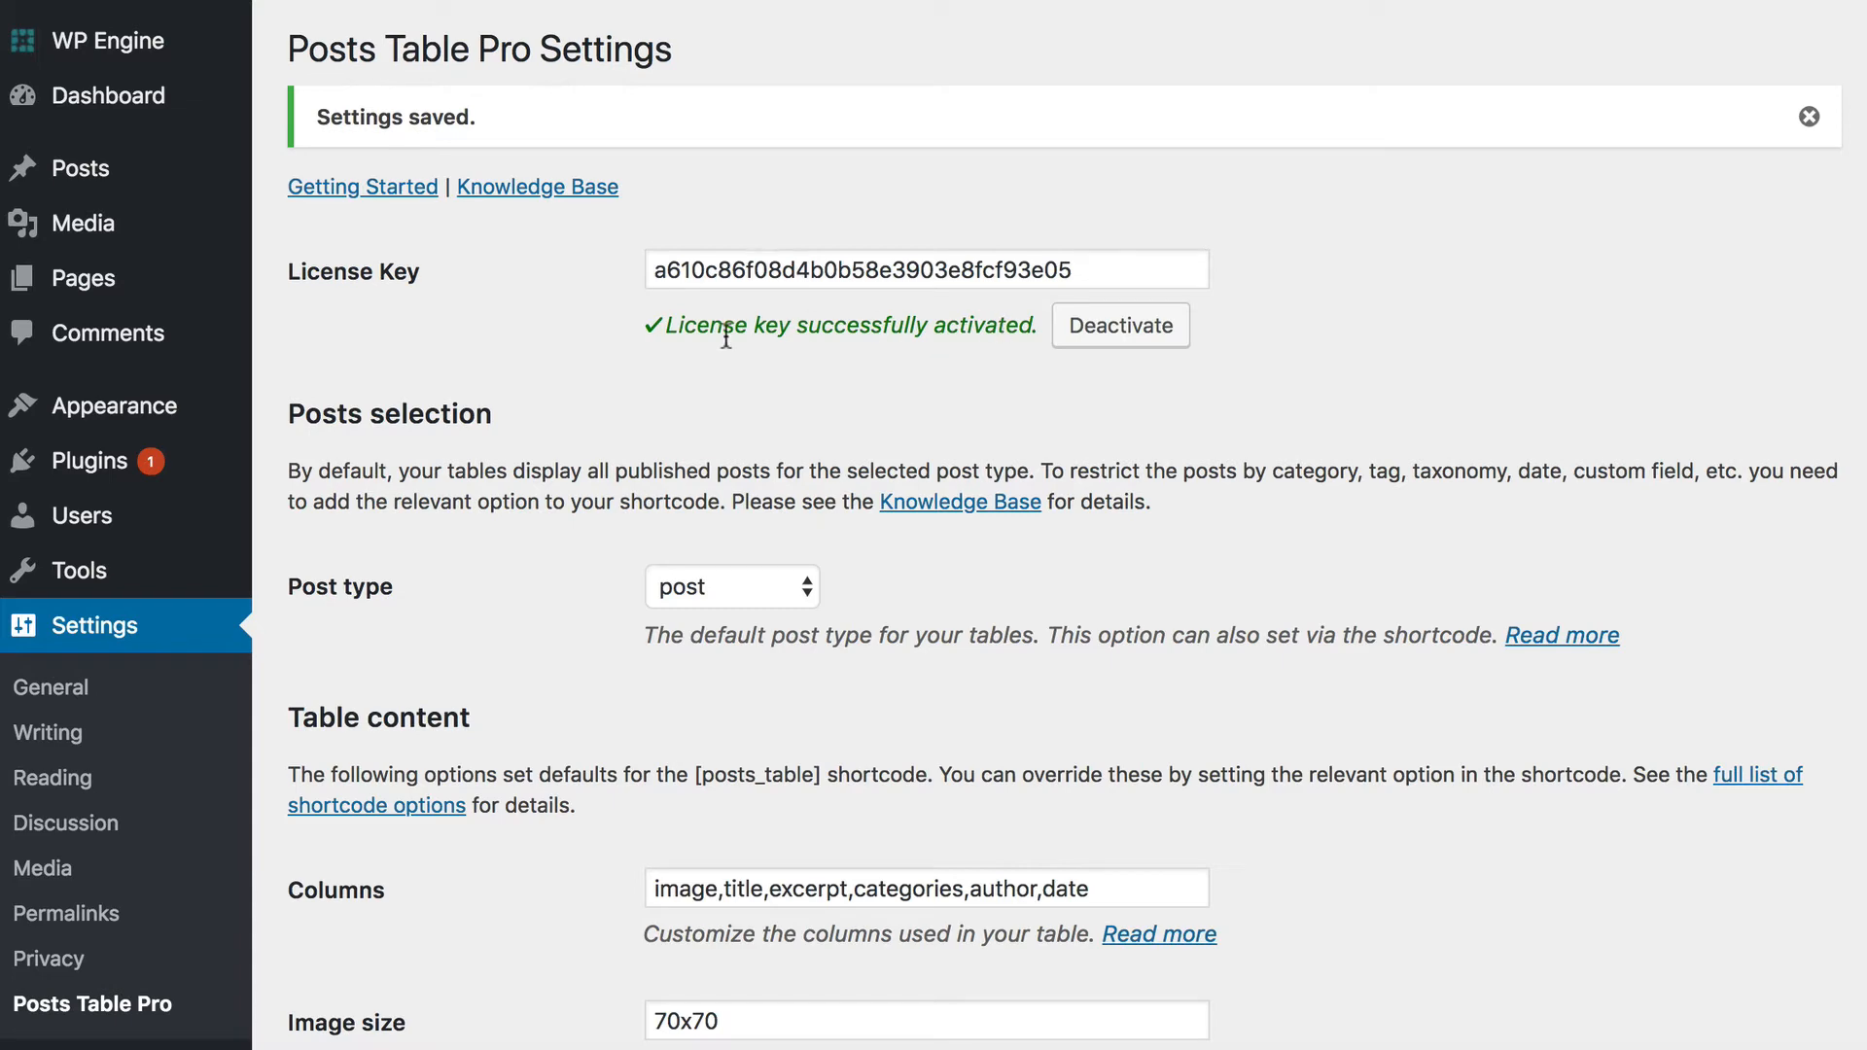
{"action": "scroll", "scroll_direction": "down", "scroll_amount": 3}
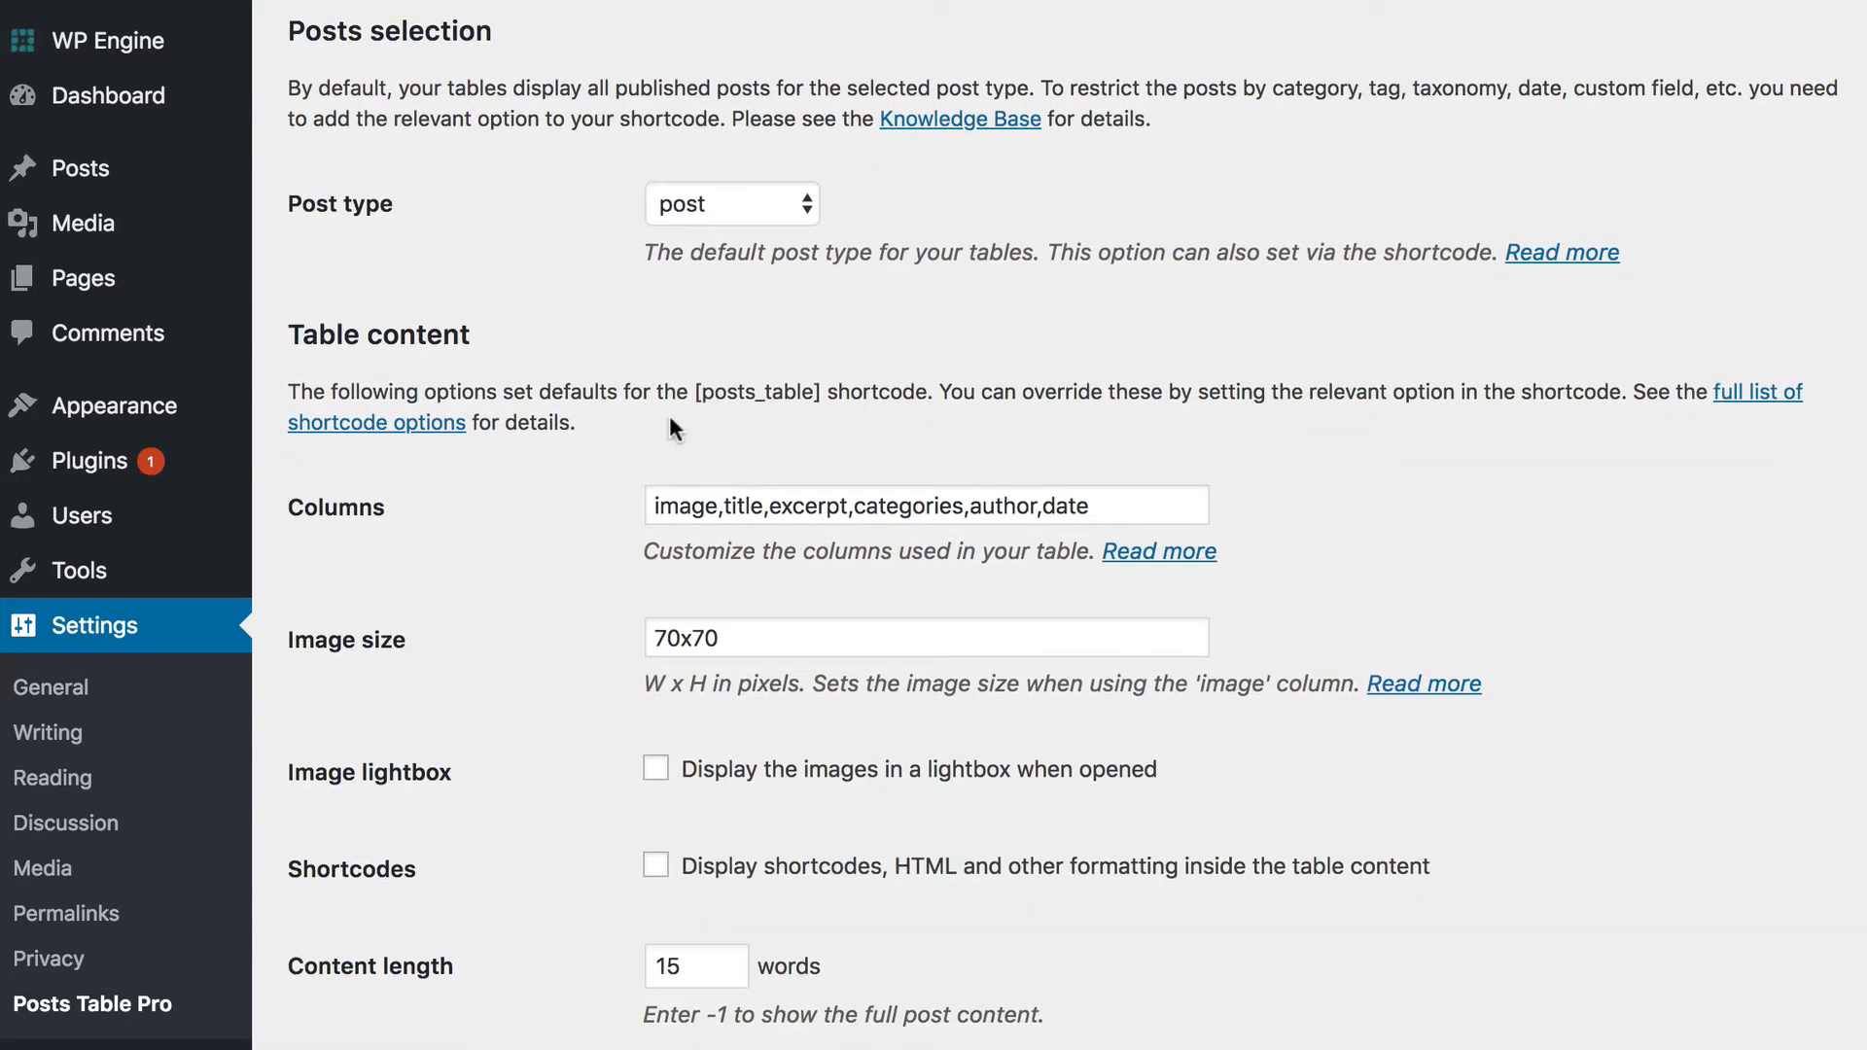
{"action": "scroll", "scroll_direction": "down", "scroll_amount": 3}
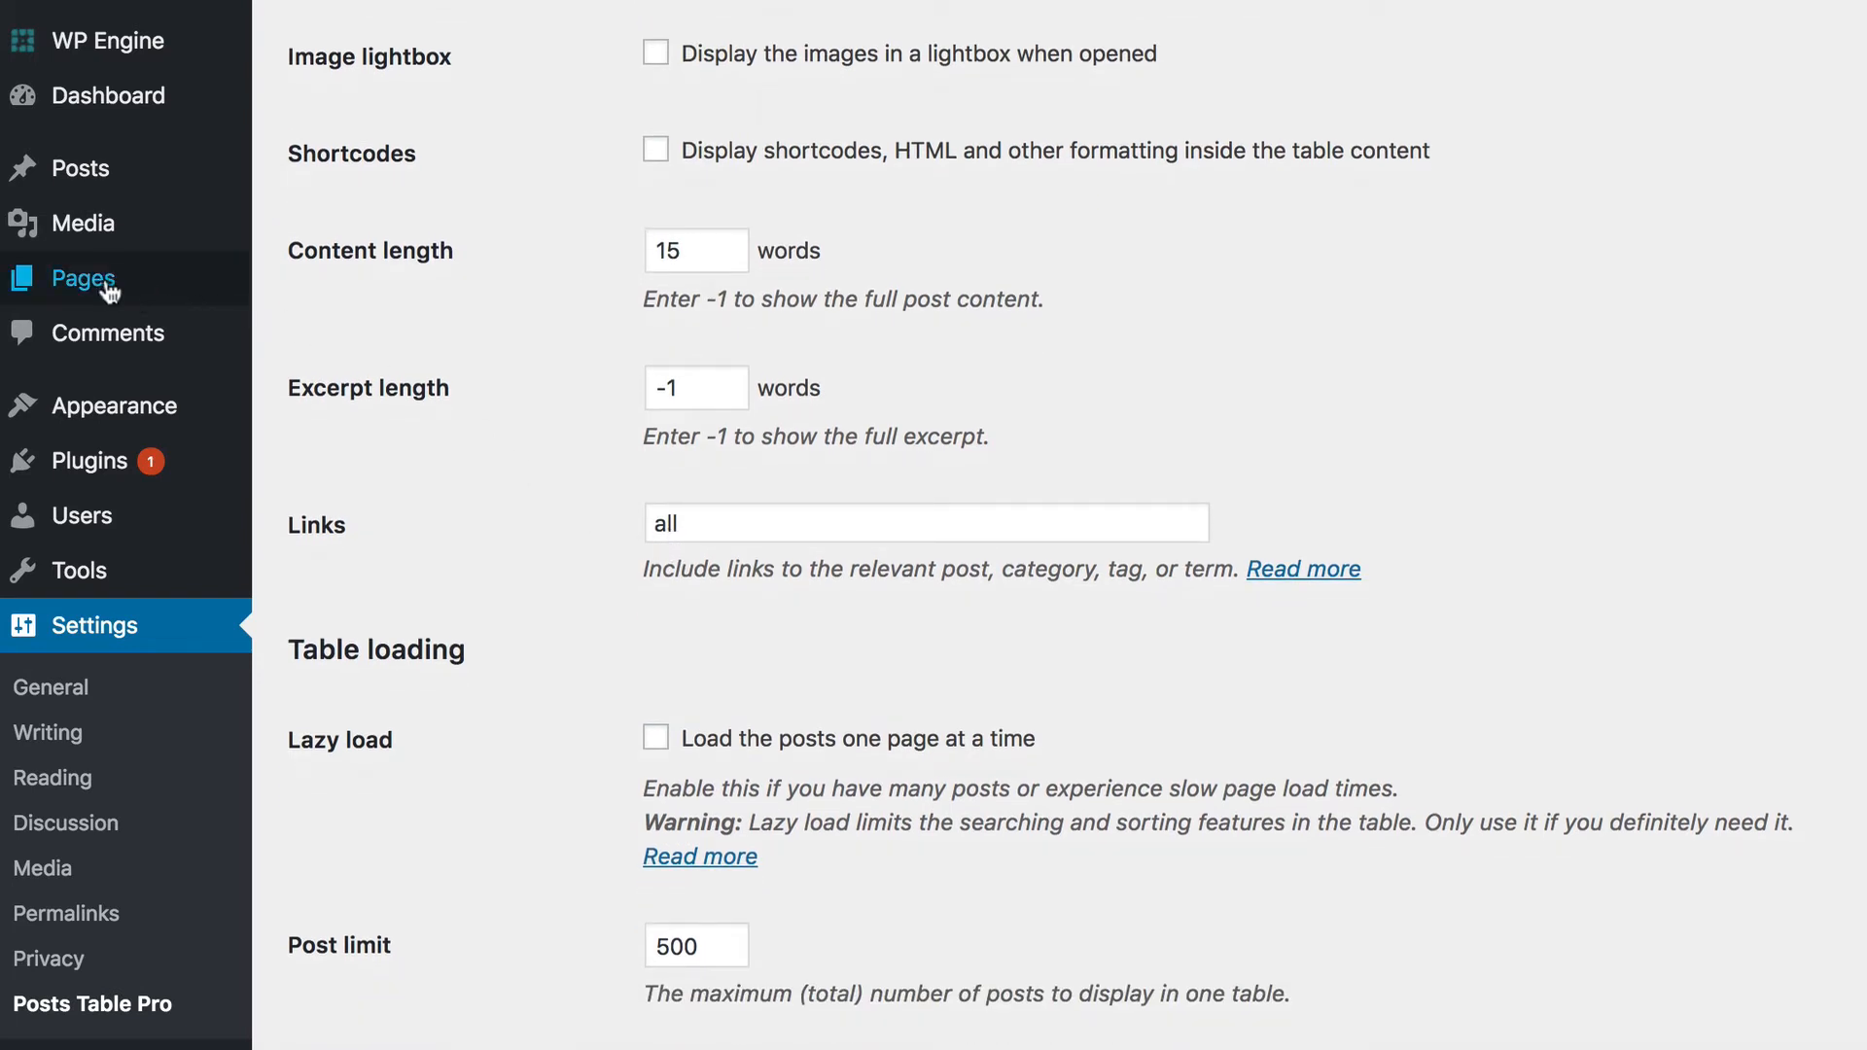
{"action": "mouse_move", "coordinate": [83, 279]}
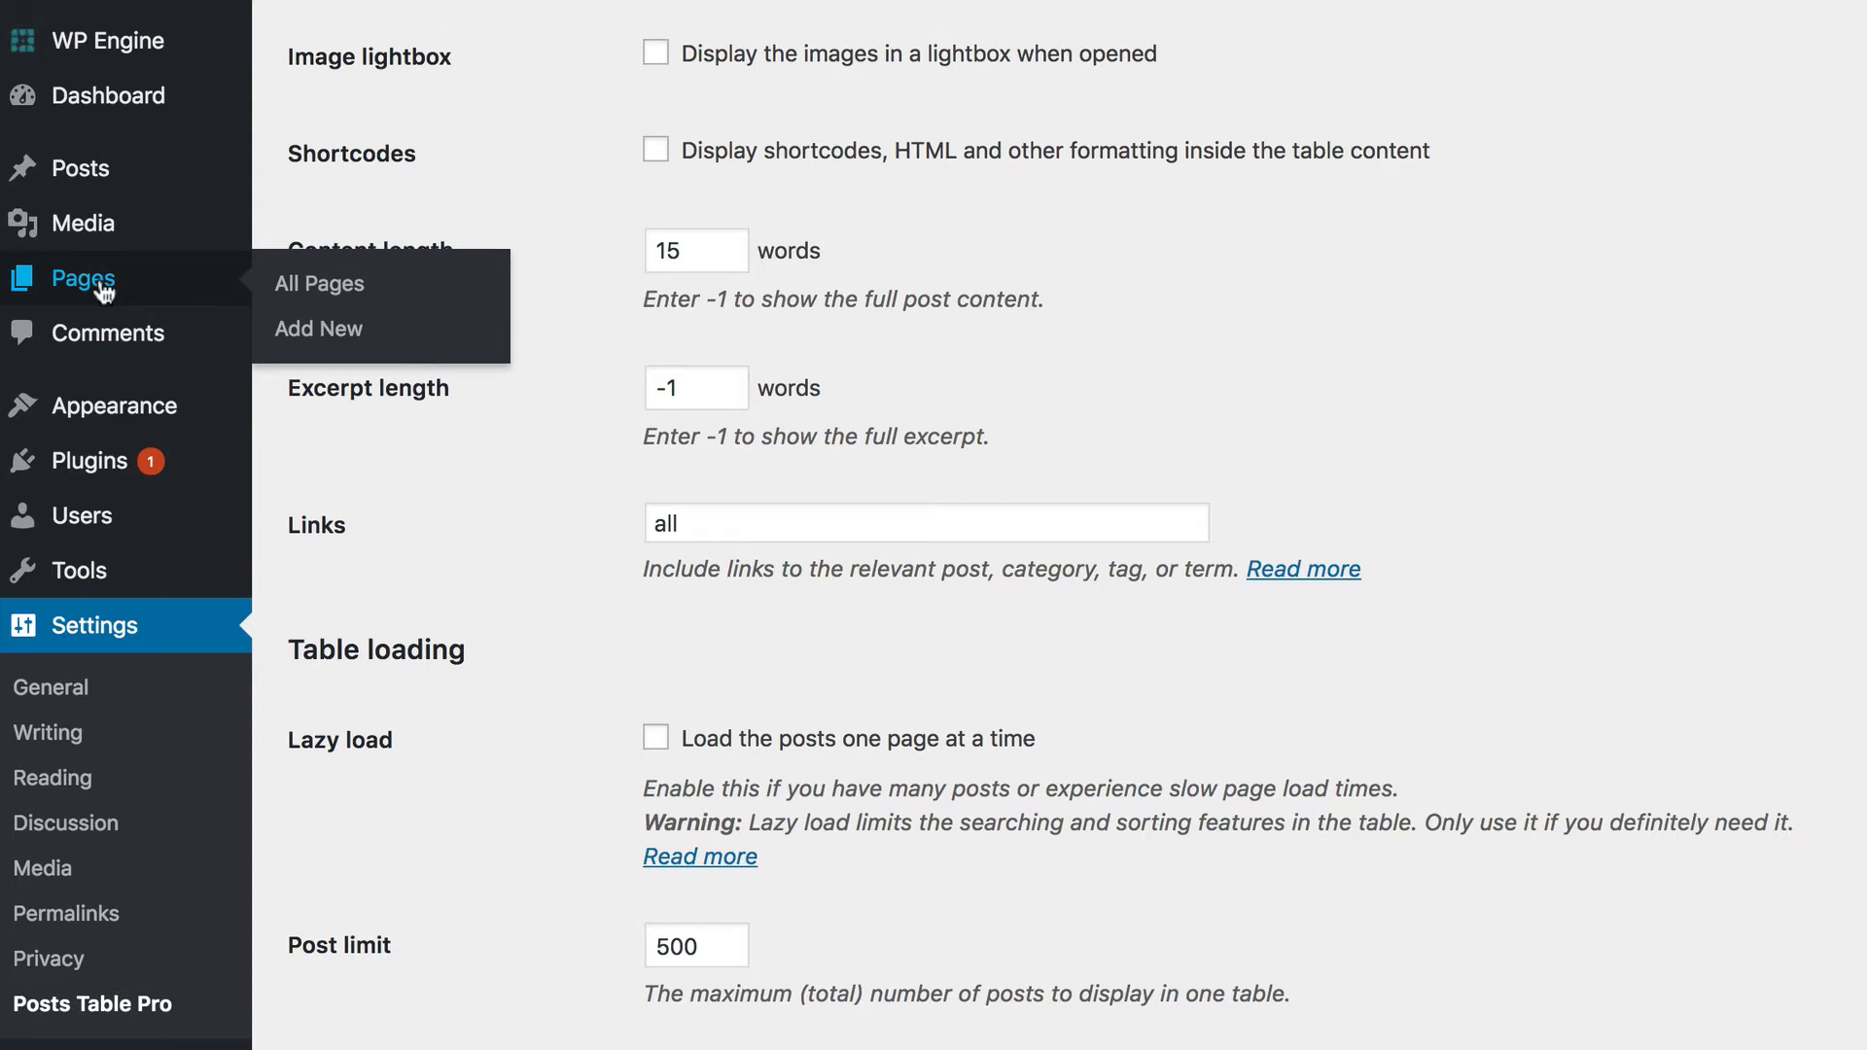
{"action": "mouse_move", "coordinate": [611, 465]}
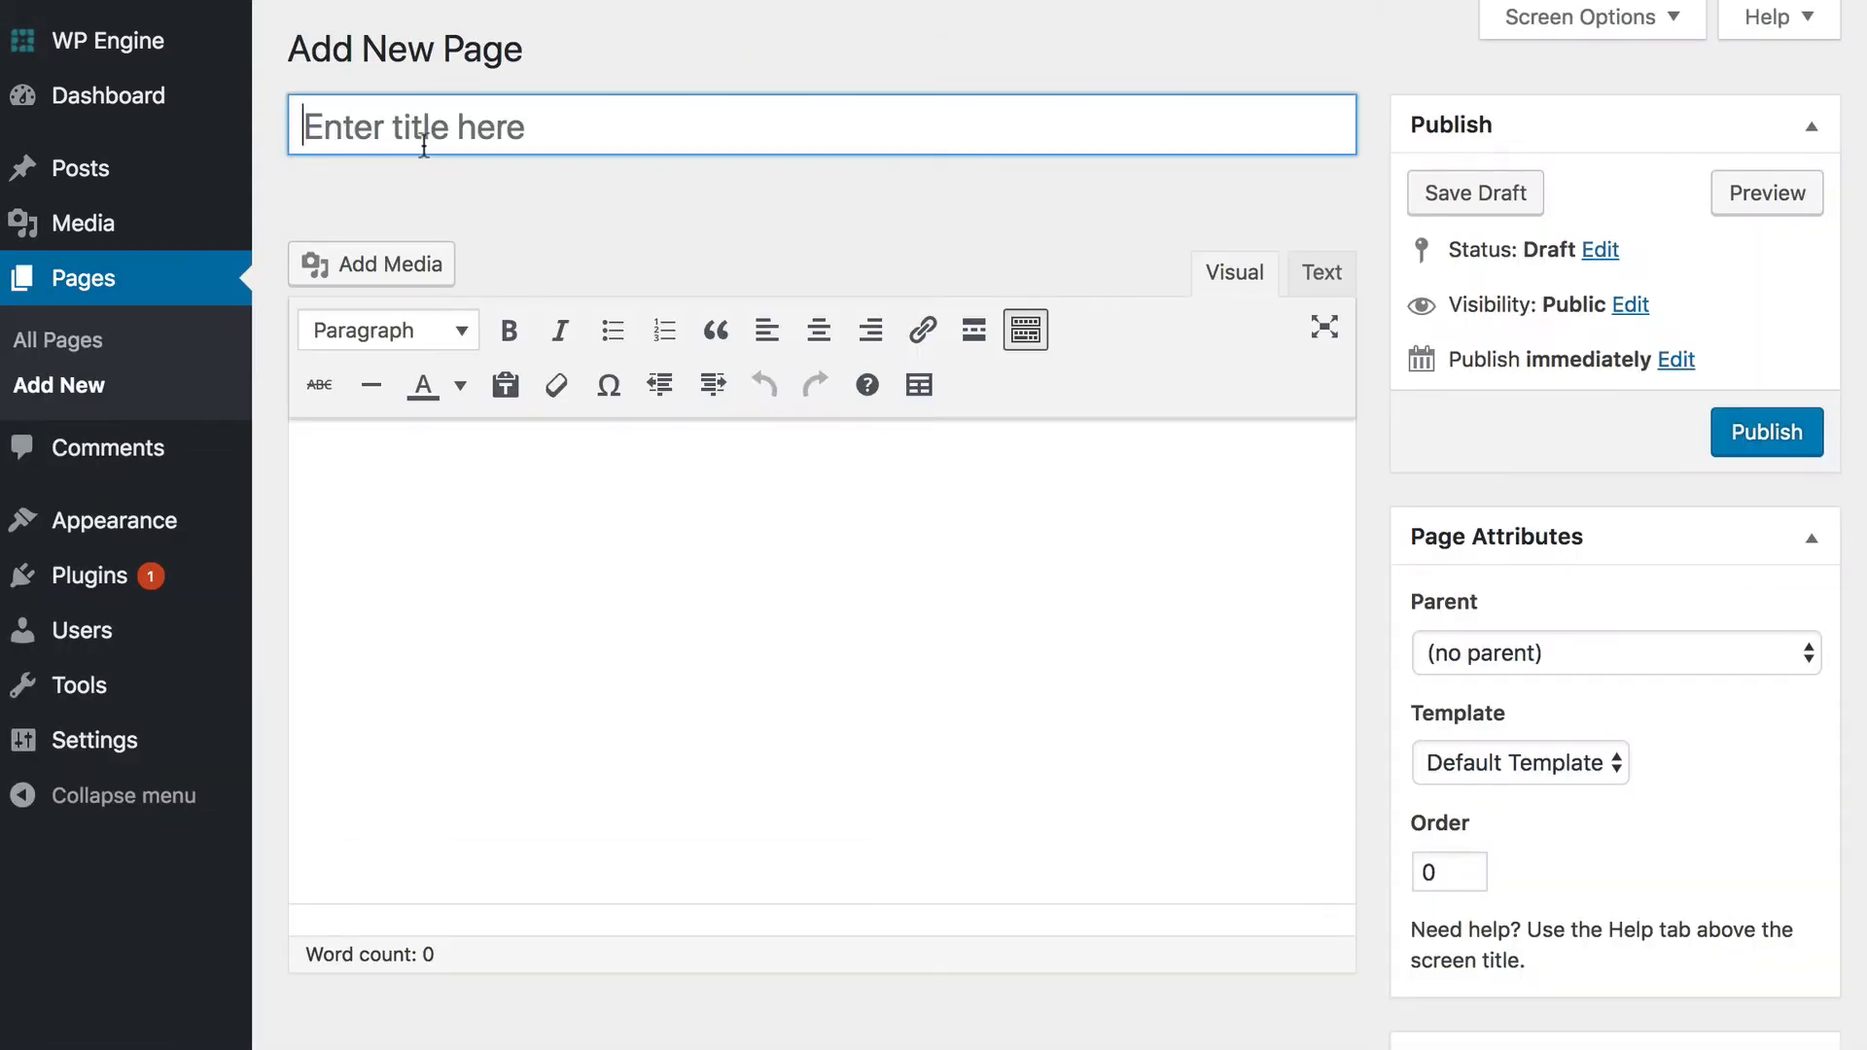
Title the new page 'Posts Table Pro'.
{"action": "type", "text": "Posts Tabe"}
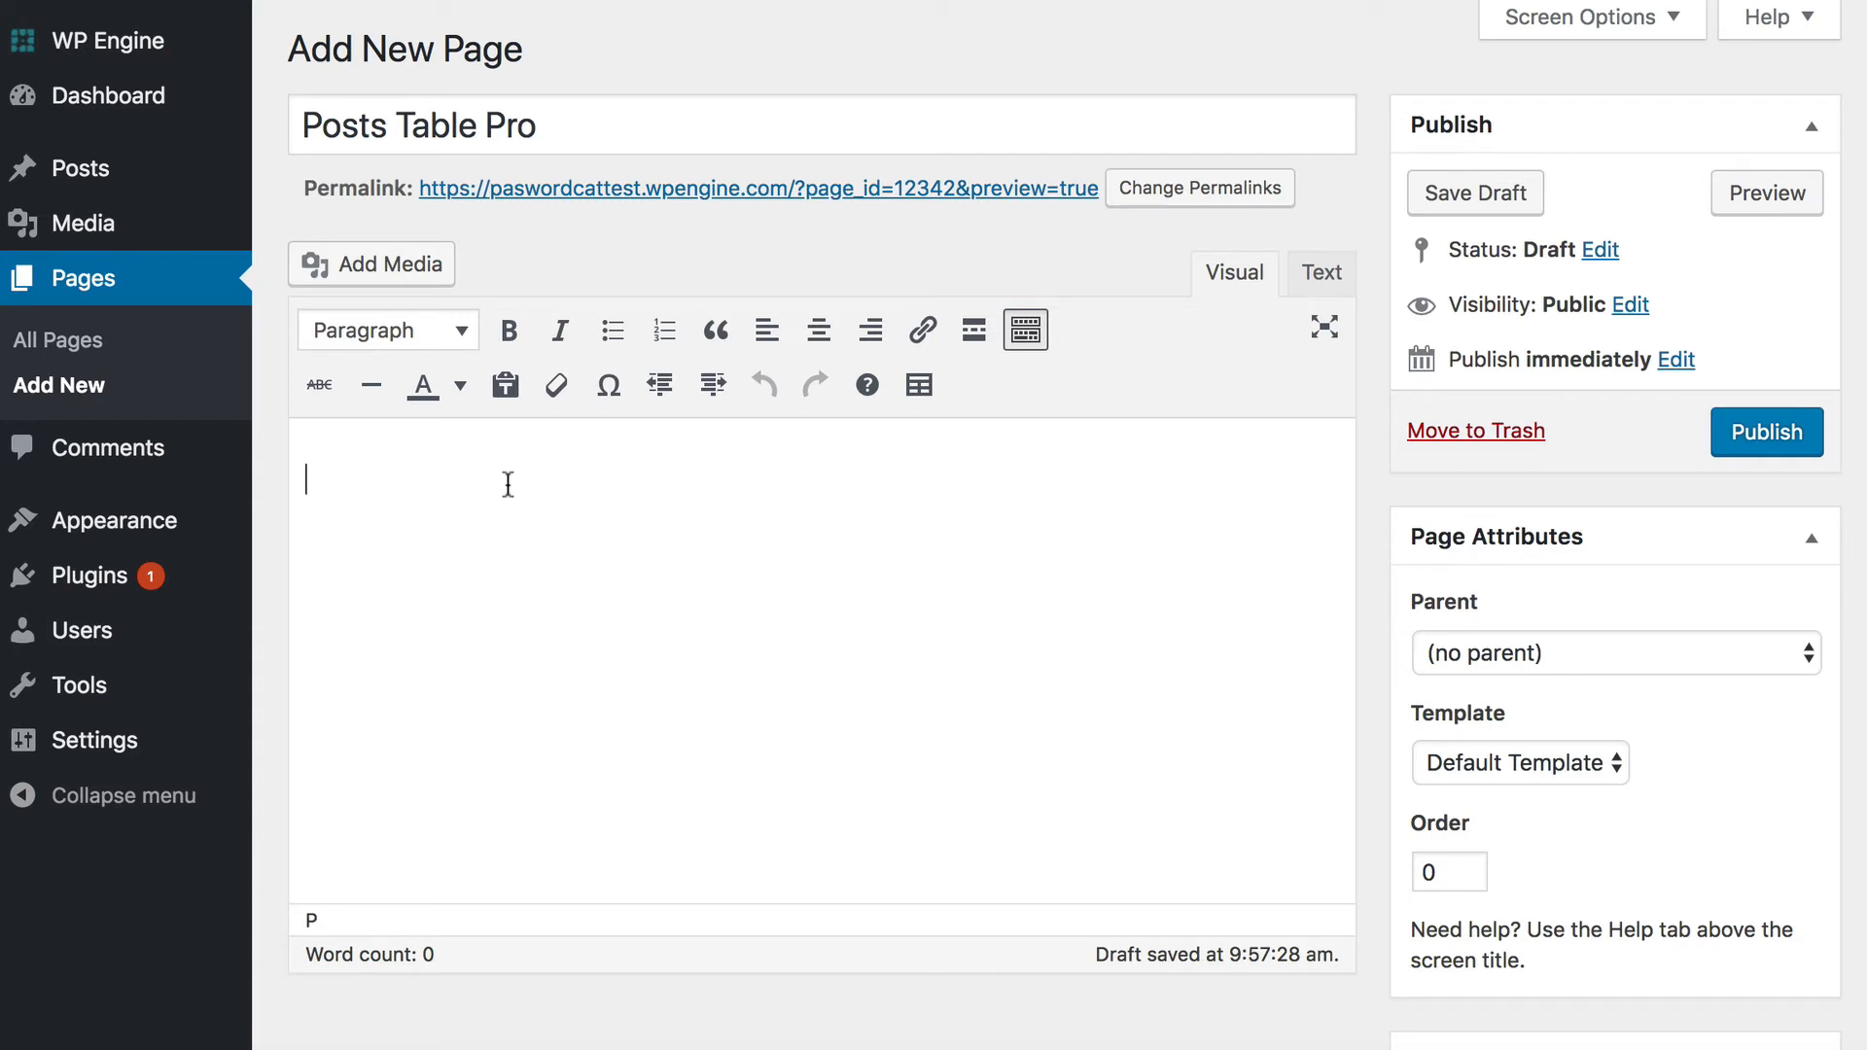
{"action": "mouse_move", "coordinate": [918, 385]}
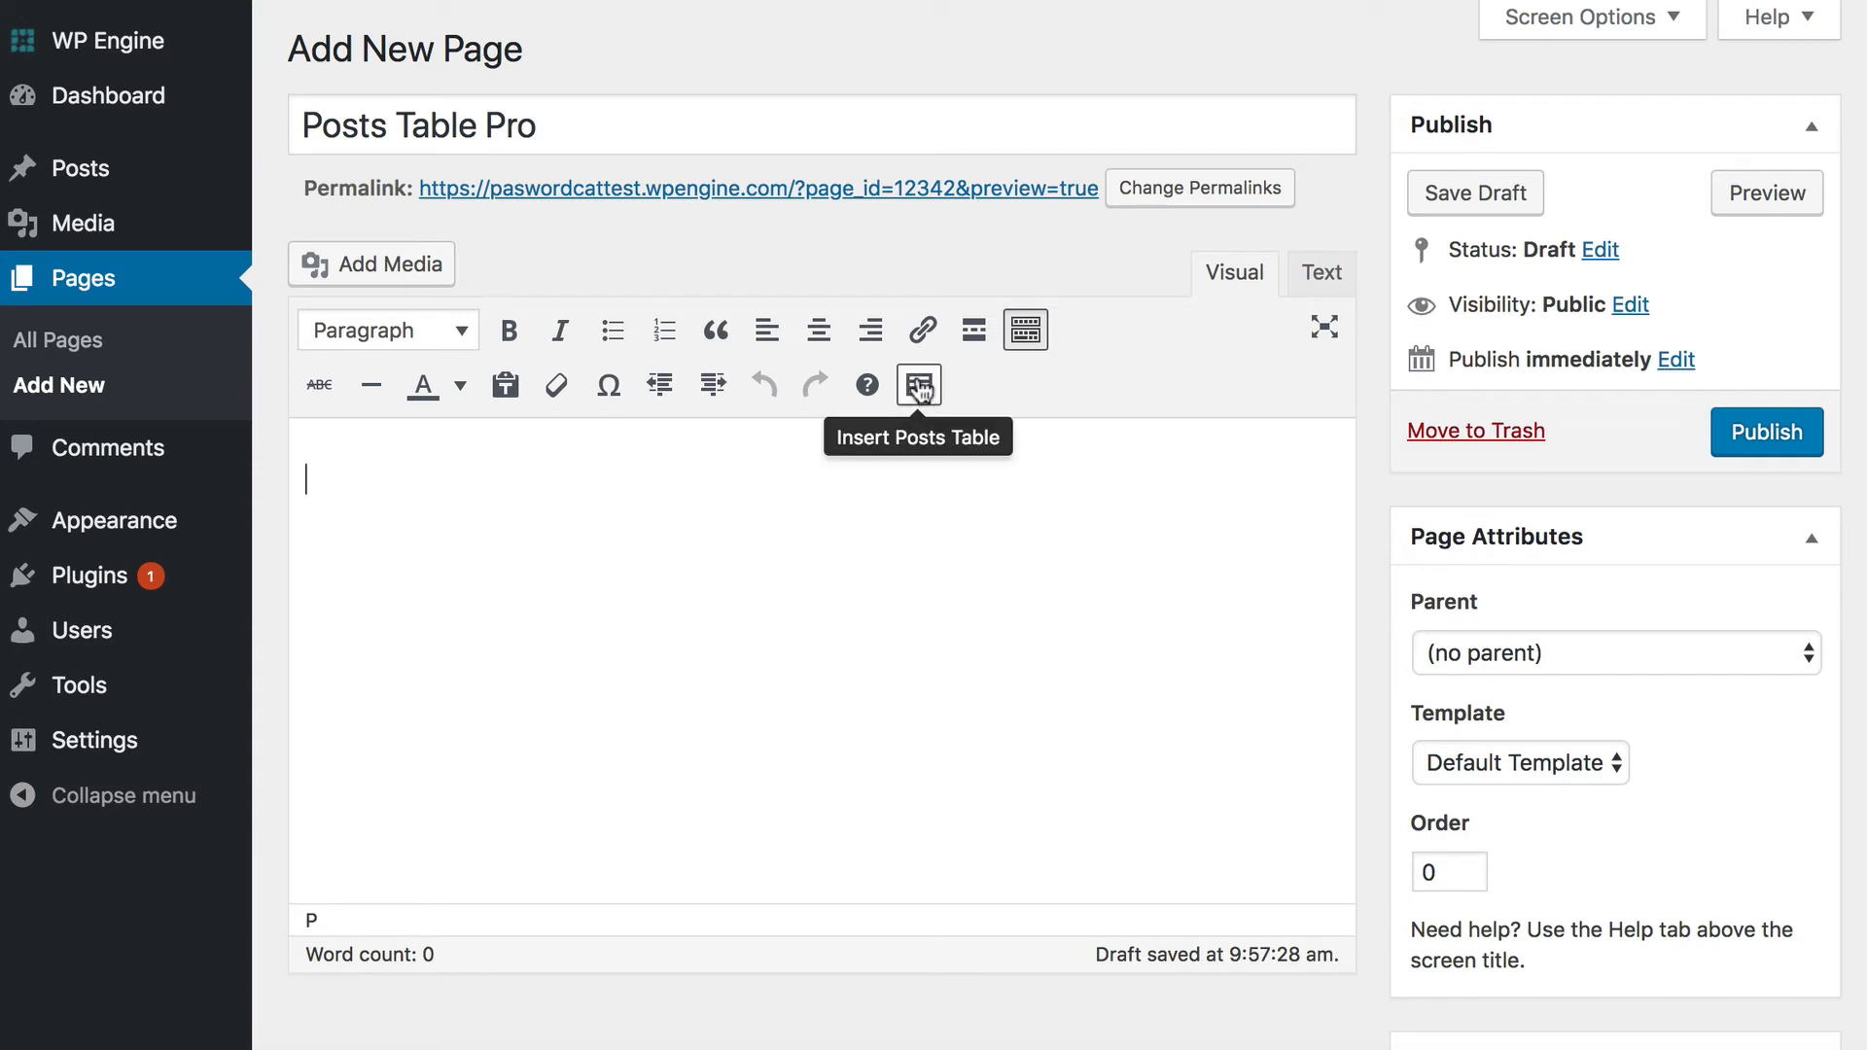
{"action": "mouse_move", "coordinate": [959, 389]}
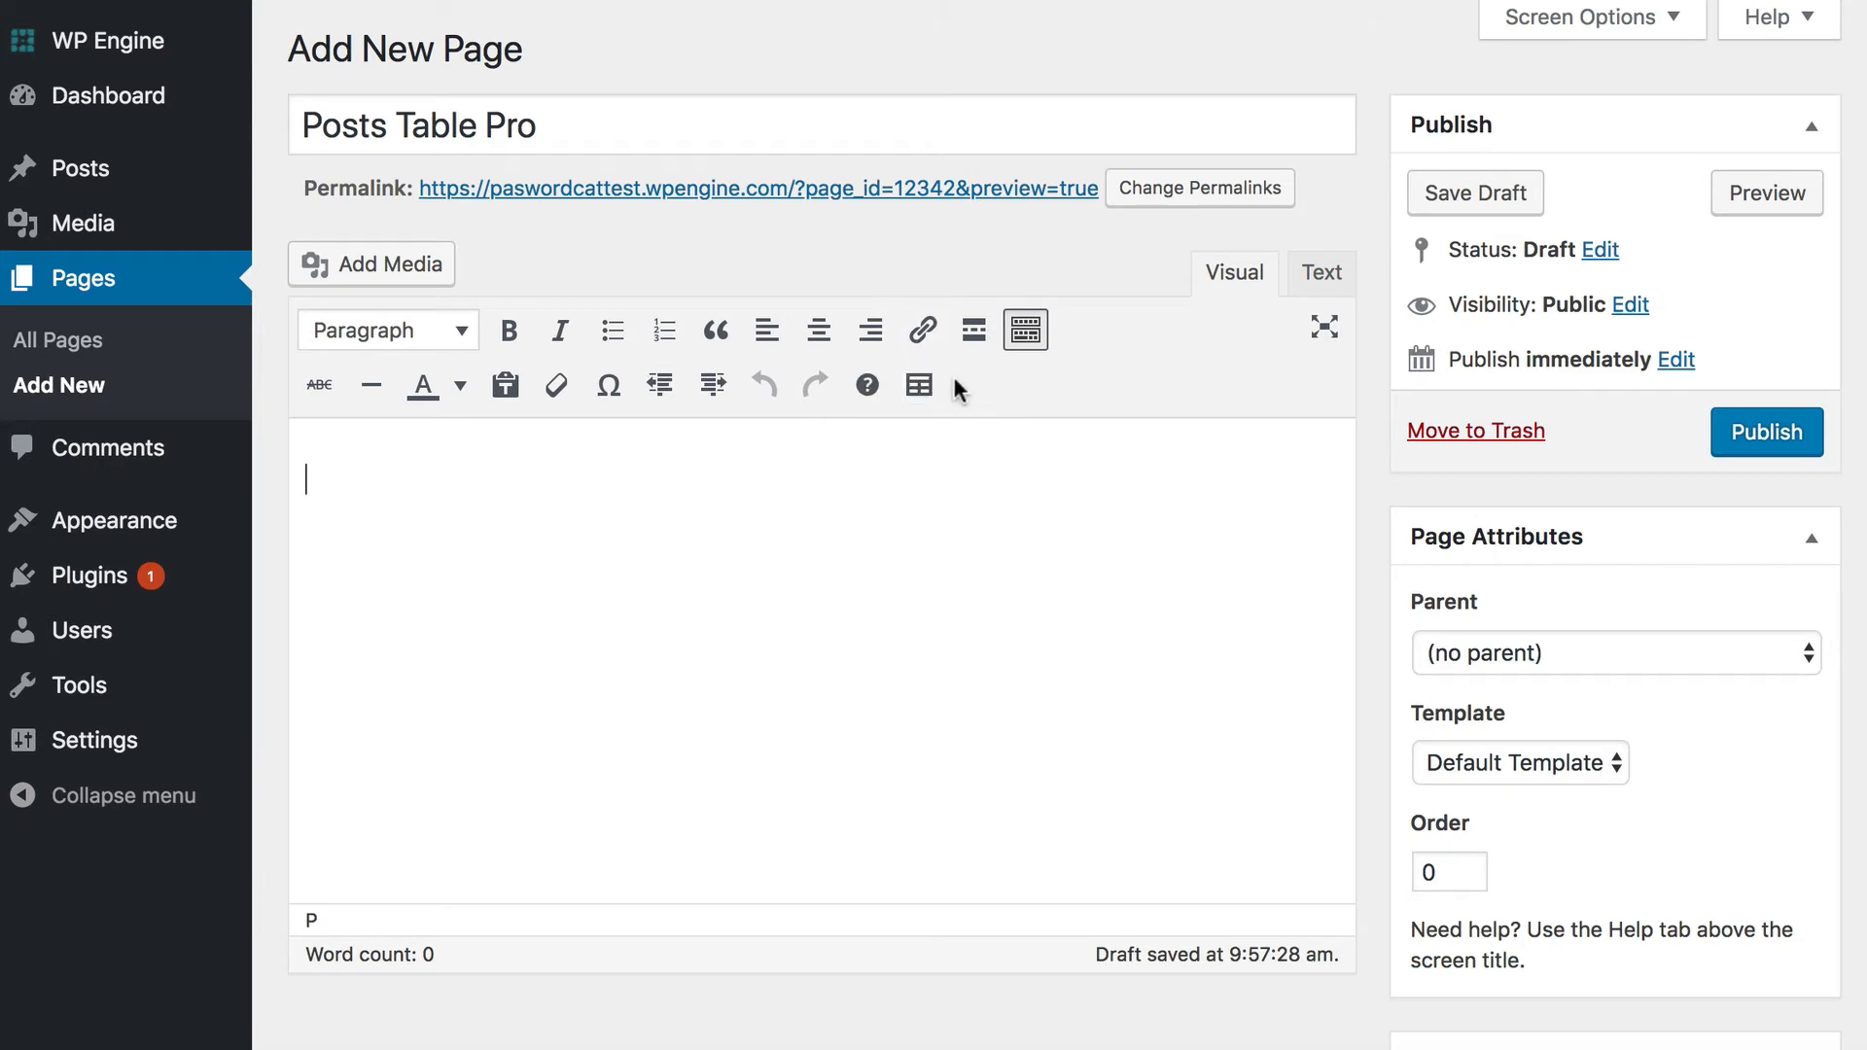
{"action": "mouse_move", "coordinate": [918, 385]}
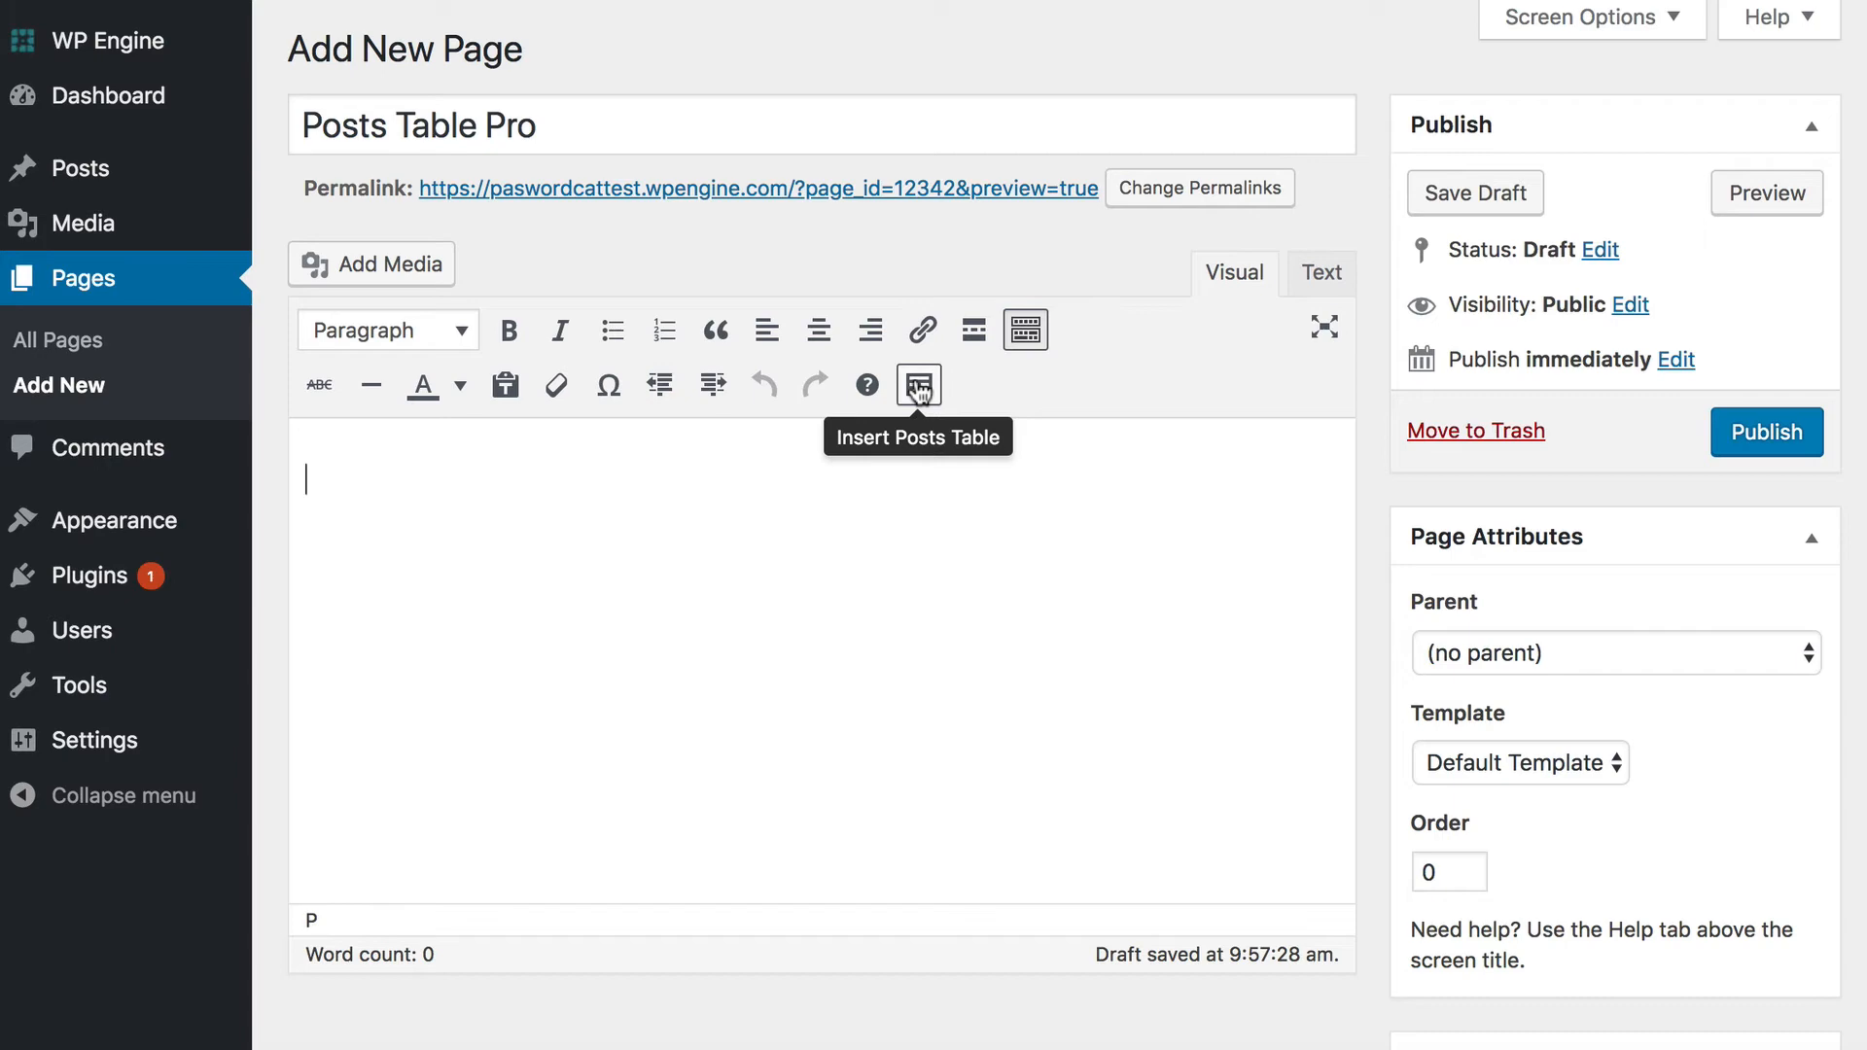
{"action": "mouse_move", "coordinate": [556, 385]}
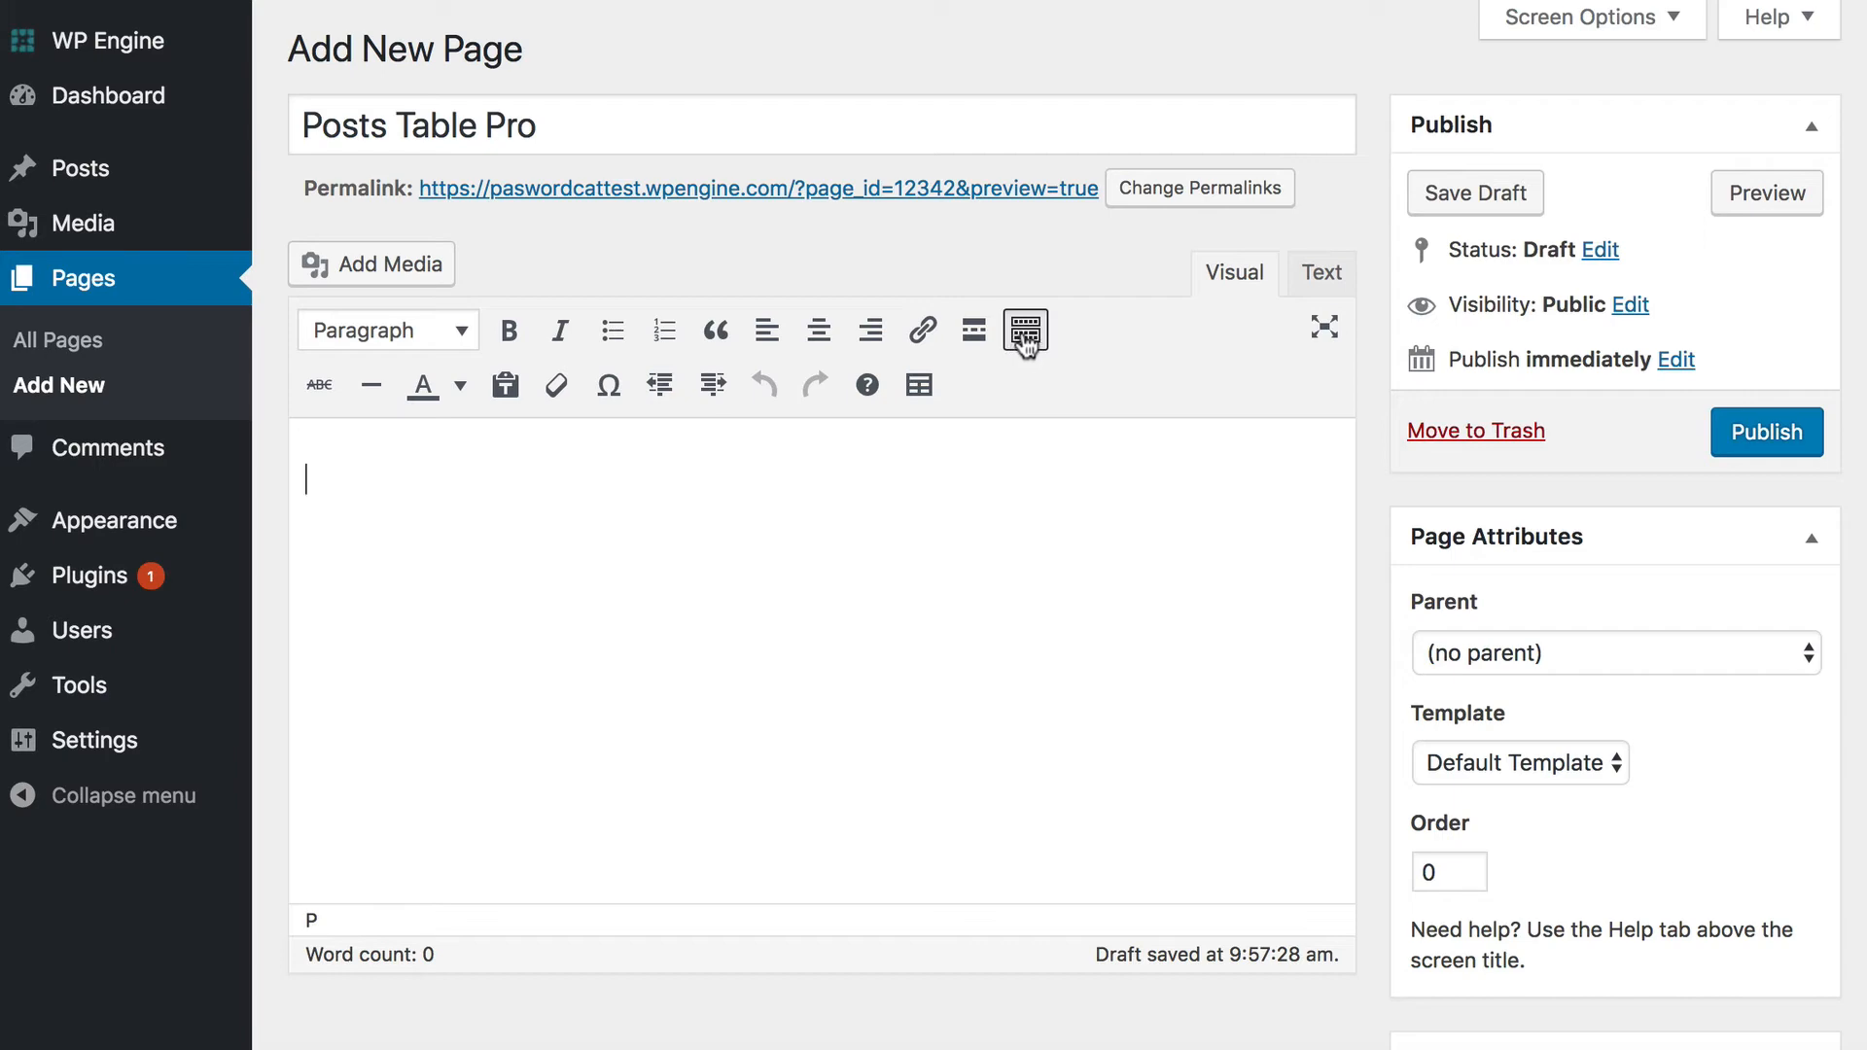
{"action": "mouse_move", "coordinate": [917, 383]}
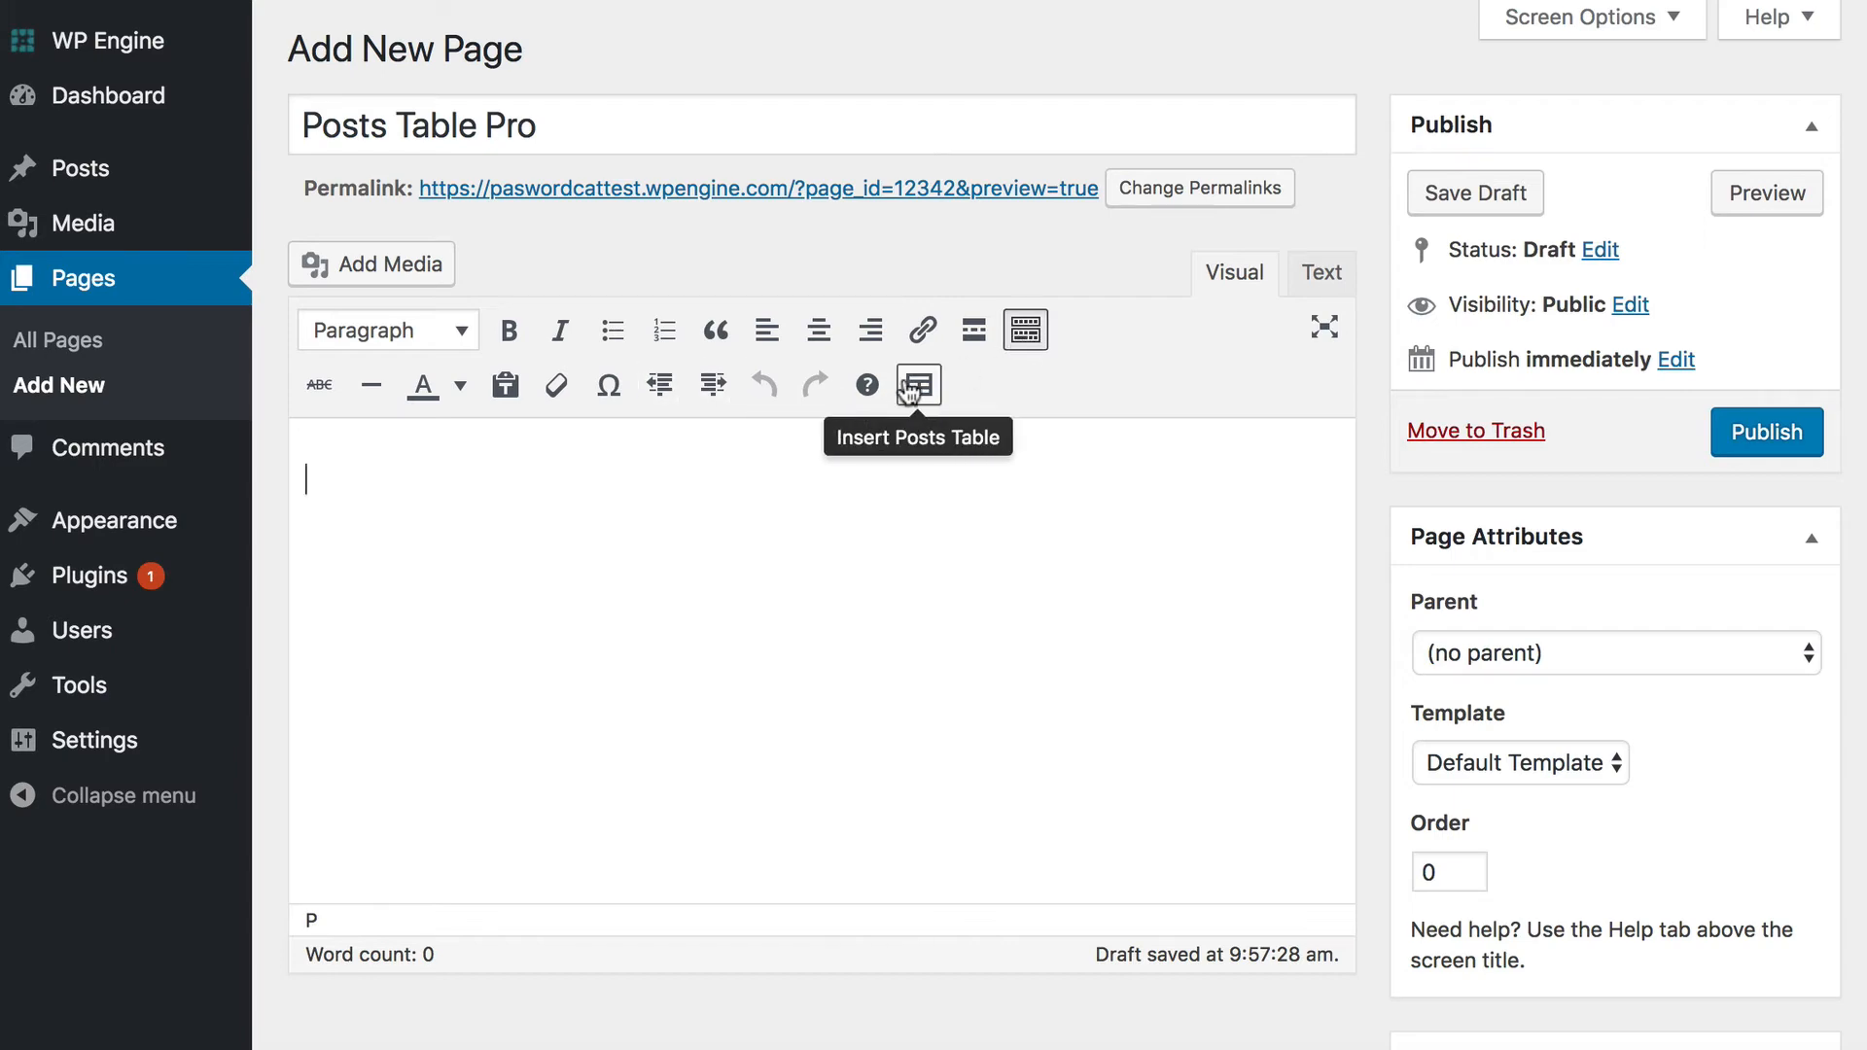
Add the [posts_table] shortcode with the Insert Posts Table toolbar button.
{"action": "left_click", "coordinate": [918, 383]}
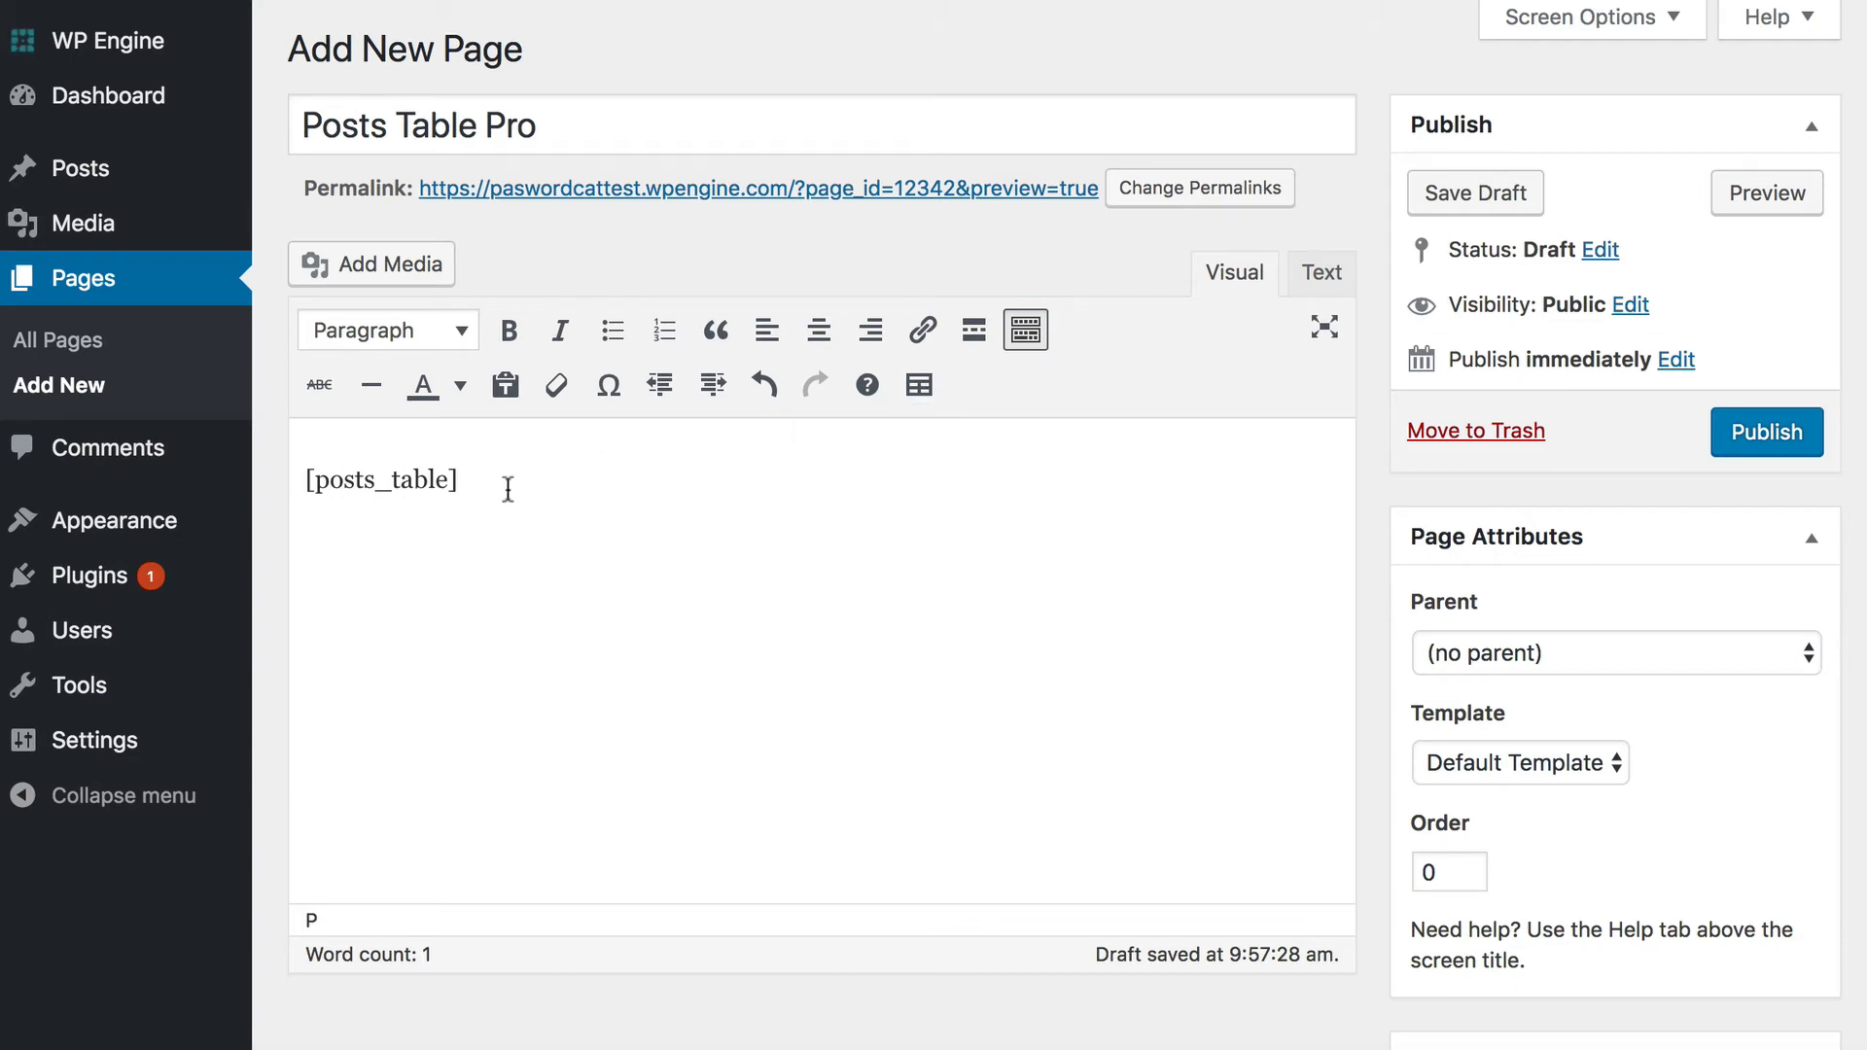
Publish the page, view it, and sign in with the 'demo' site credentials.
{"action": "left_click", "coordinate": [1766, 431]}
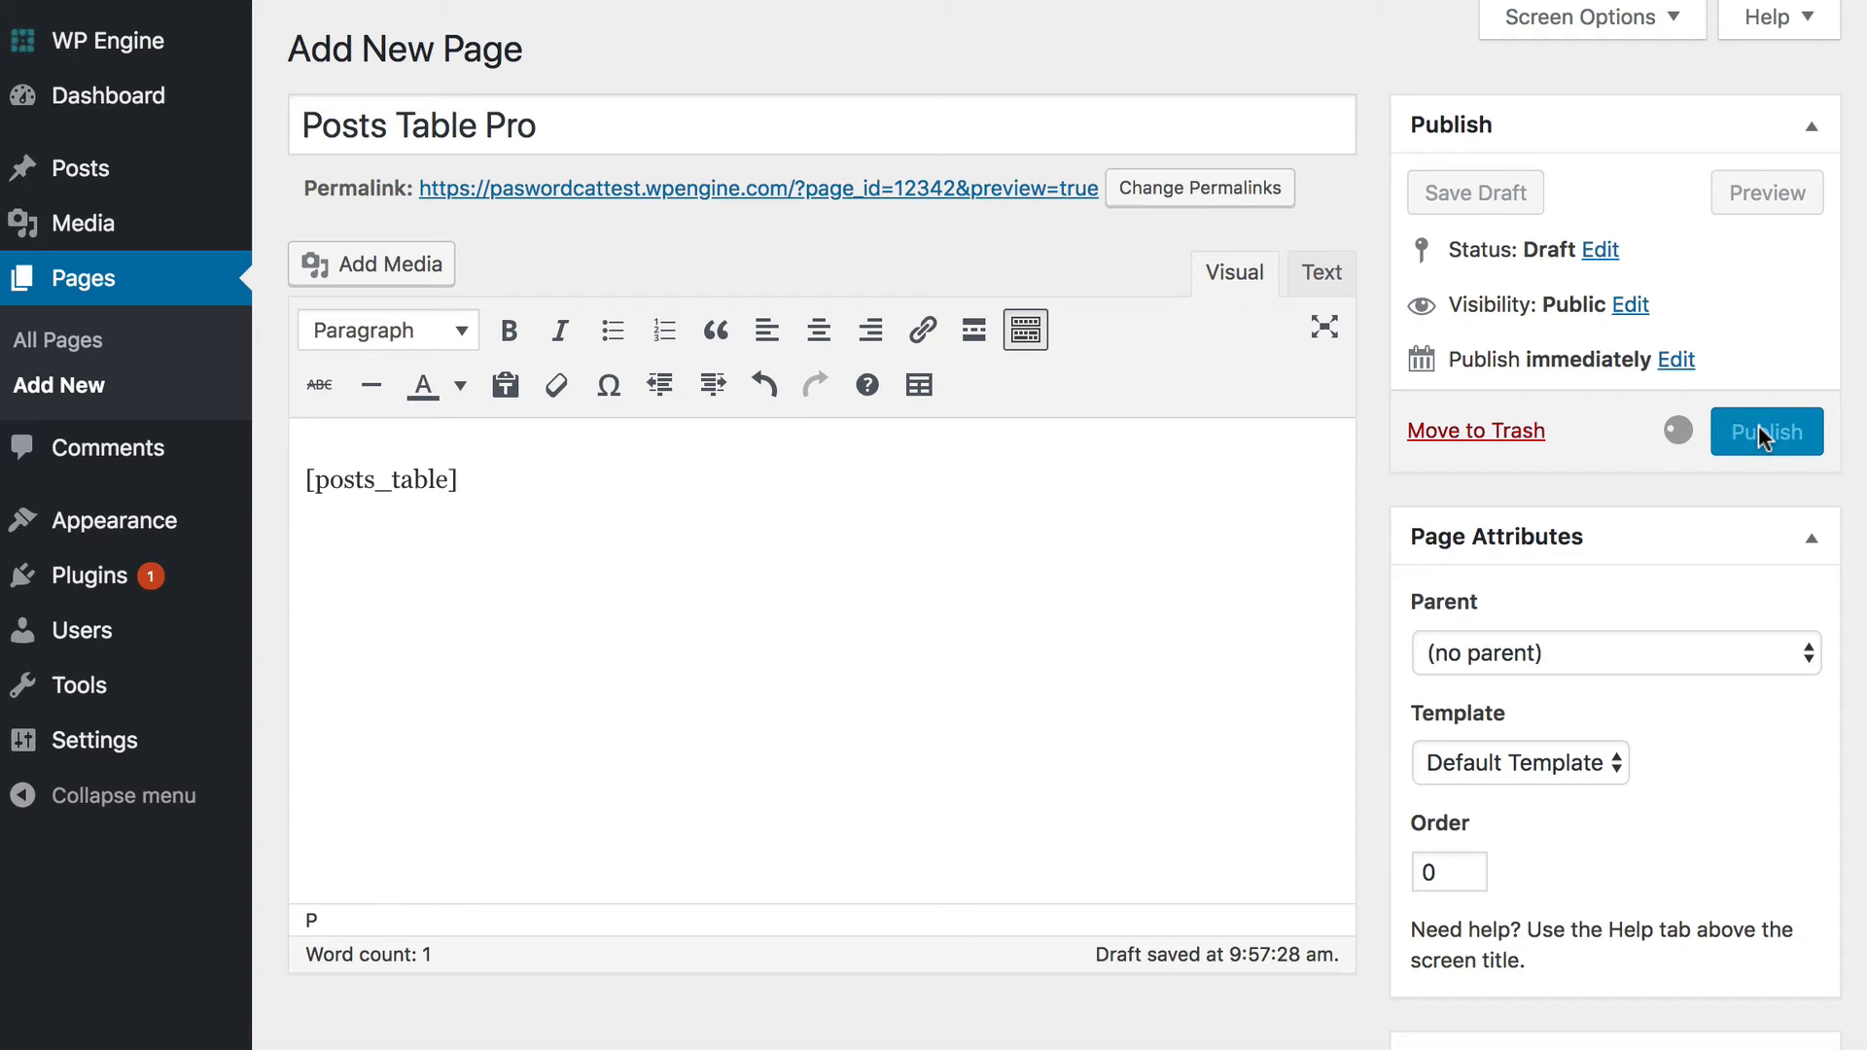
{"action": "left_click", "coordinate": [1767, 431]}
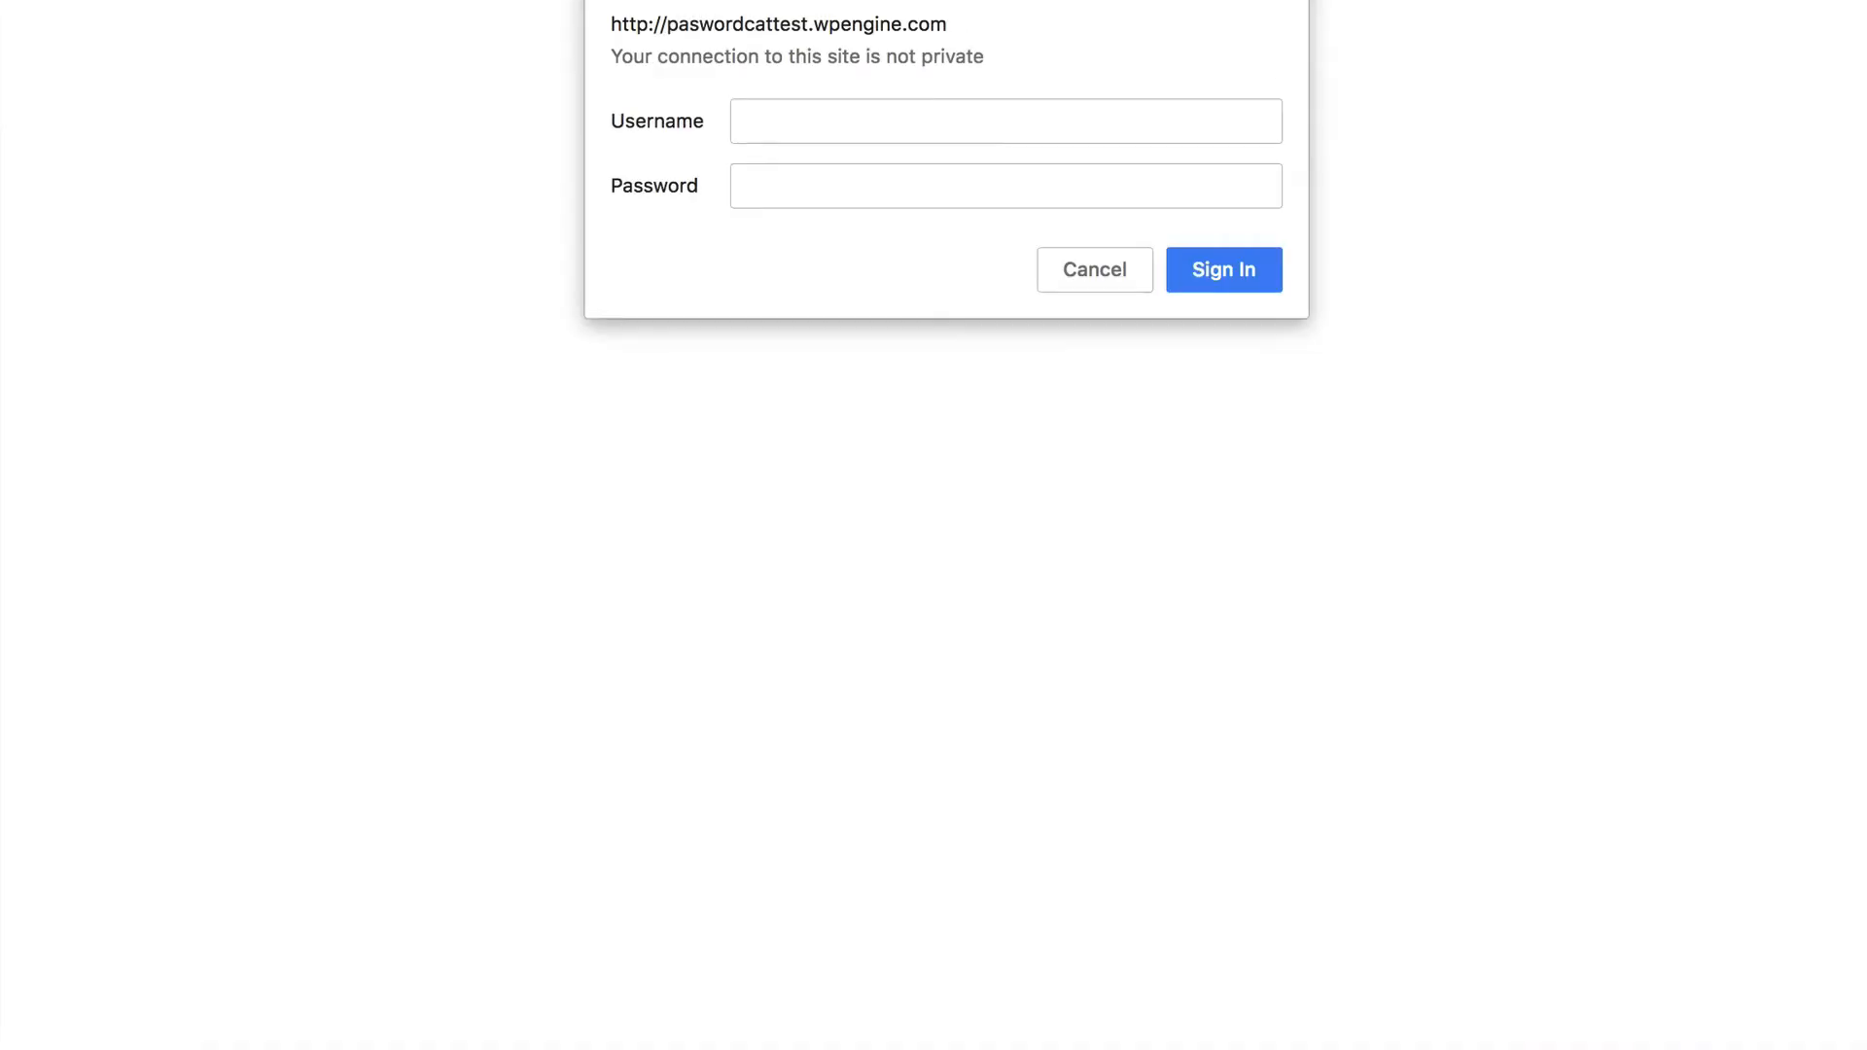
{"action": "type", "text": "demo"}
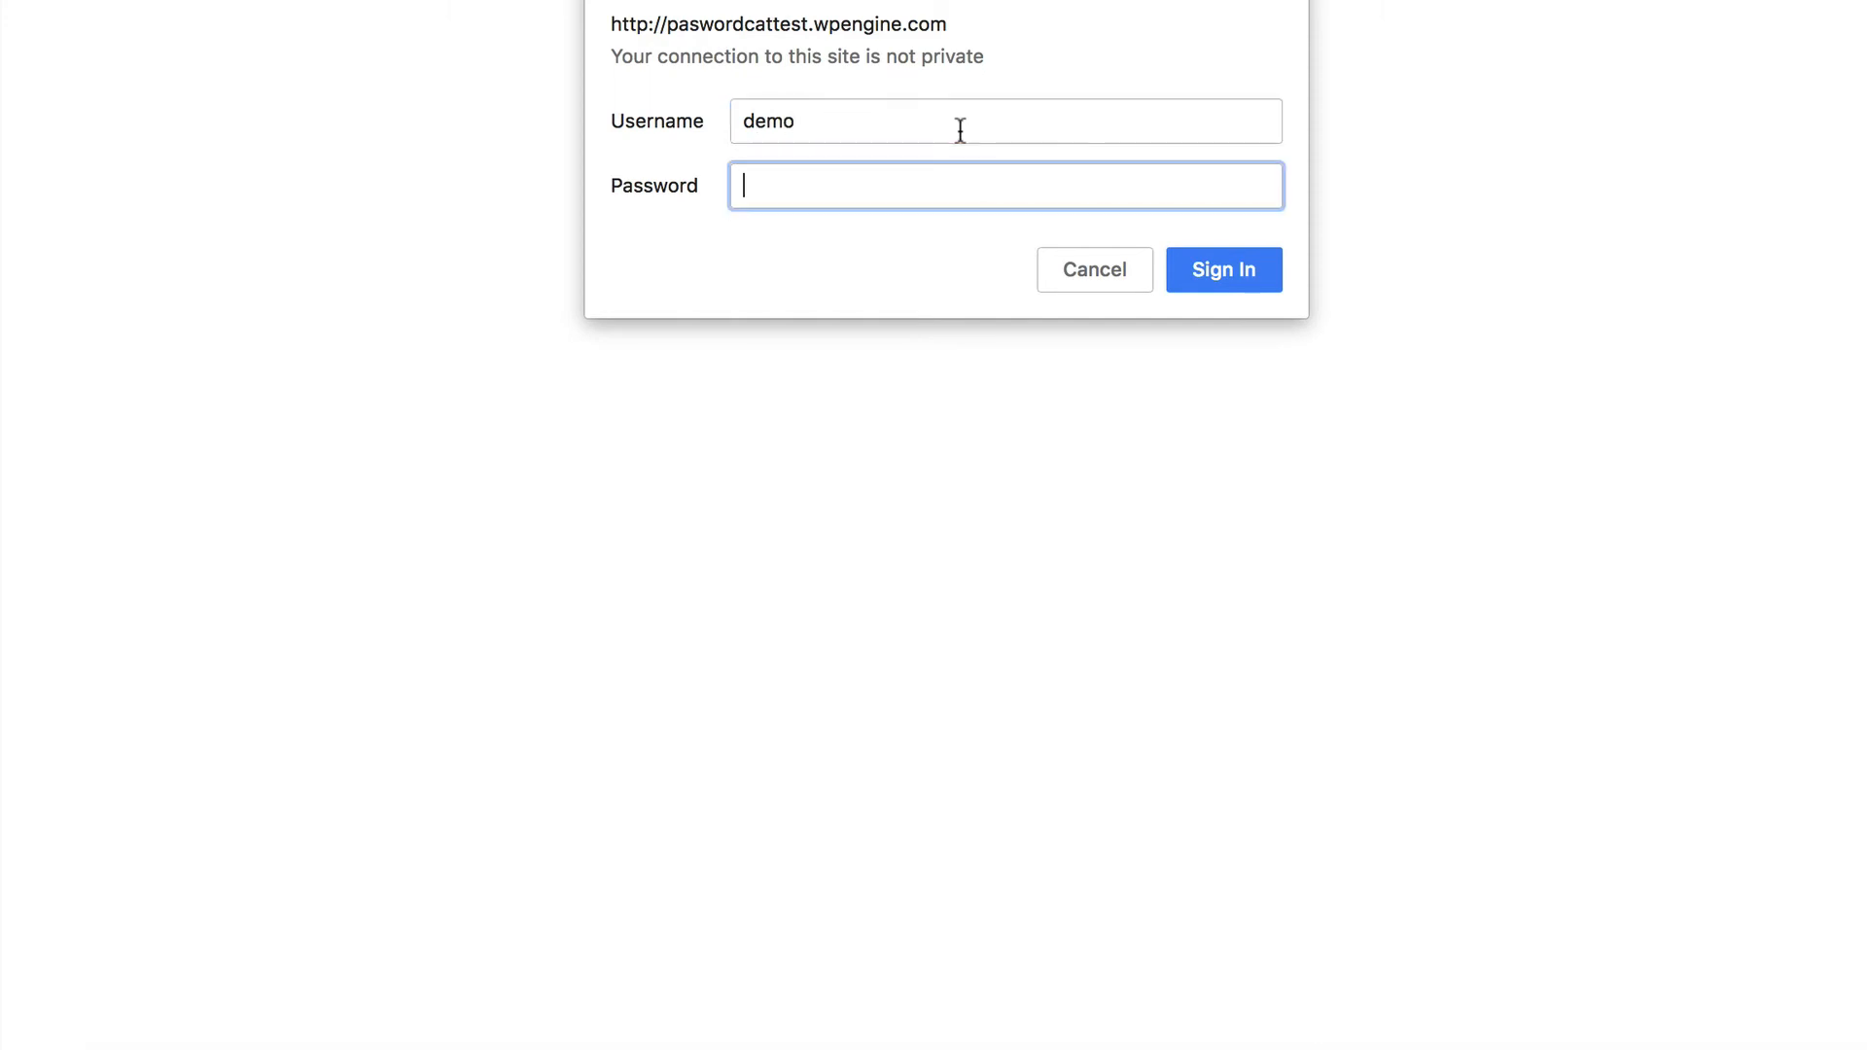
{"action": "left_click", "coordinate": [1221, 270]}
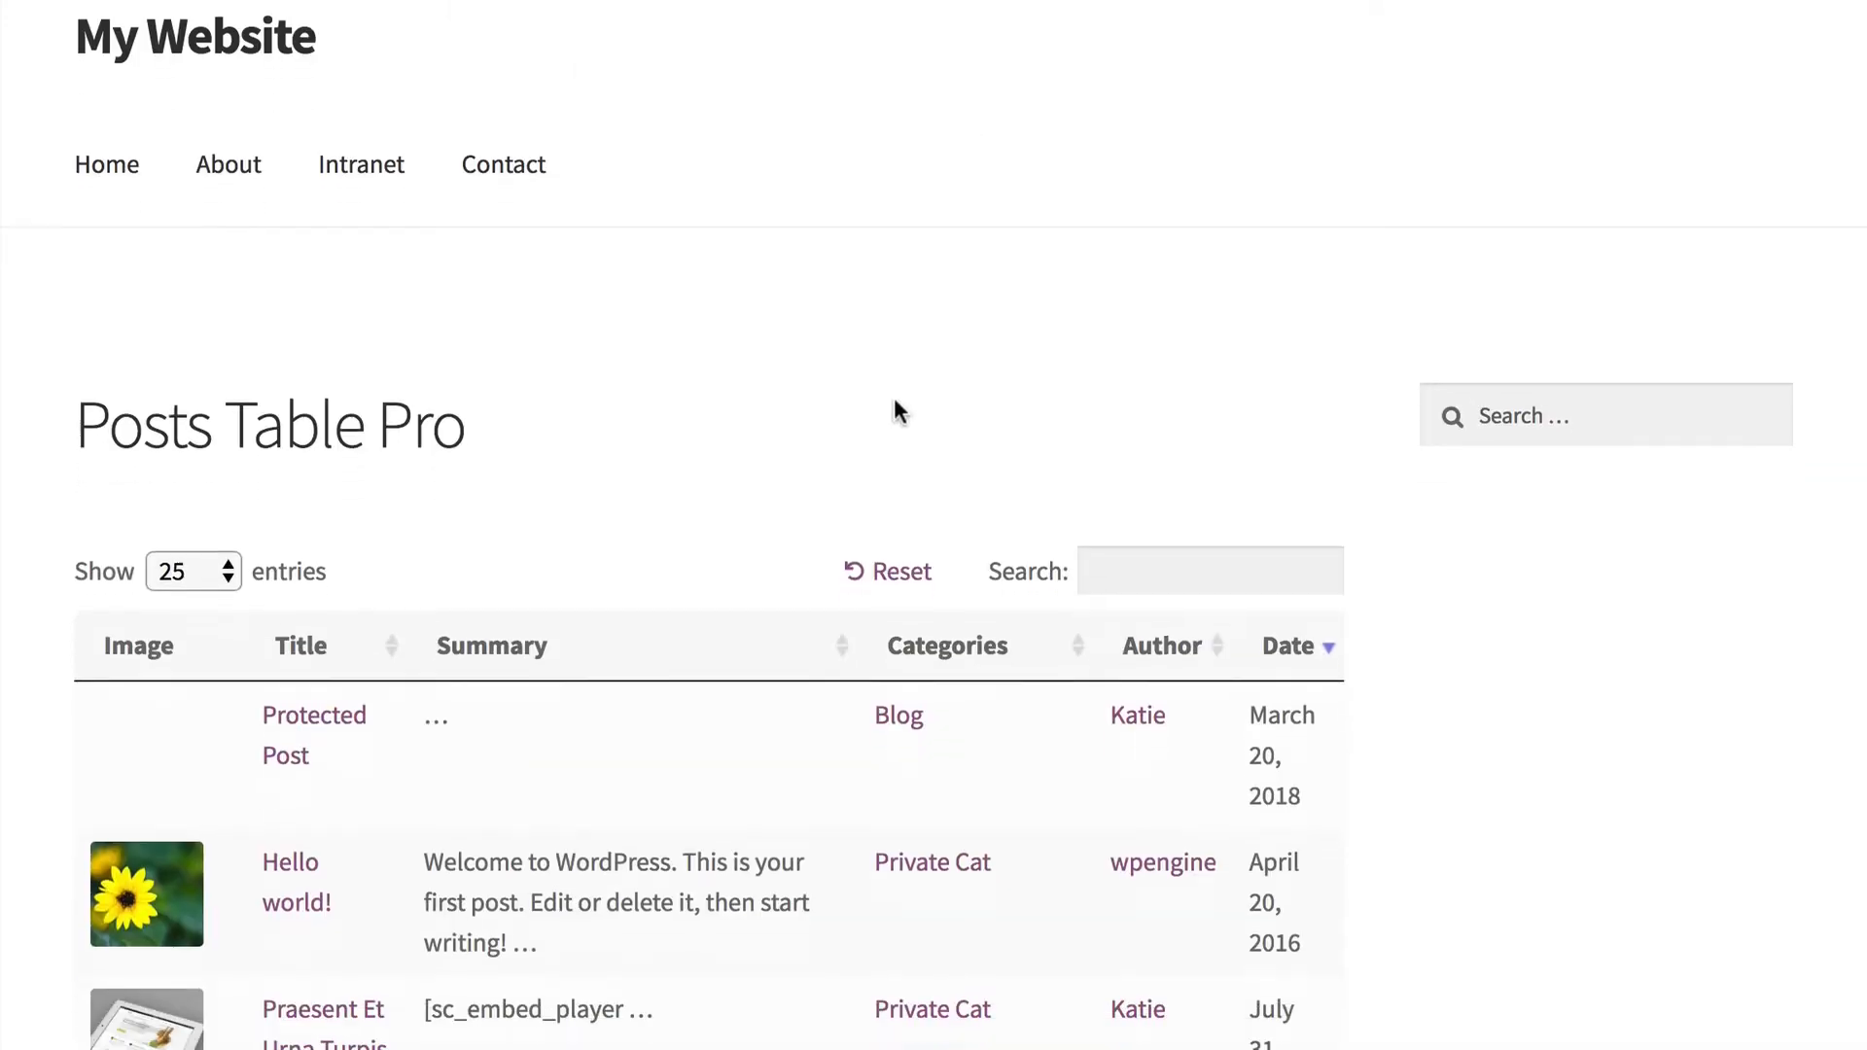
{"action": "scroll", "scroll_direction": "down", "scroll_amount": 3}
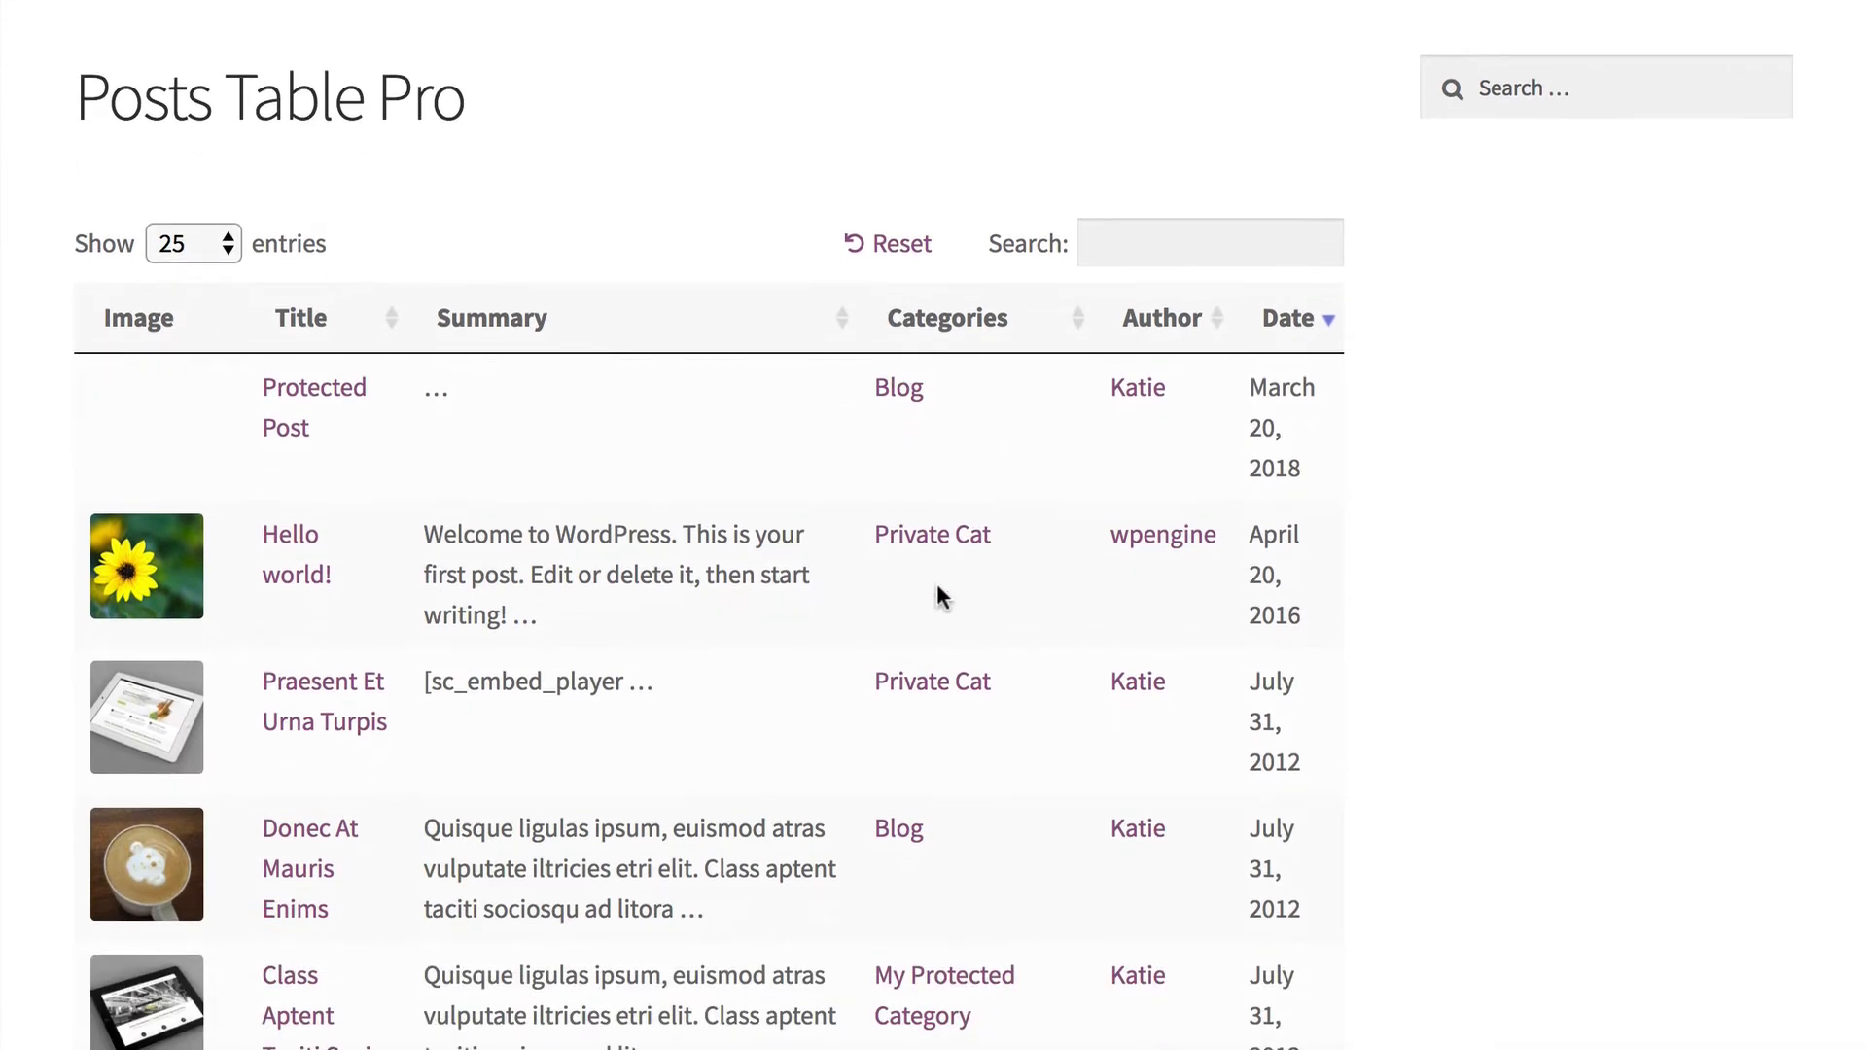
{"action": "scroll", "scroll_direction": "down", "scroll_amount": 3}
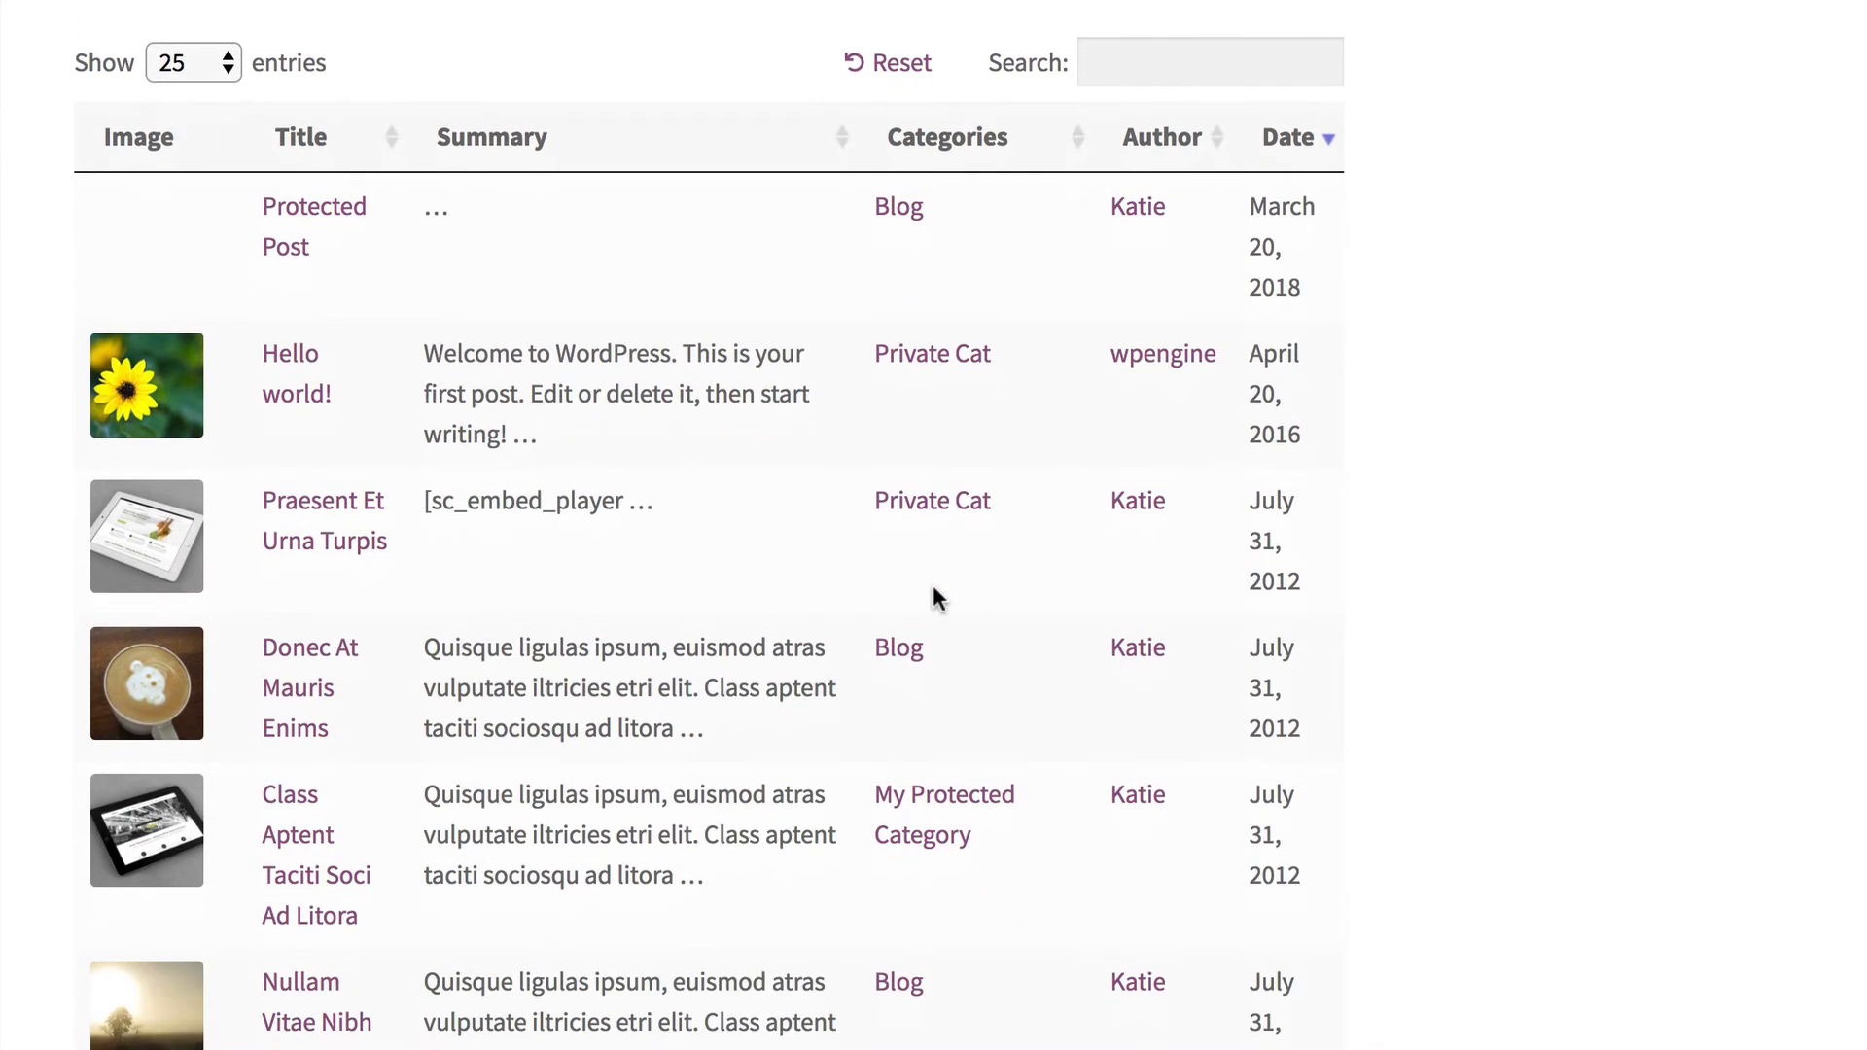
{"action": "scroll", "scroll_direction": "down", "scroll_amount": 3}
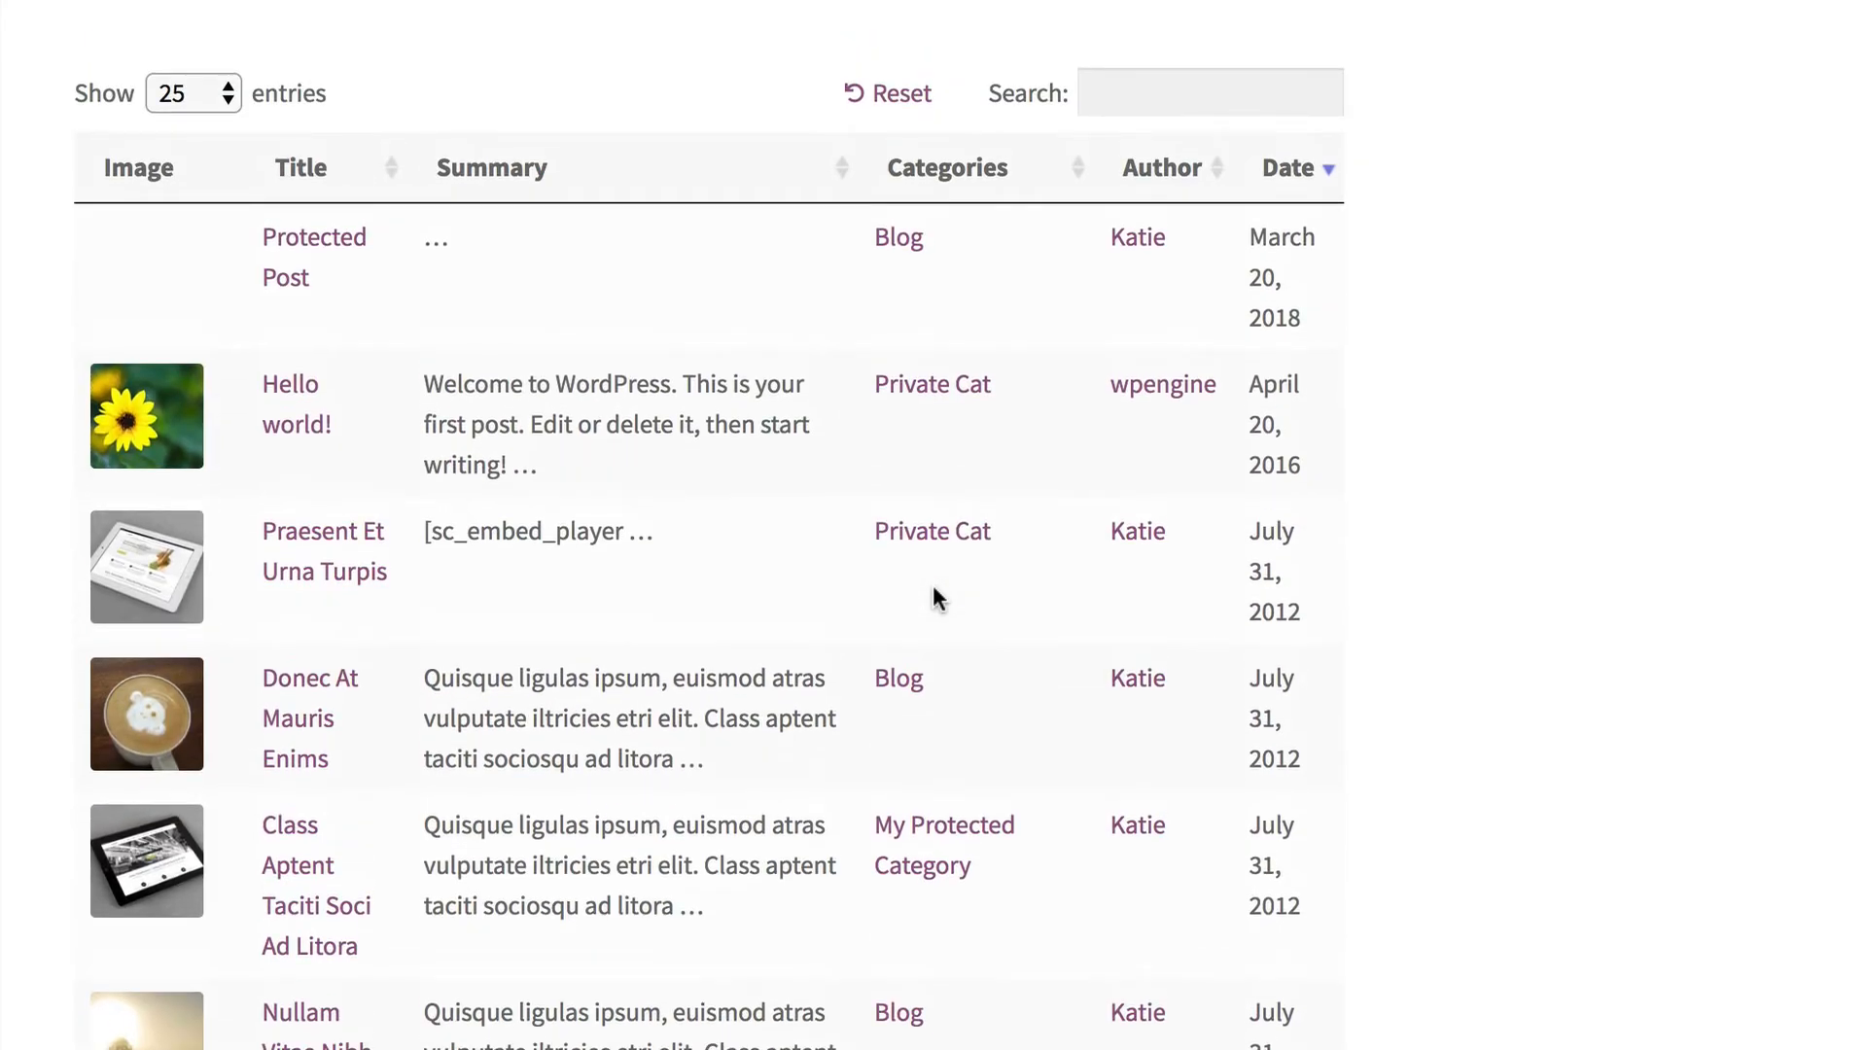
{"action": "mouse_move", "coordinate": [143, 335]}
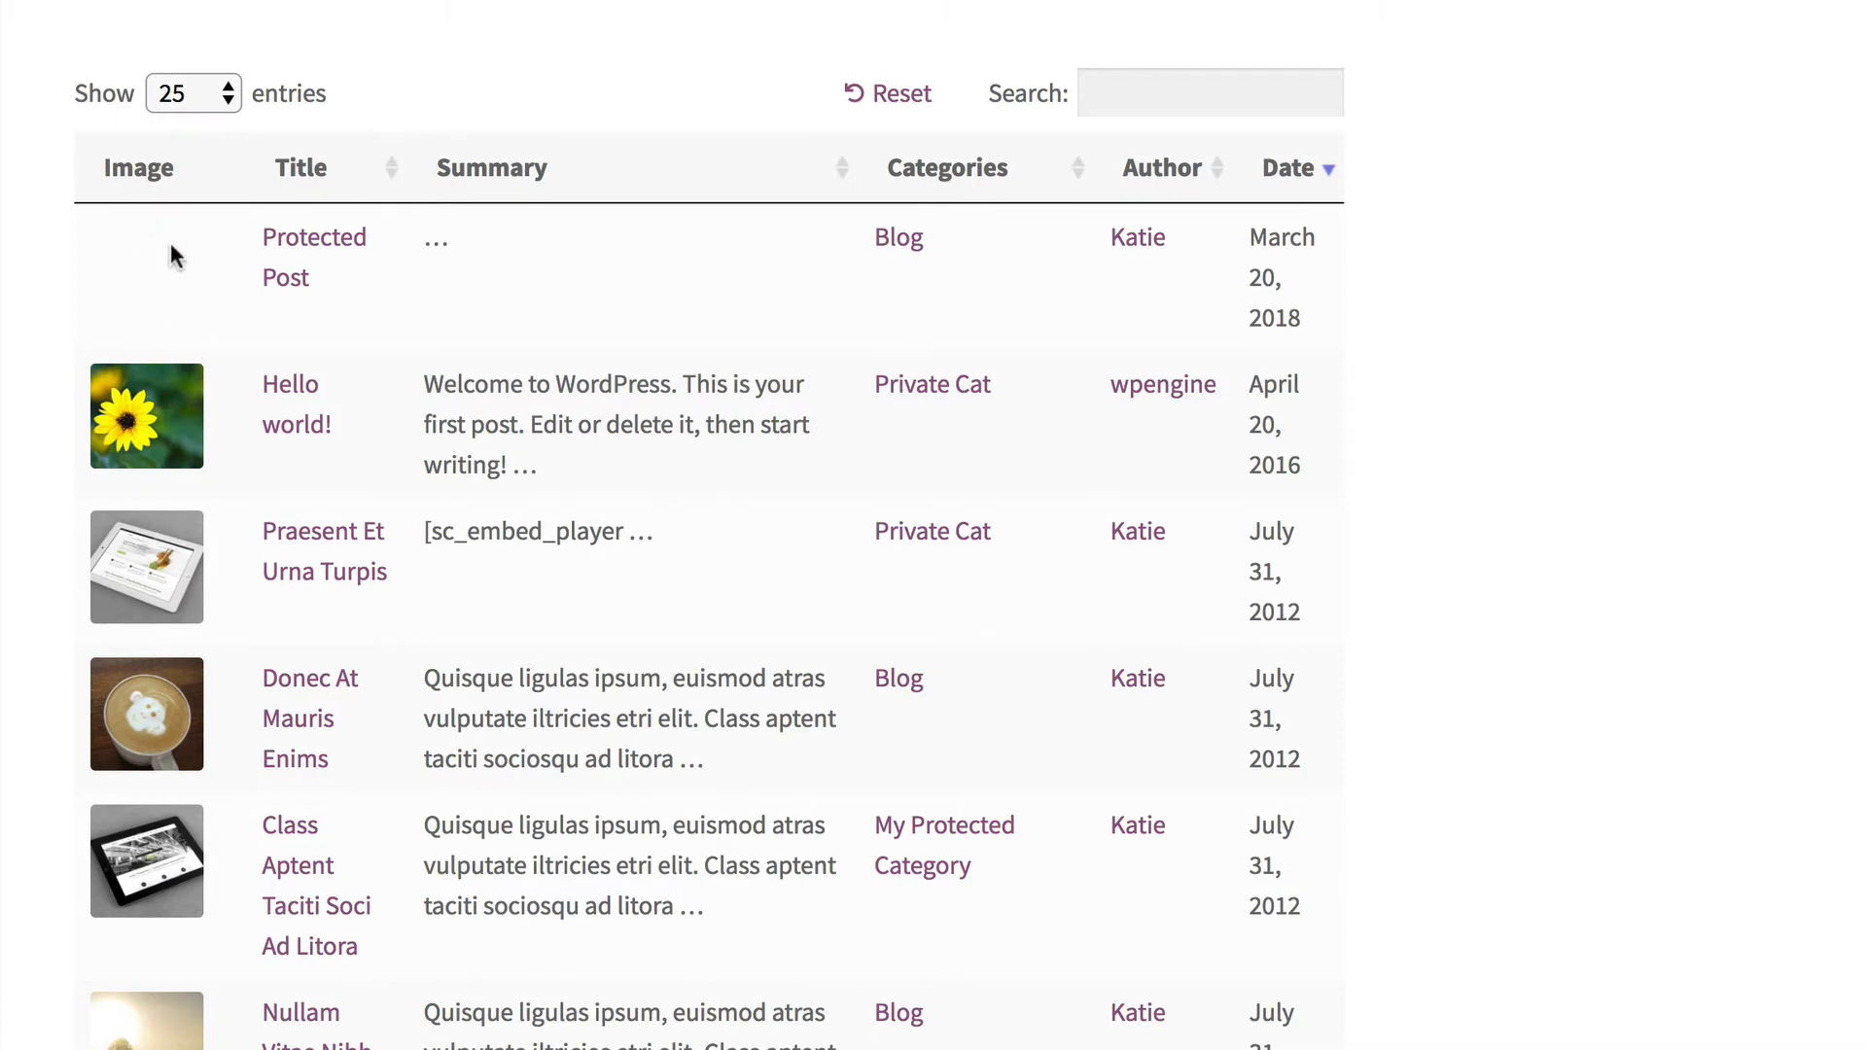
{"action": "mouse_move", "coordinate": [132, 266]}
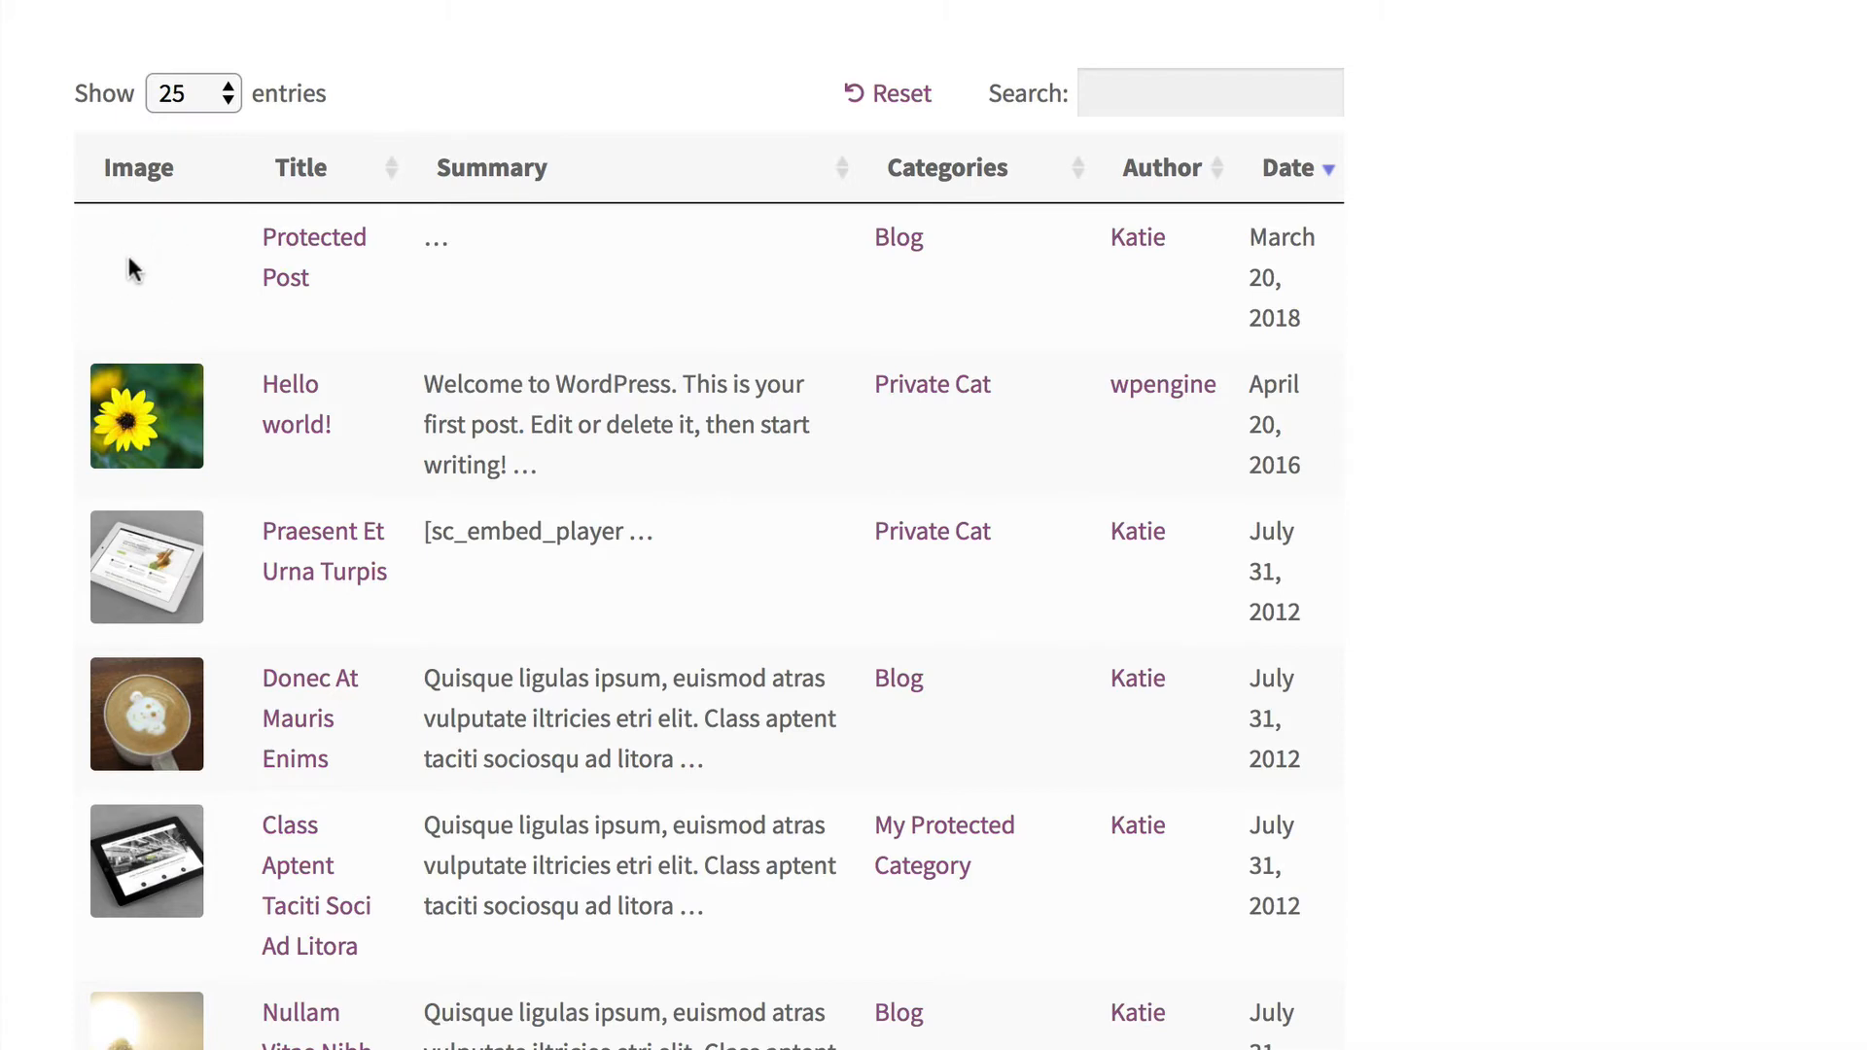
{"action": "mouse_move", "coordinate": [419, 341]}
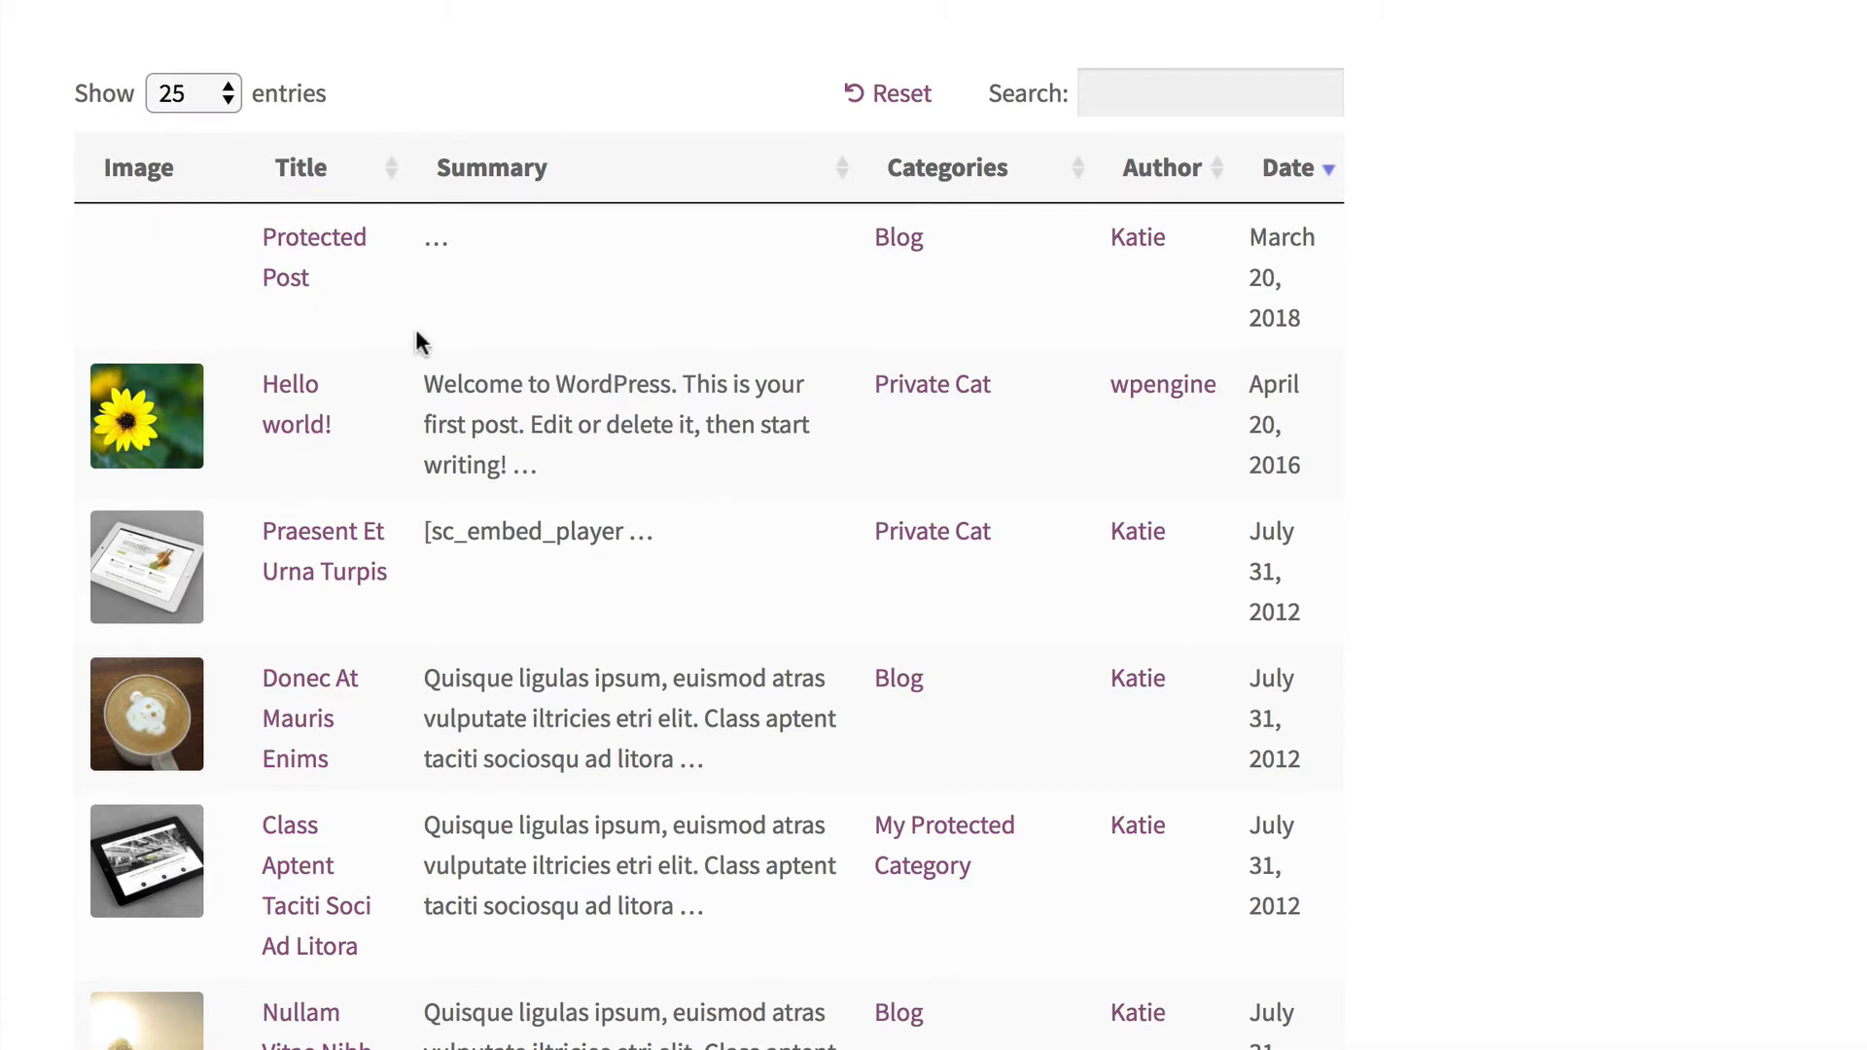
{"action": "mouse_move", "coordinate": [548, 494]}
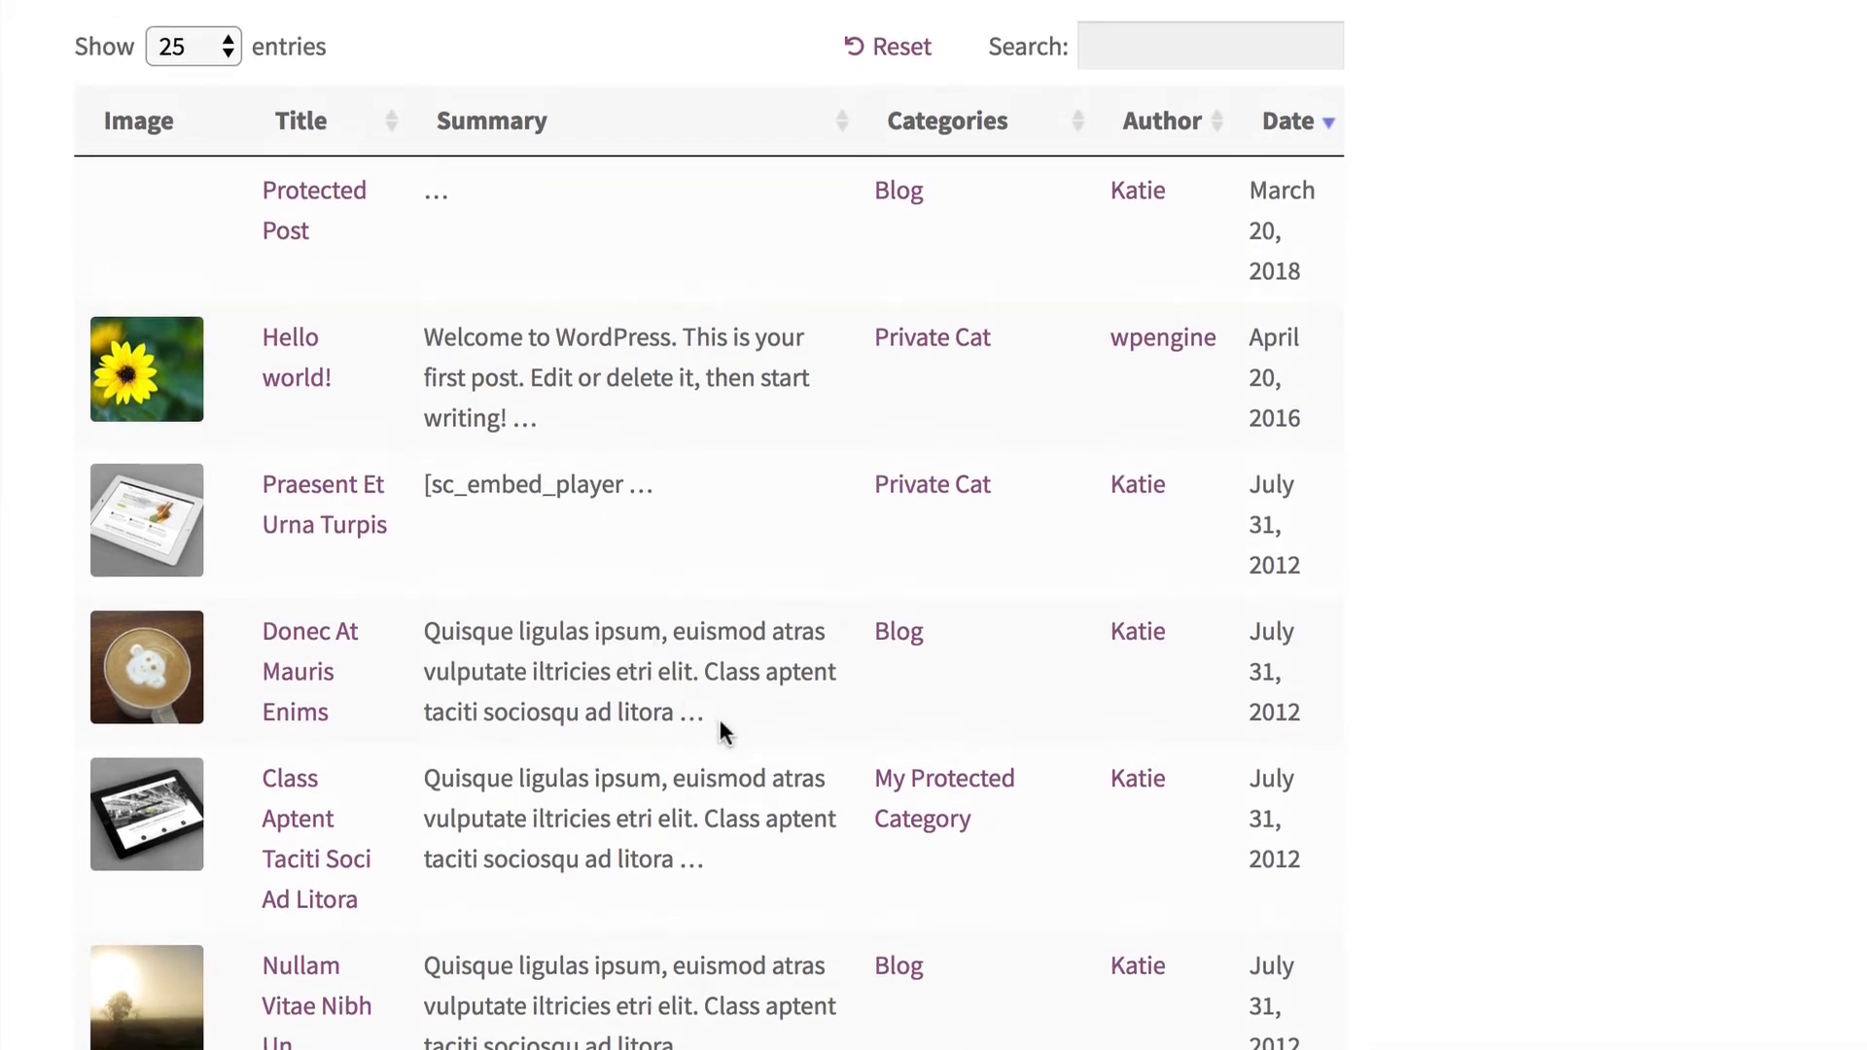
{"action": "left_click_drag", "start_coordinate": [425, 630], "coordinate": [705, 711]}
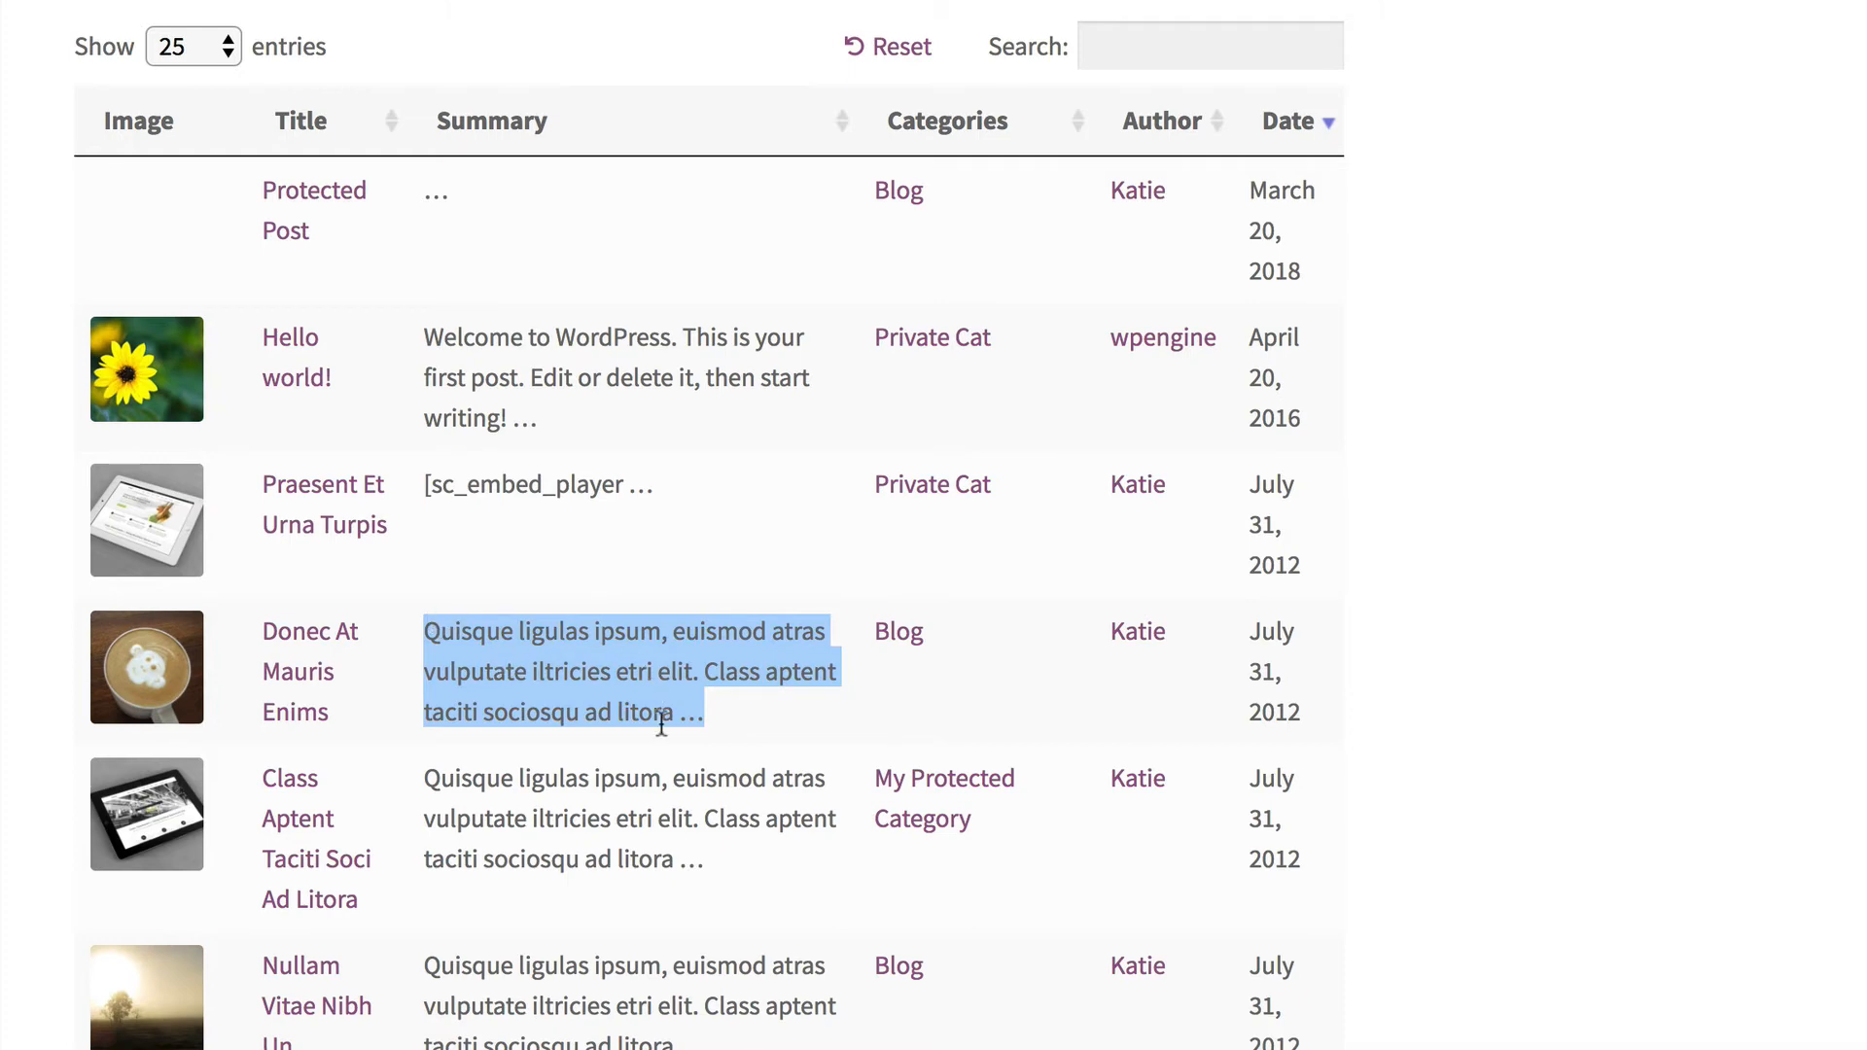
{"action": "left_click", "coordinate": [621, 617]}
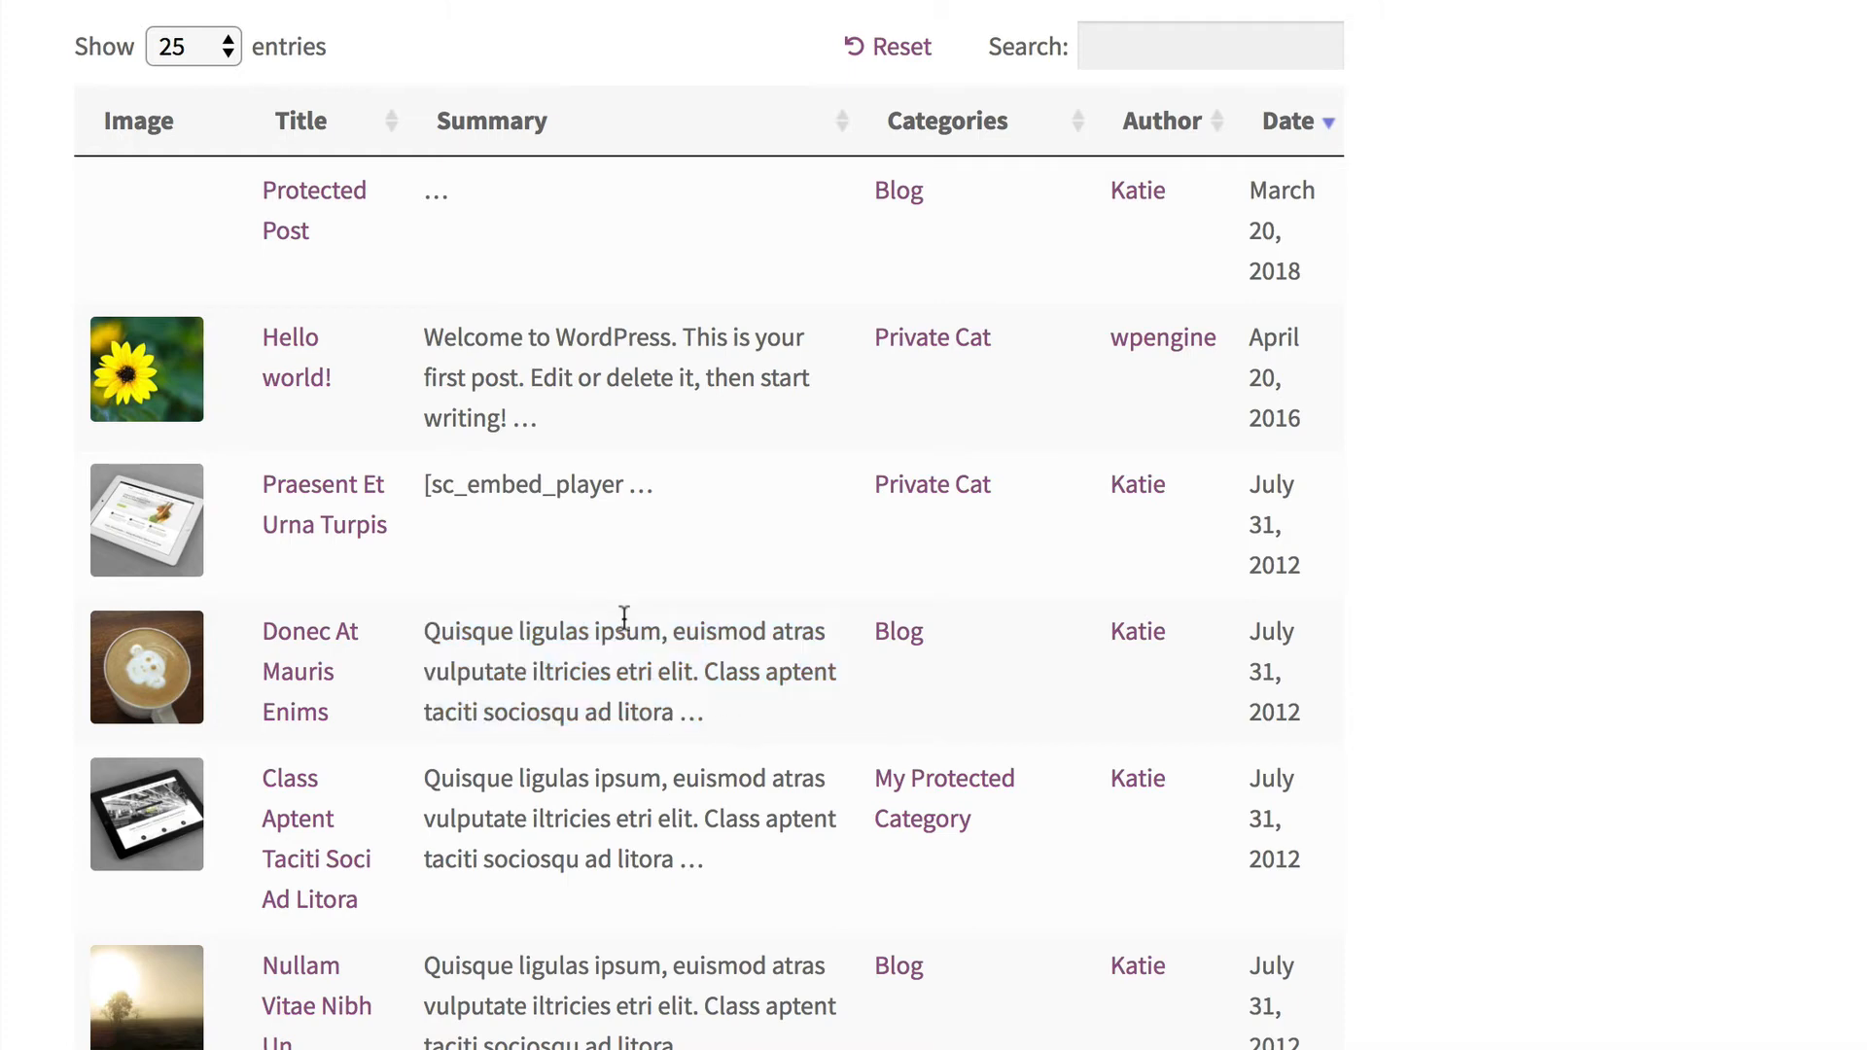
{"action": "mouse_move", "coordinate": [928, 166]}
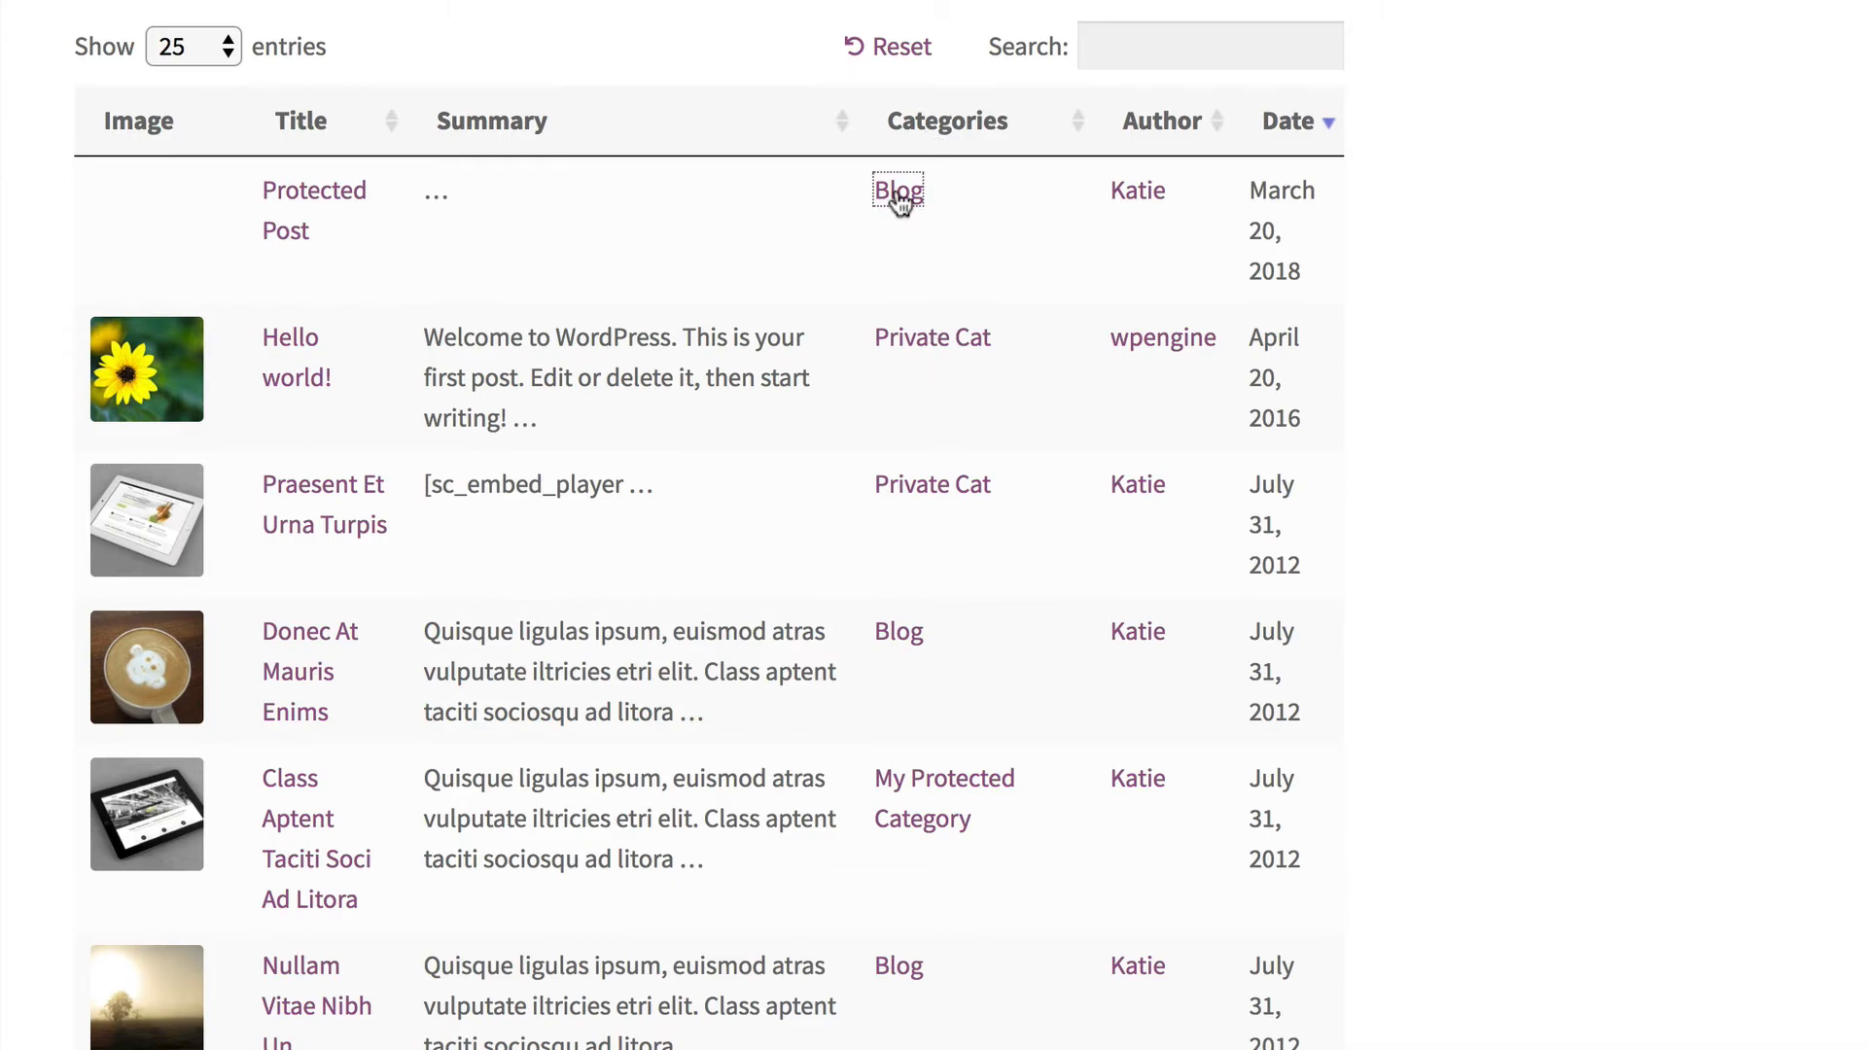
{"action": "left_click", "coordinate": [896, 191]}
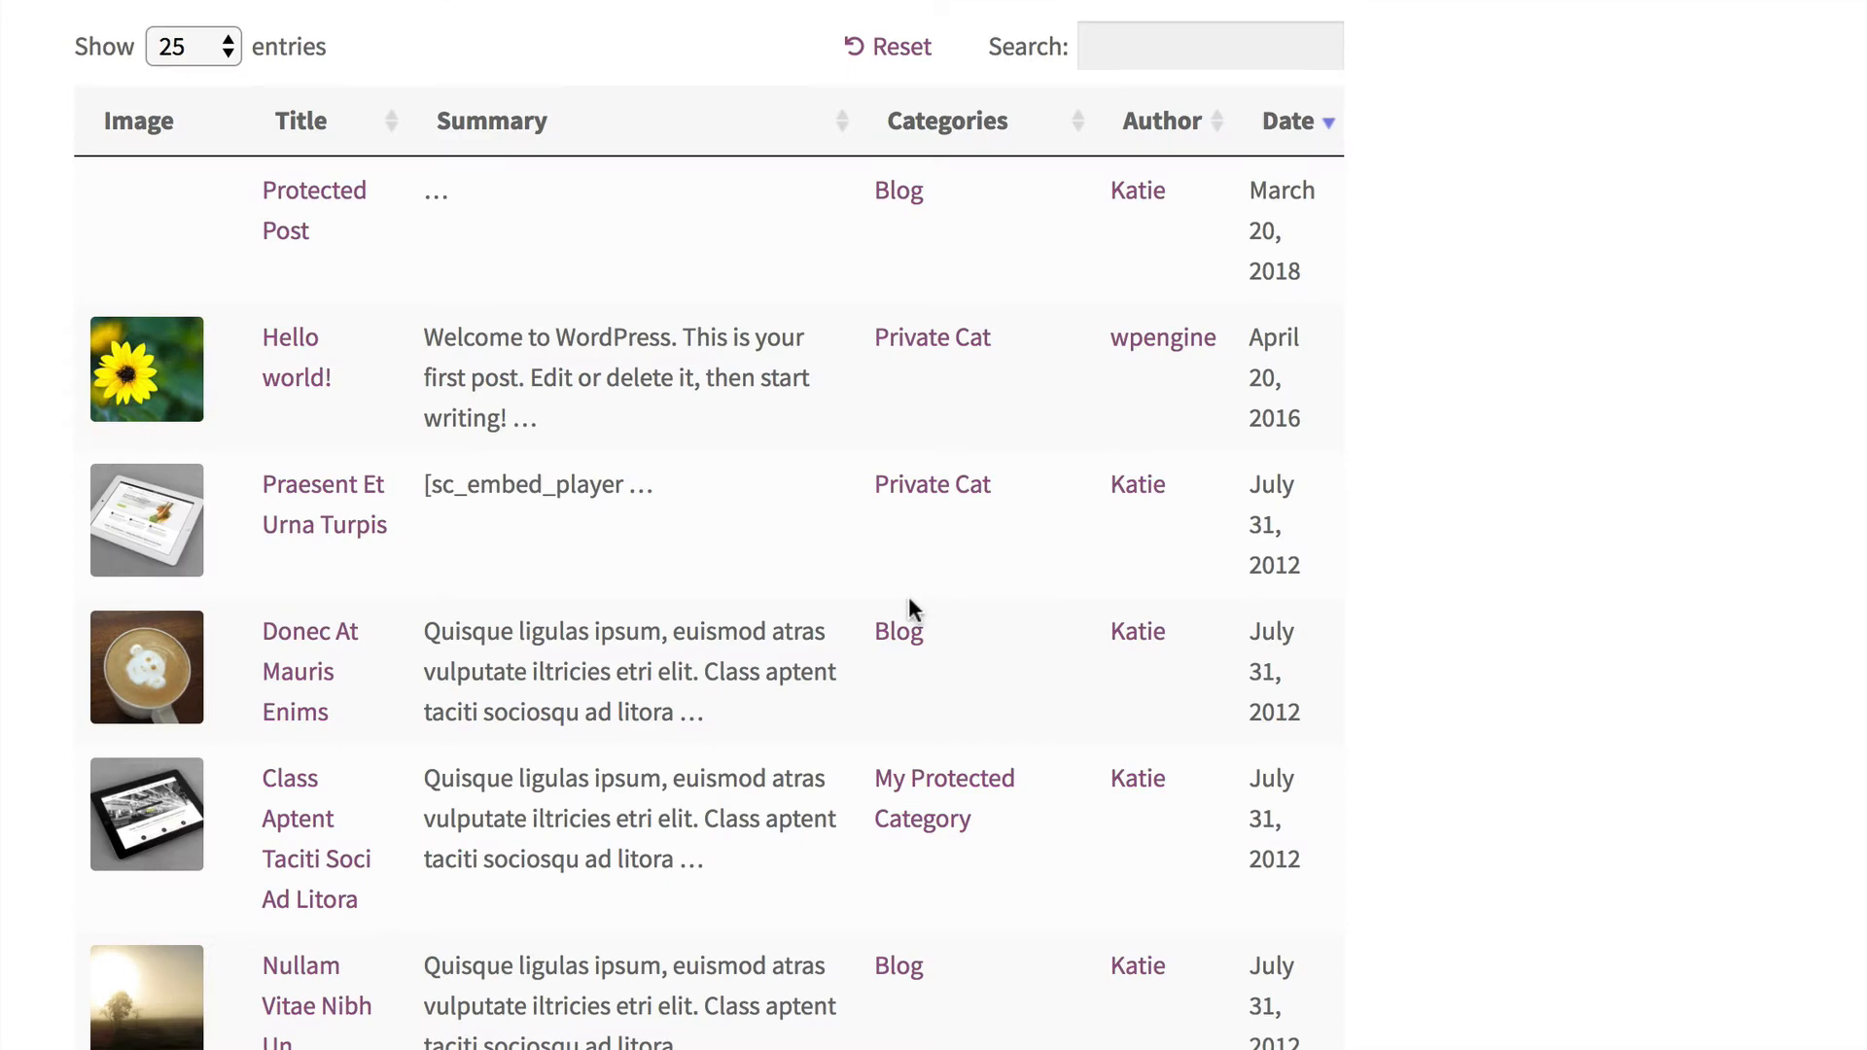
{"action": "mouse_move", "coordinate": [897, 191]}
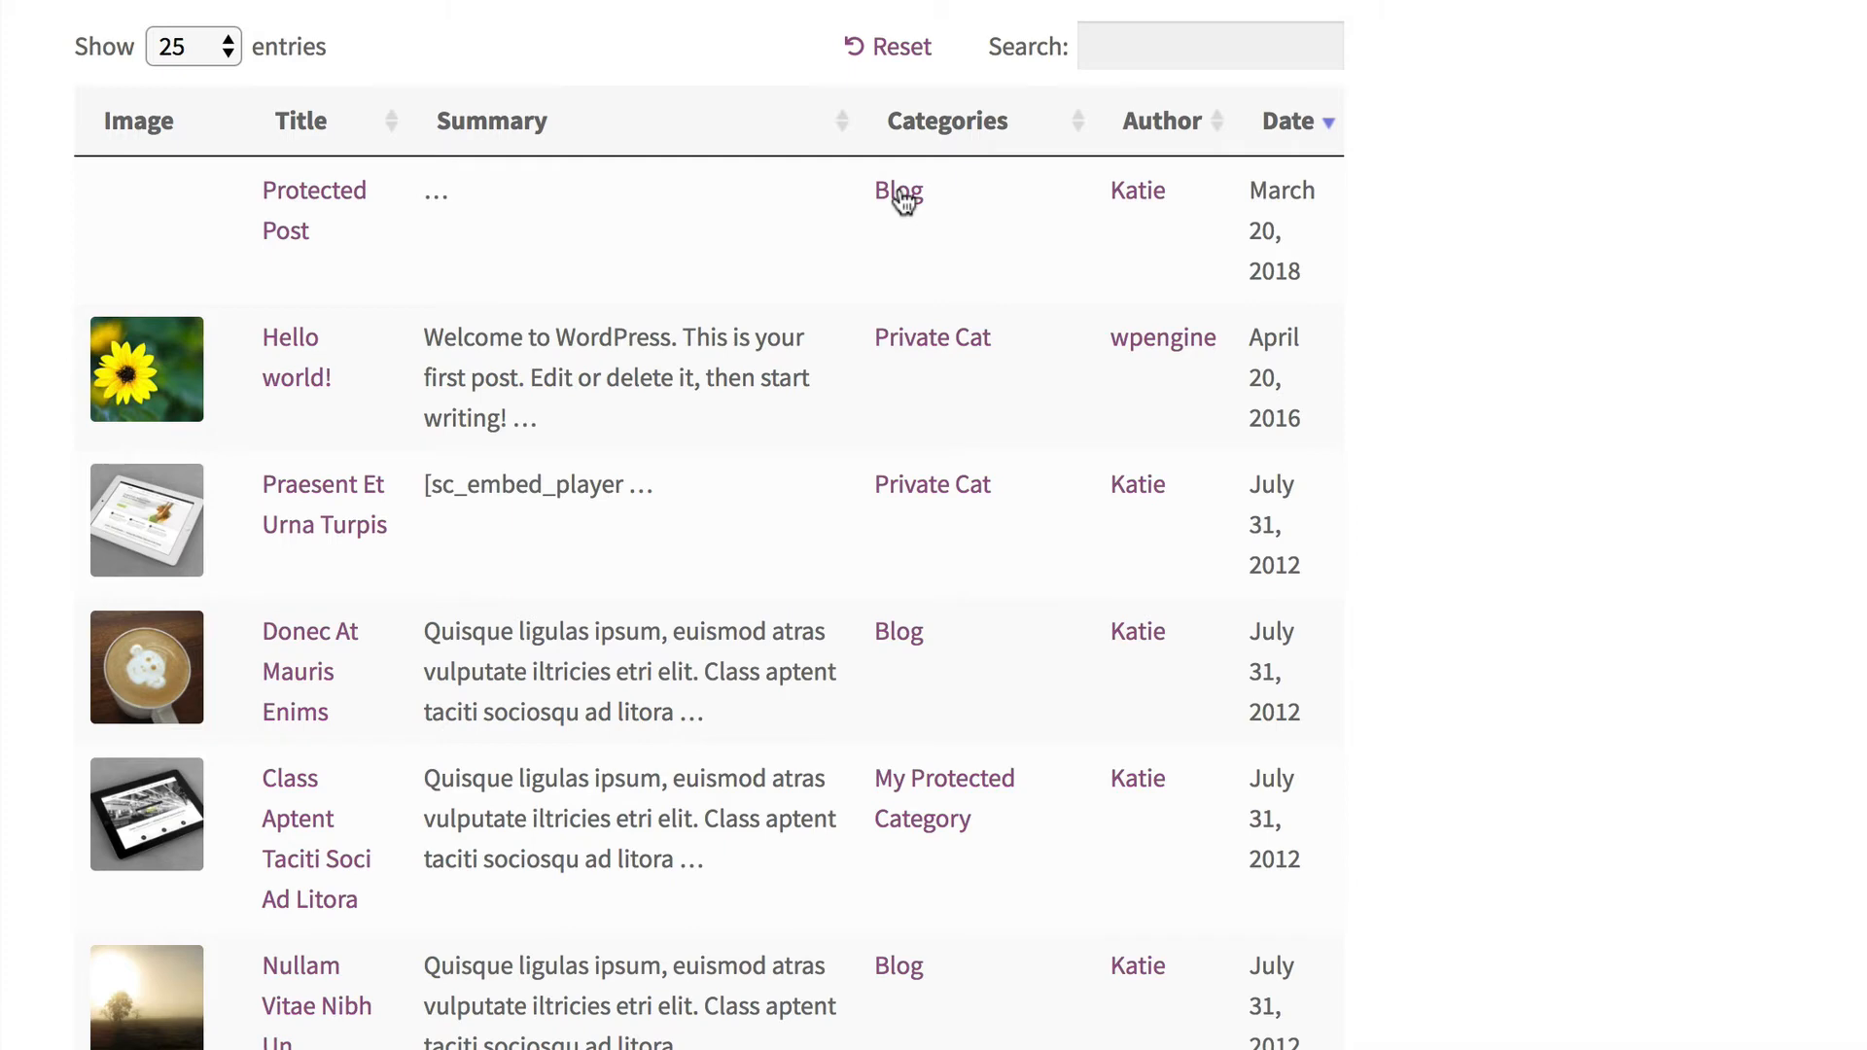
Sort the table by Author in both directions, then return to the page editor.
{"action": "left_click", "coordinate": [1162, 120]}
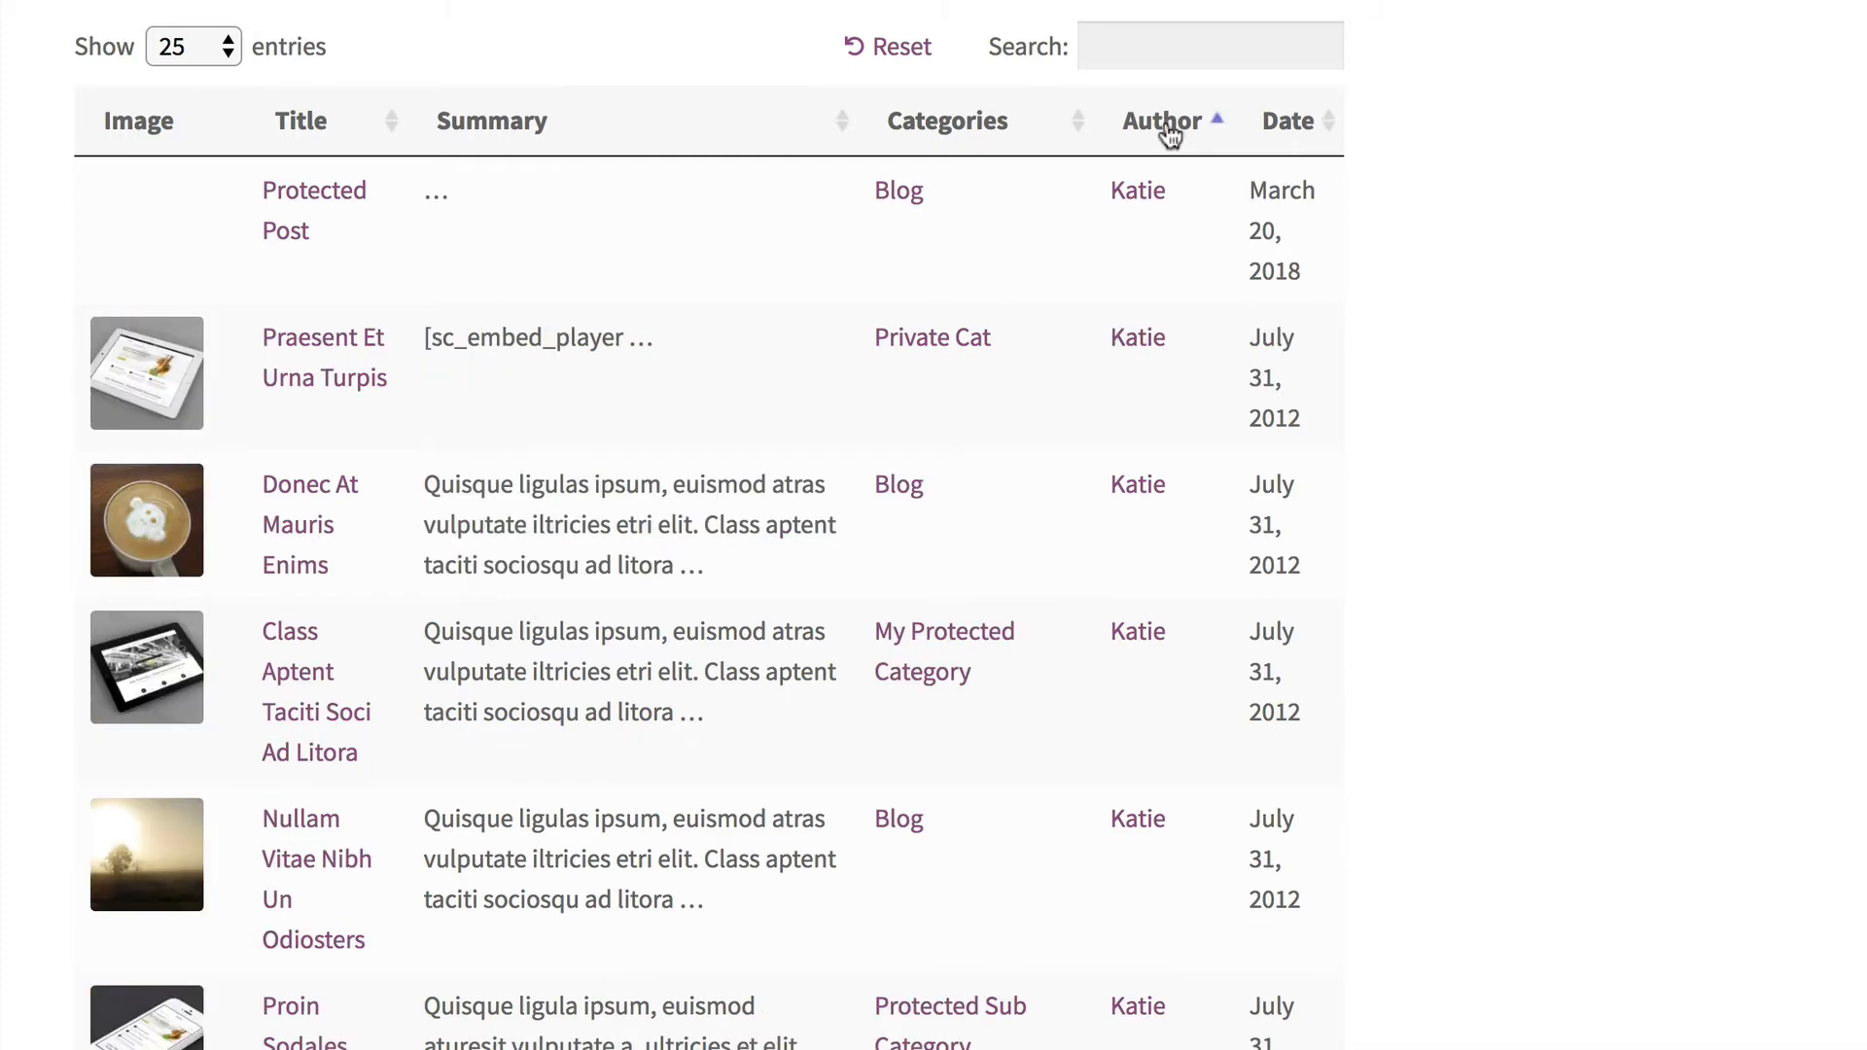
{"action": "left_click", "coordinate": [1163, 120]}
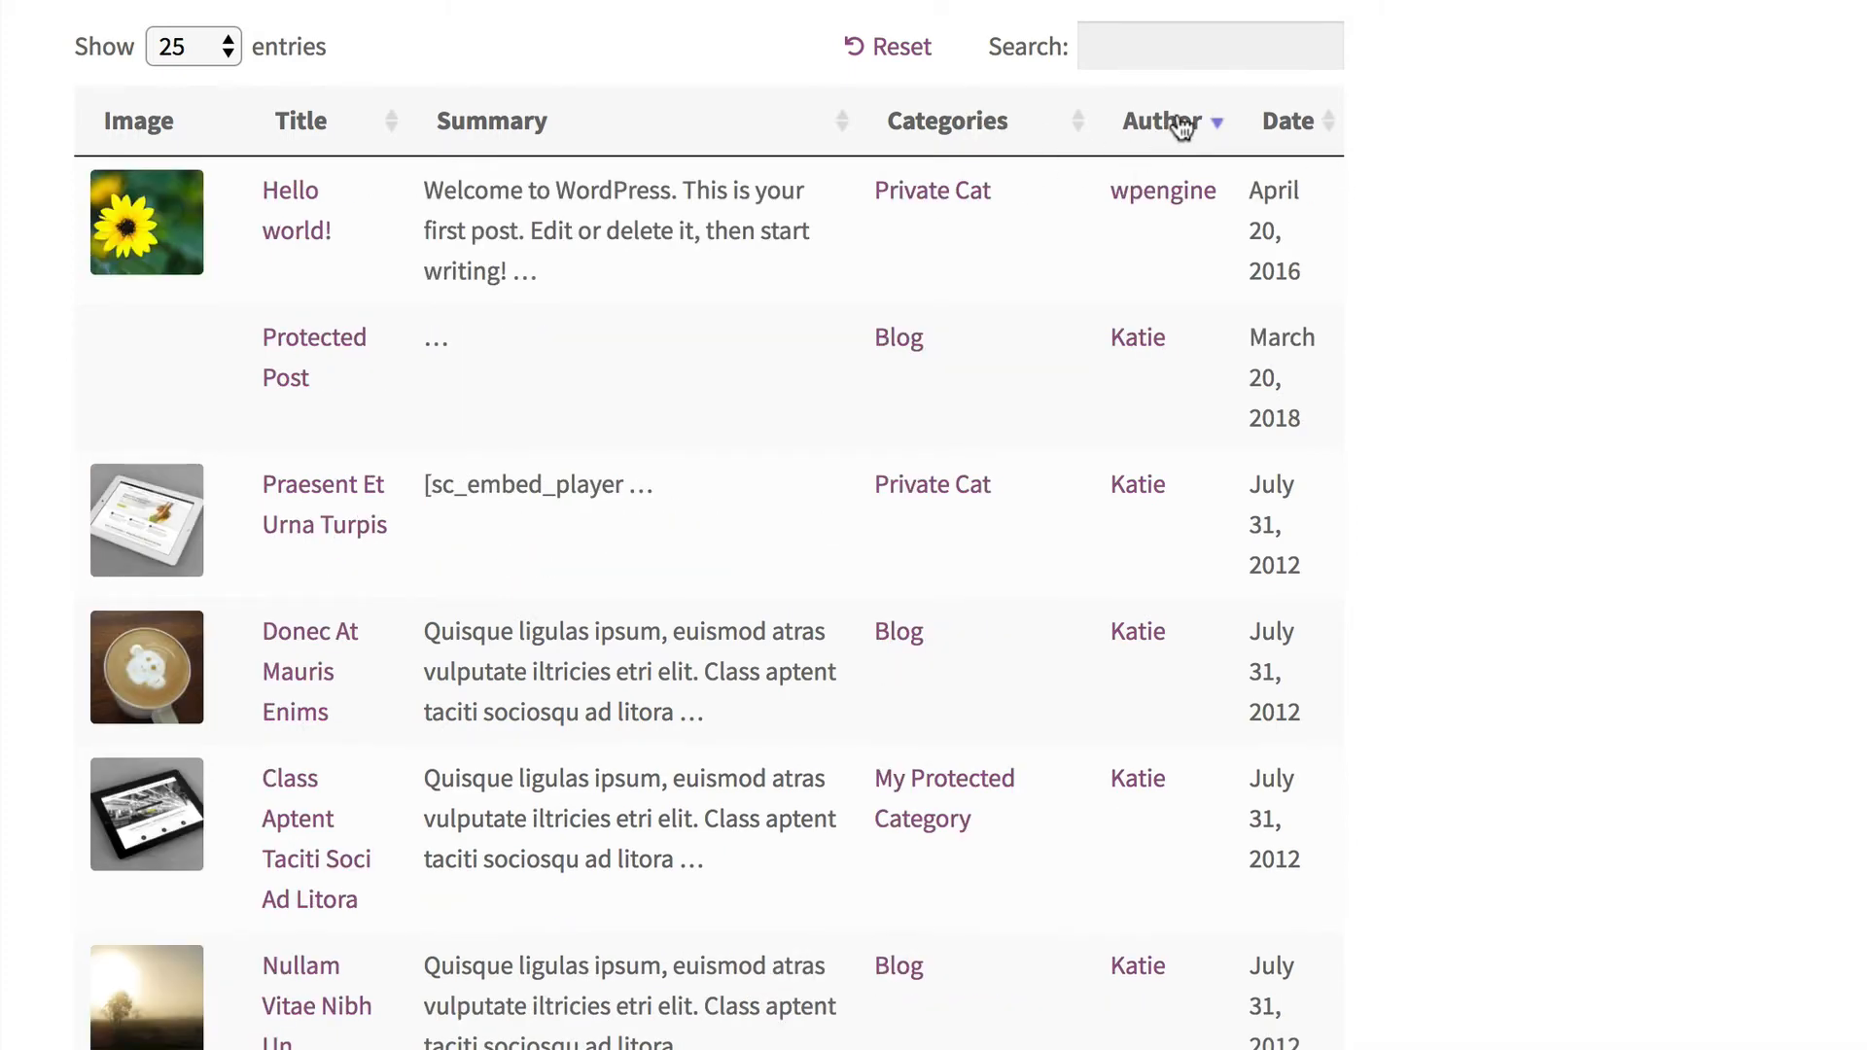
{"action": "left_click", "coordinate": [1286, 121]}
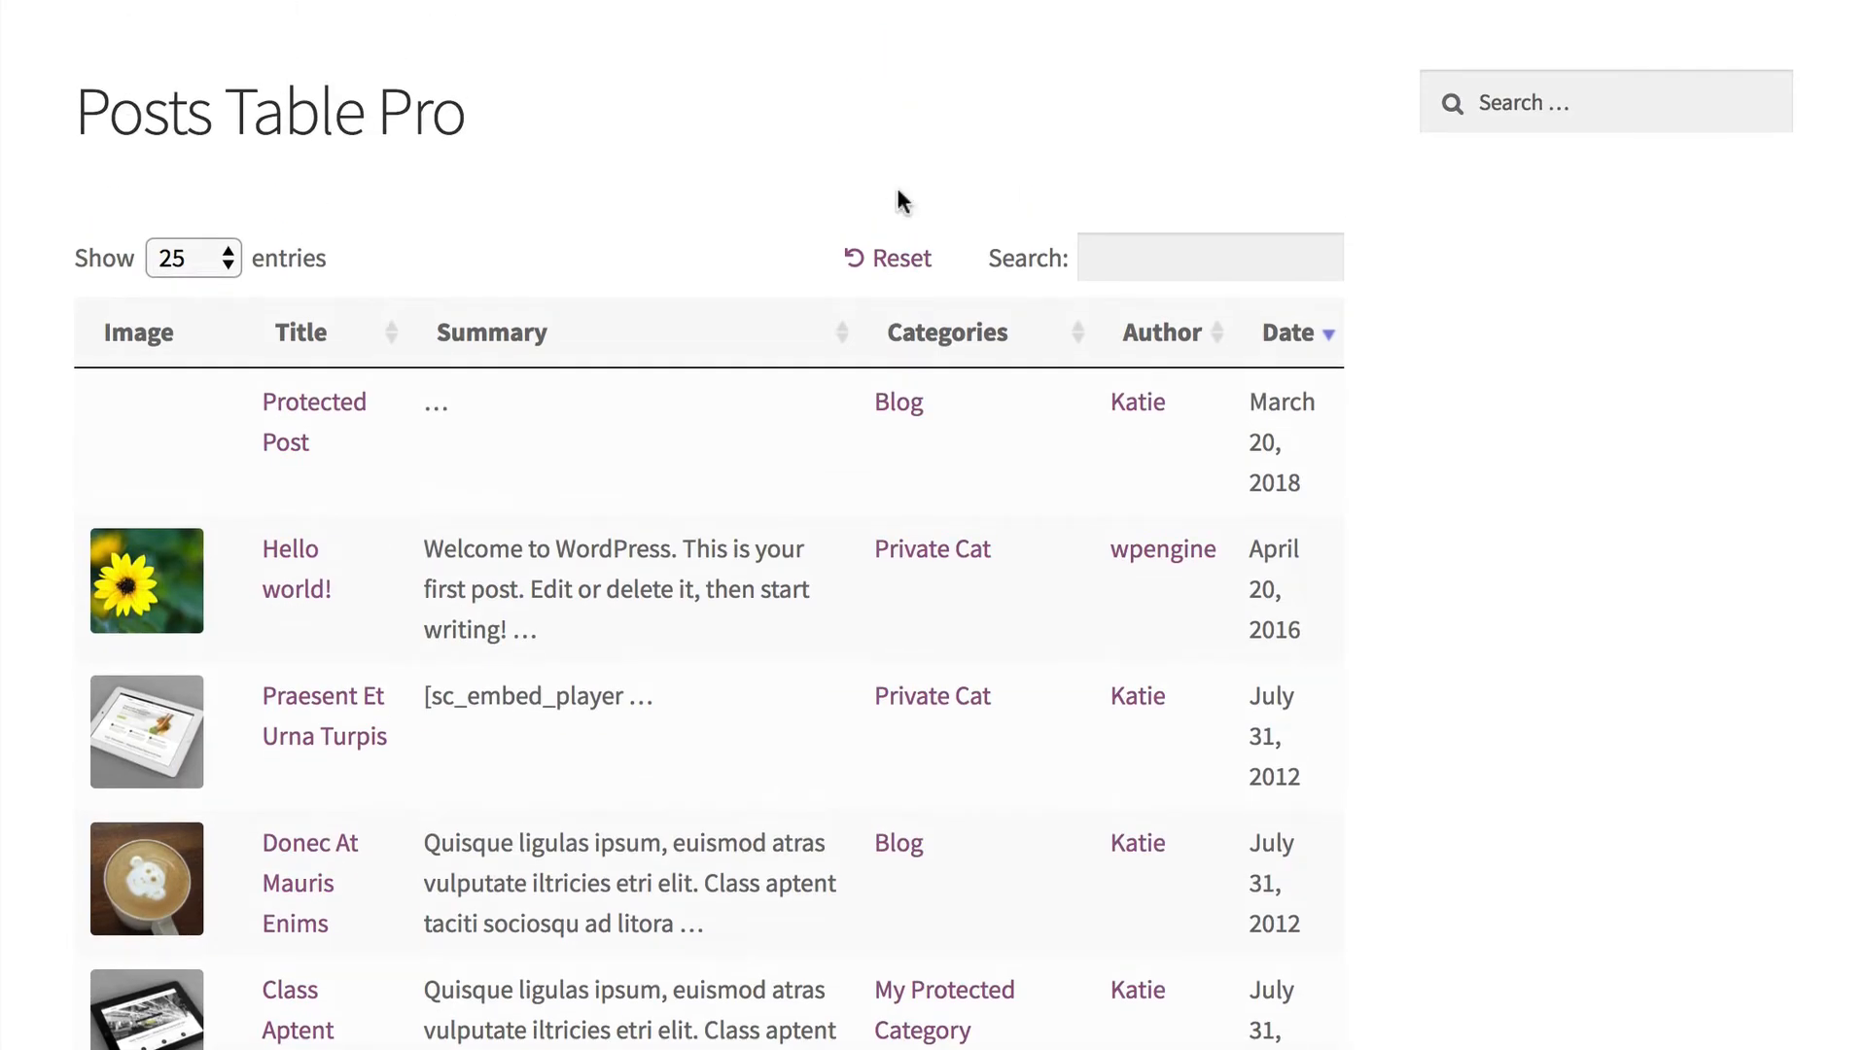
{"action": "mouse_move", "coordinate": [1011, 291]}
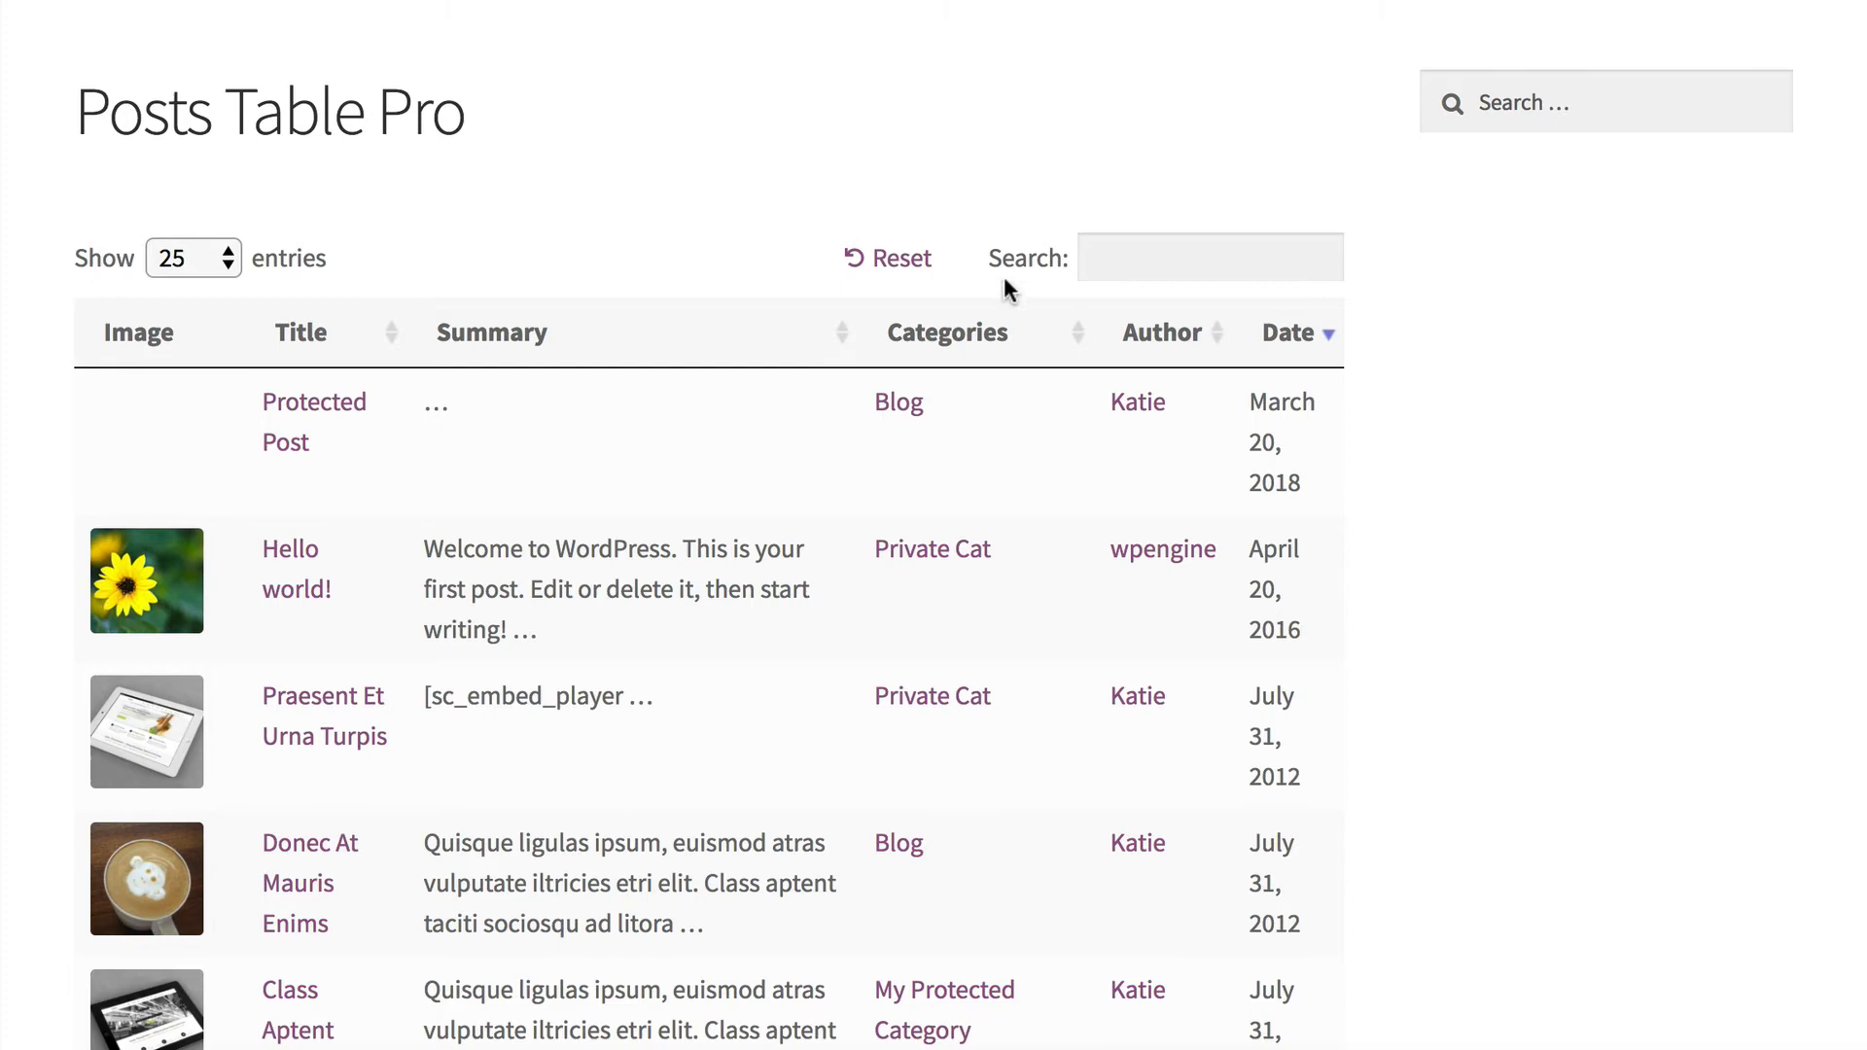
{"action": "mouse_move", "coordinate": [333, 261]}
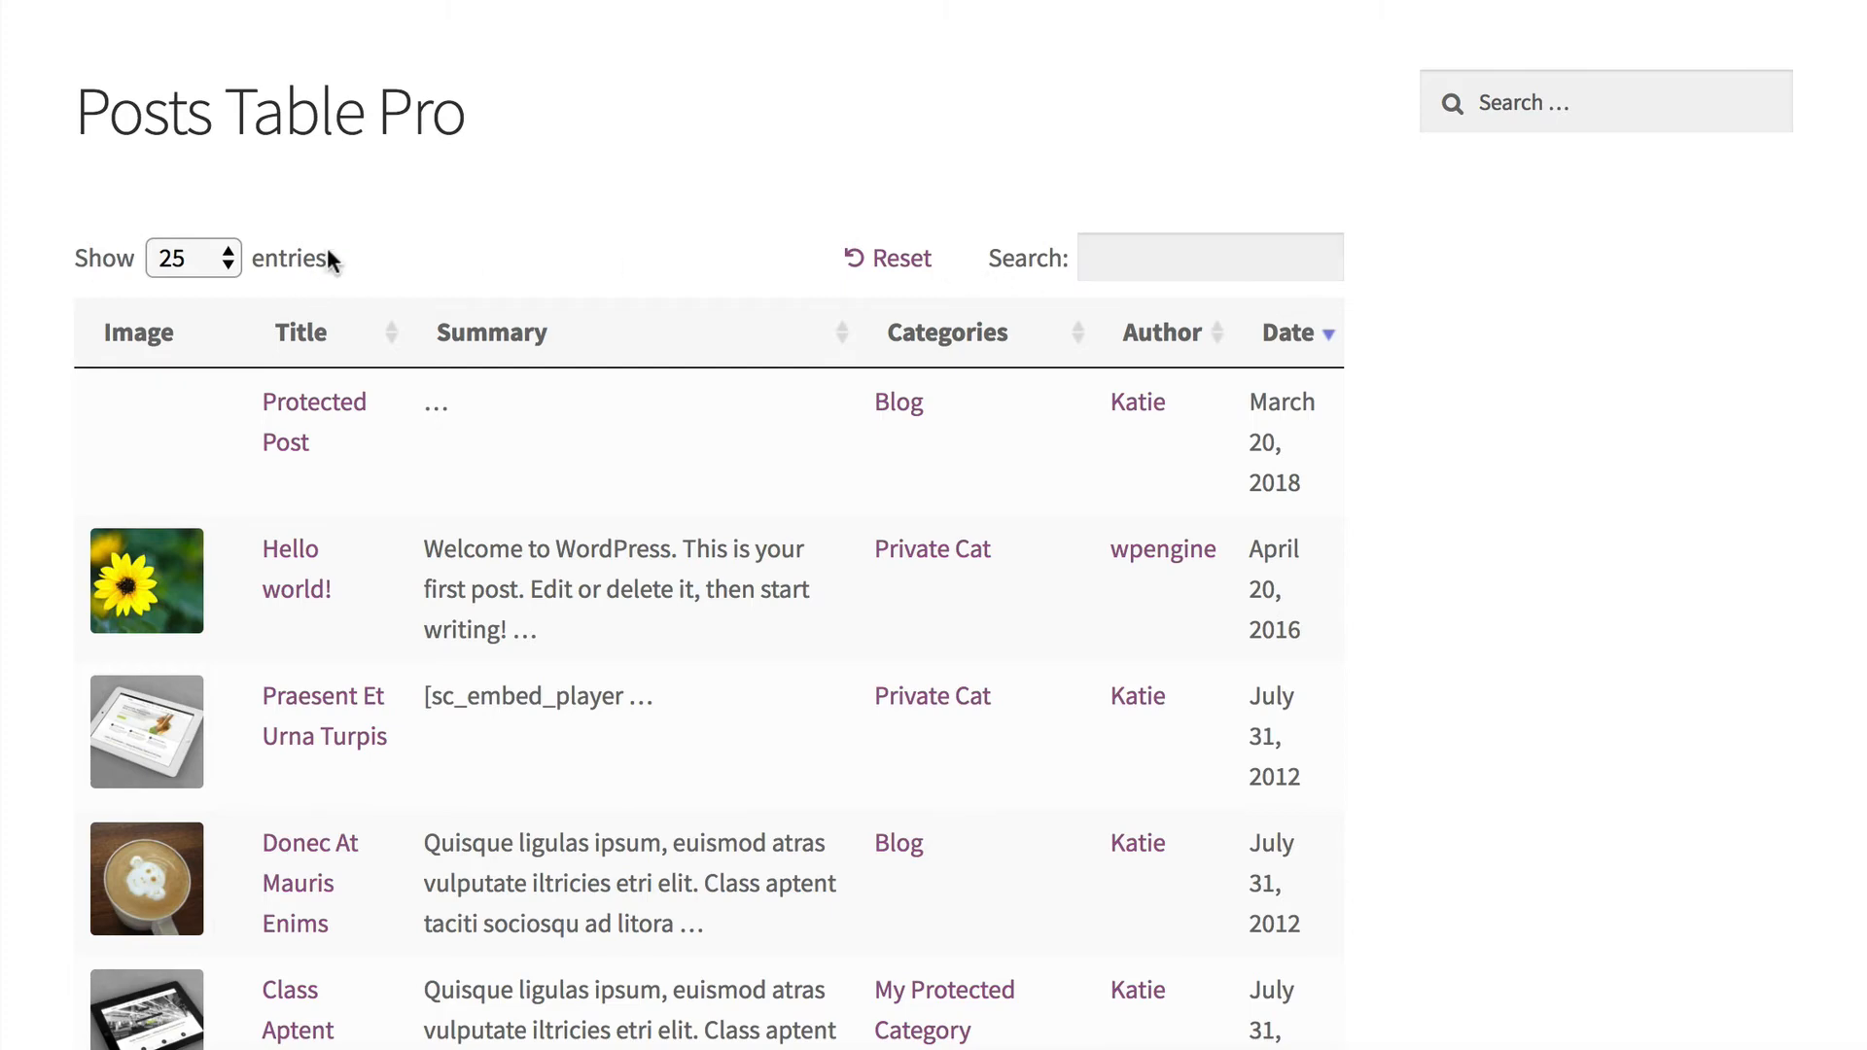
{"action": "mouse_move", "coordinate": [329, 264]}
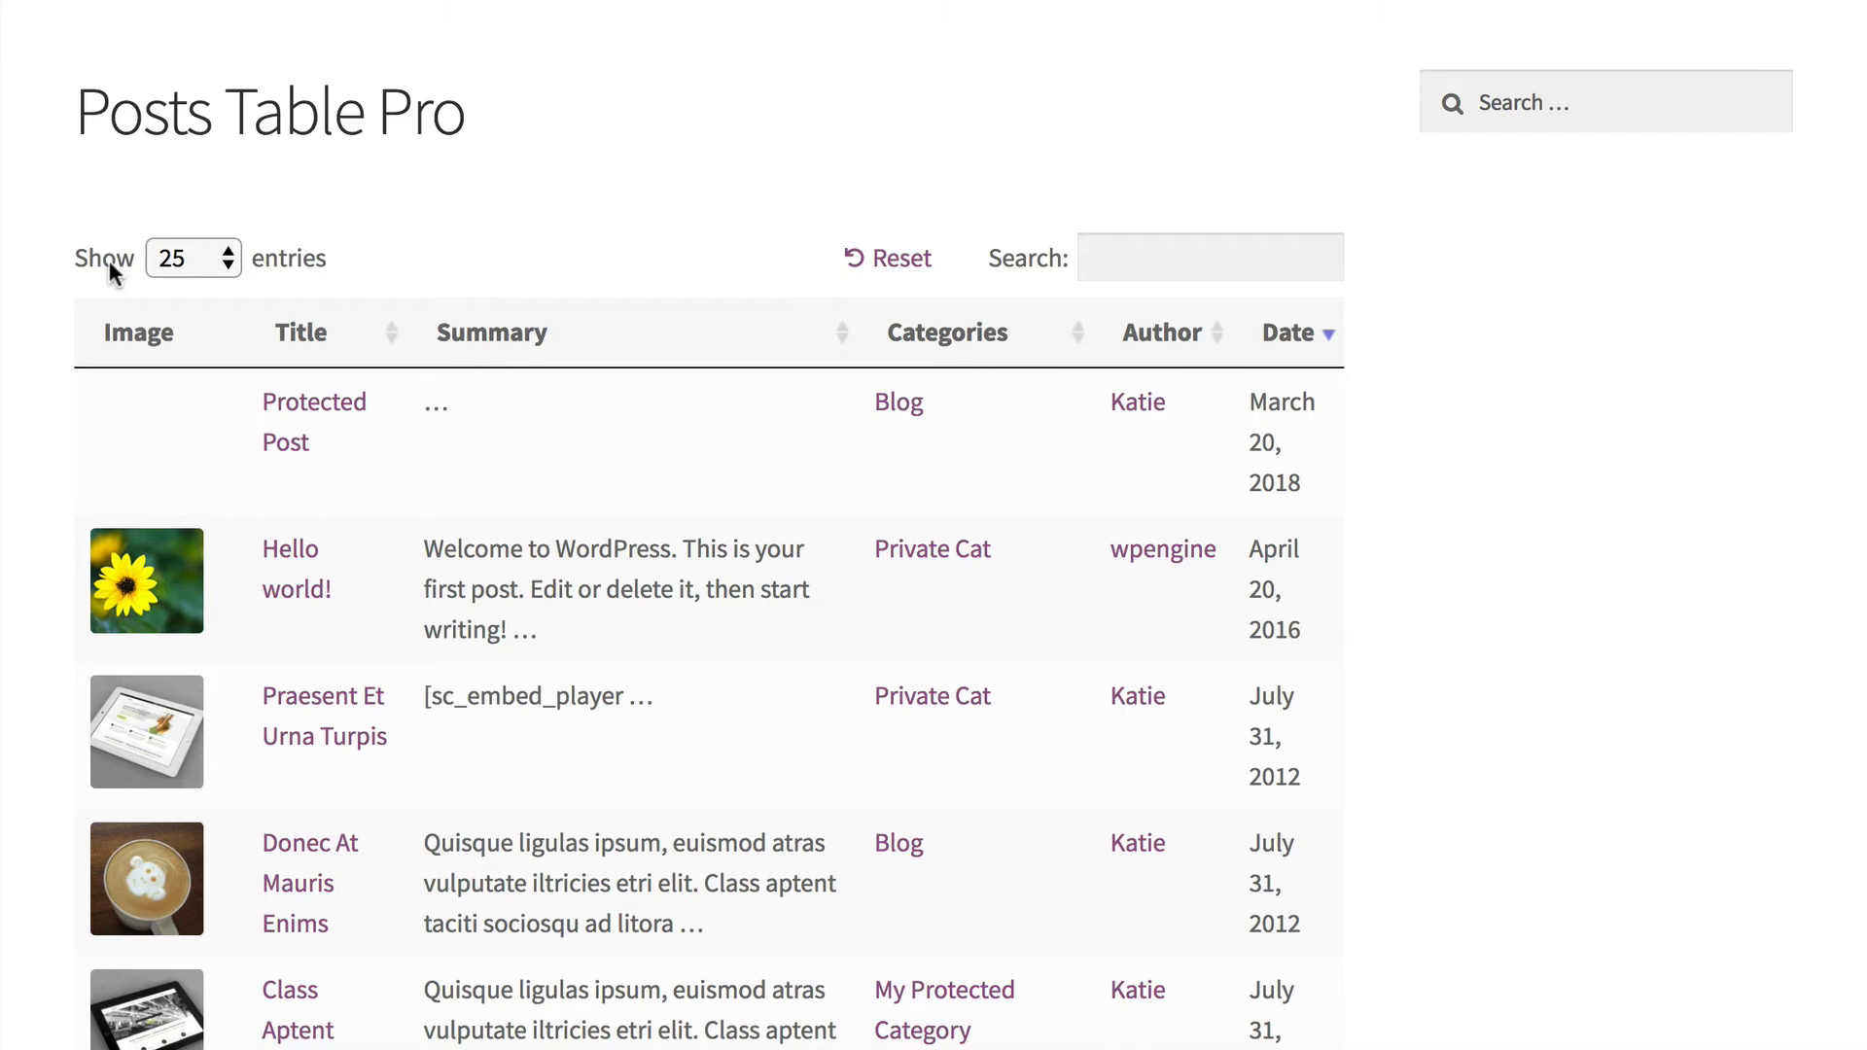
{"action": "mouse_move", "coordinate": [629, 311]}
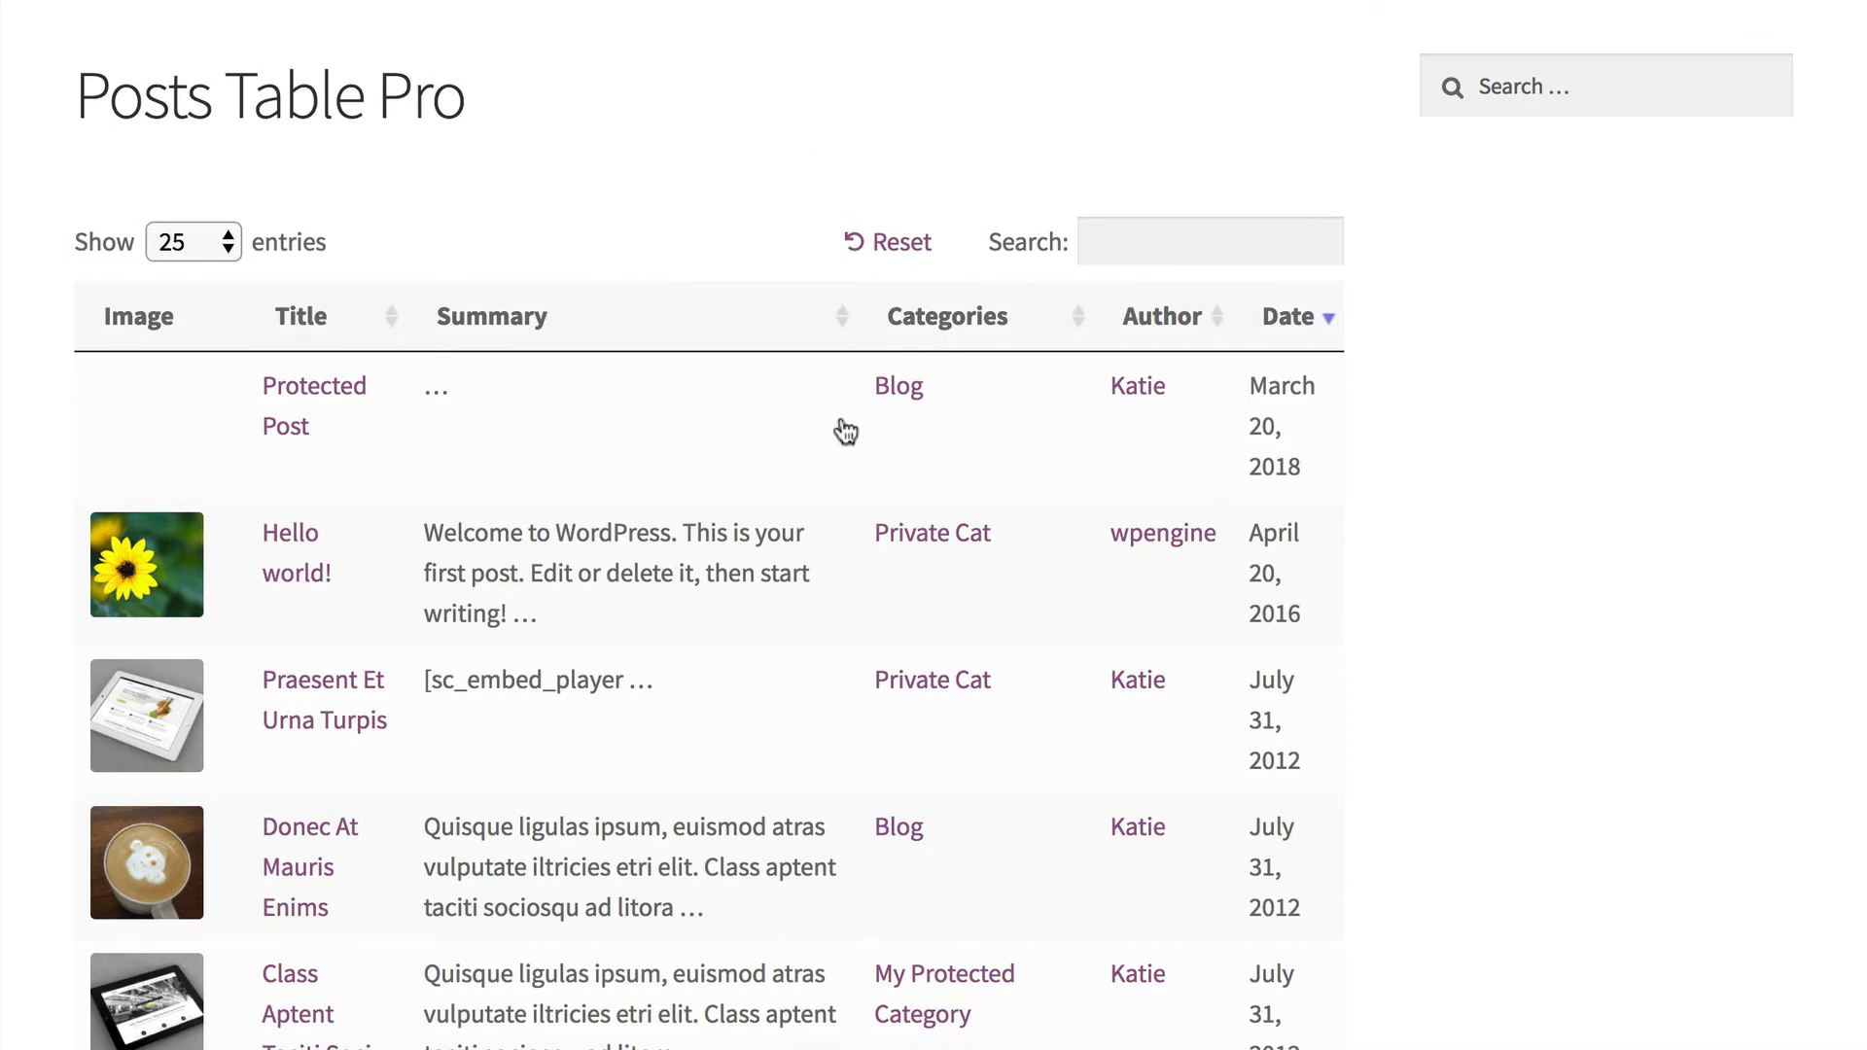
{"action": "mouse_move", "coordinate": [603, 561]}
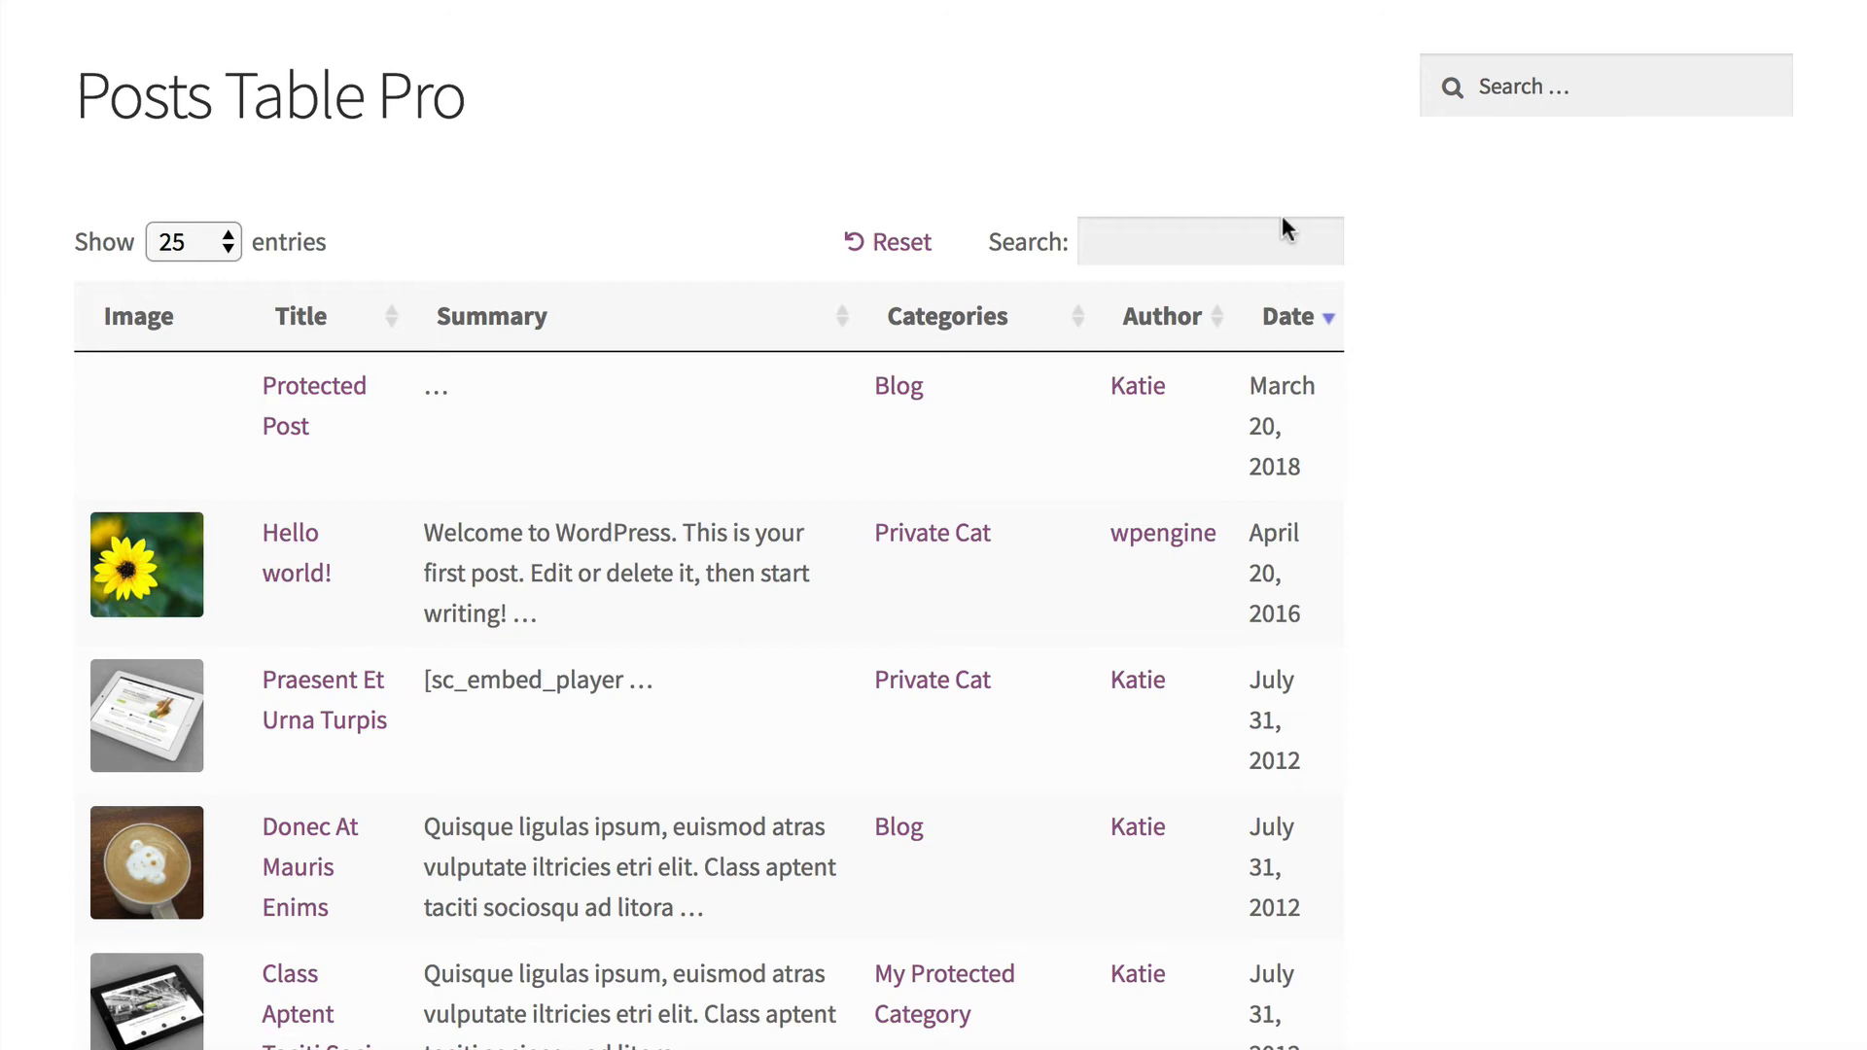
{"action": "left_click", "coordinate": [1605, 85]}
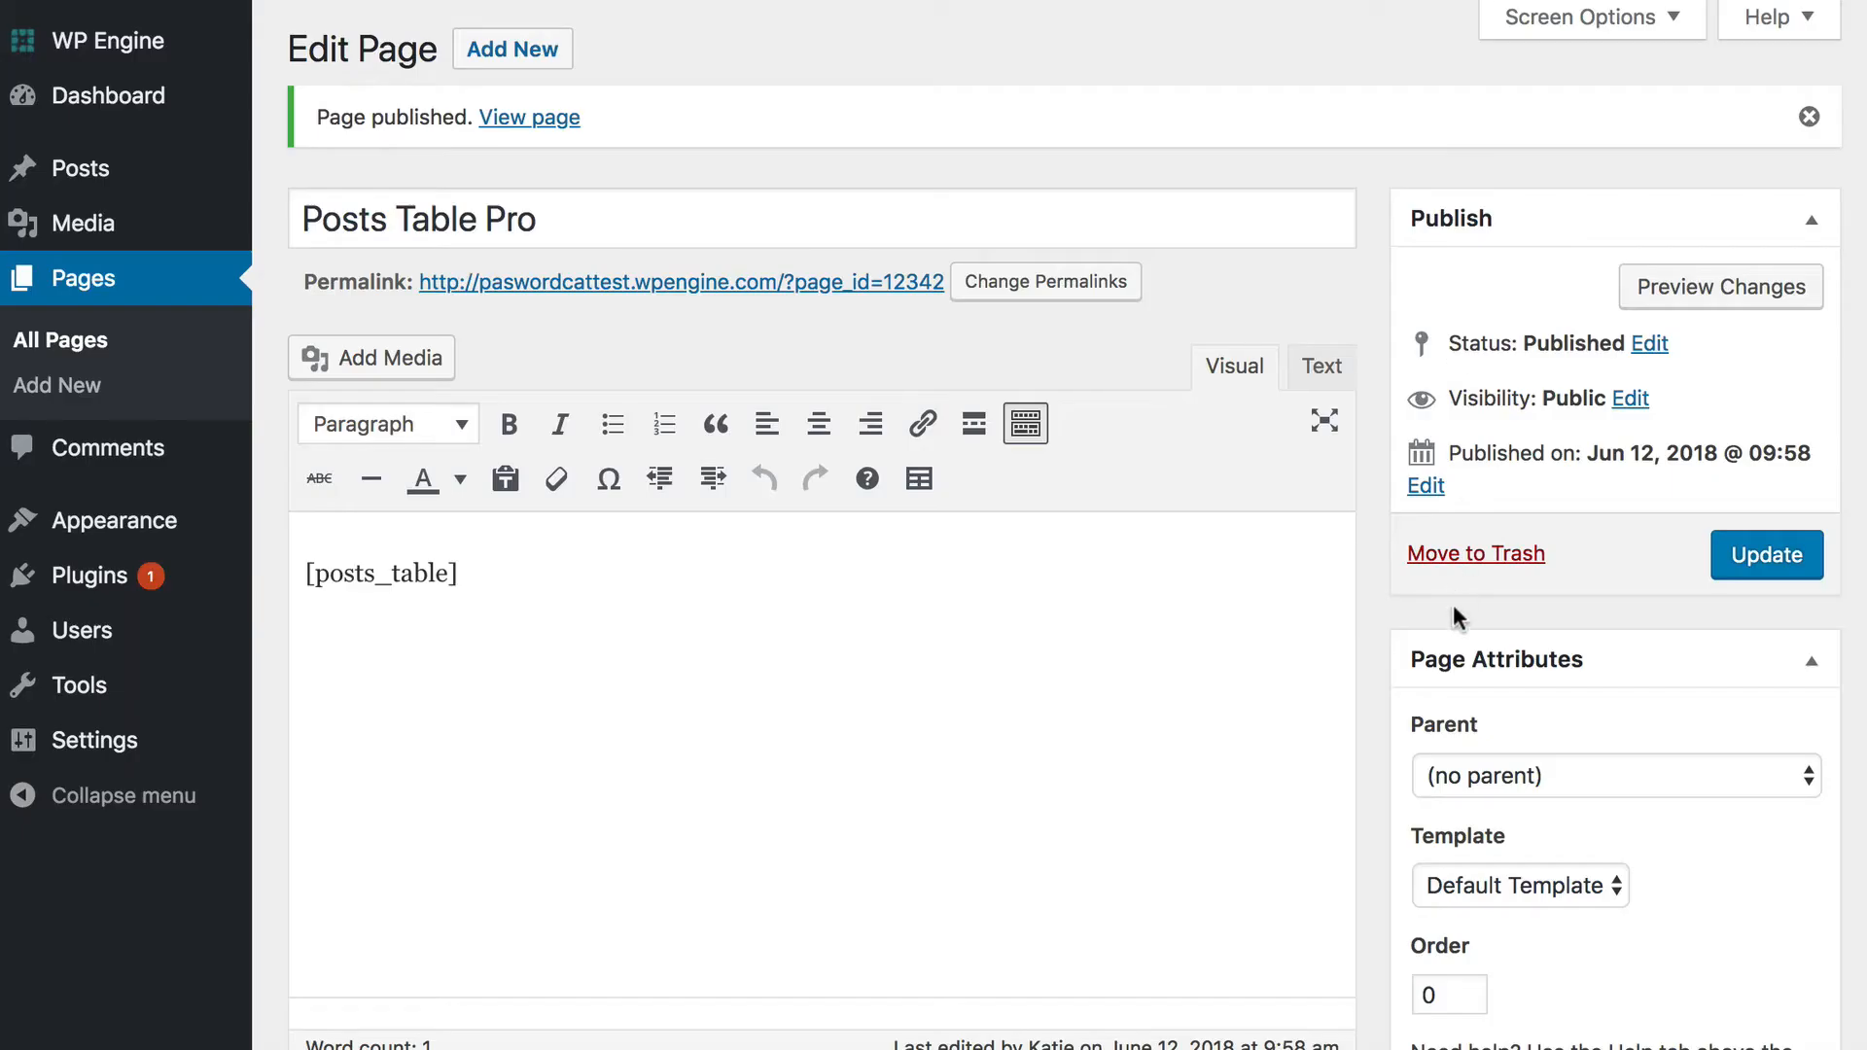
Set the page template to Full width, update the page, and view it.
{"action": "left_click", "coordinate": [1519, 885]}
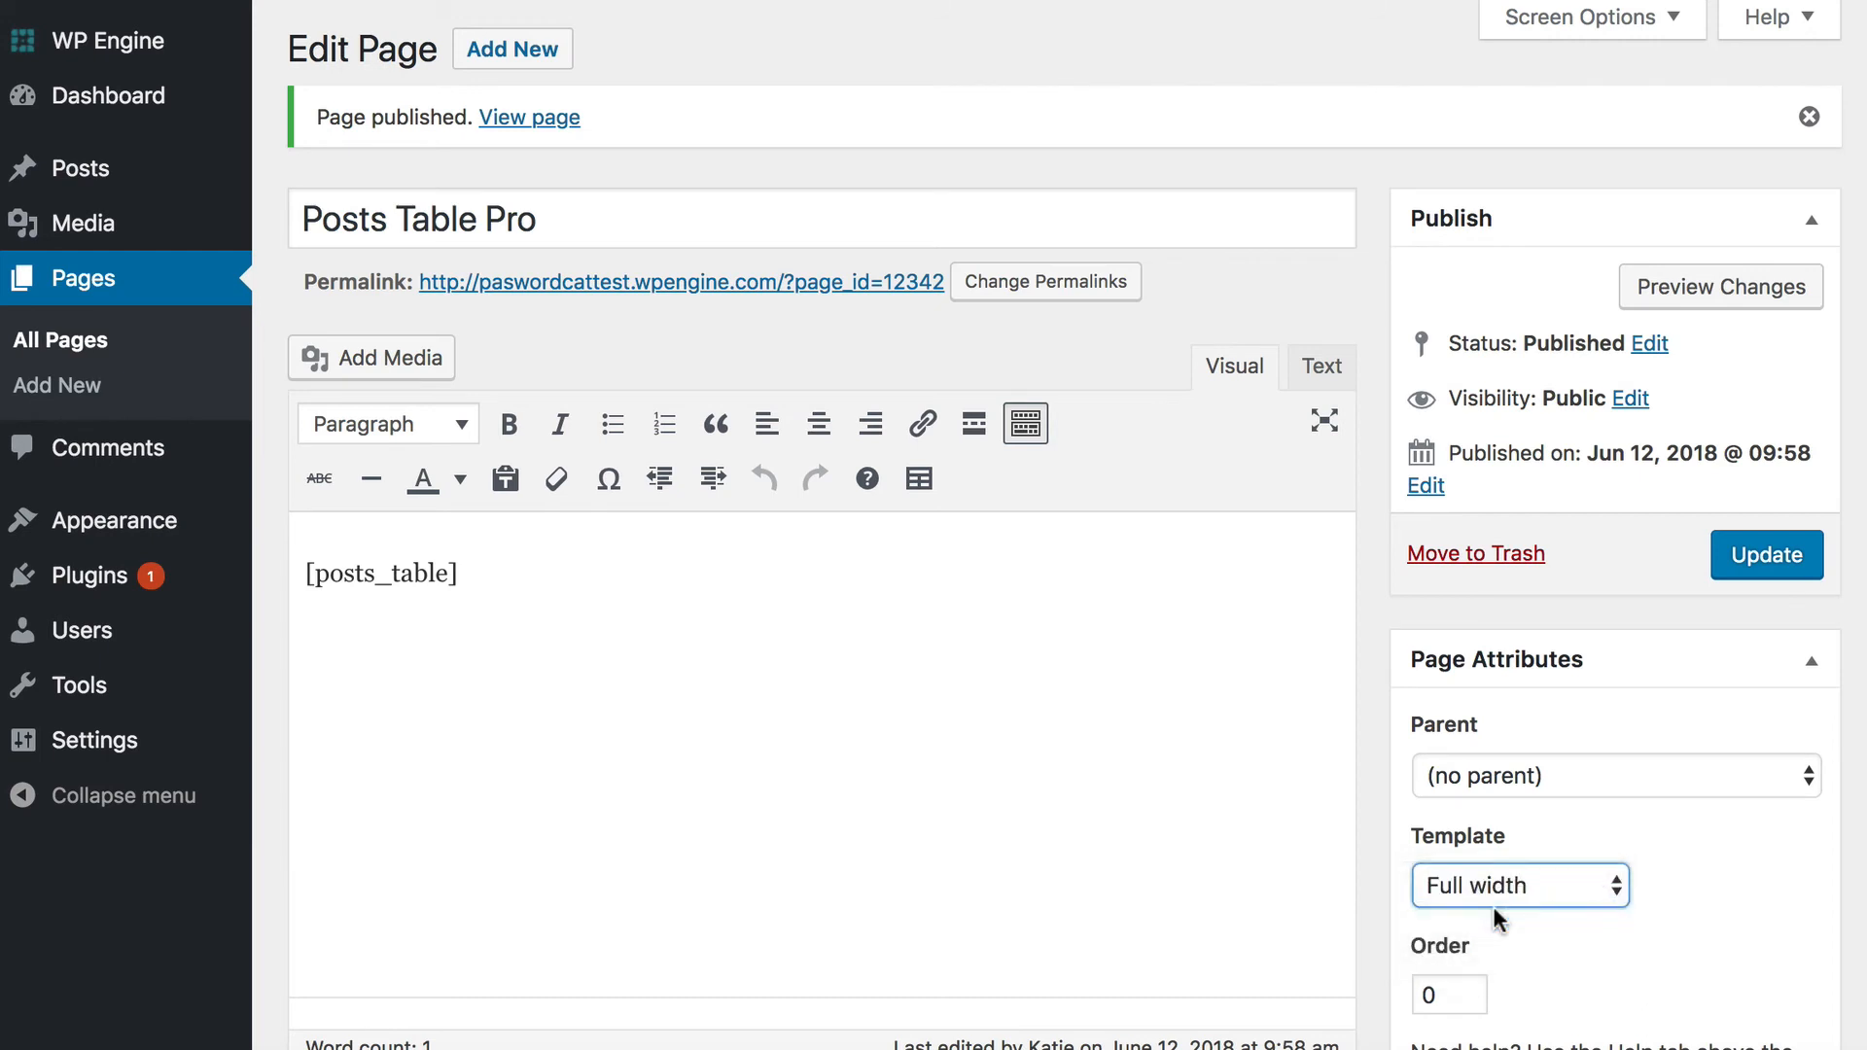
{"action": "left_click", "coordinate": [1766, 555]}
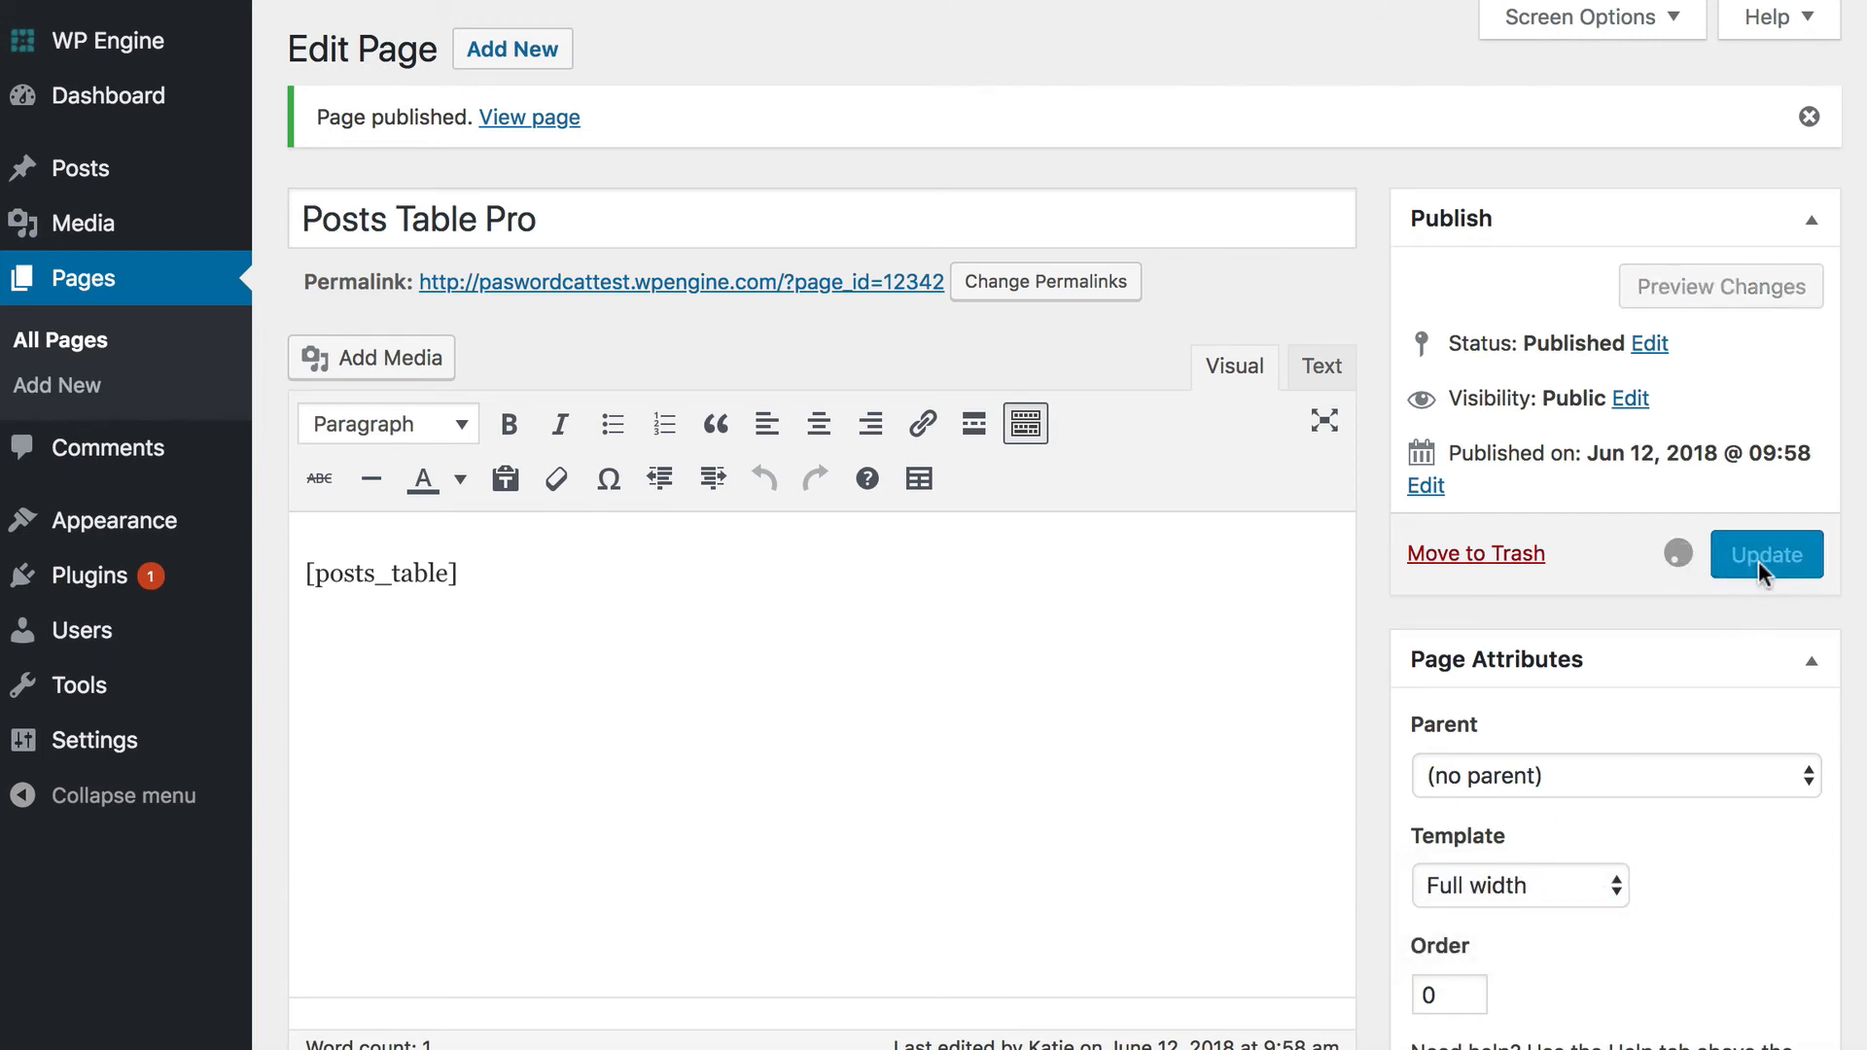
{"action": "left_click", "coordinate": [1765, 553]}
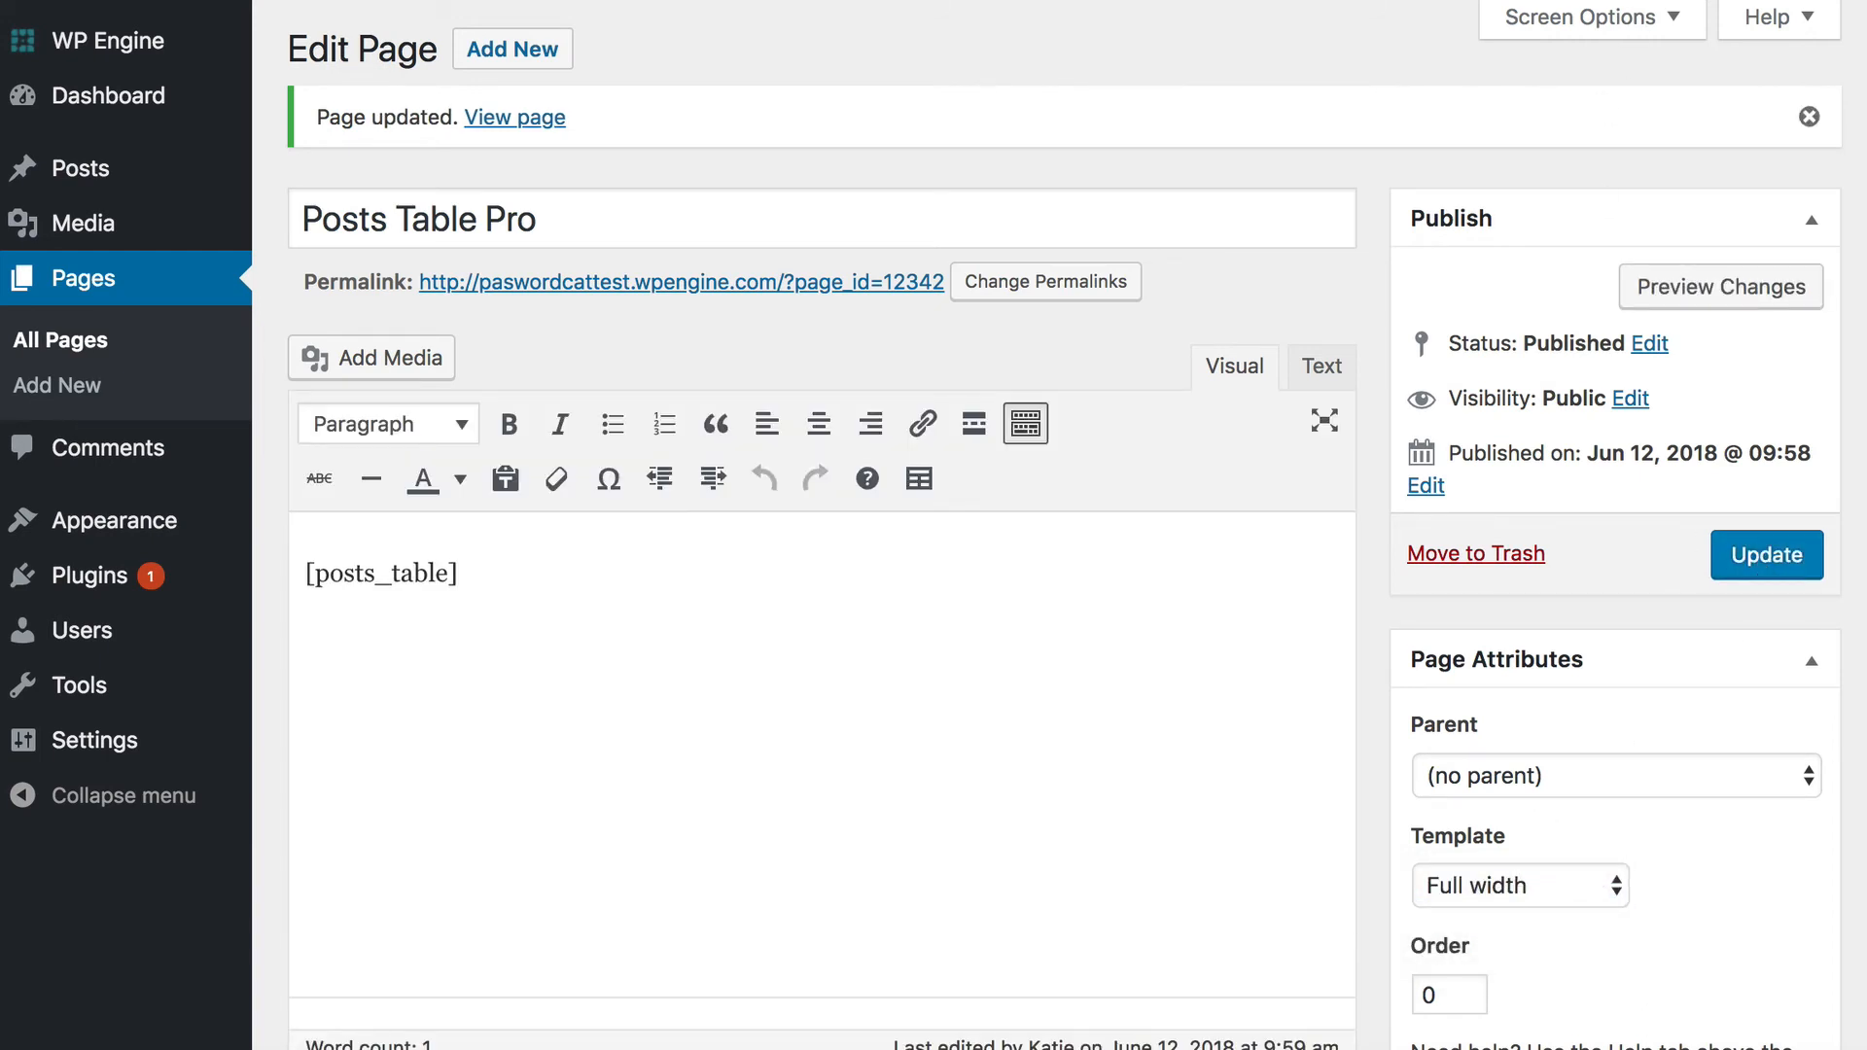
{"action": "left_click", "coordinate": [515, 116]}
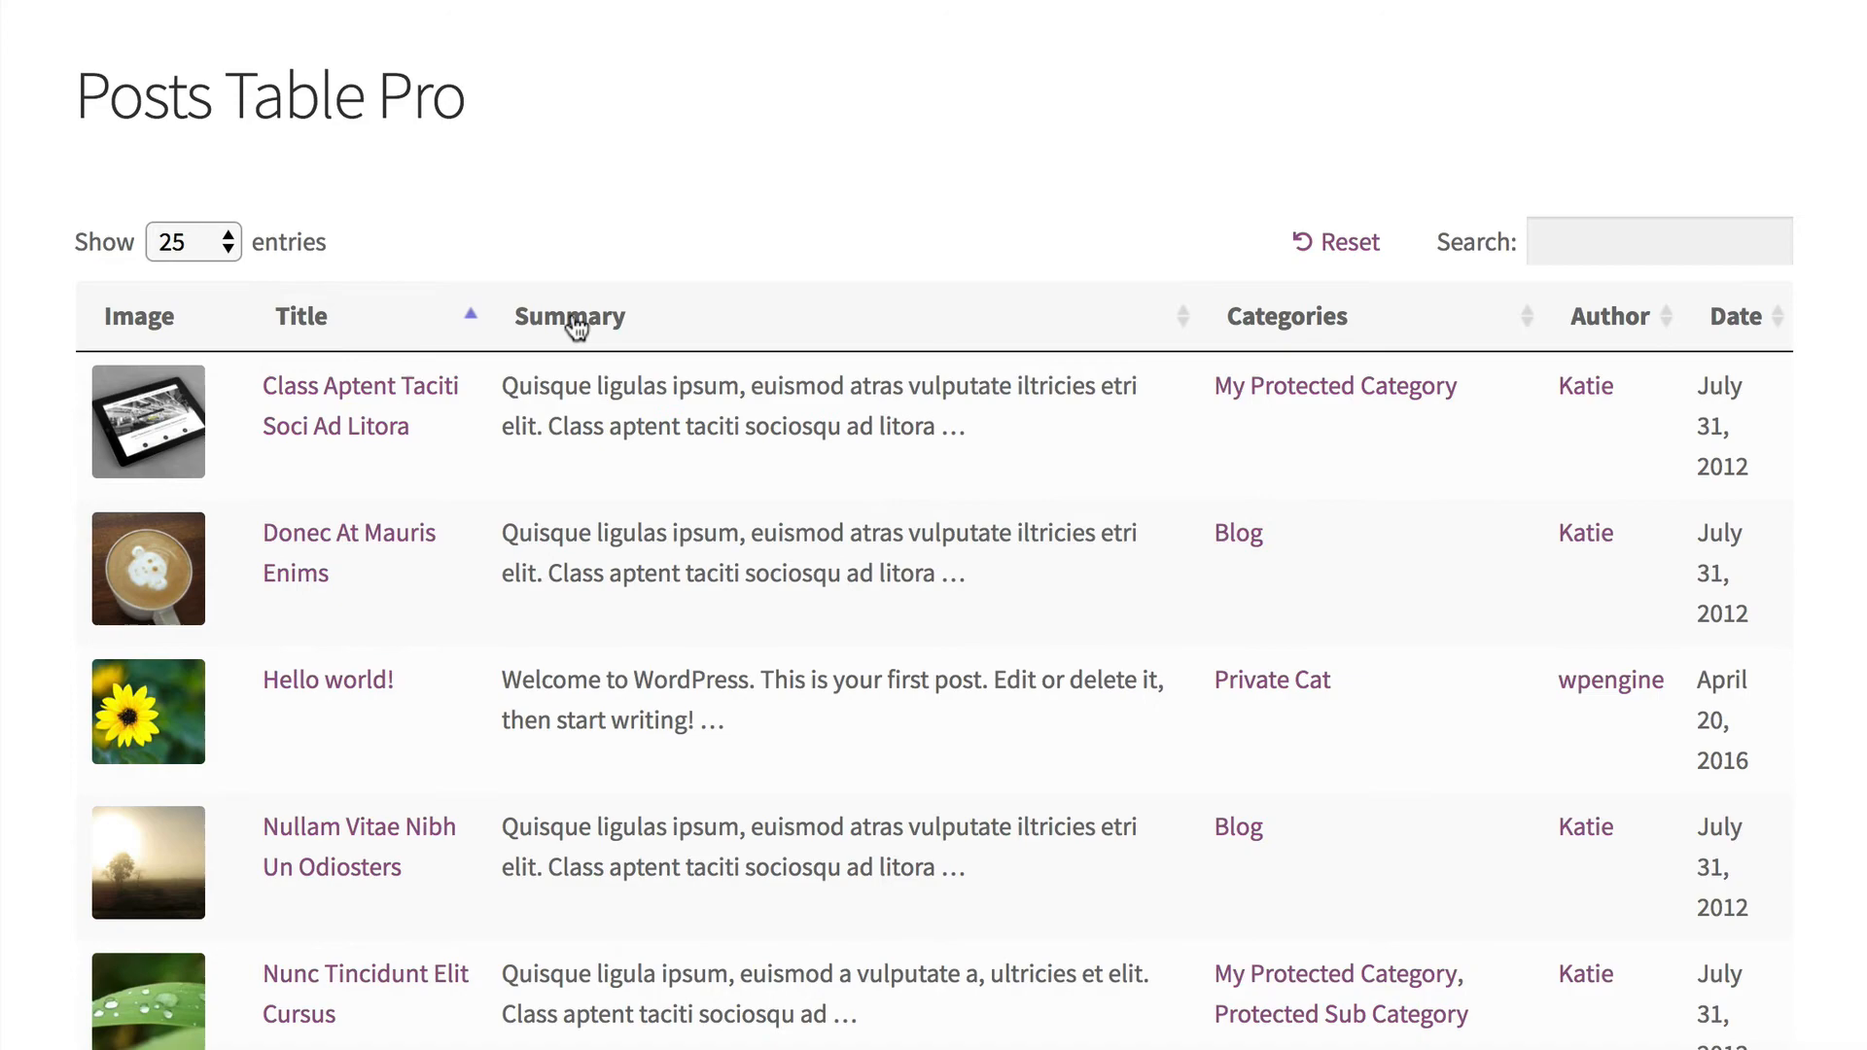
{"action": "scroll", "scroll_direction": "down", "scroll_amount": 3}
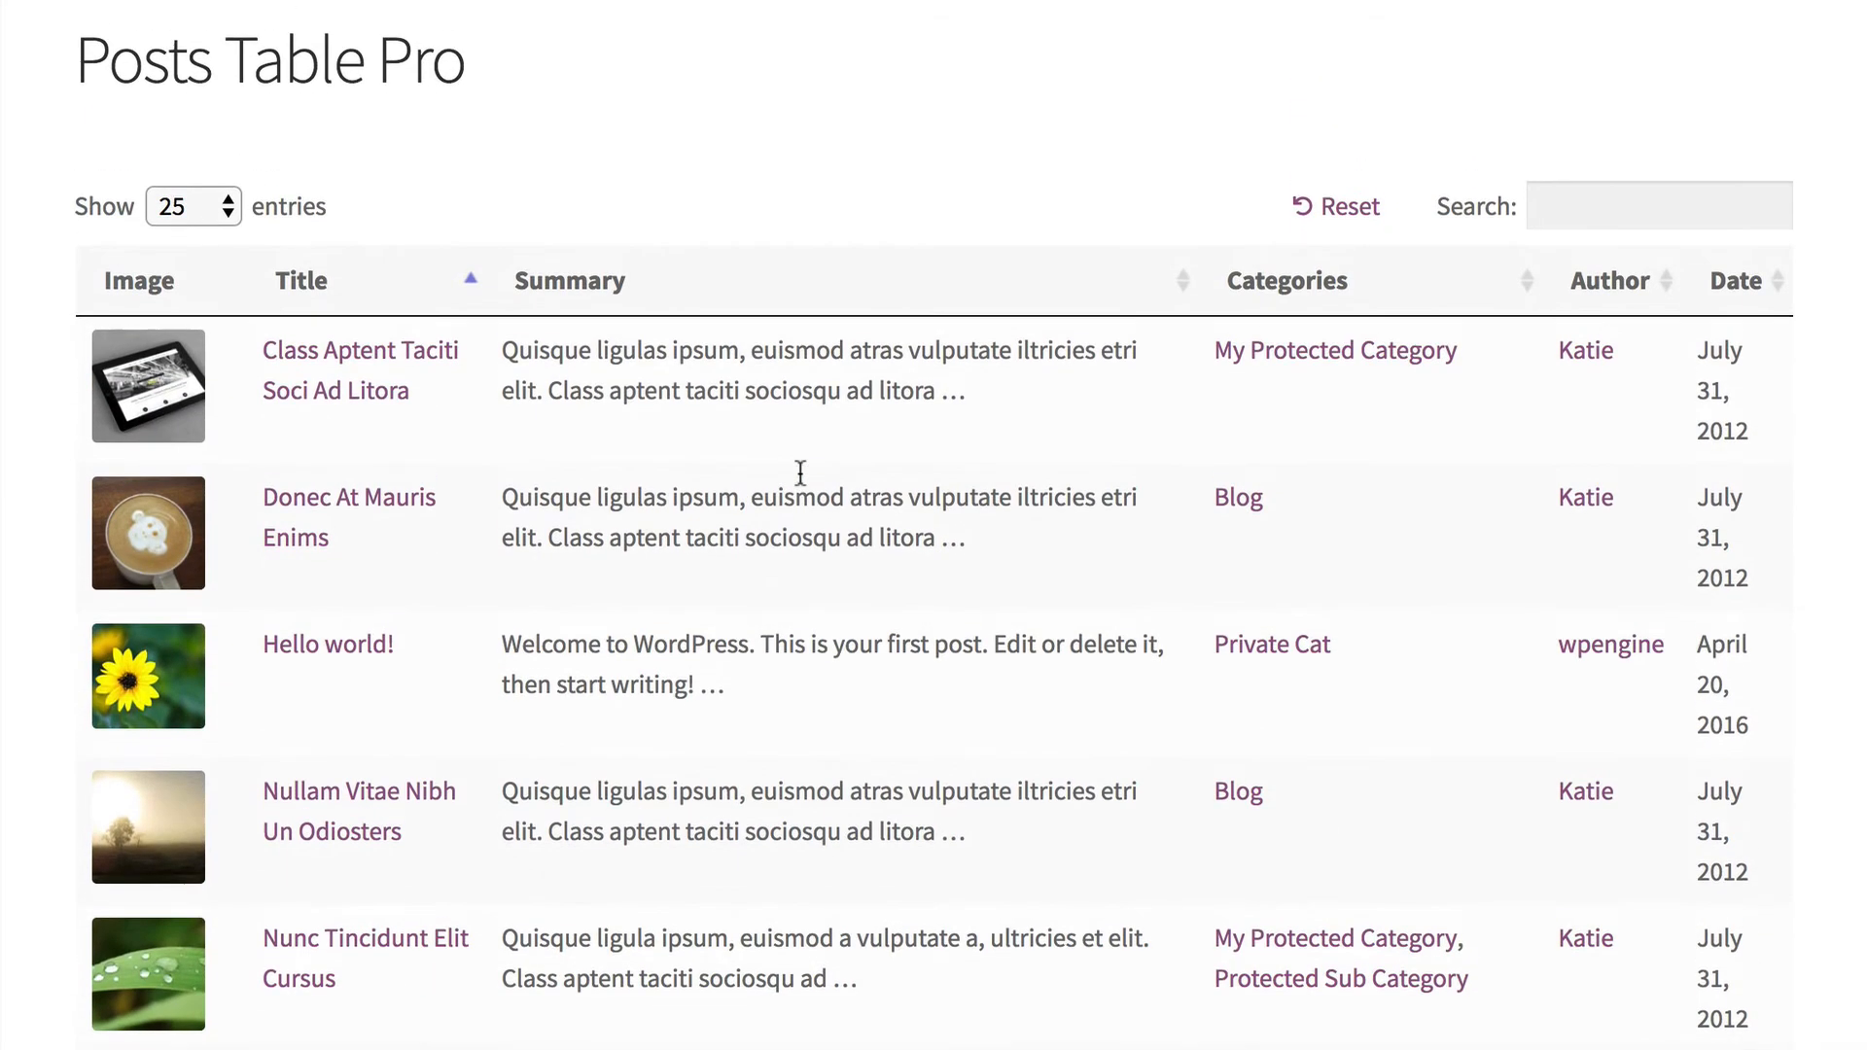
{"action": "scroll", "scroll_direction": "down", "scroll_amount": 3}
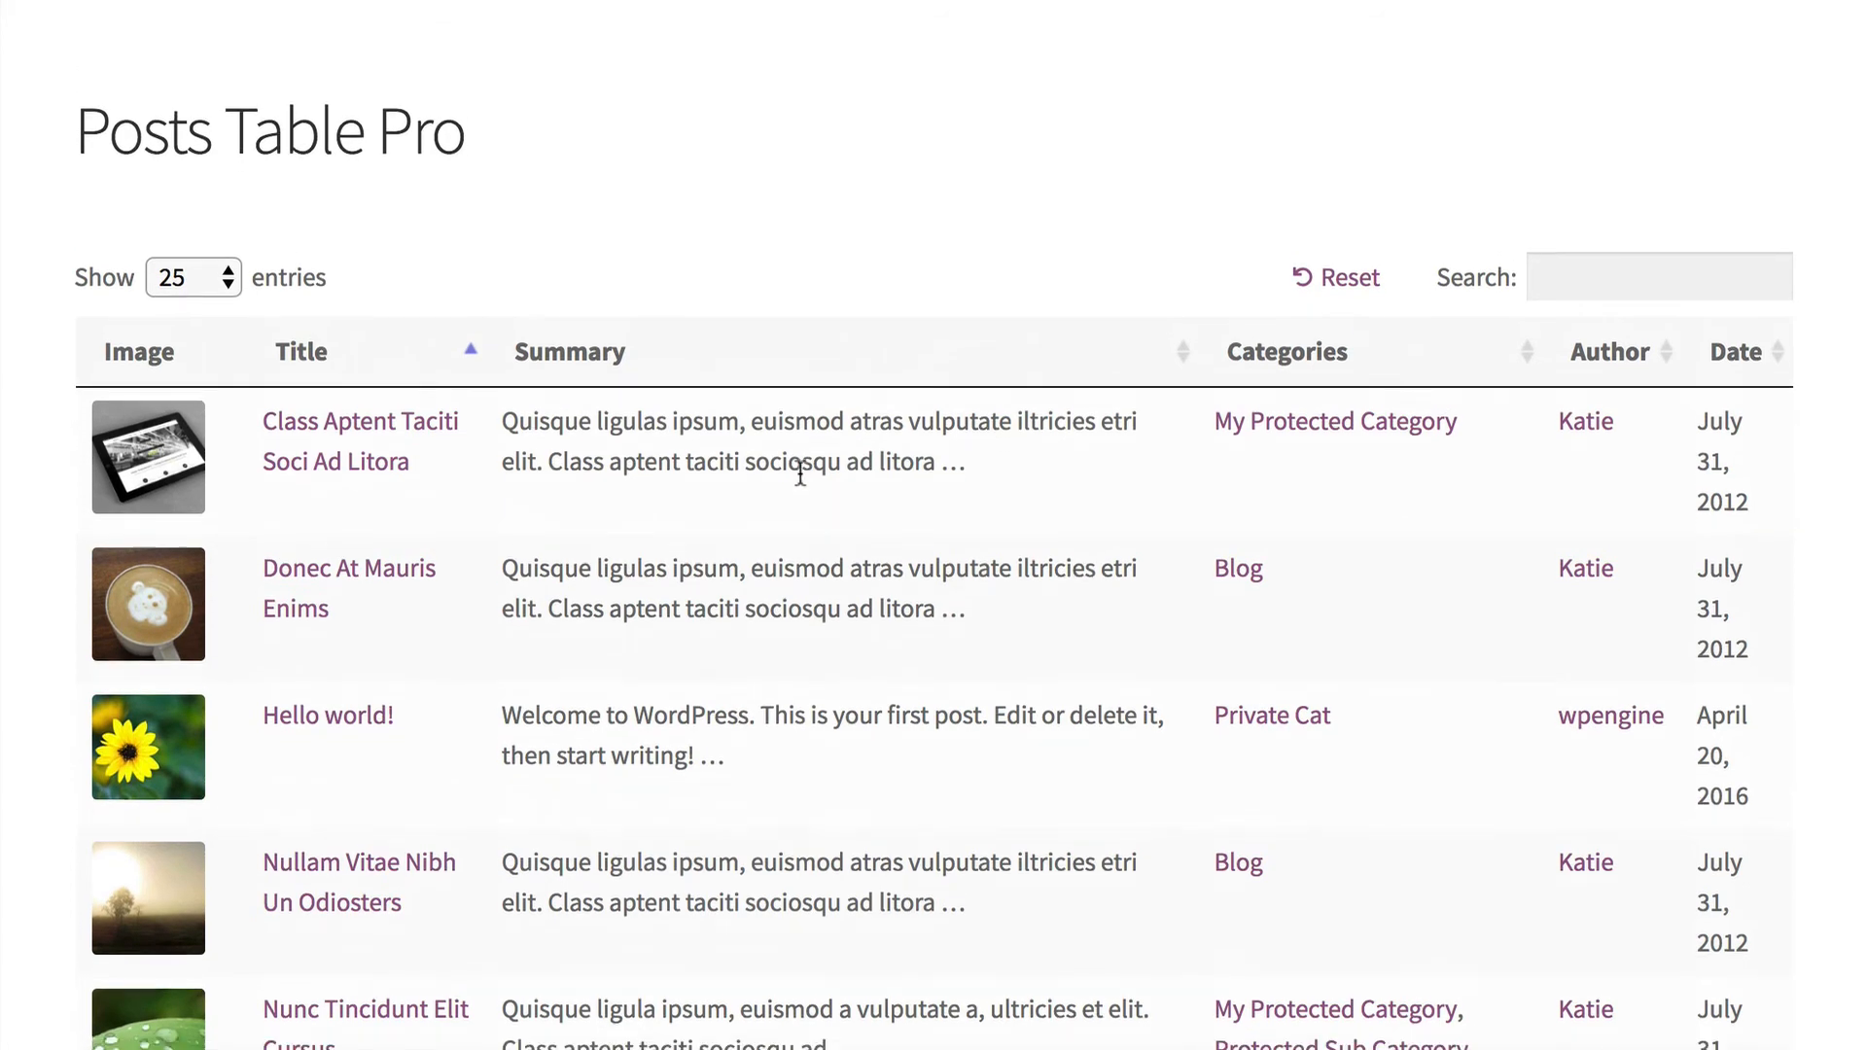
{"action": "scroll", "scroll_direction": "down", "scroll_amount": 3}
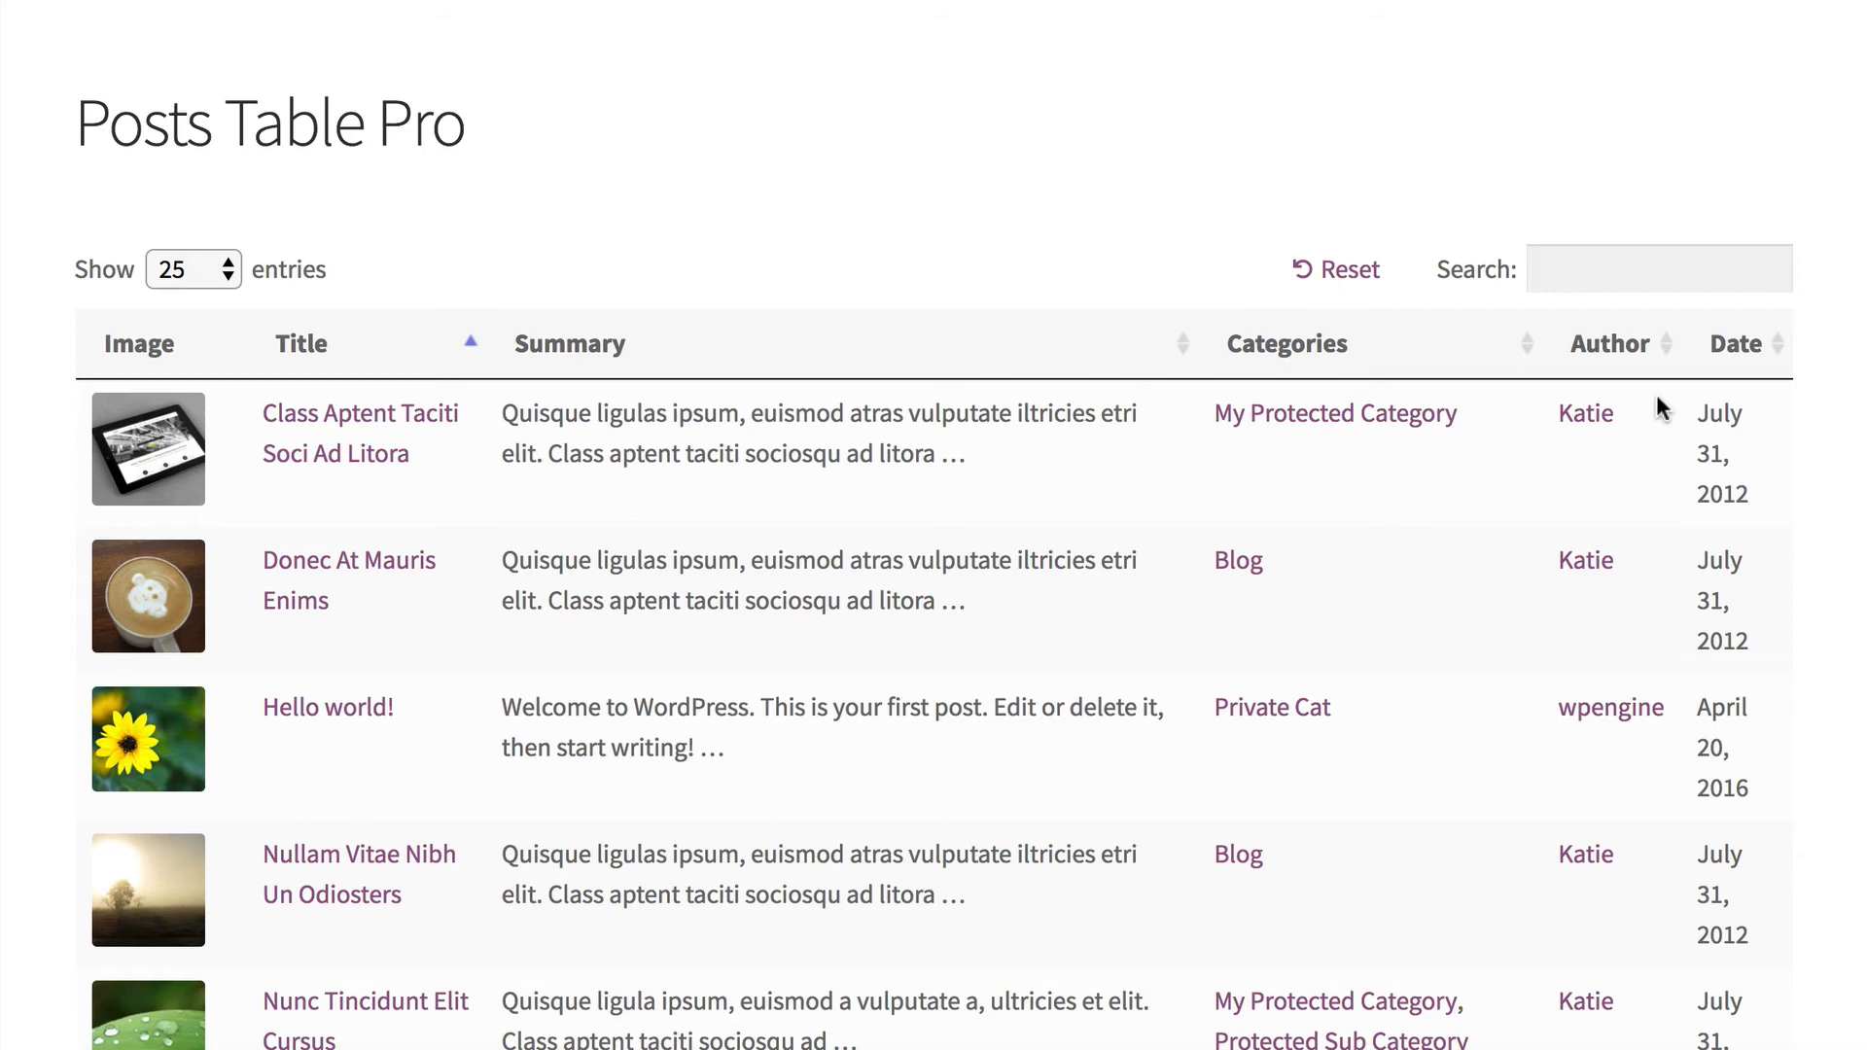
{"action": "mouse_move", "coordinate": [1450, 49]}
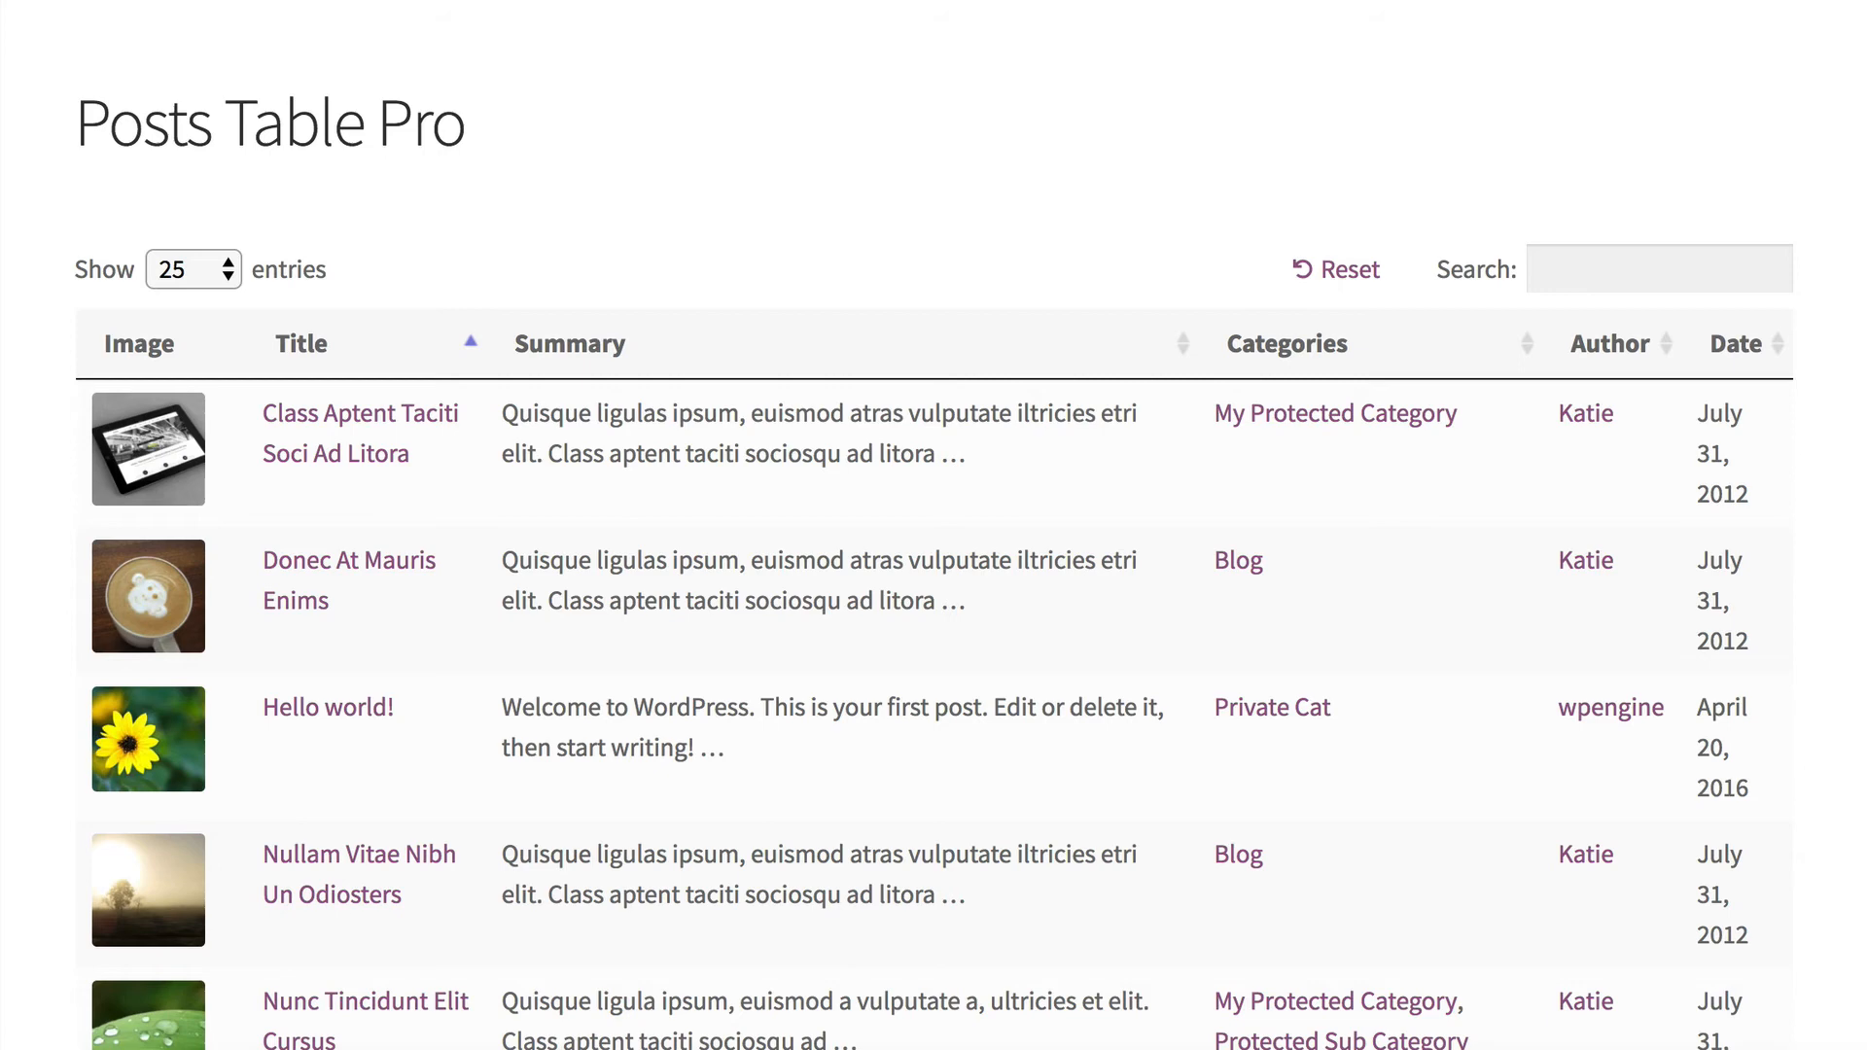
{"action": "mouse_move", "coordinate": [841, 274]}
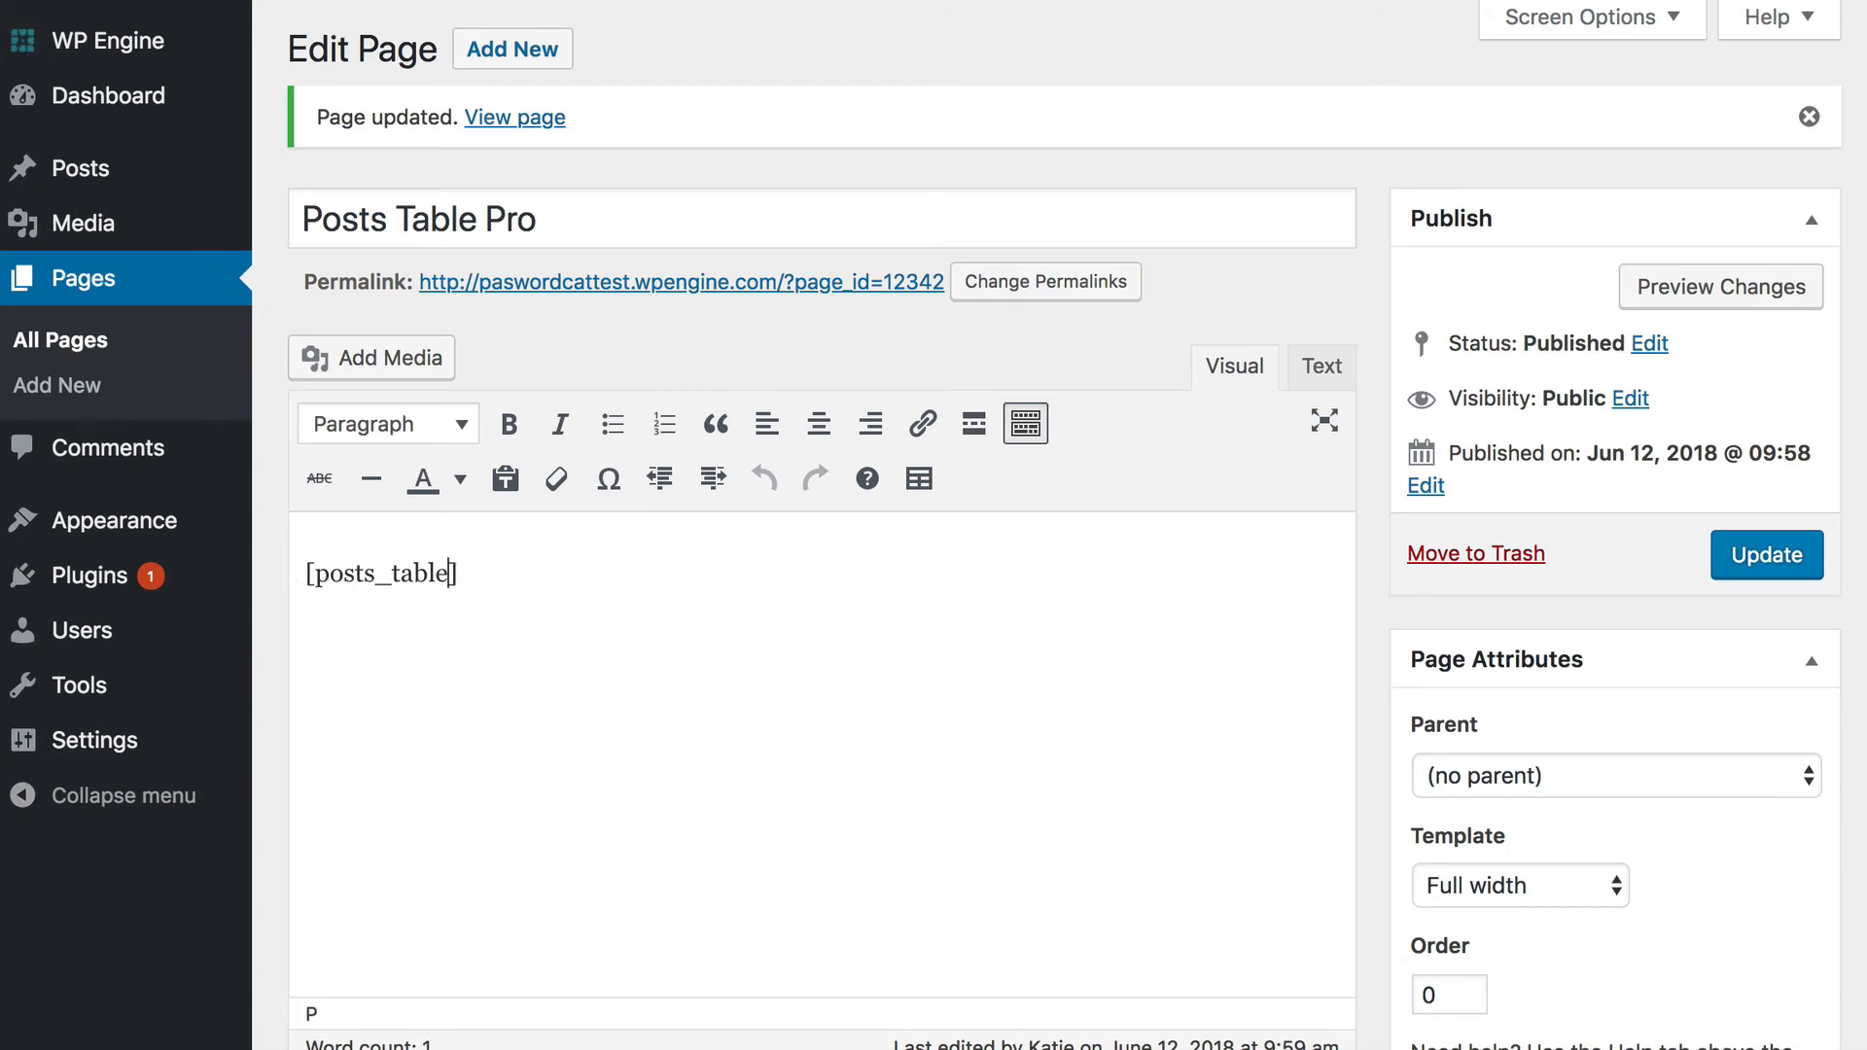
Add post_type="page" to the shortcode and update the page.
{"action": "left_click", "coordinate": [514, 116]}
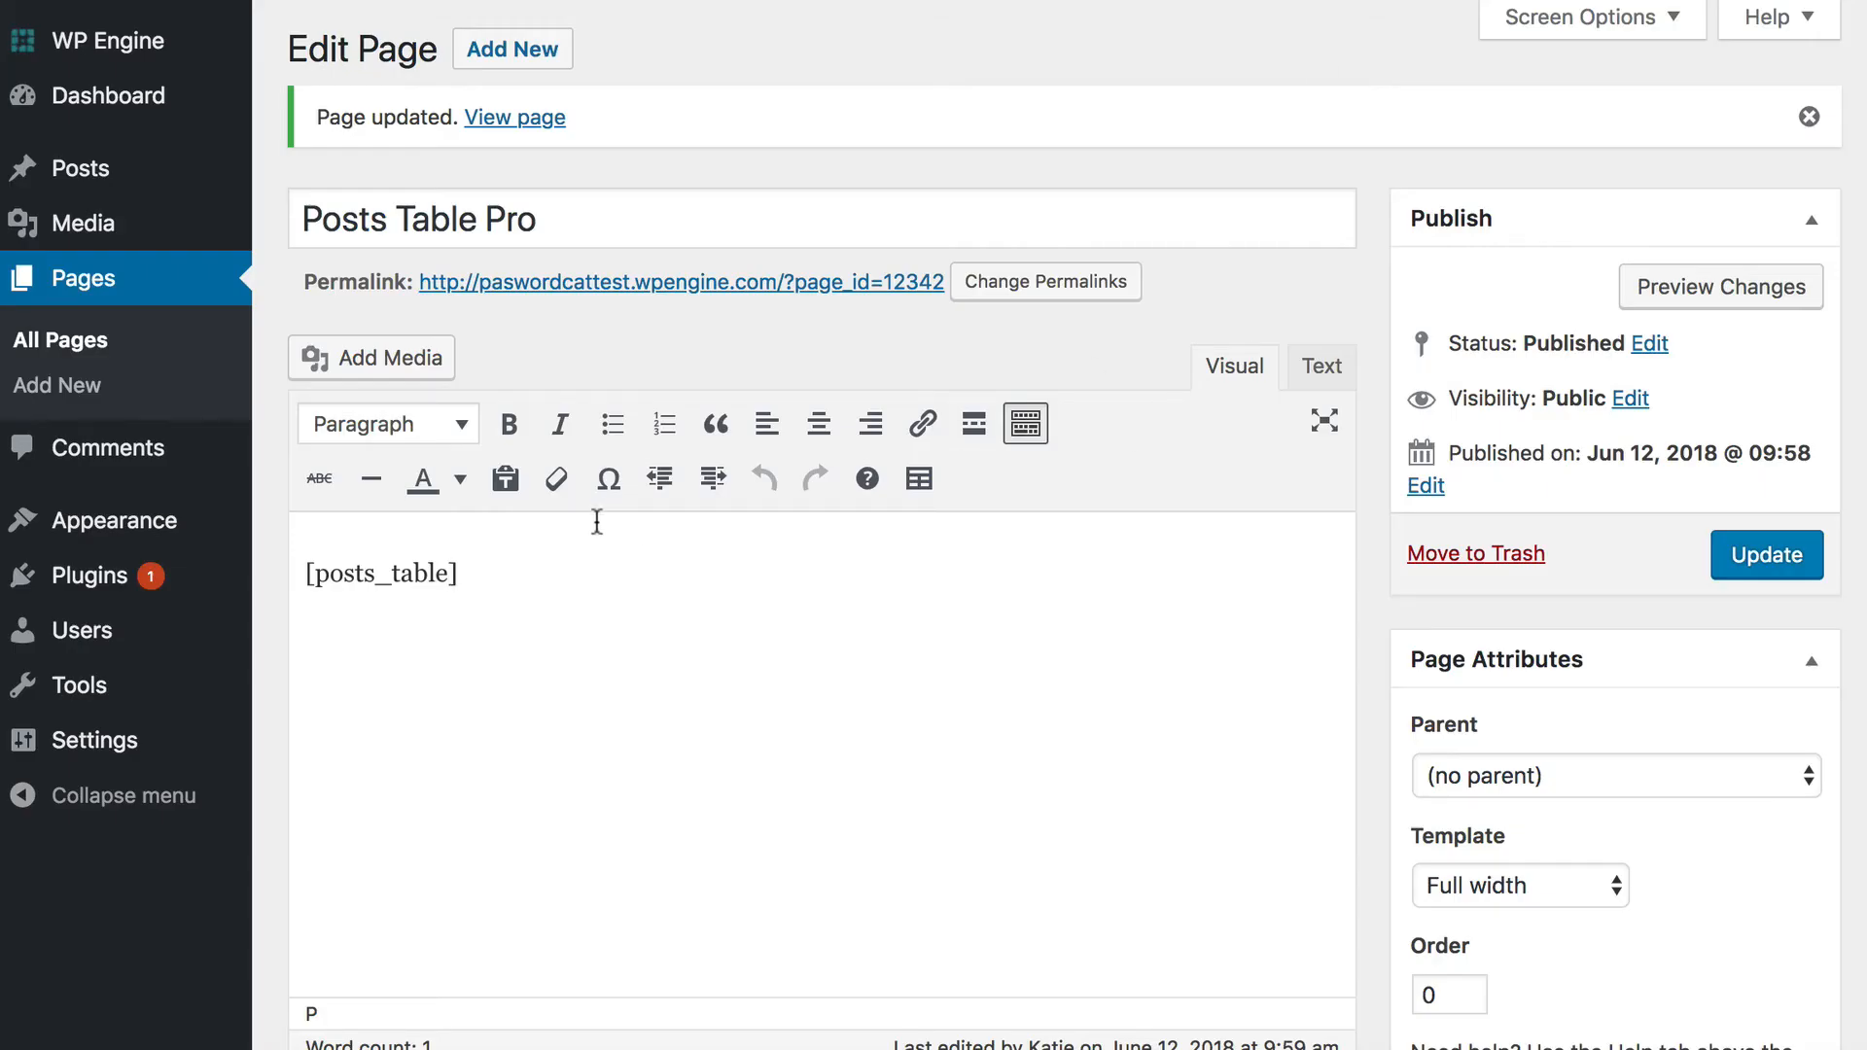
{"action": "type", "text": "post_"}
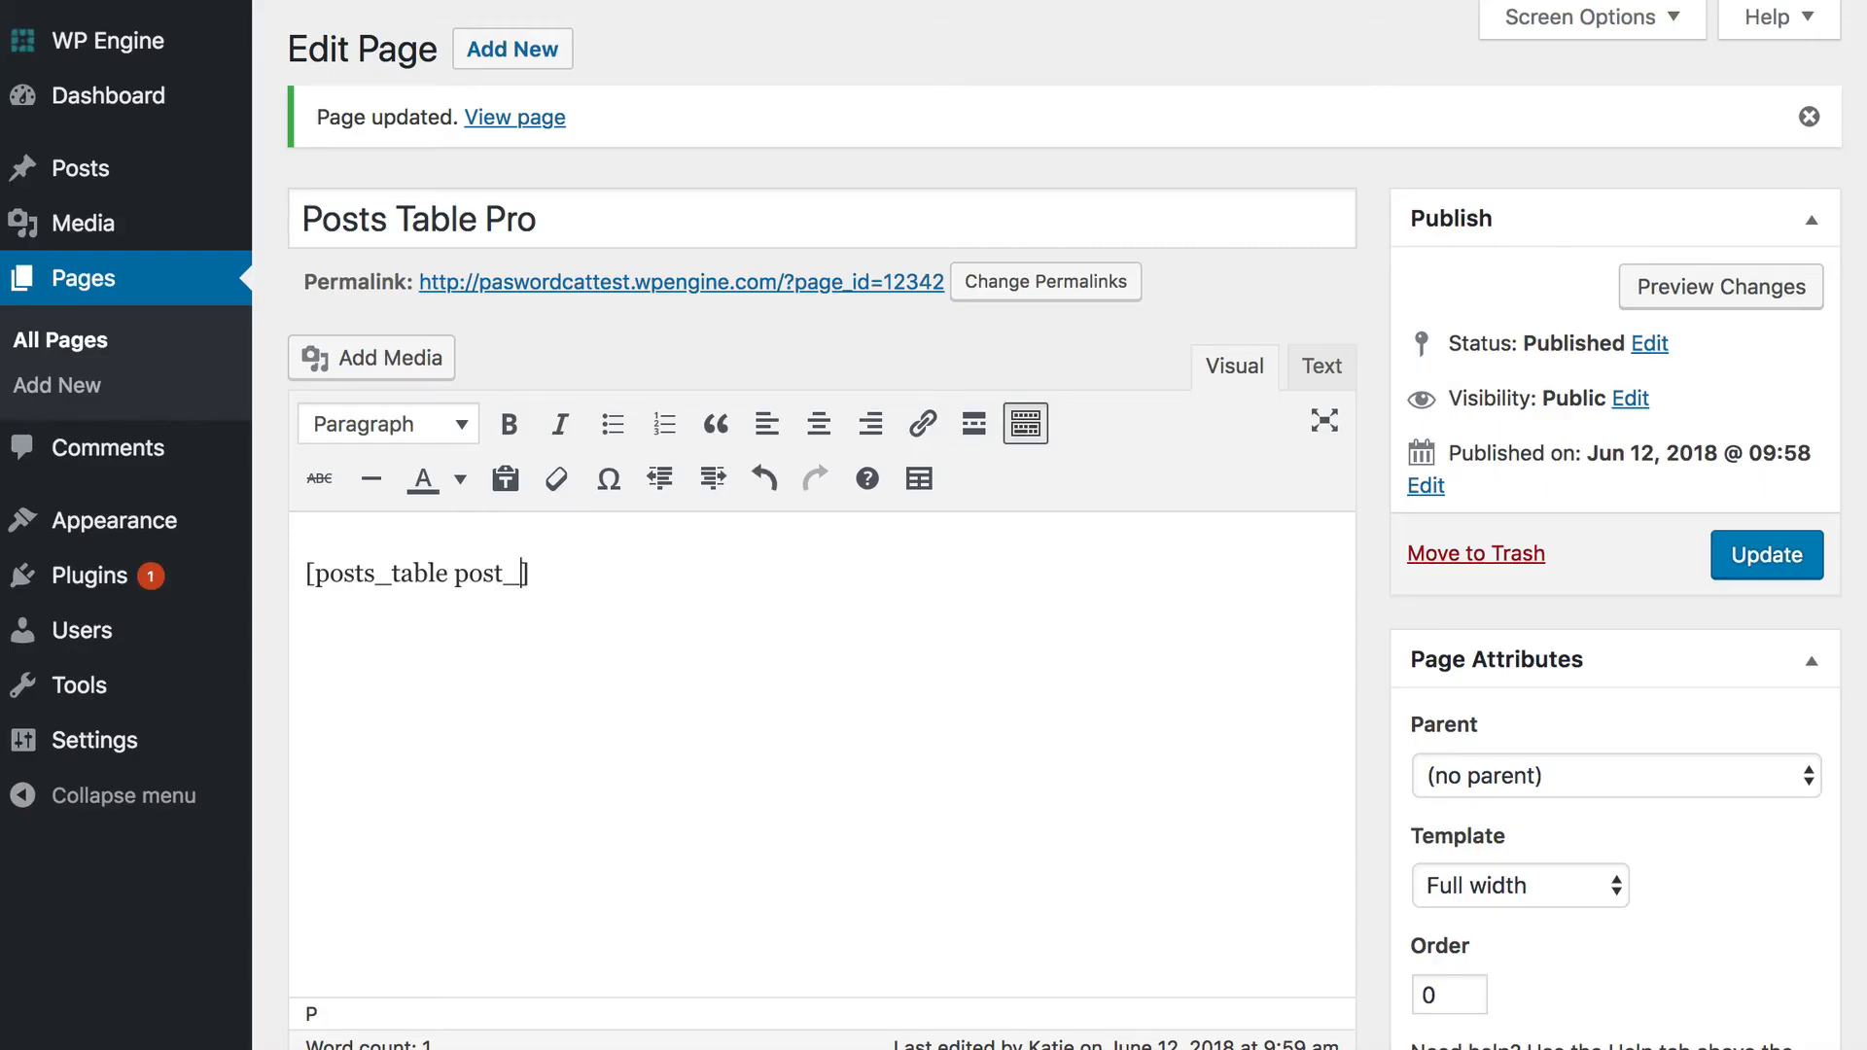
{"action": "type", "text": "_type=\"pag"}
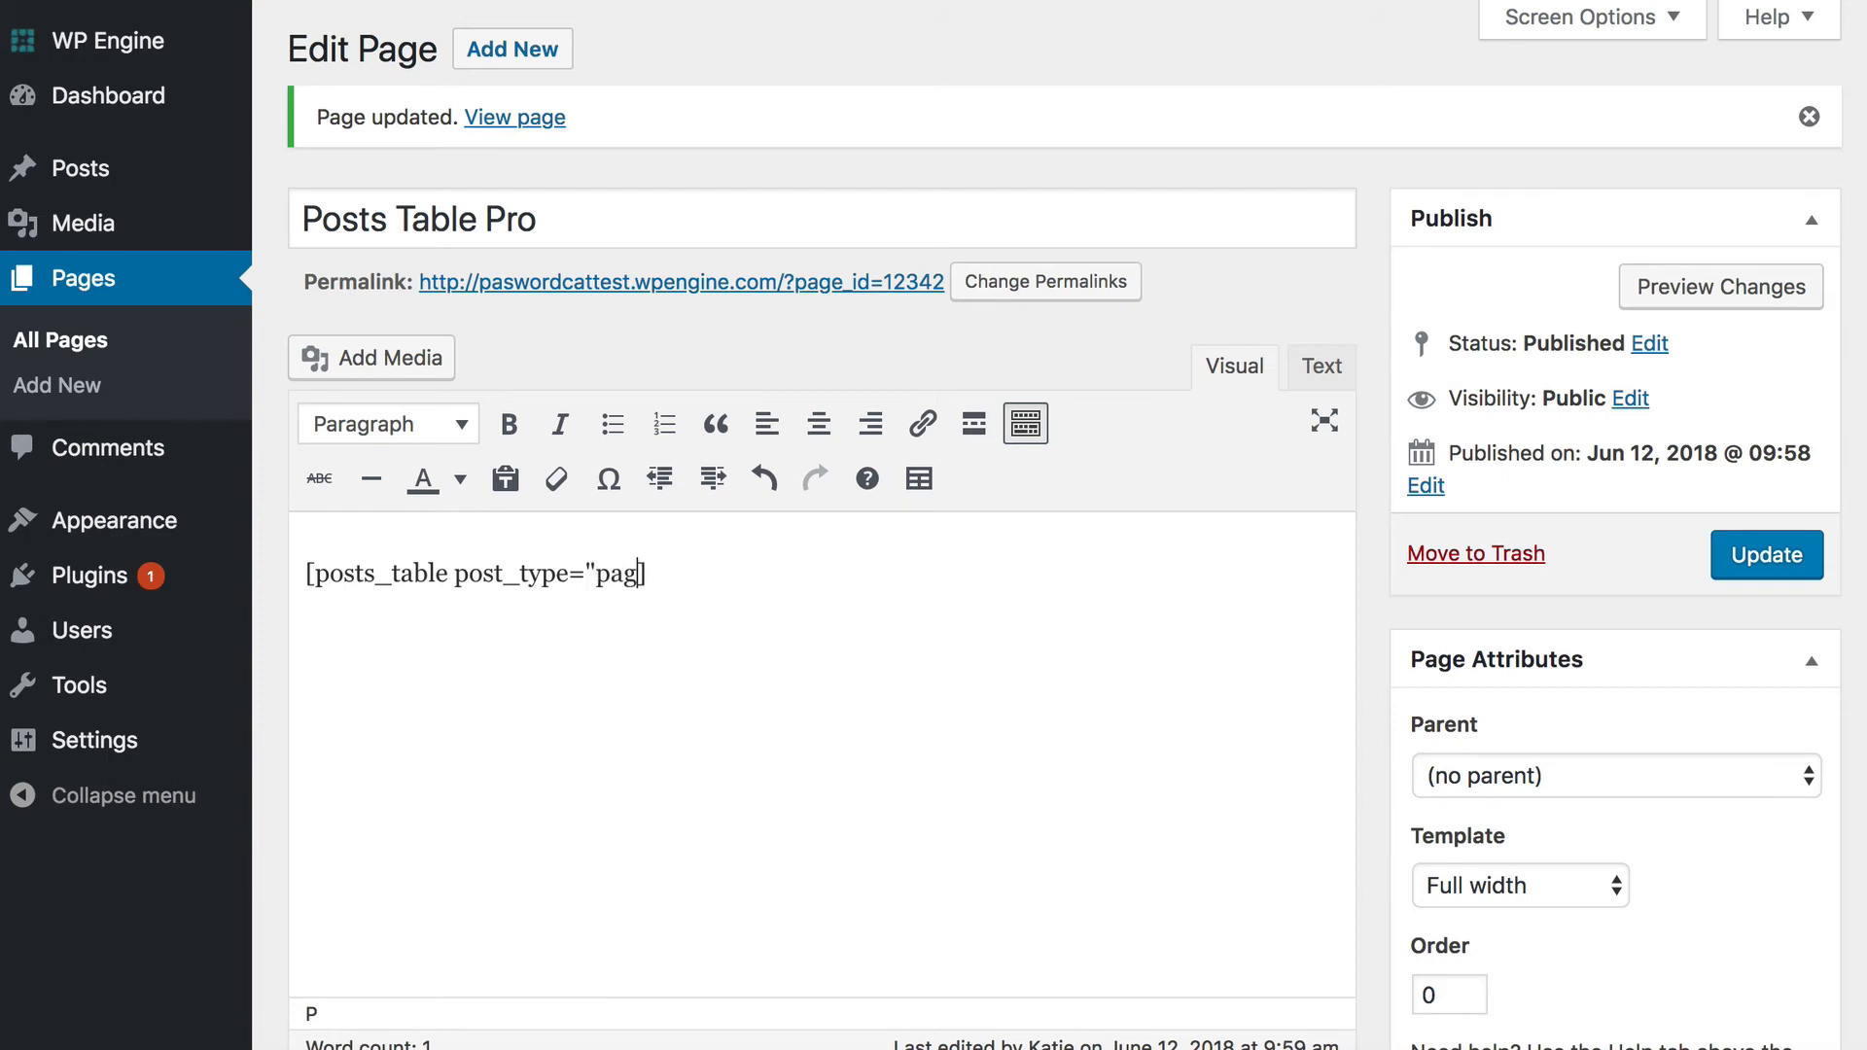
{"action": "left_click", "coordinate": [1767, 553]}
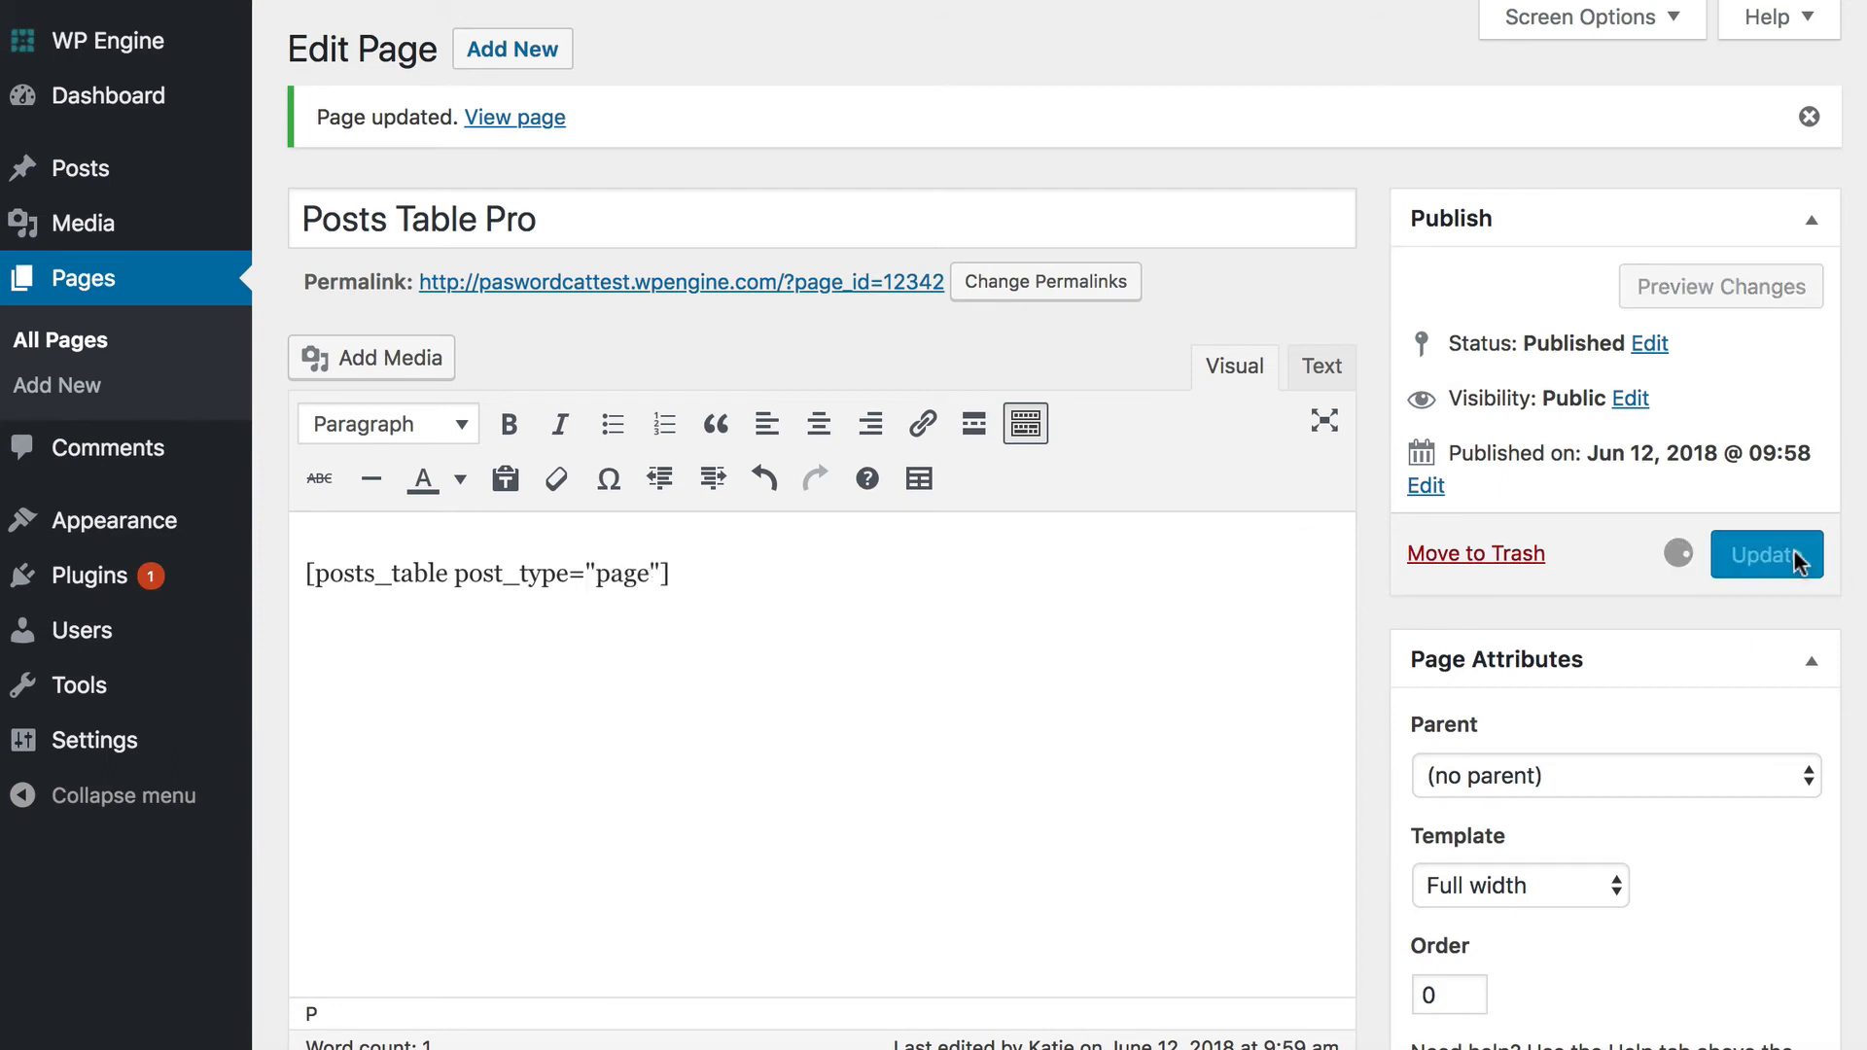
Select the post_type="page" attribute inside the shortcode.
{"action": "left_click", "coordinate": [1766, 554]}
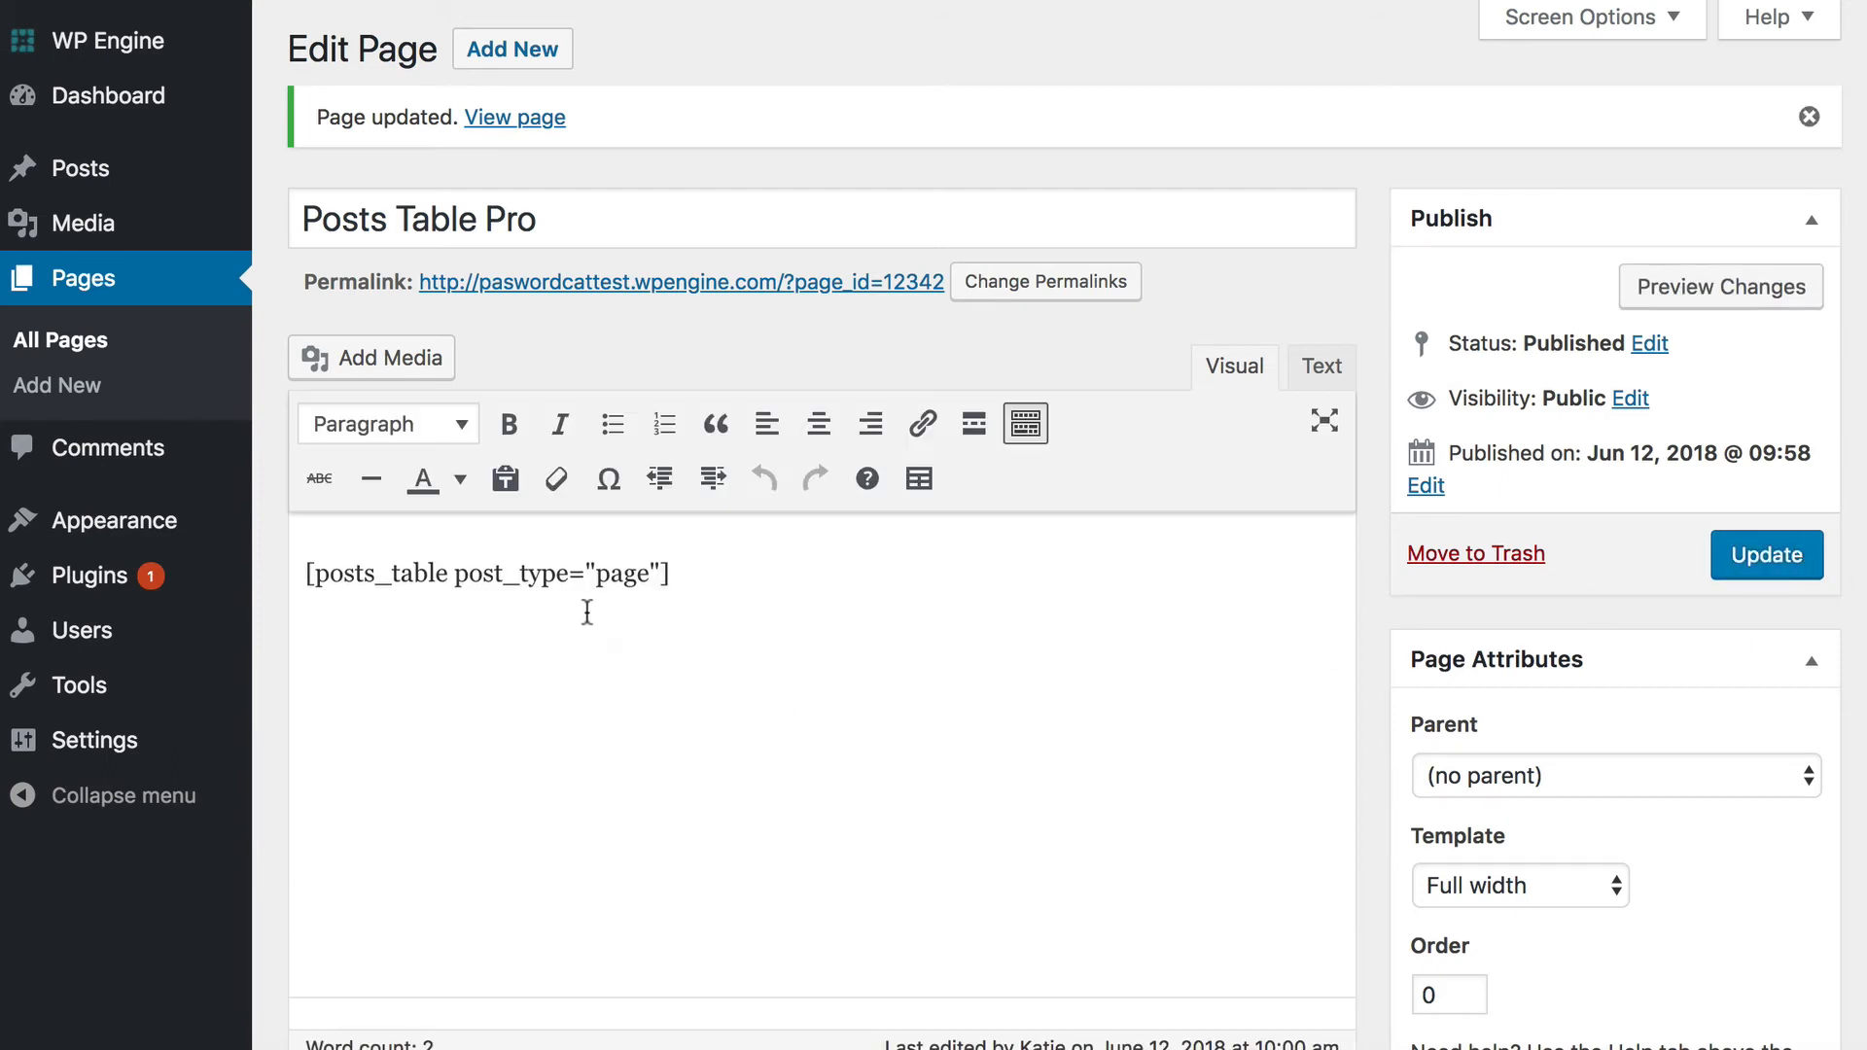
{"action": "left_click_drag", "start_coordinate": [457, 573], "coordinate": [664, 574]}
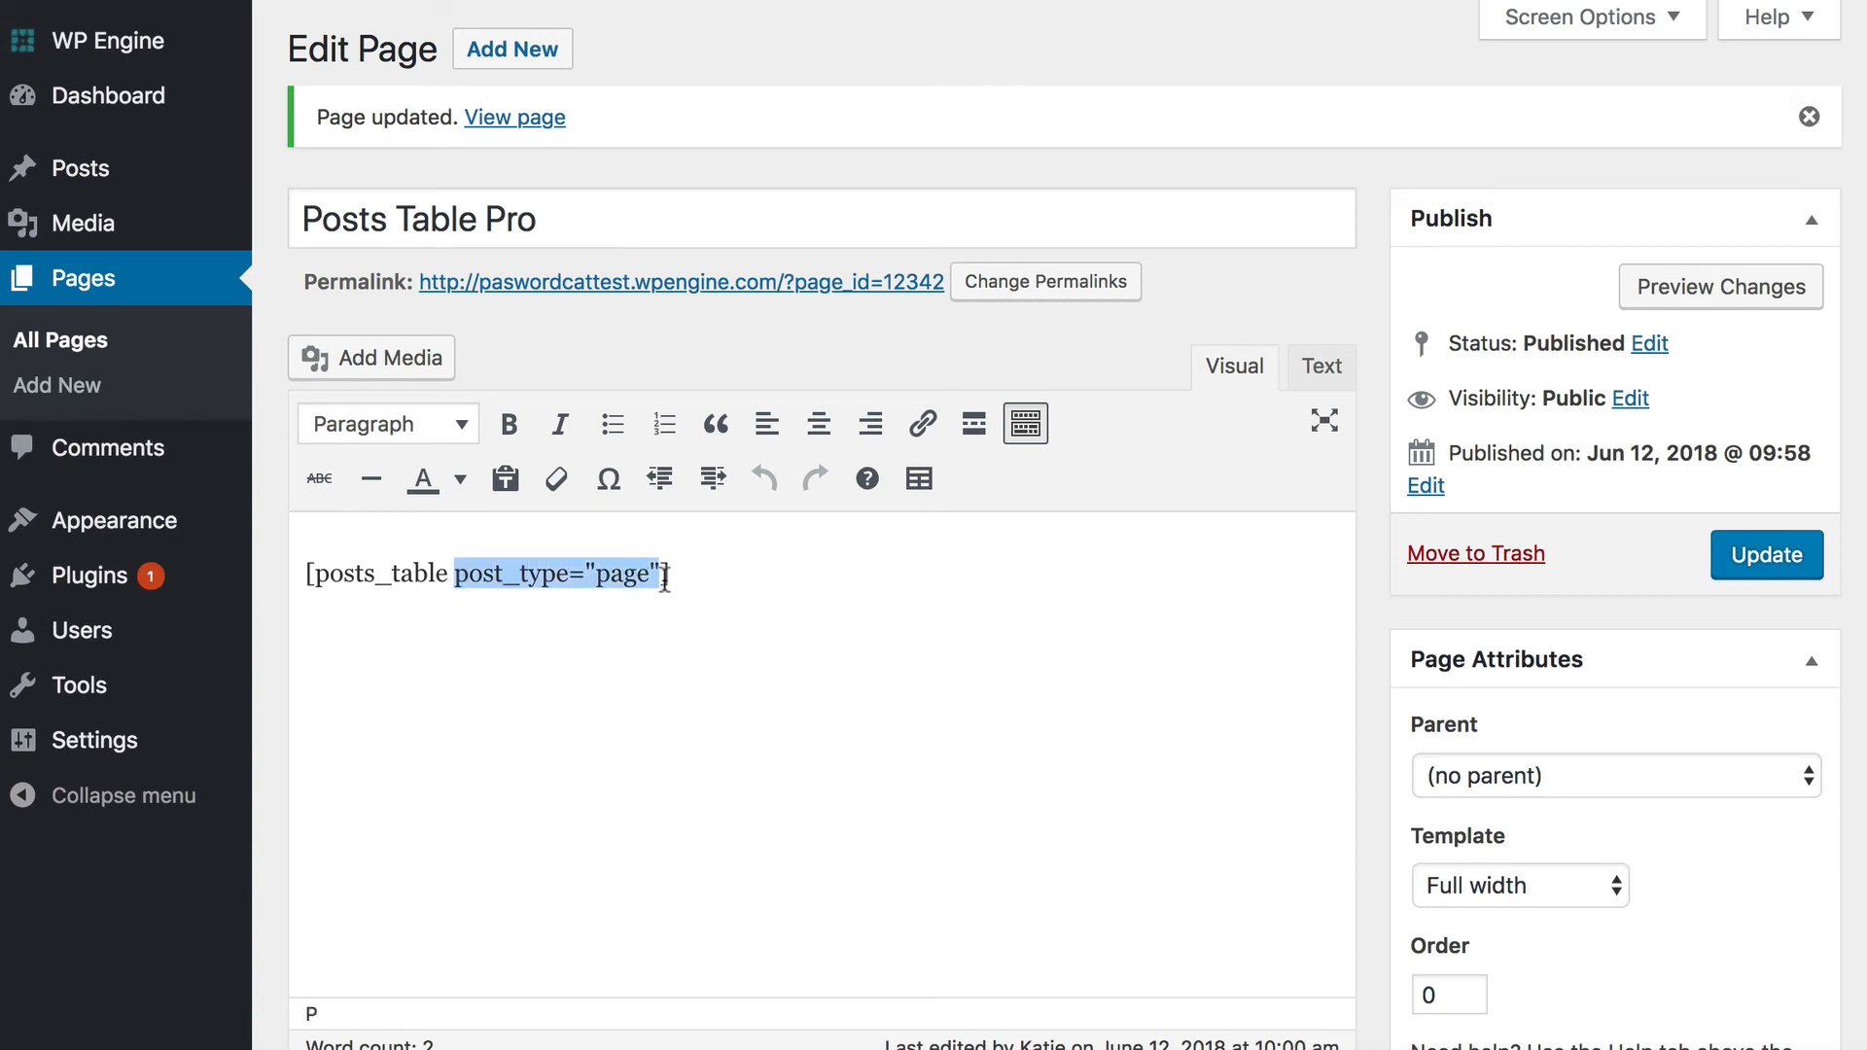
{"action": "left_click", "coordinate": [679, 578]}
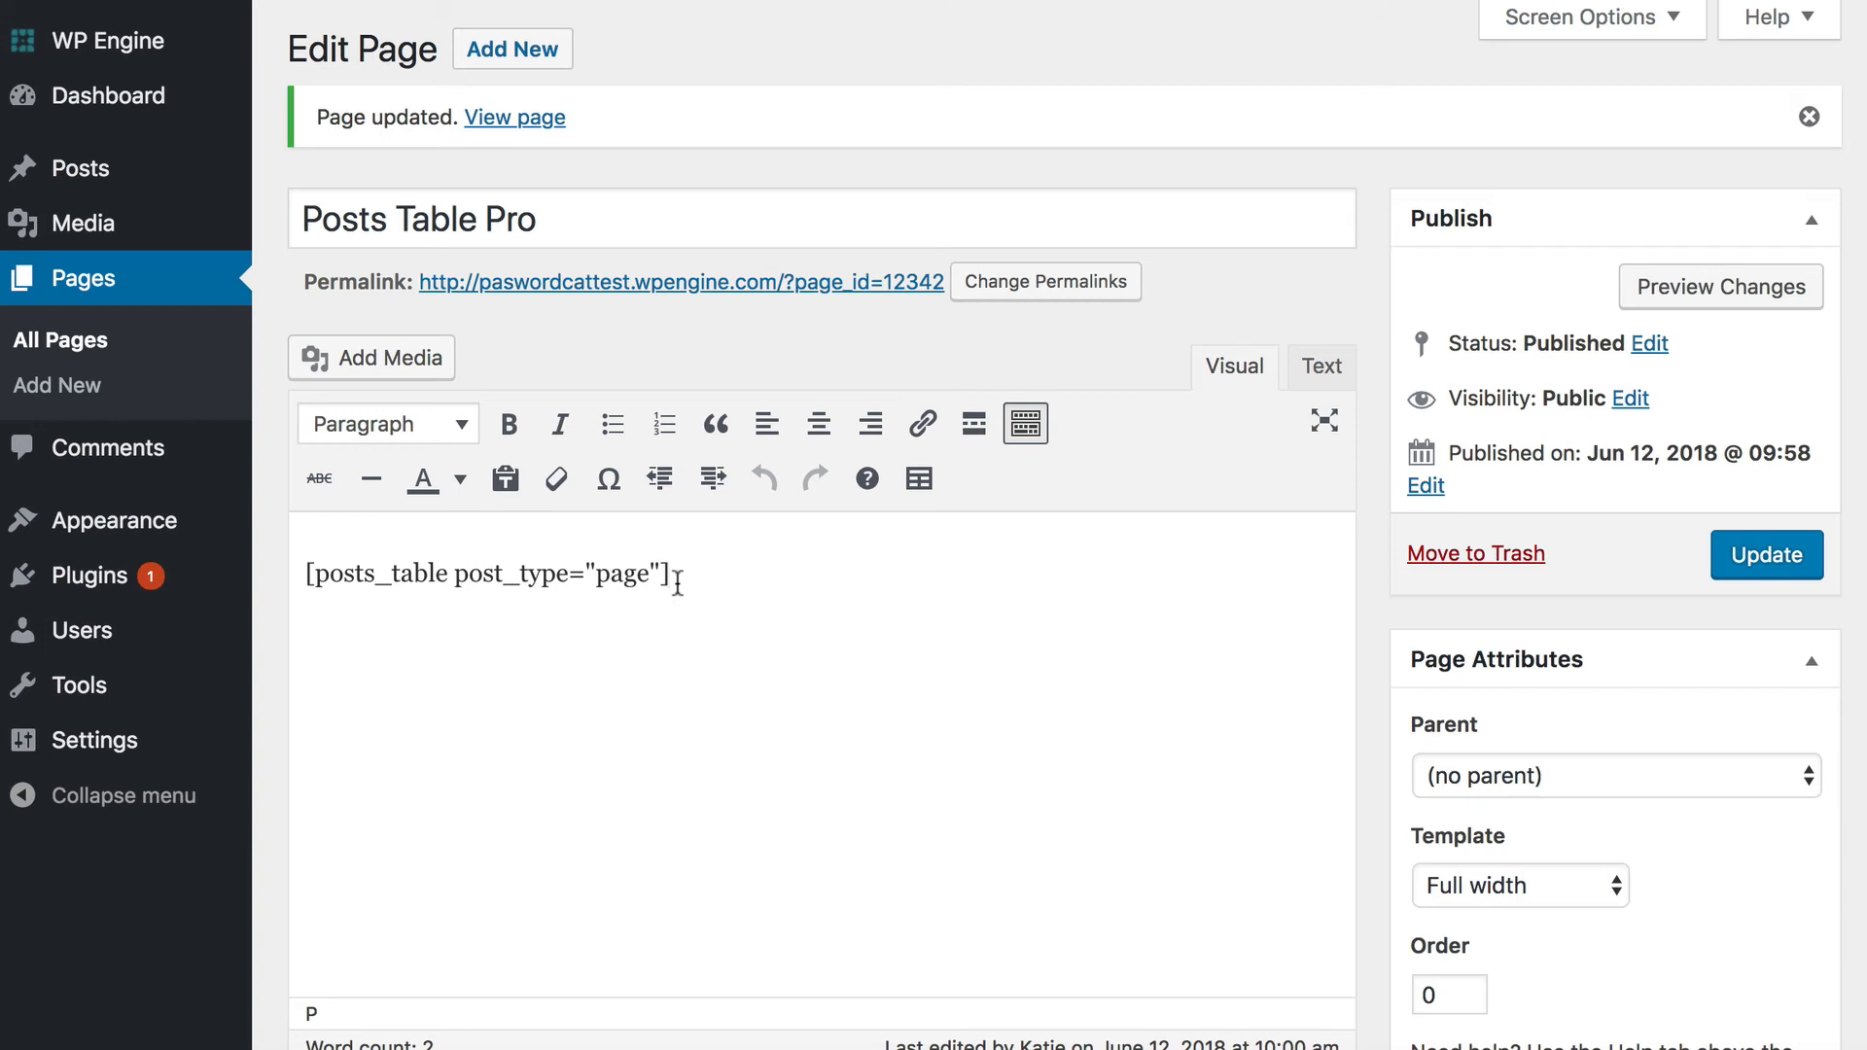
{"action": "mouse_move", "coordinate": [143, 275]}
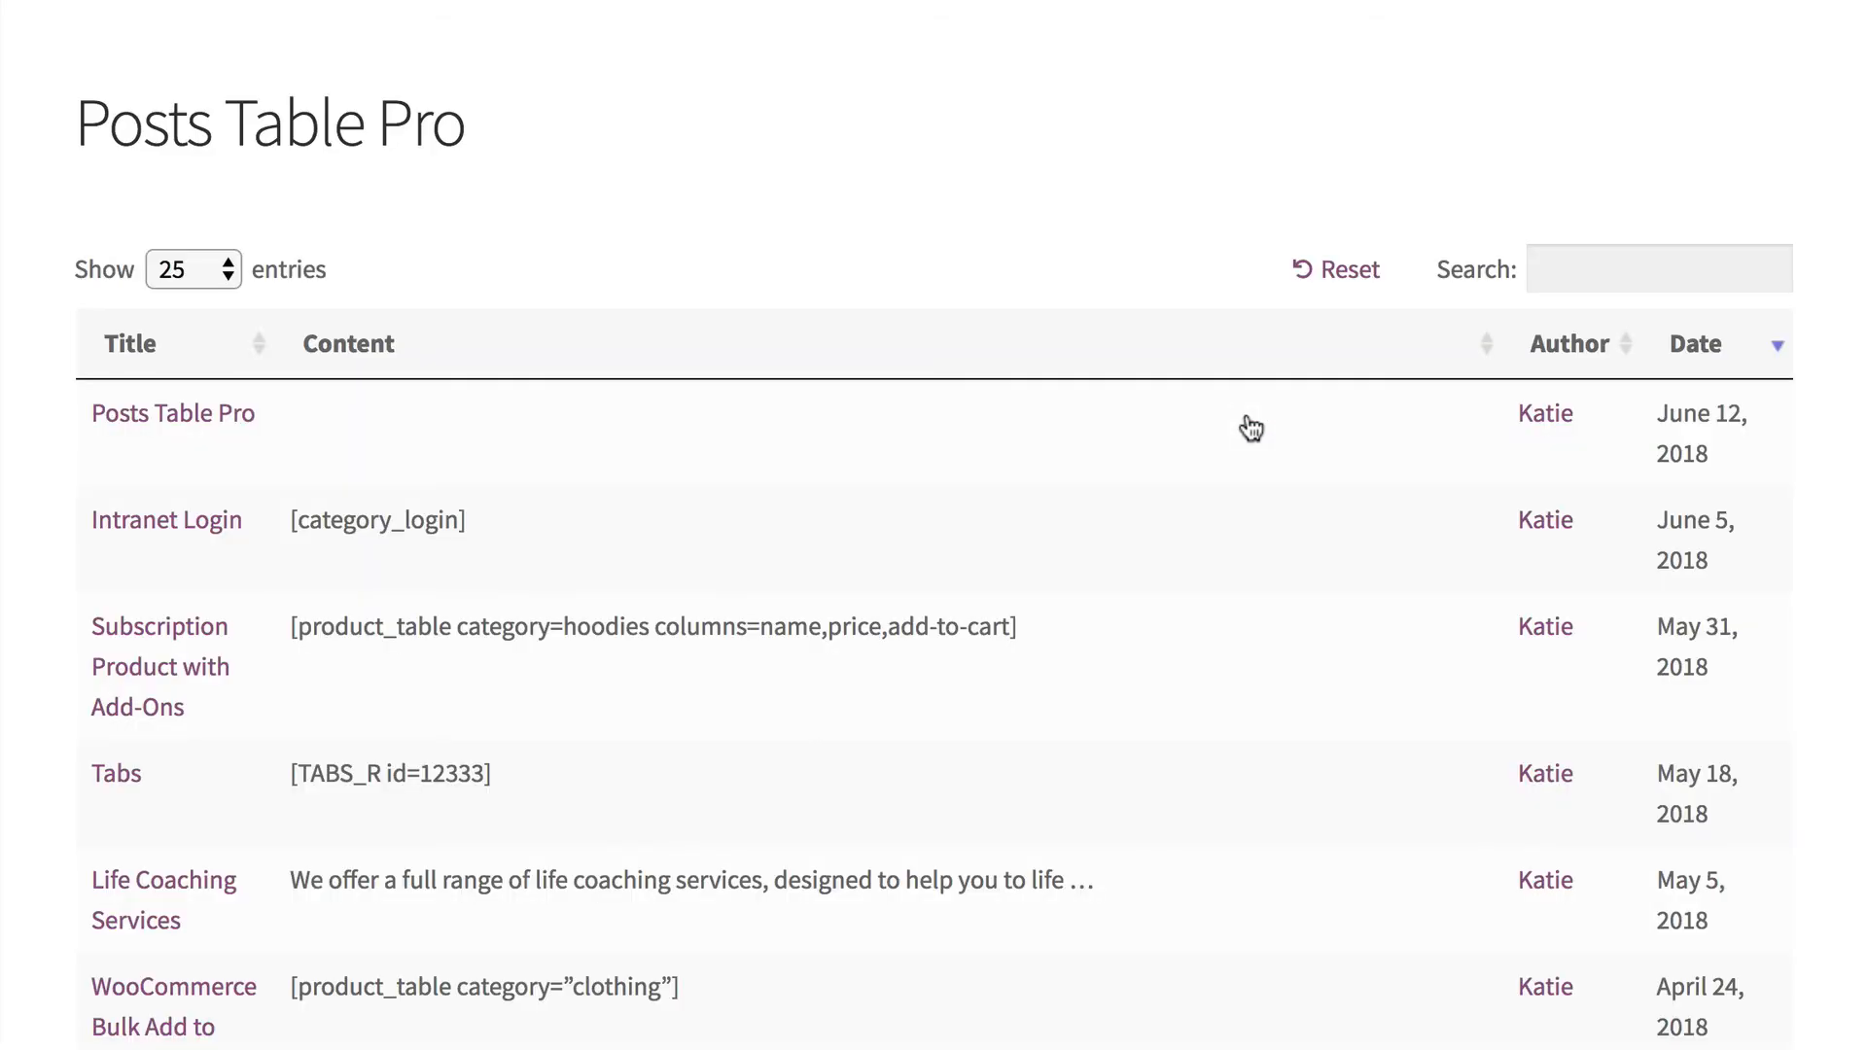
{"action": "mouse_move", "coordinate": [717, 662]}
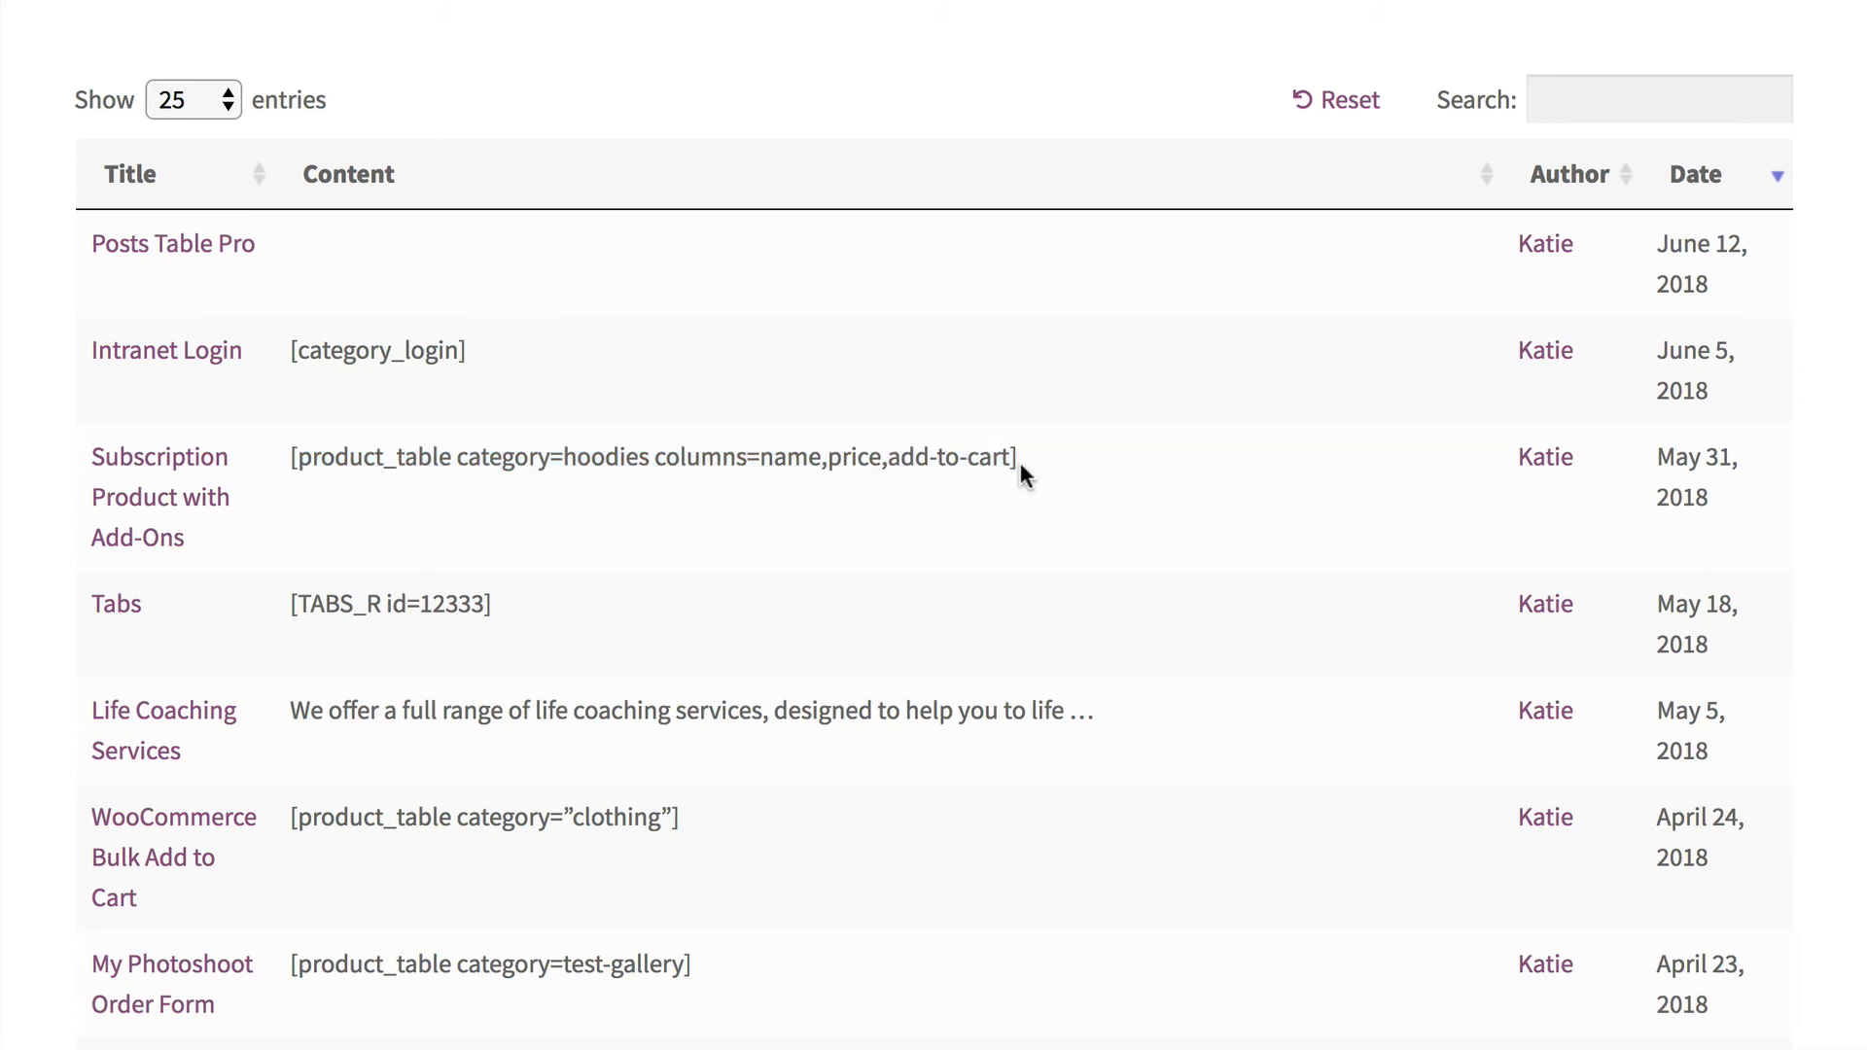
On the live table of pages, highlight a Content shortcode and sort by Title.
{"action": "left_click_drag", "start_coordinate": [1018, 457], "coordinate": [288, 456]}
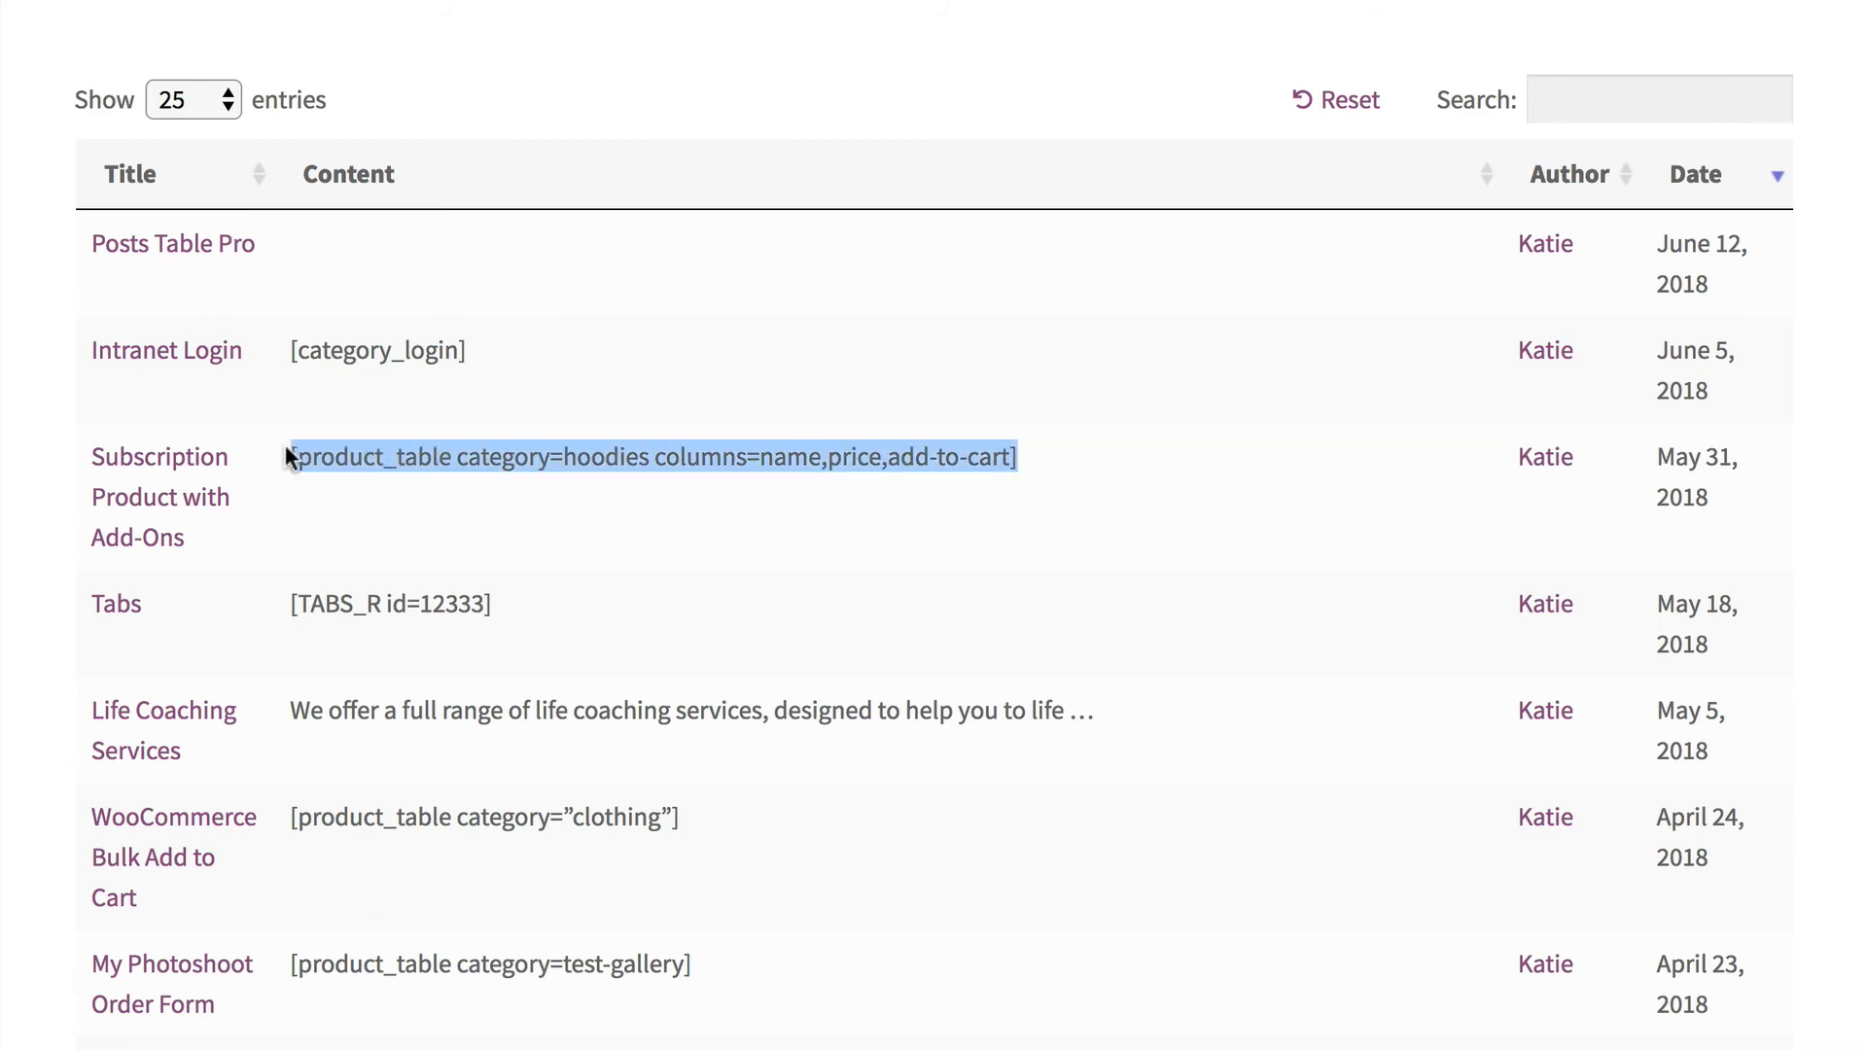
{"action": "mouse_move", "coordinate": [130, 174]}
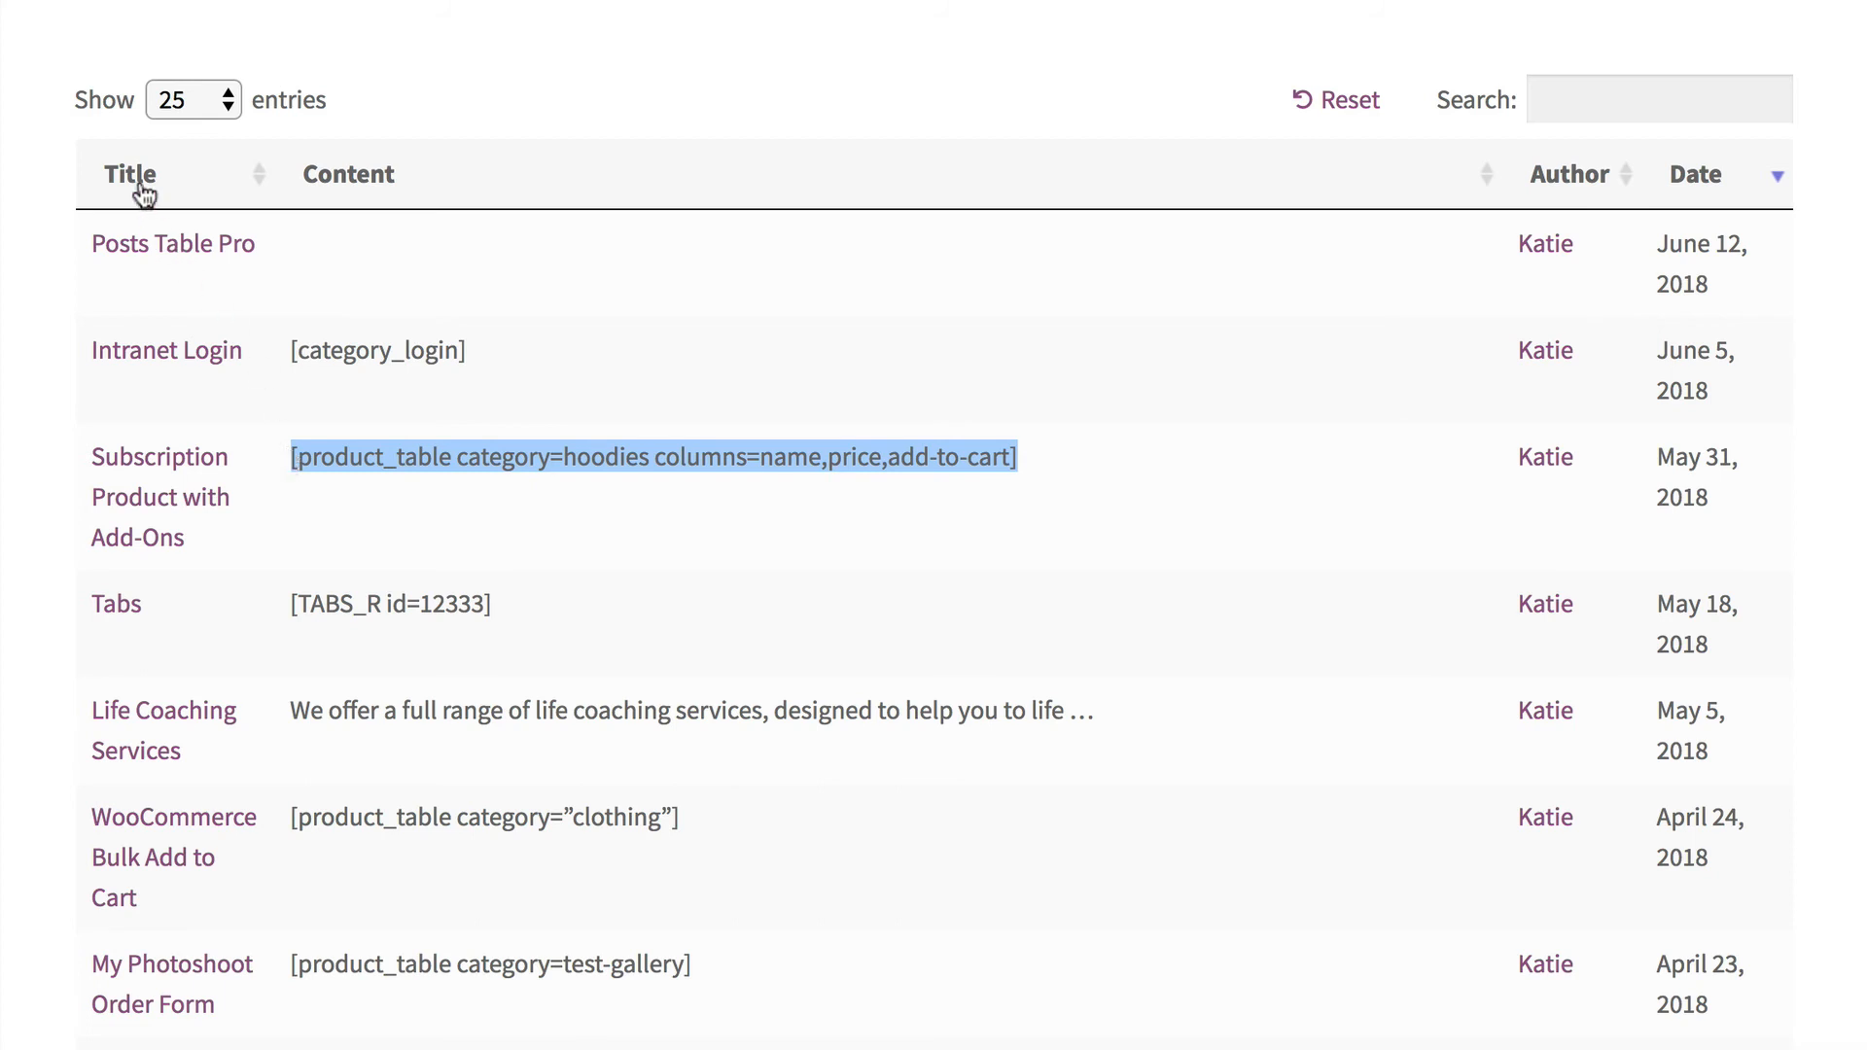
{"action": "left_click", "coordinate": [128, 174]}
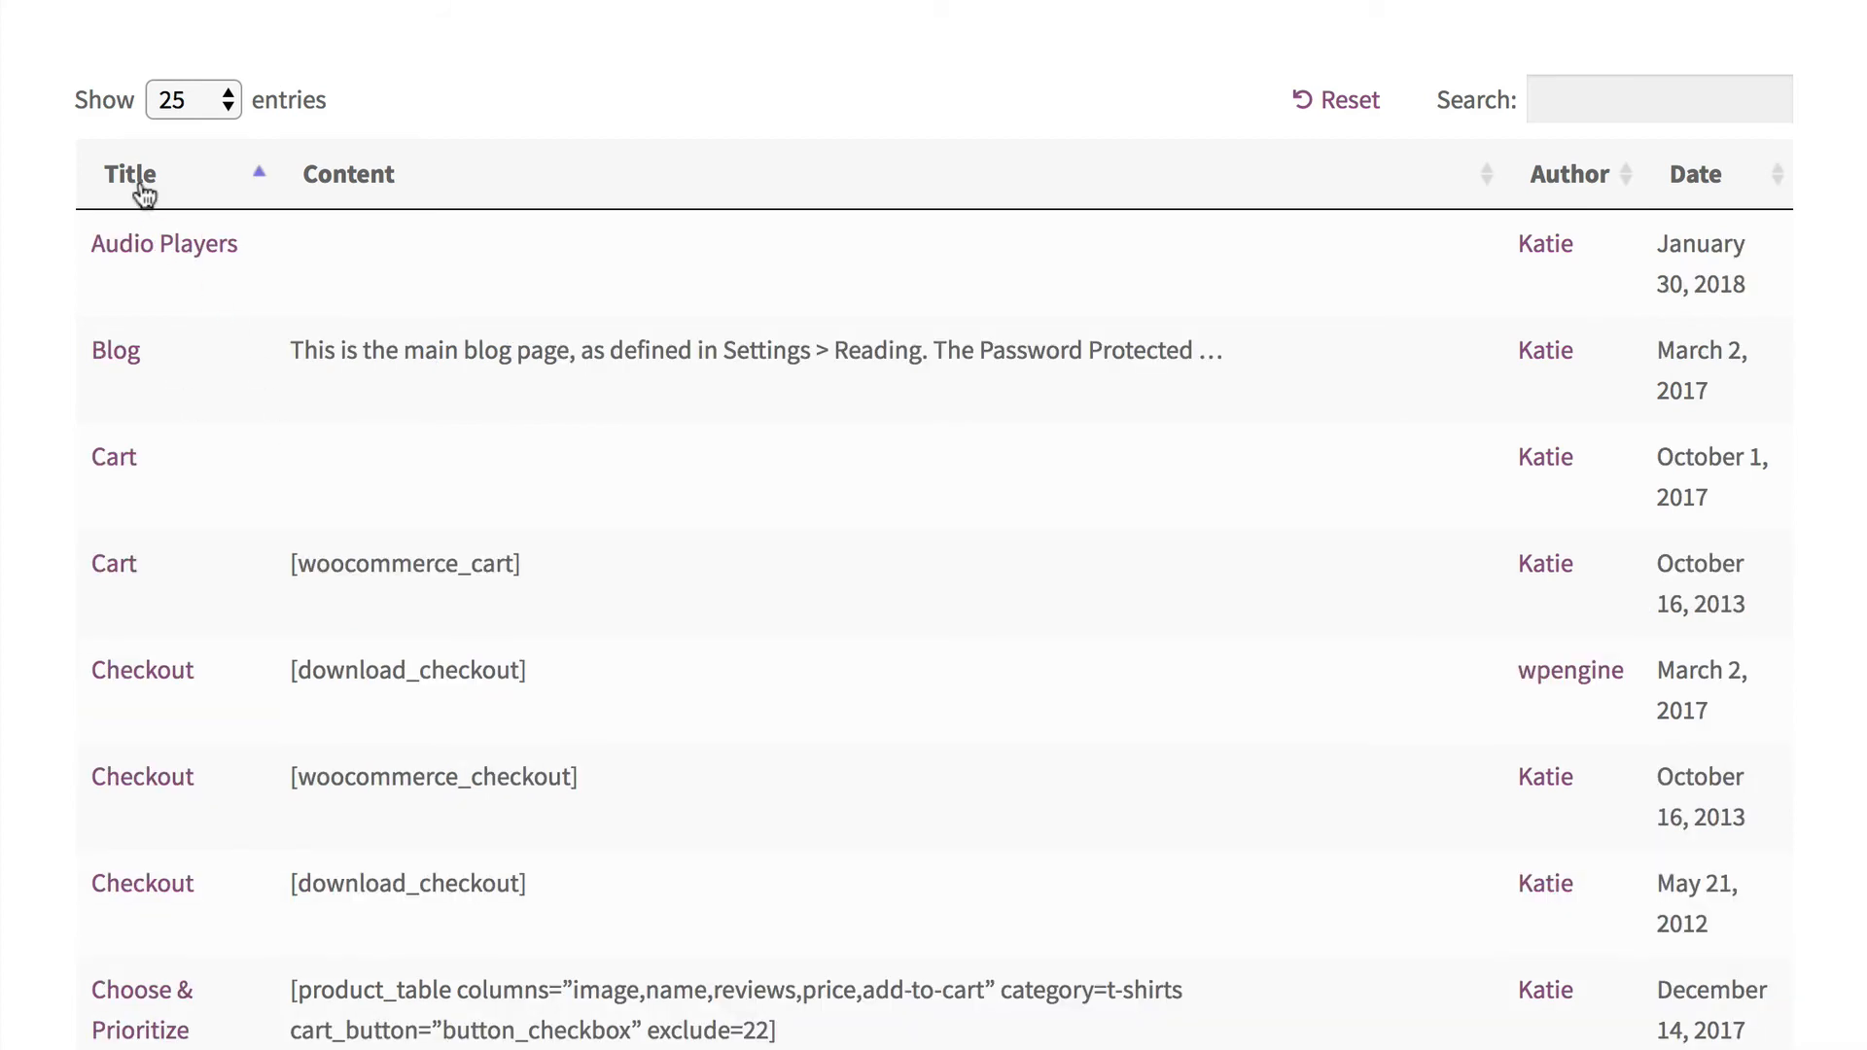
{"action": "scroll", "scroll_direction": "down", "scroll_amount": 3}
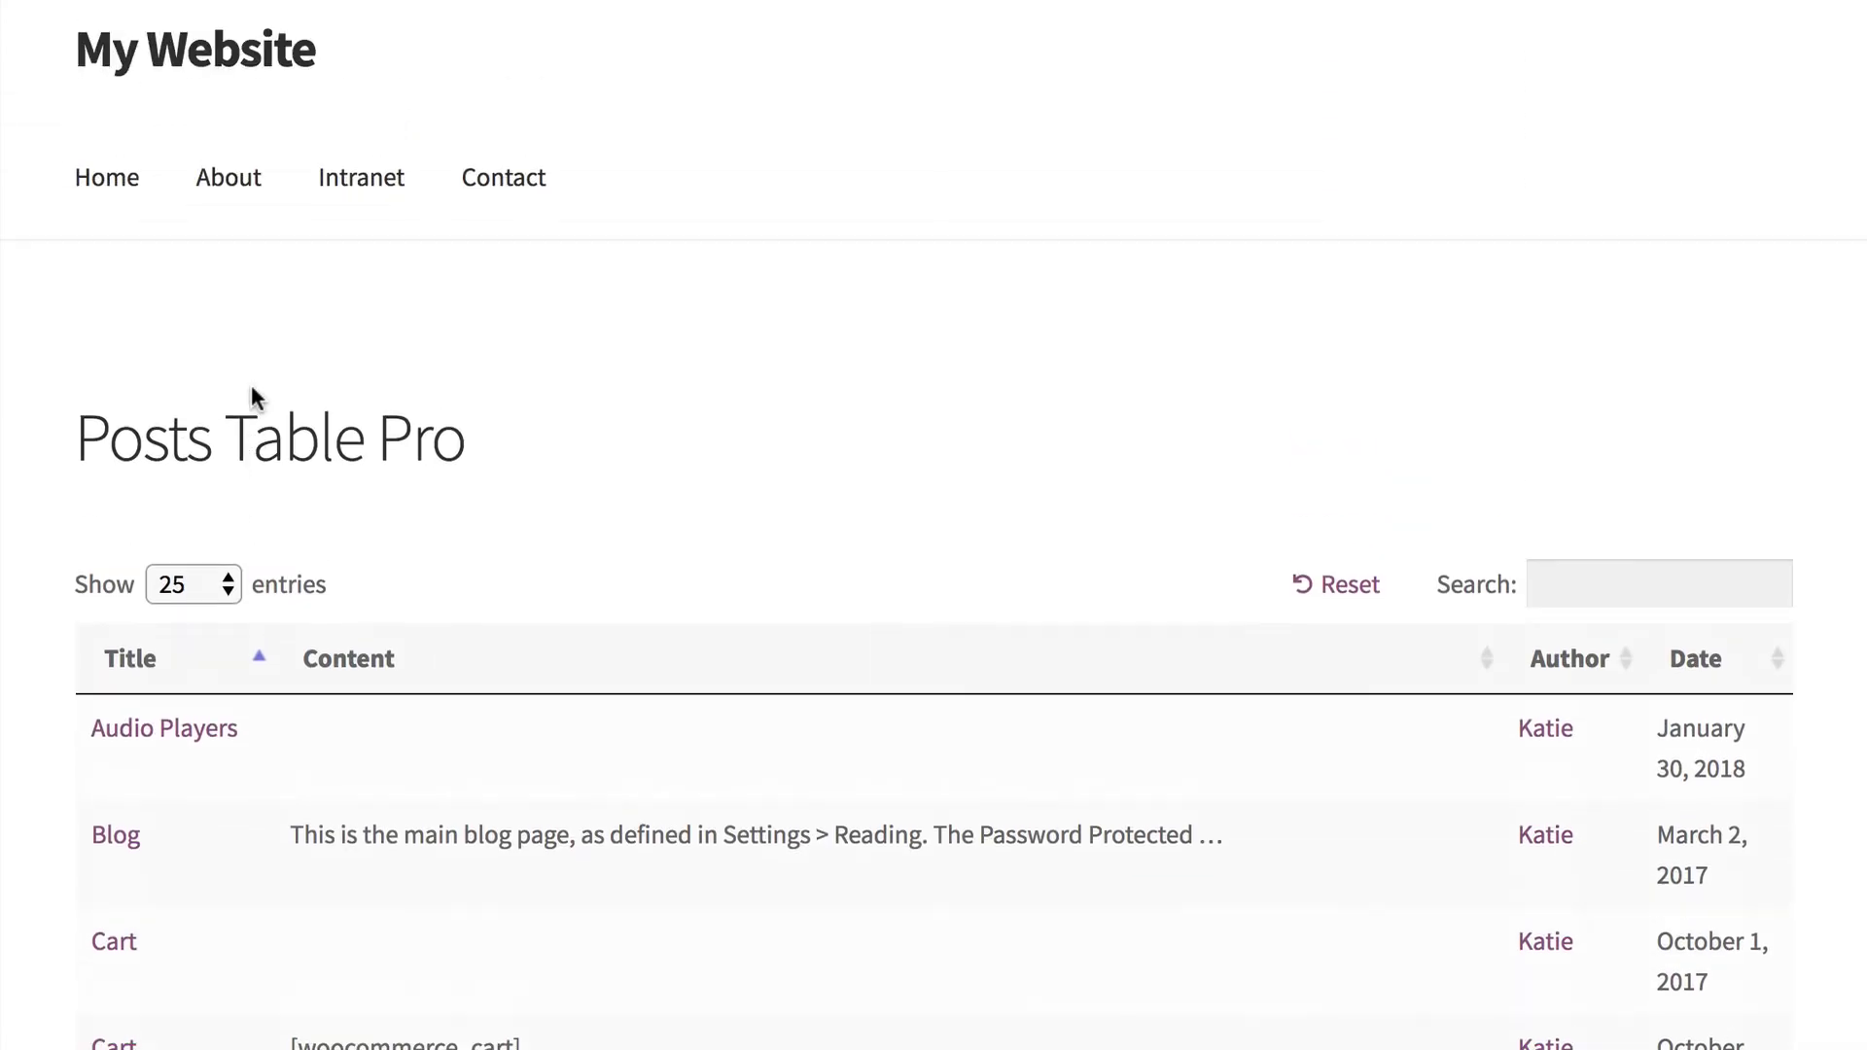
{"action": "scroll", "scroll_direction": "down", "scroll_amount": 3}
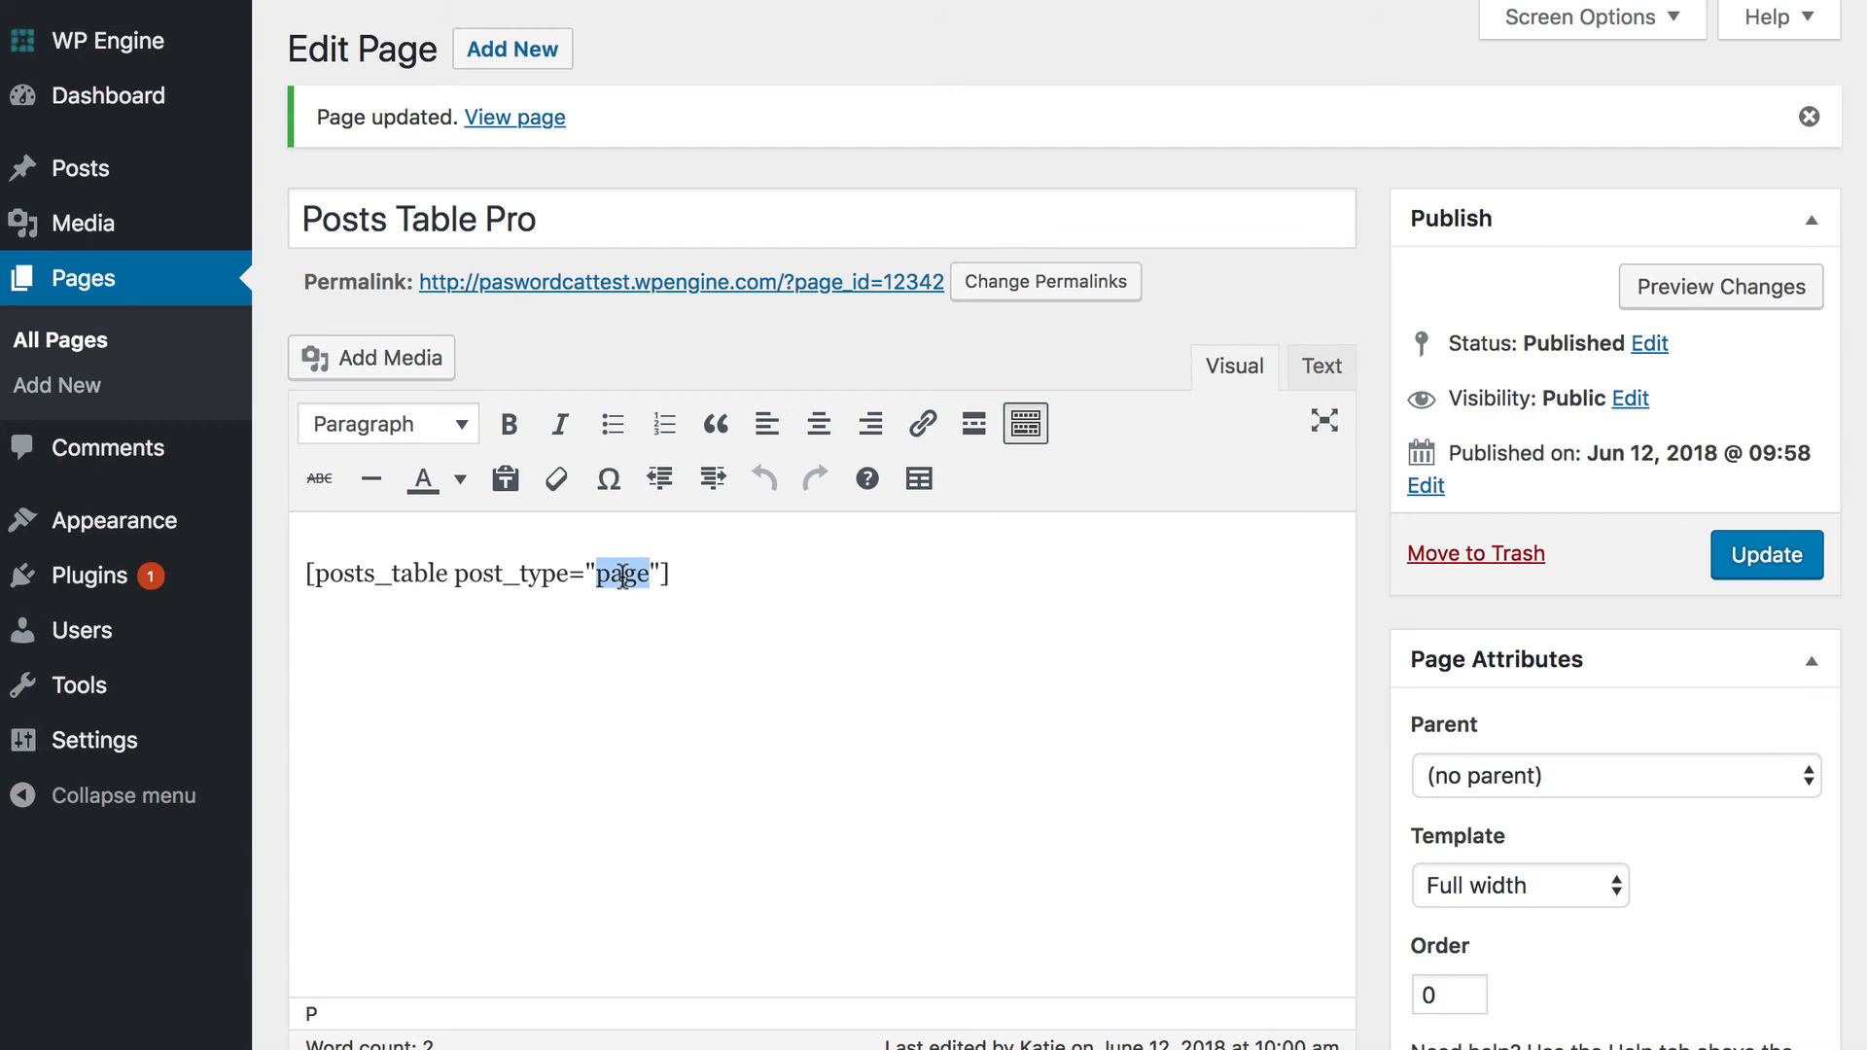
Replace post_type="page" with filters="true" in the shortcode and update the page.
{"action": "key", "text": "Delete"}
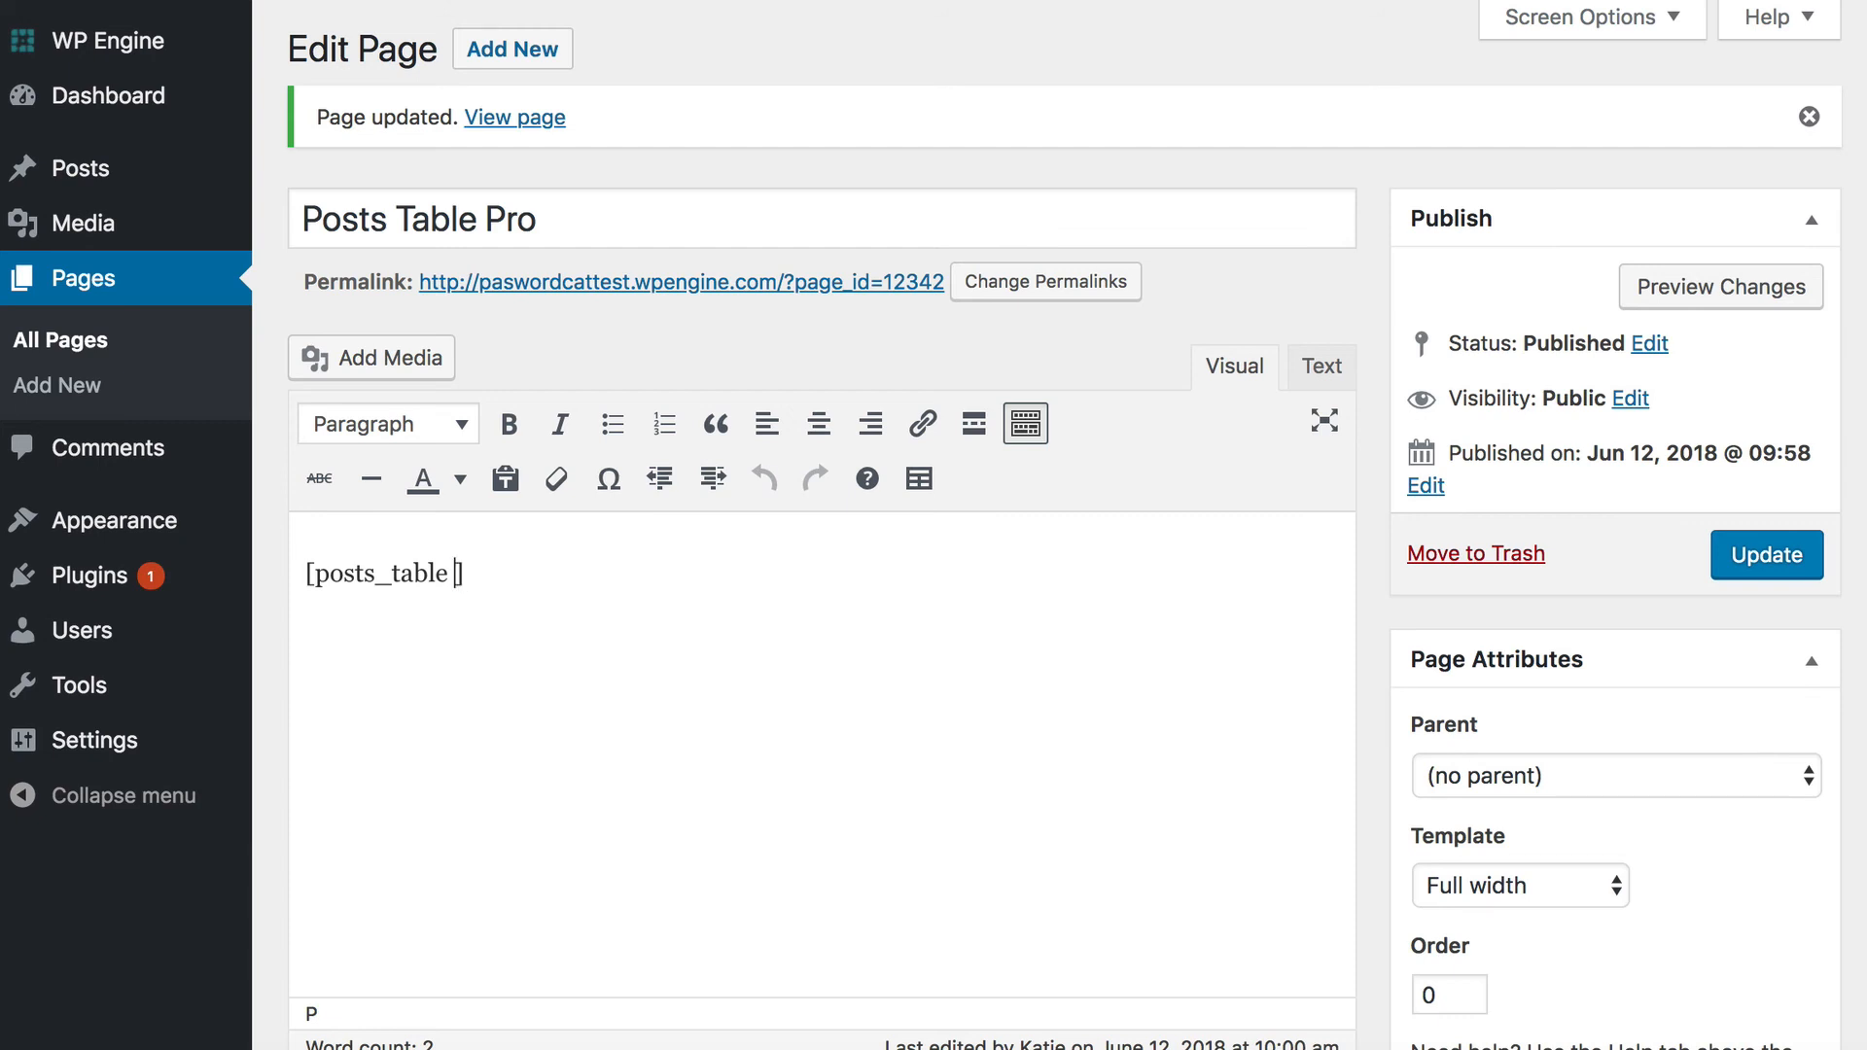
{"action": "left_click", "coordinate": [762, 477]}
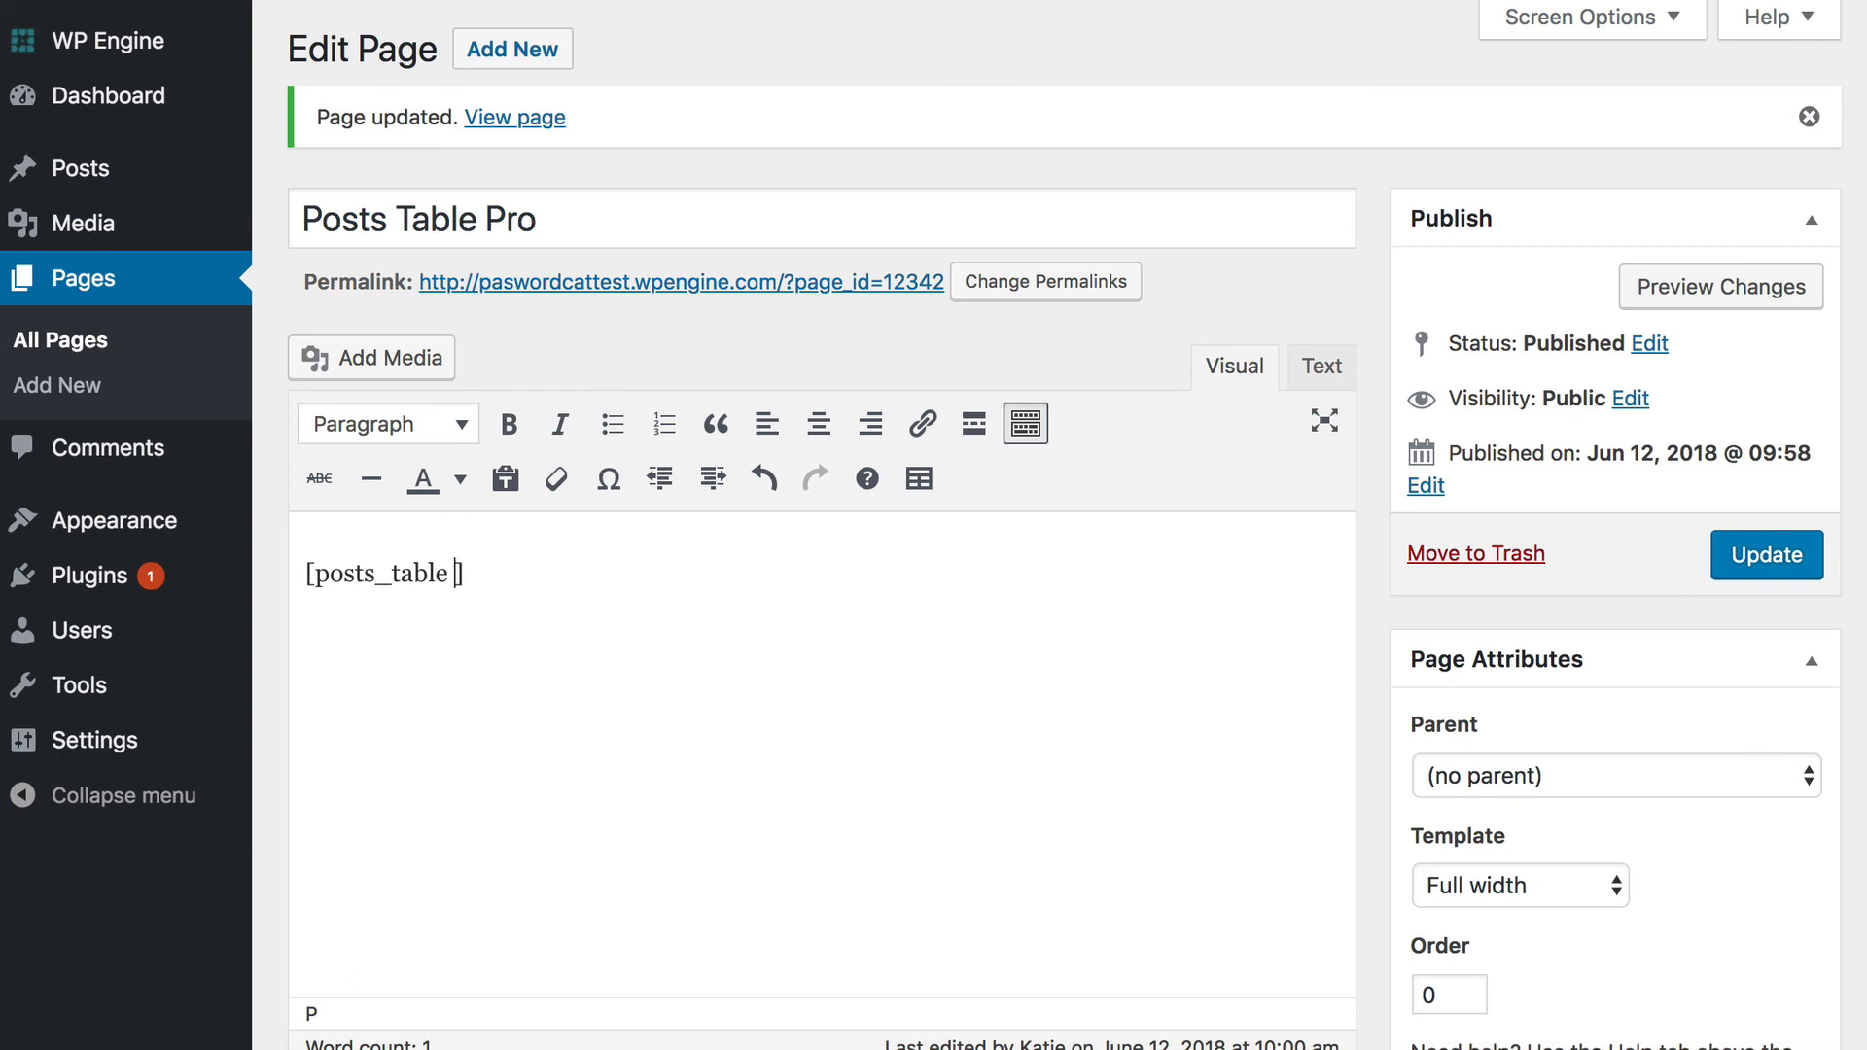
{"action": "type", "text": "filters"}
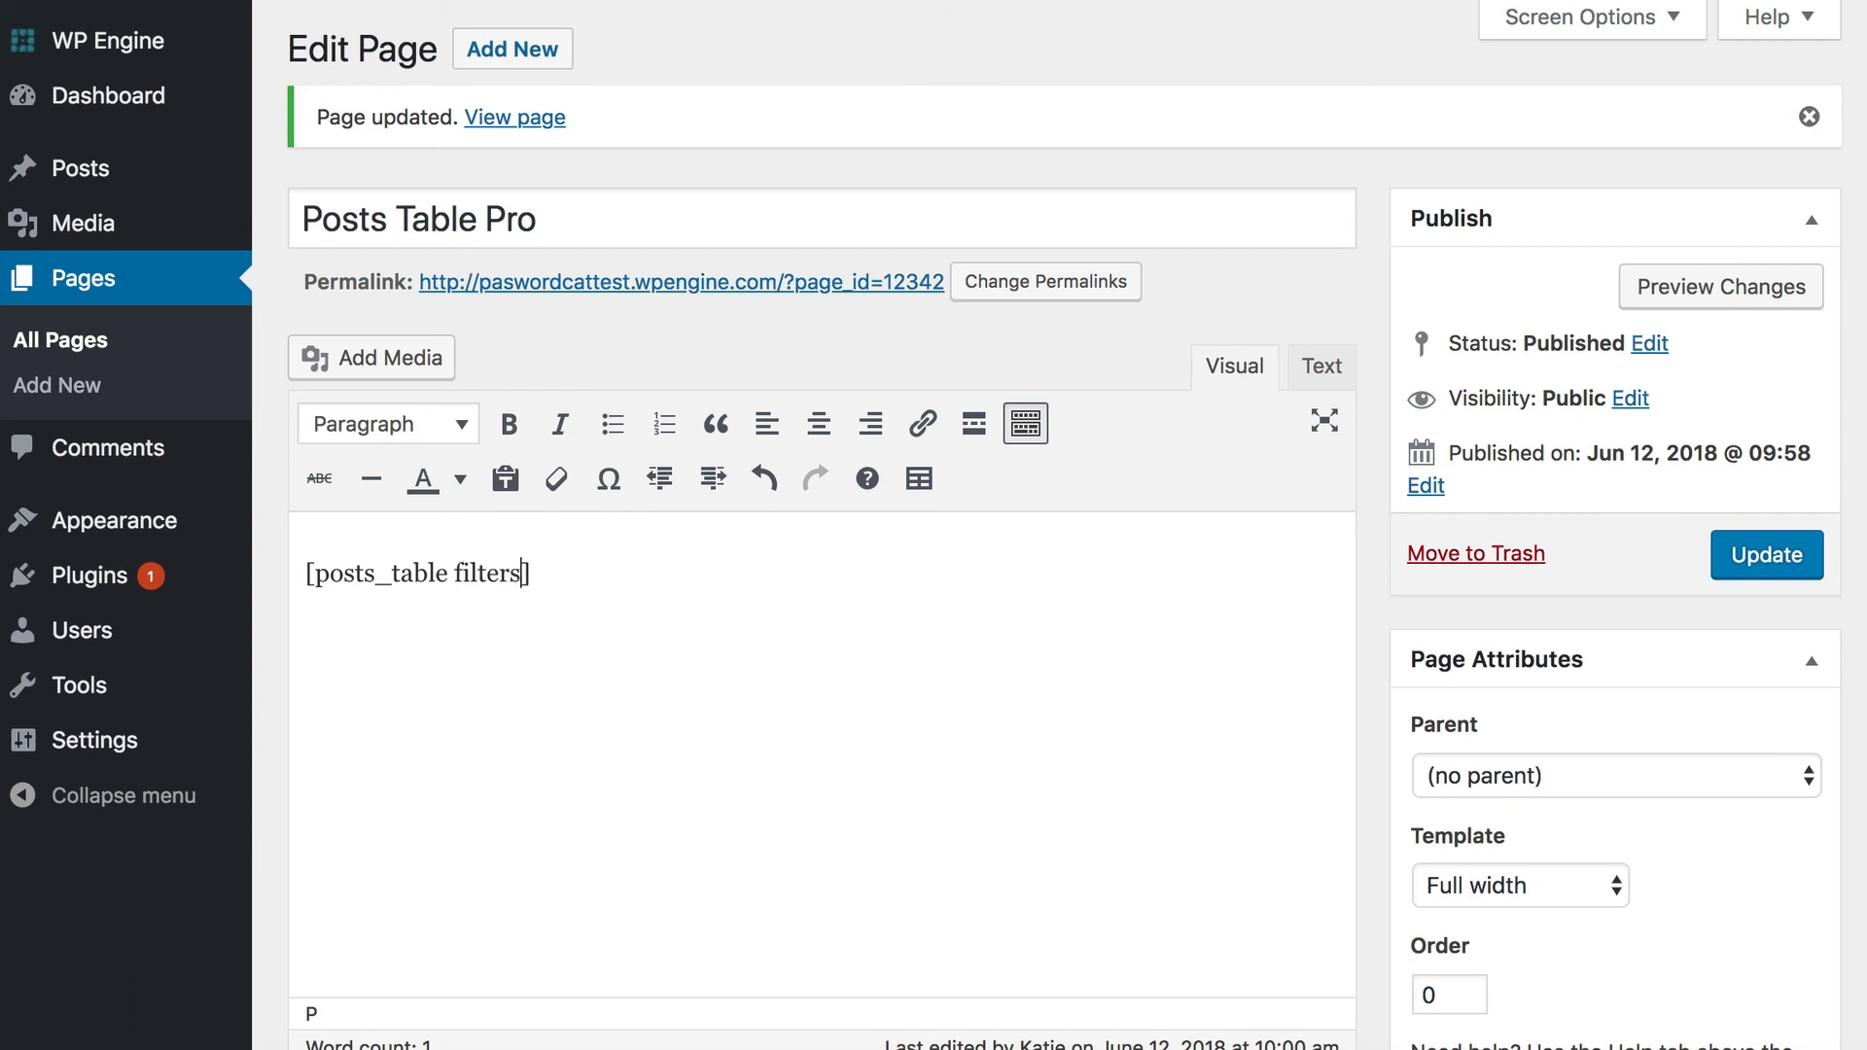
{"action": "type", "text": "=\"true"}
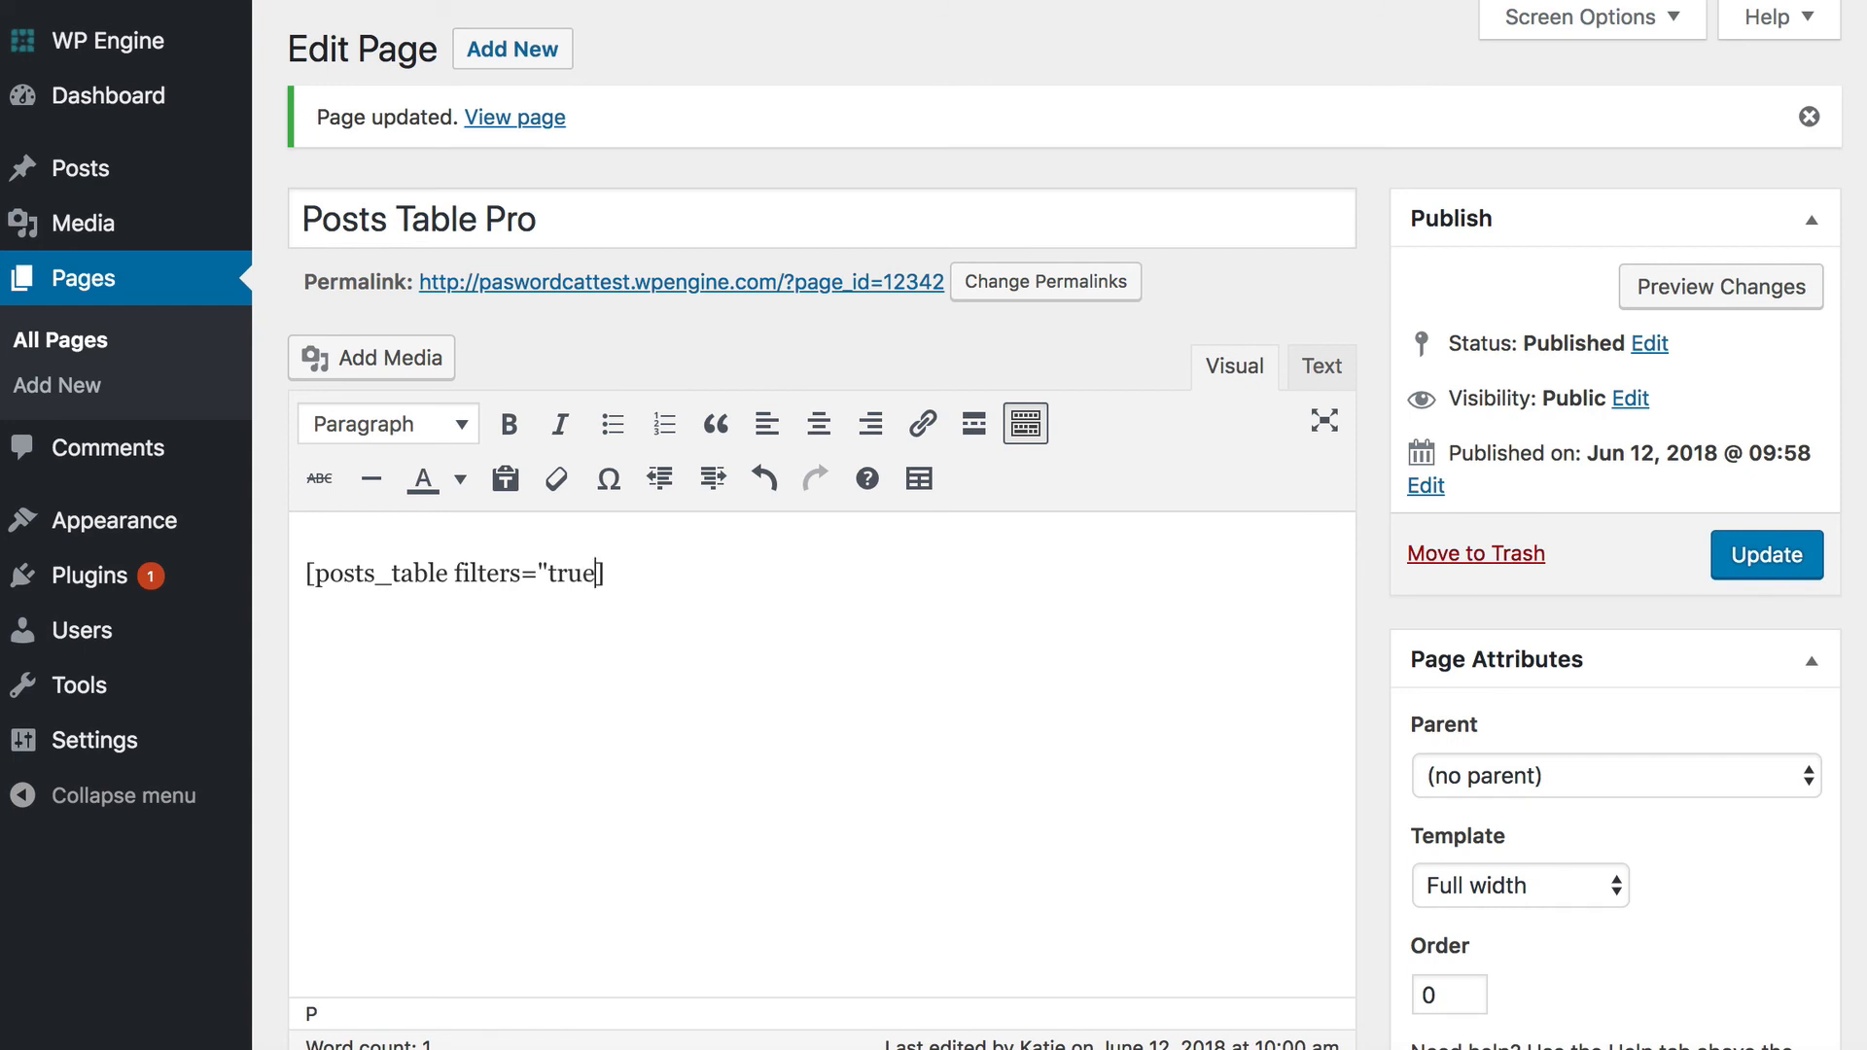
{"action": "type", "text": "\""}
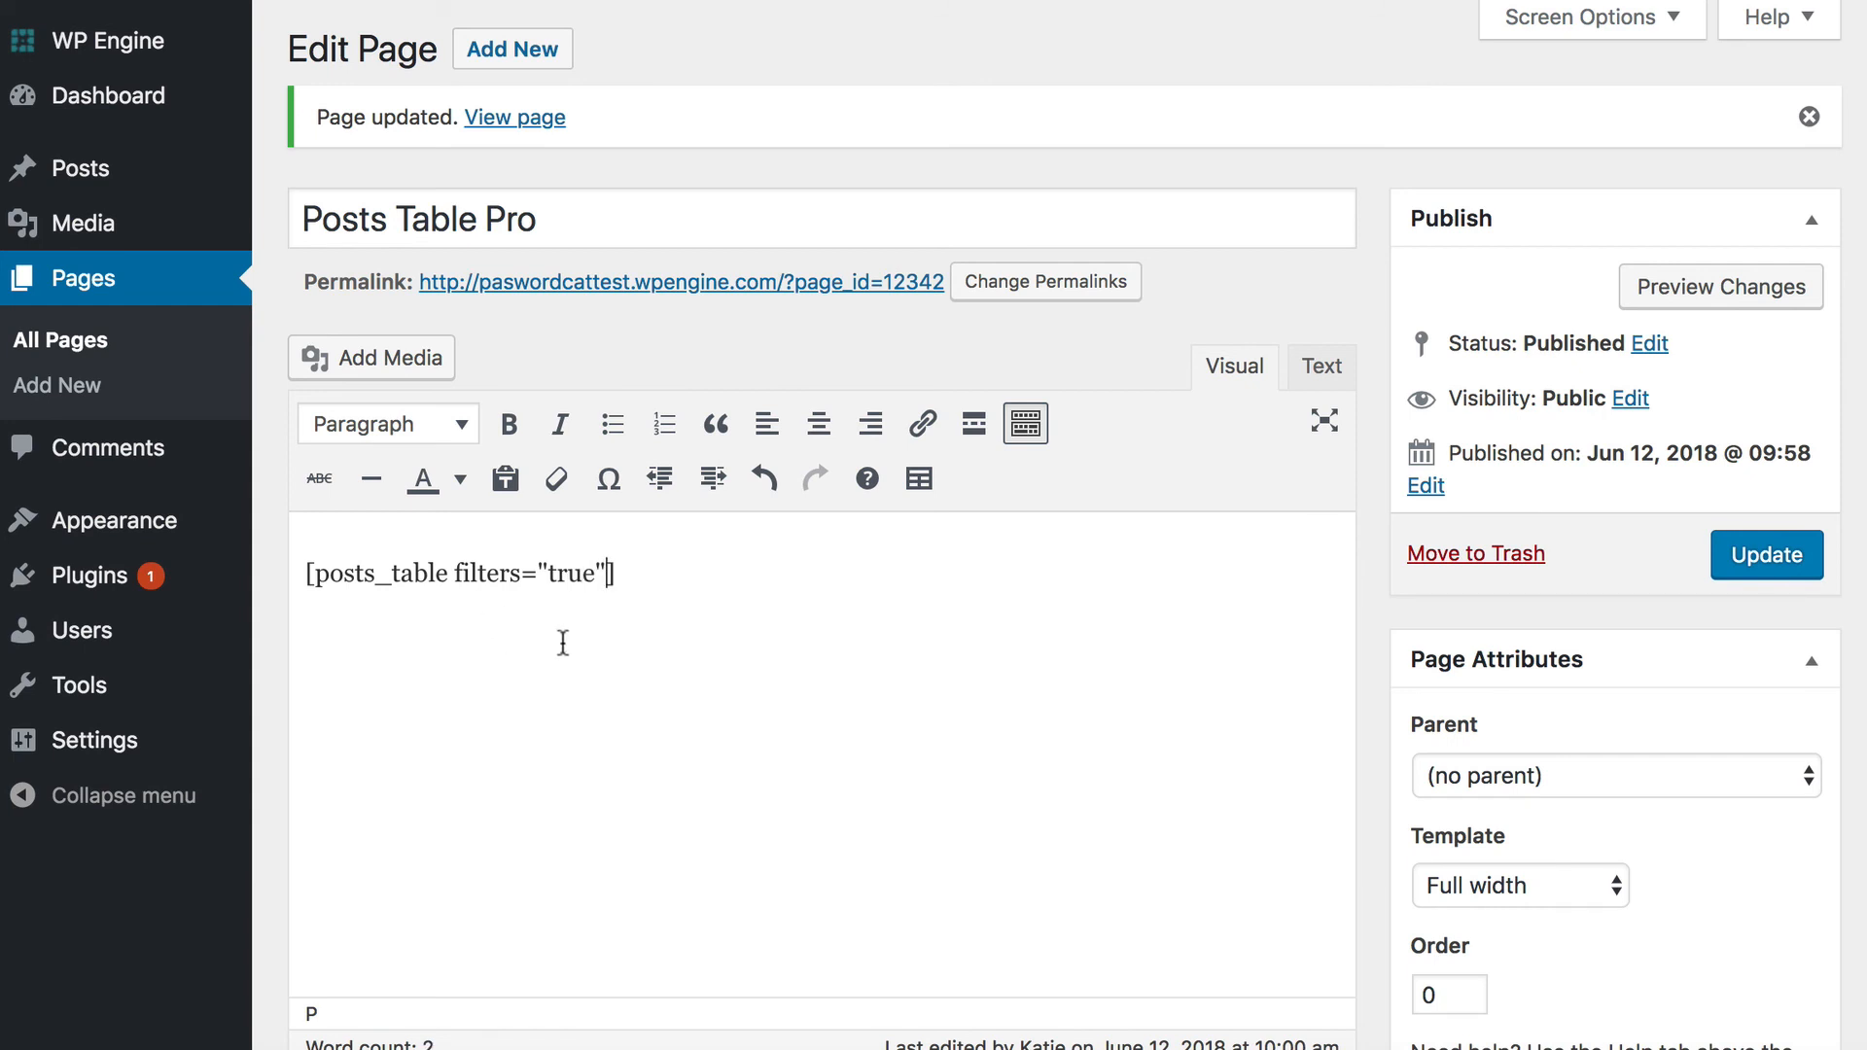
{"action": "left_click", "coordinate": [1766, 555]}
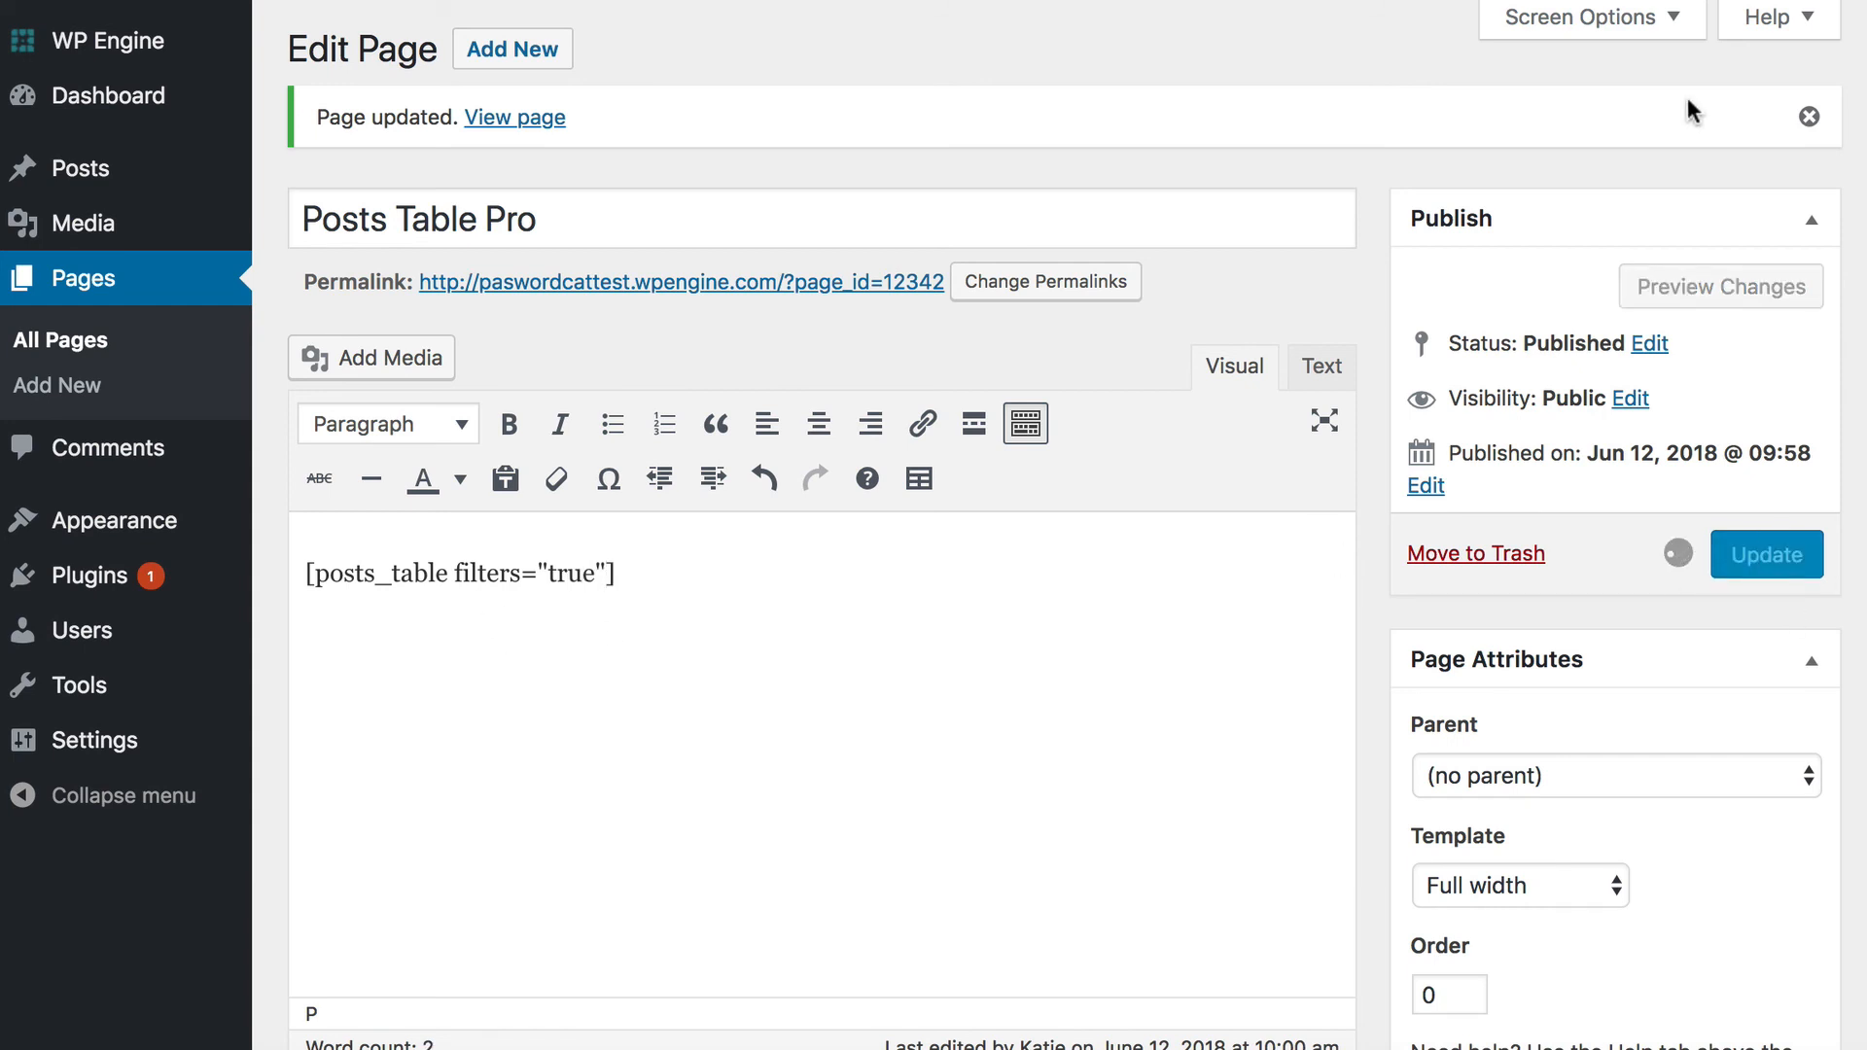
{"action": "left_click", "coordinate": [515, 117]}
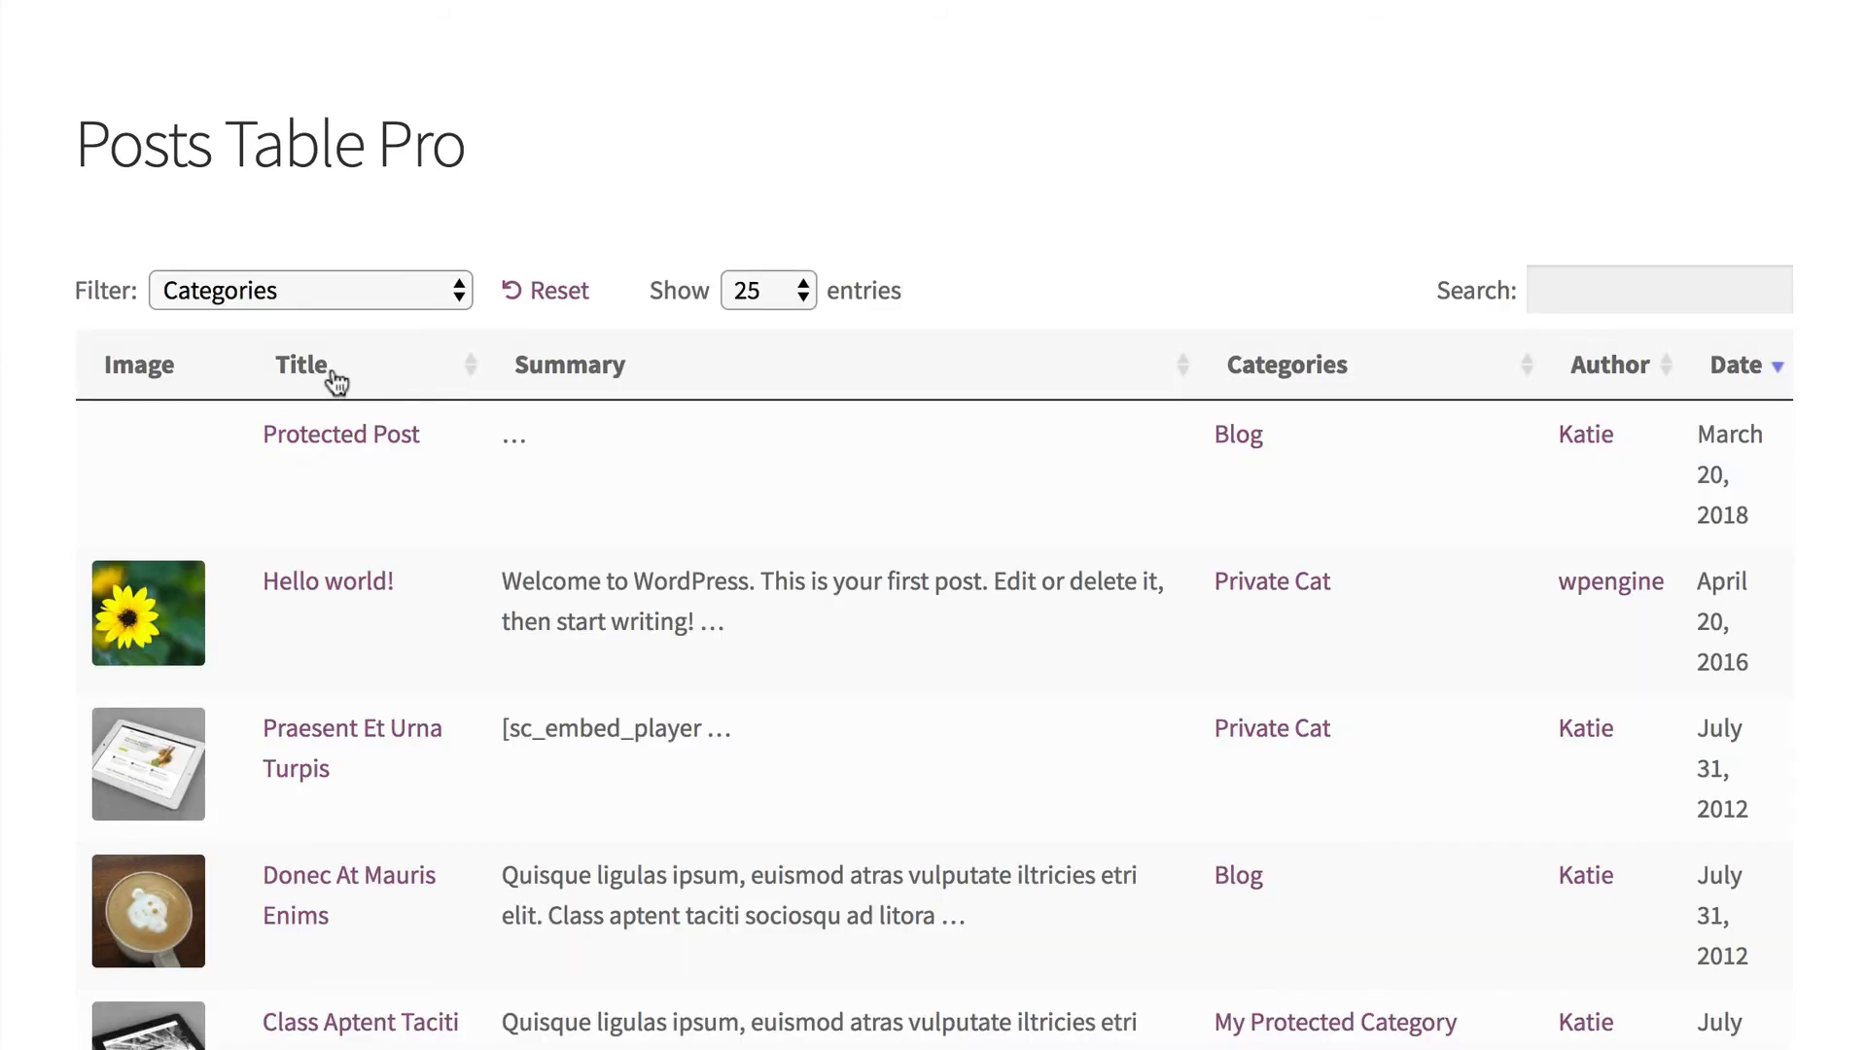
Sort the live posts table by title and expand the Categories filter dropdown.
{"action": "left_click", "coordinate": [302, 366]}
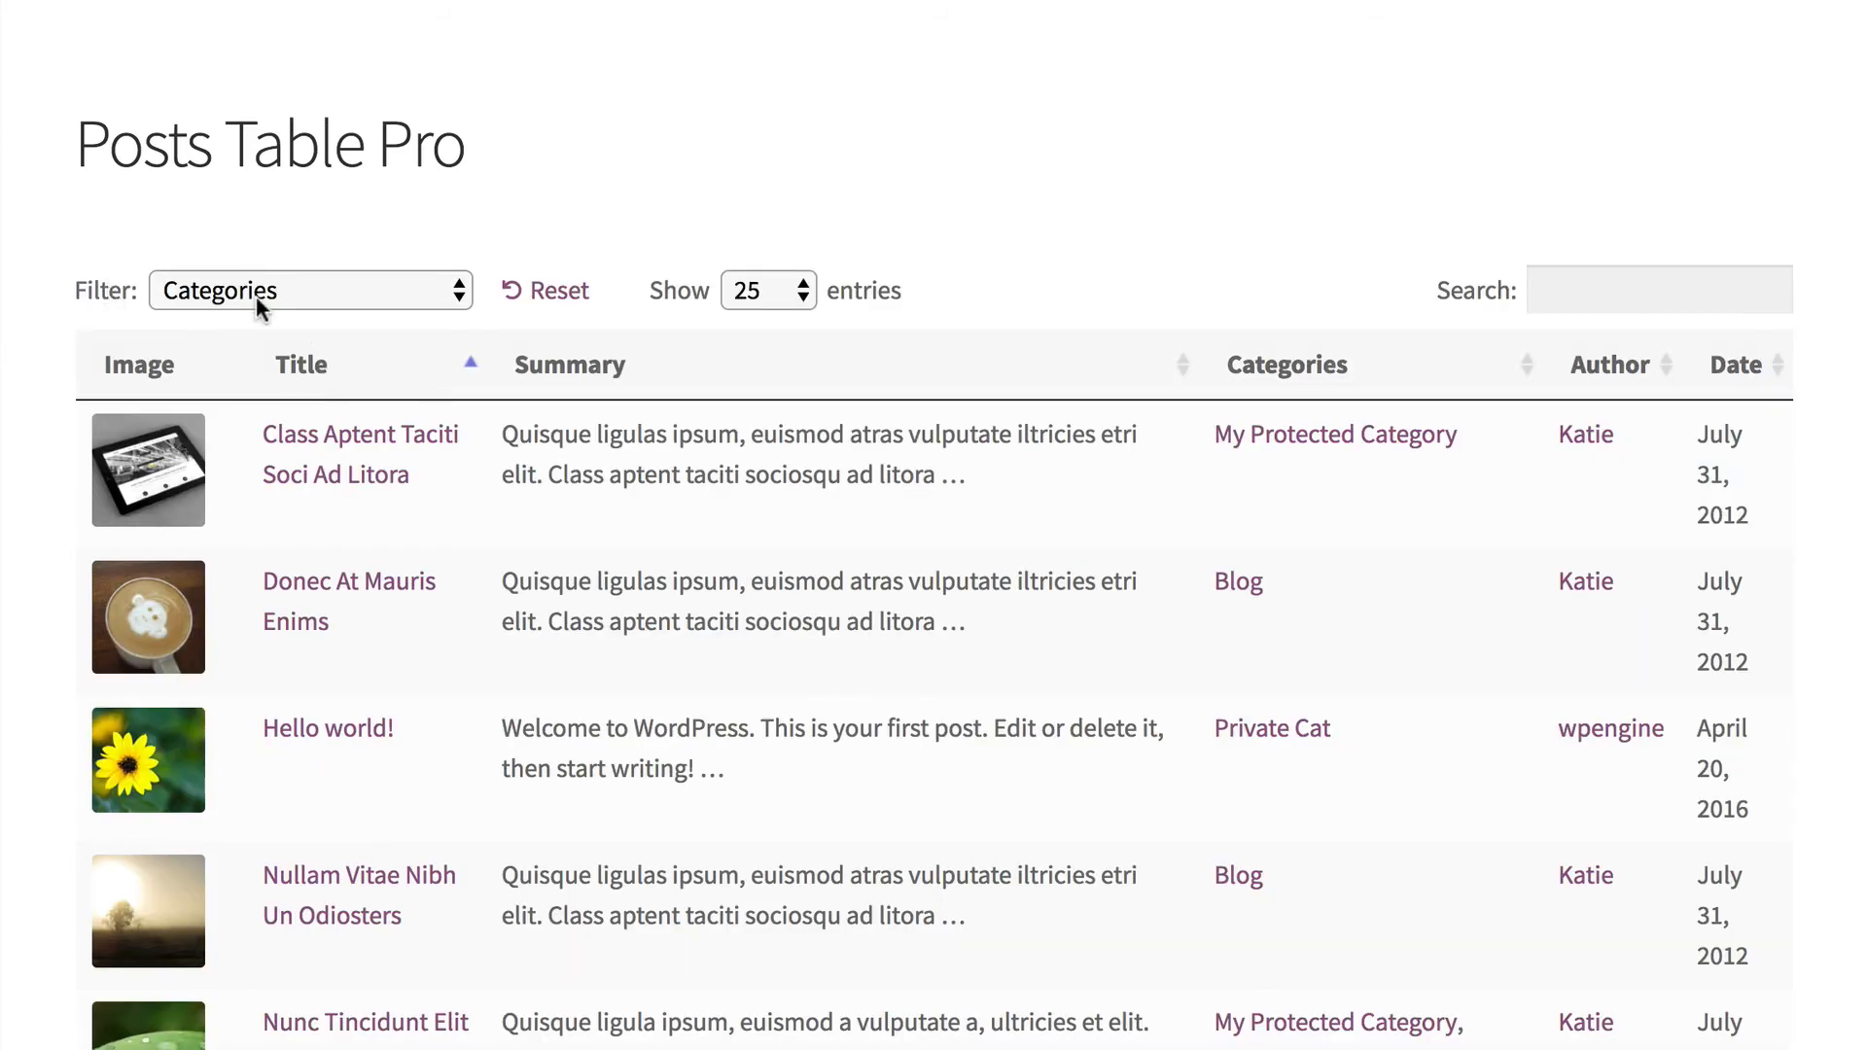
{"action": "left_click", "coordinate": [310, 290]}
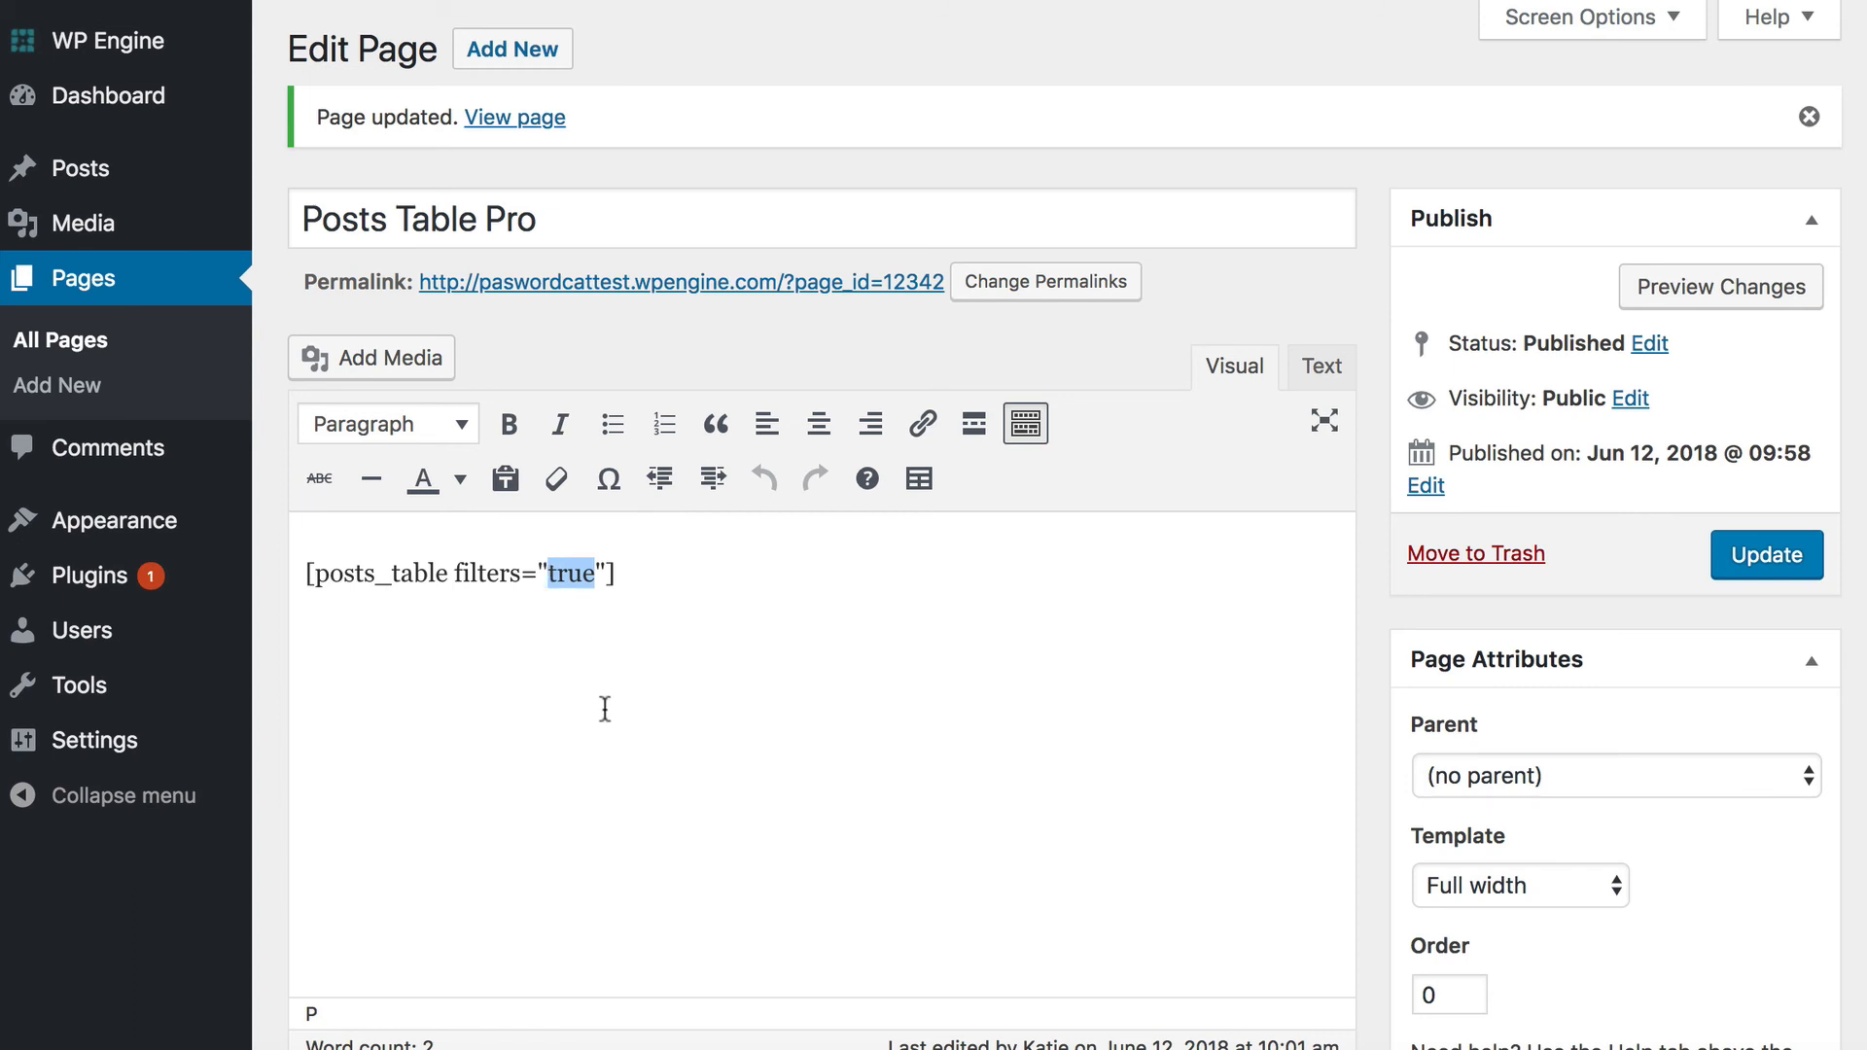
Change the shortcode to filters="categories,tags" and update the page.
{"action": "type", "text": "cate"}
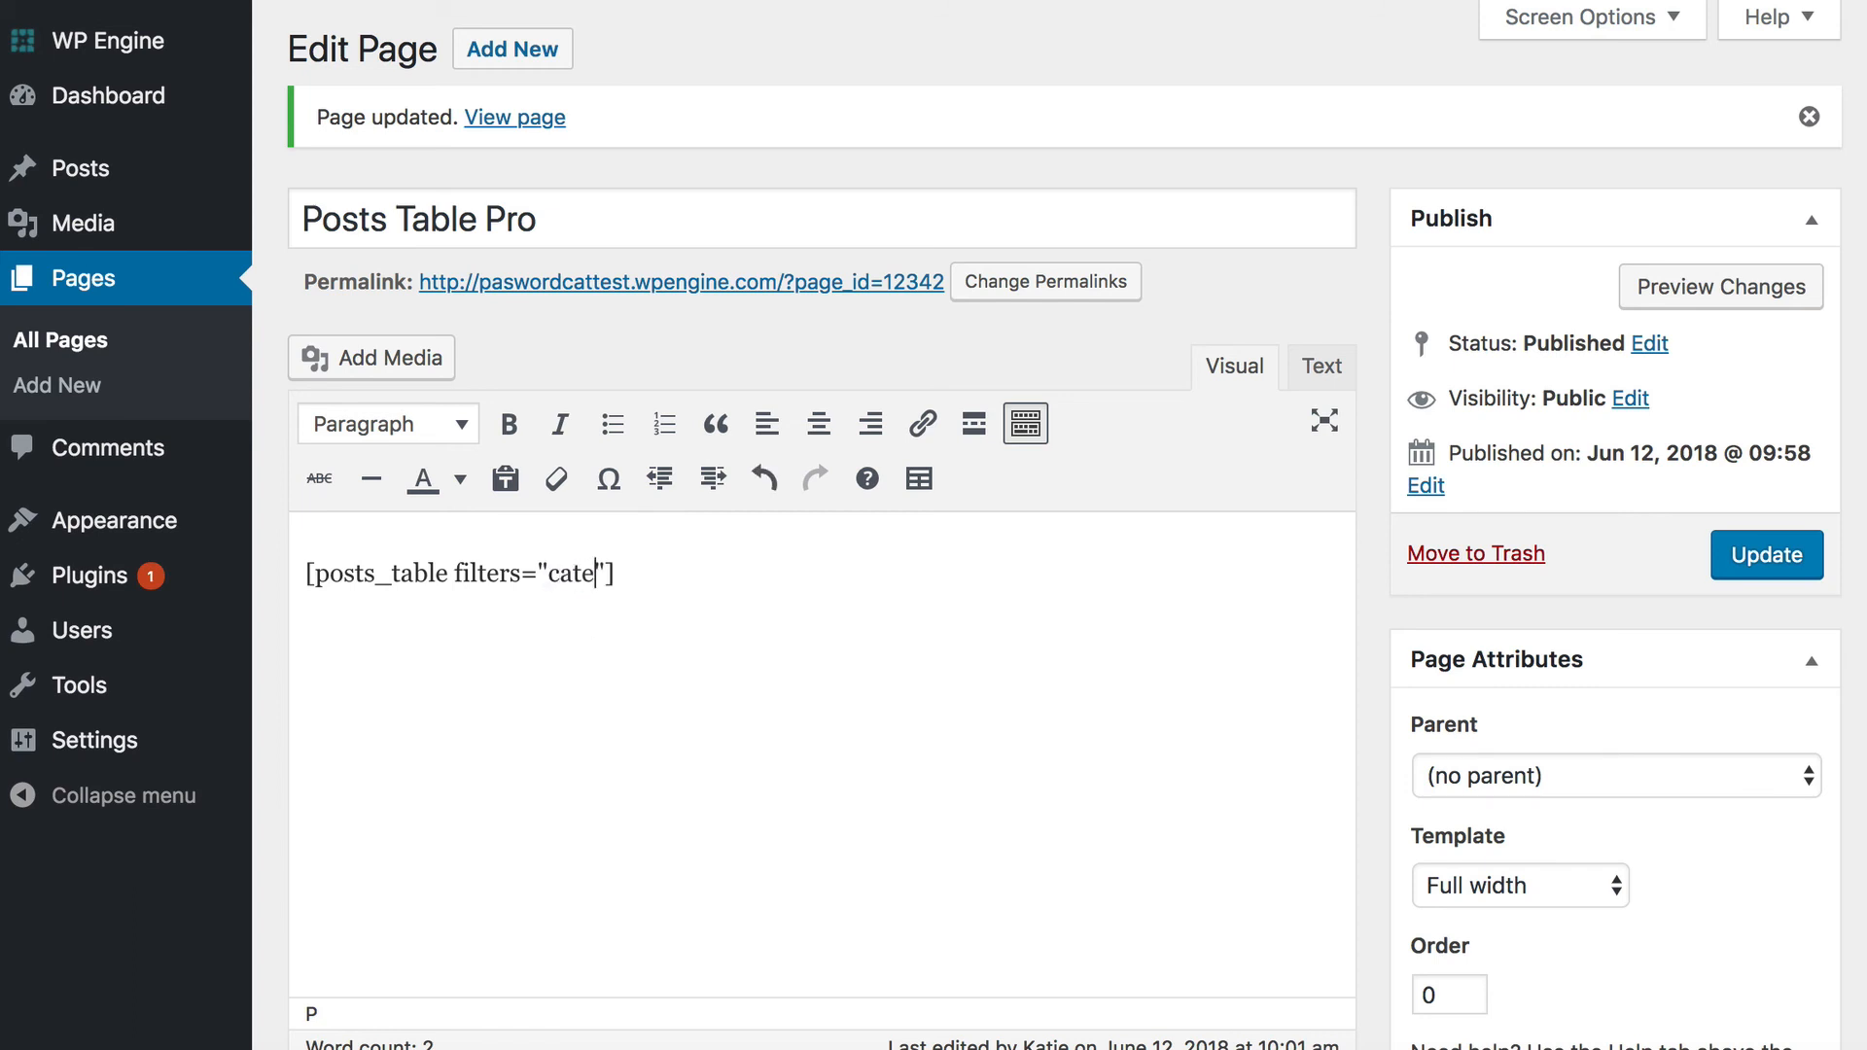
{"action": "type", "text": "gories"}
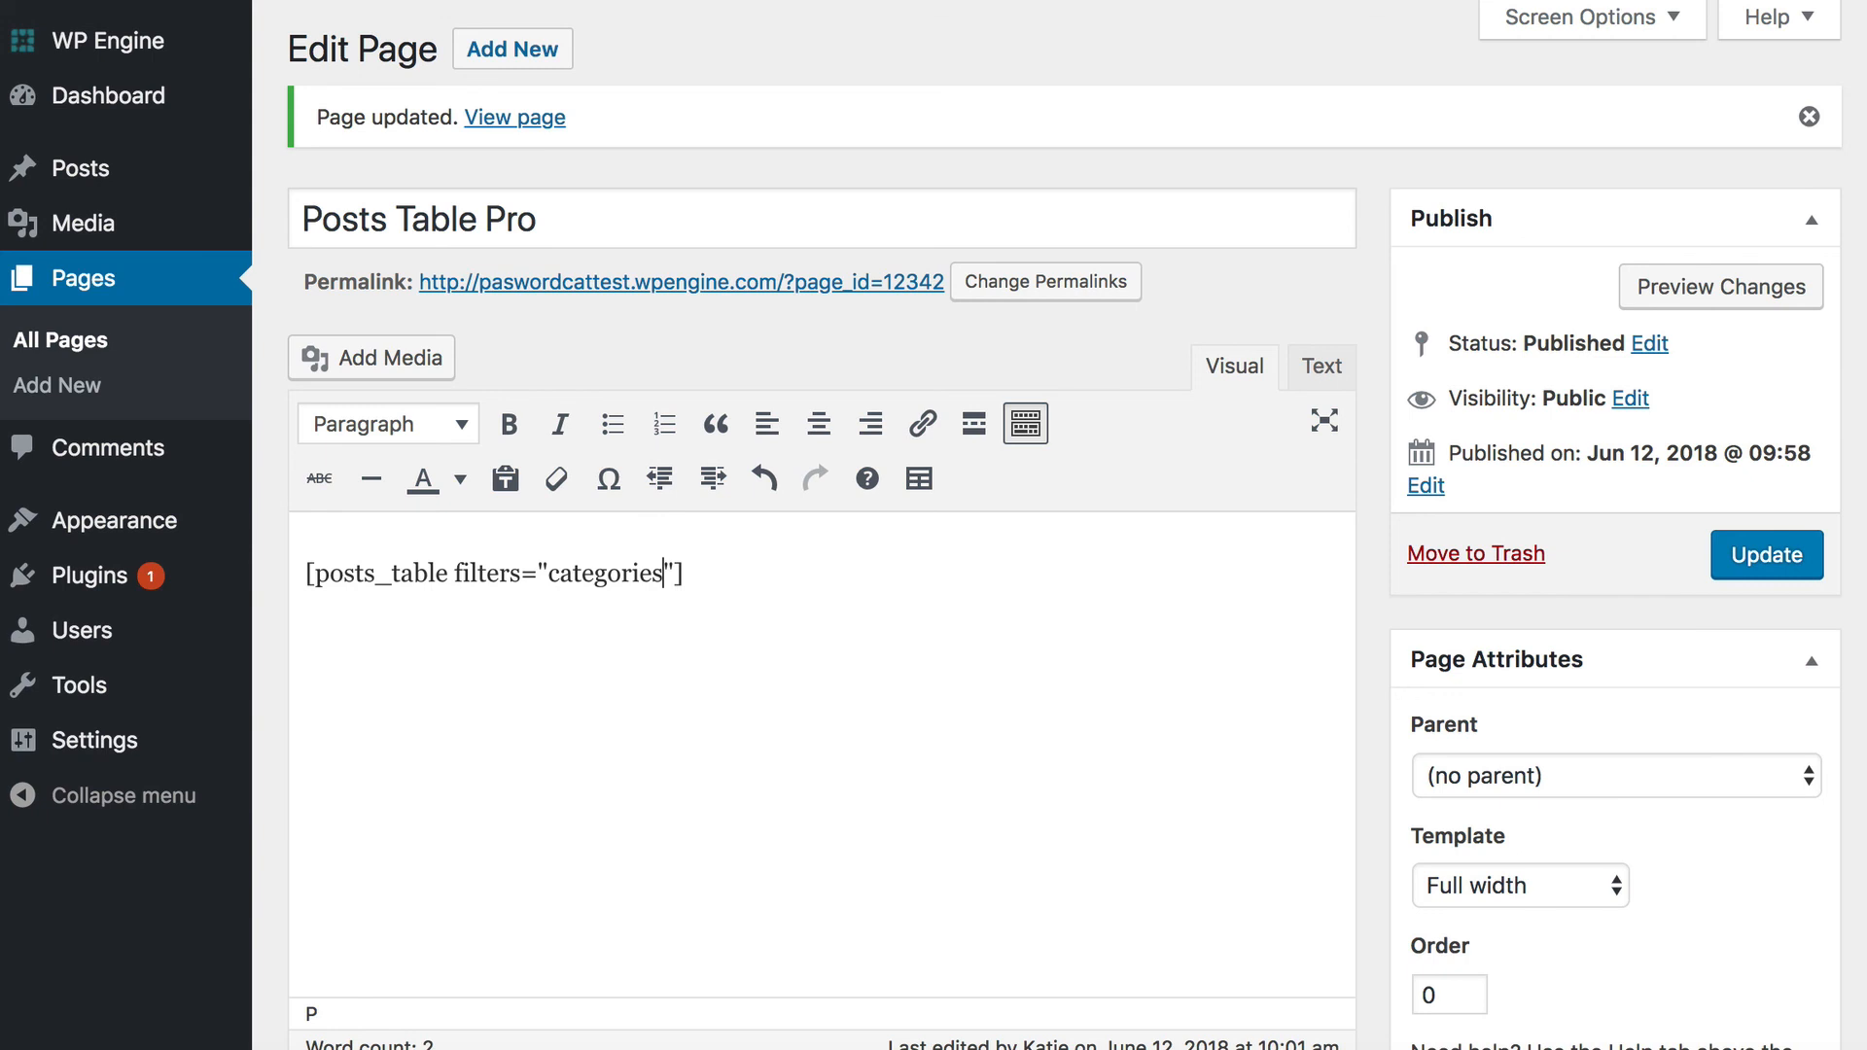
{"action": "type", "text": ",tags"}
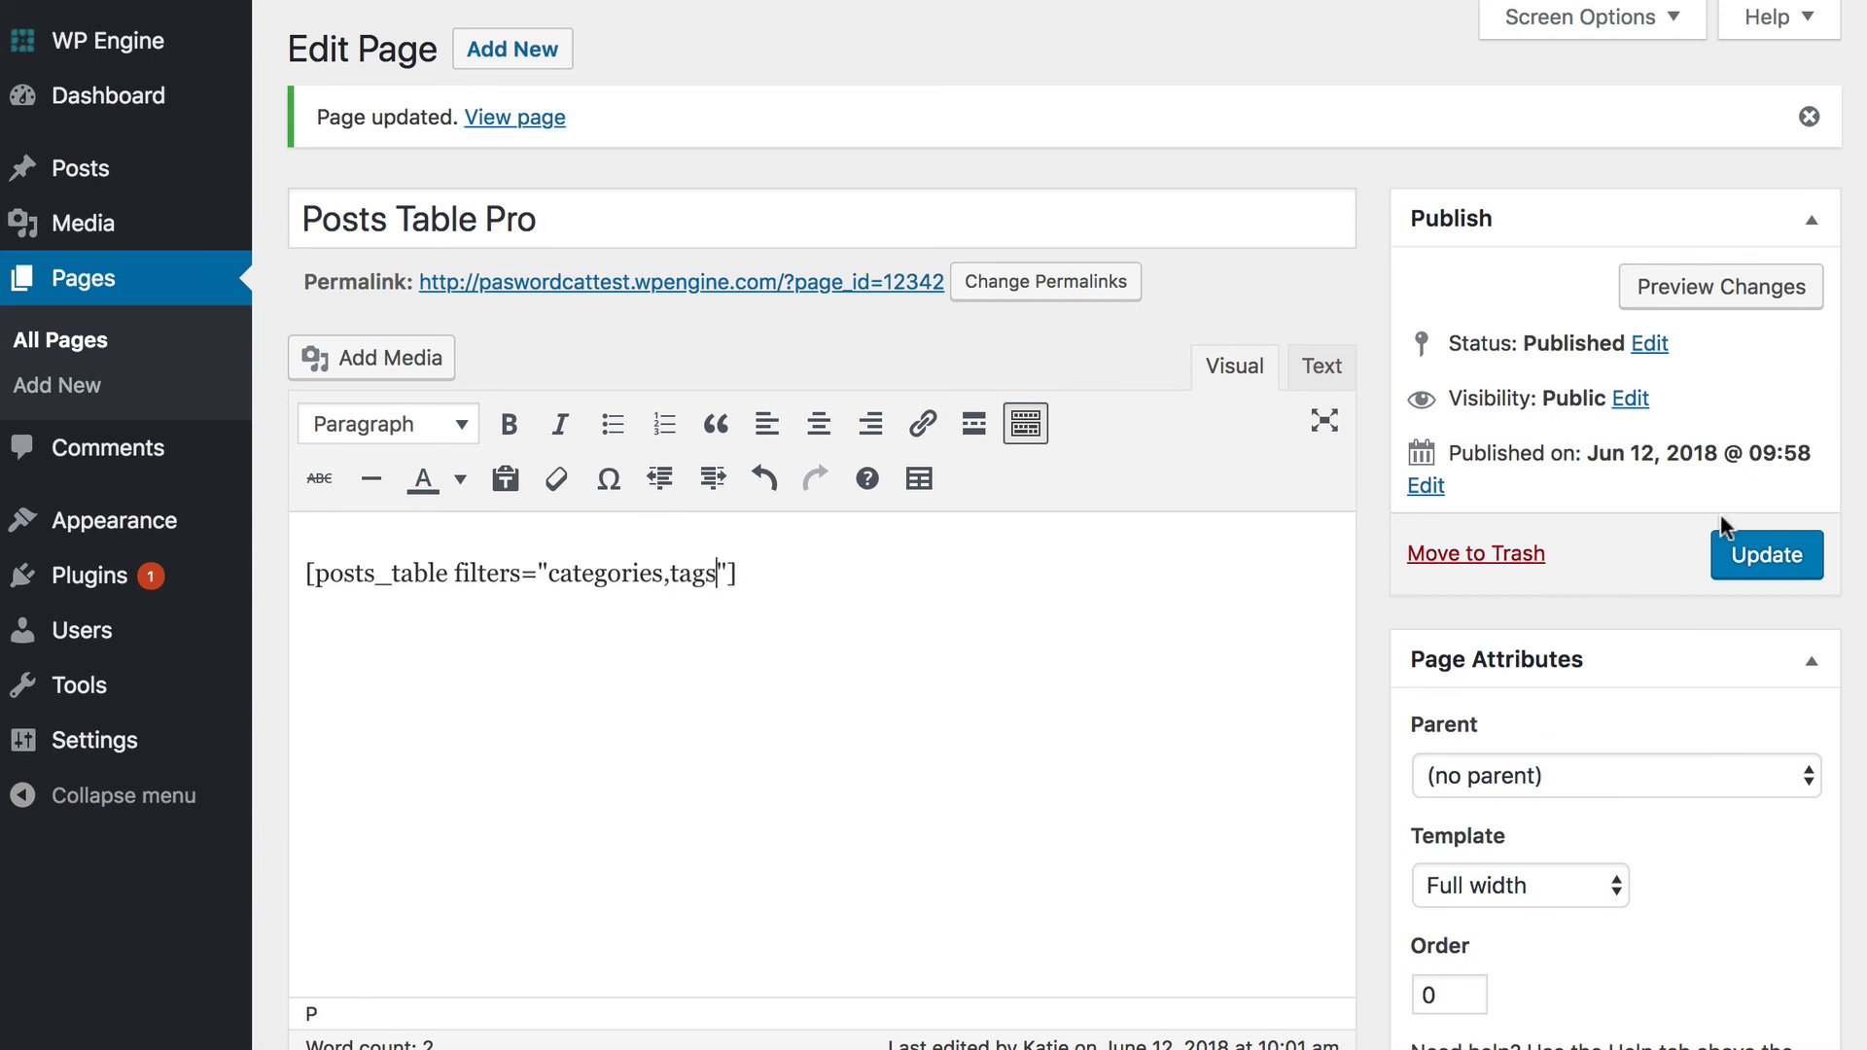
{"action": "left_click", "coordinate": [514, 117]}
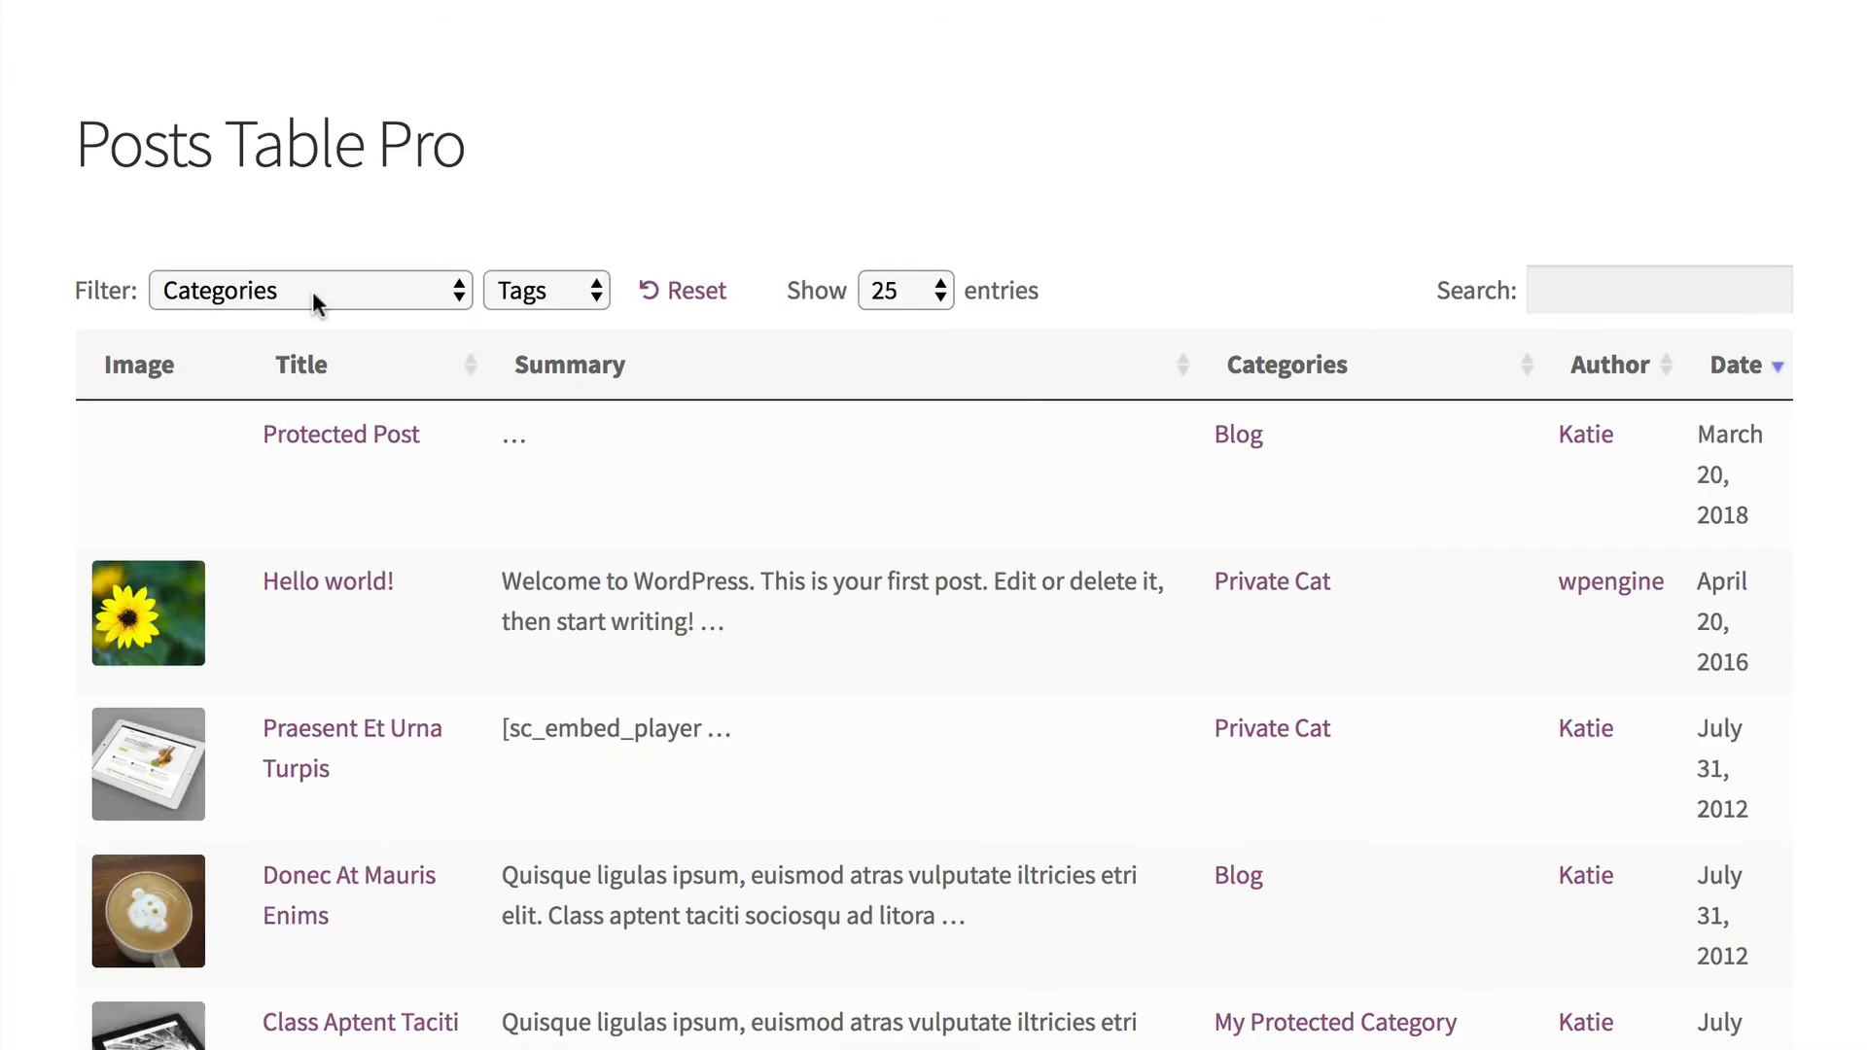
Expand the Categories filter on the live page and sort posts alphabetically by title.
{"action": "left_click", "coordinate": [547, 290]}
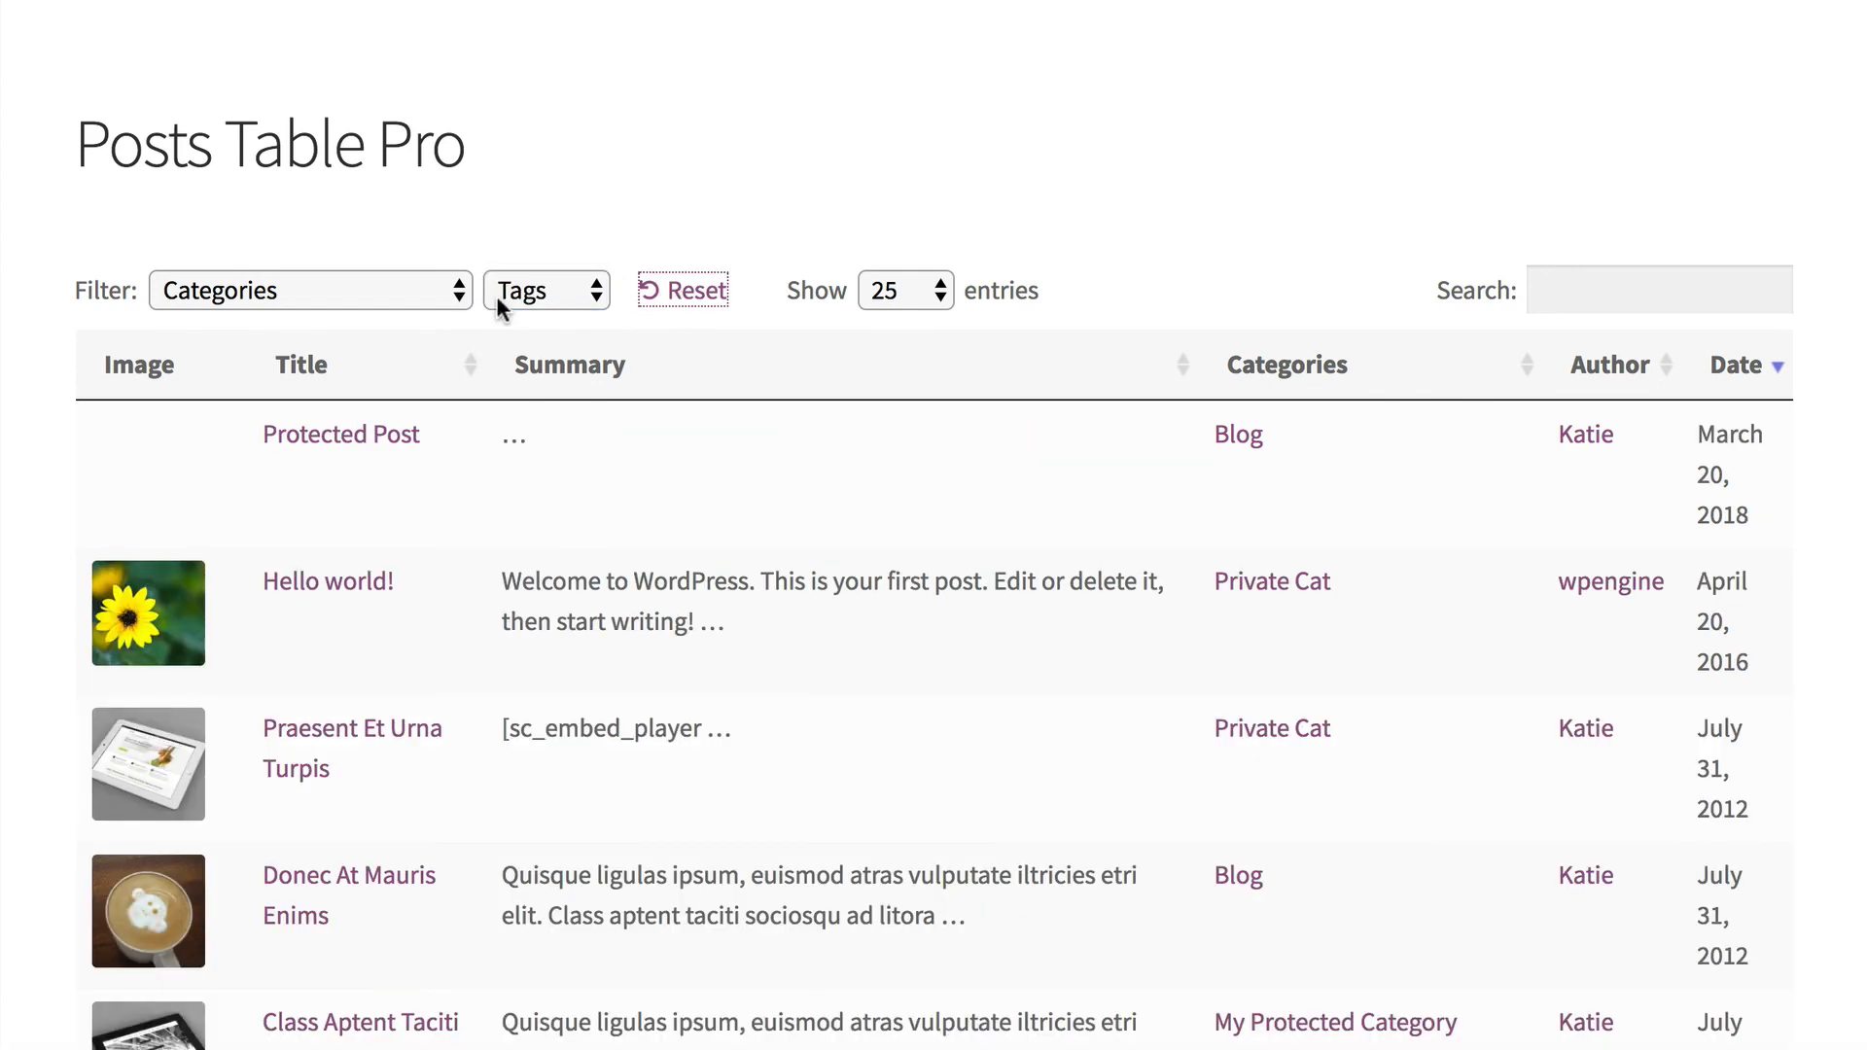
{"action": "mouse_move", "coordinate": [349, 378]}
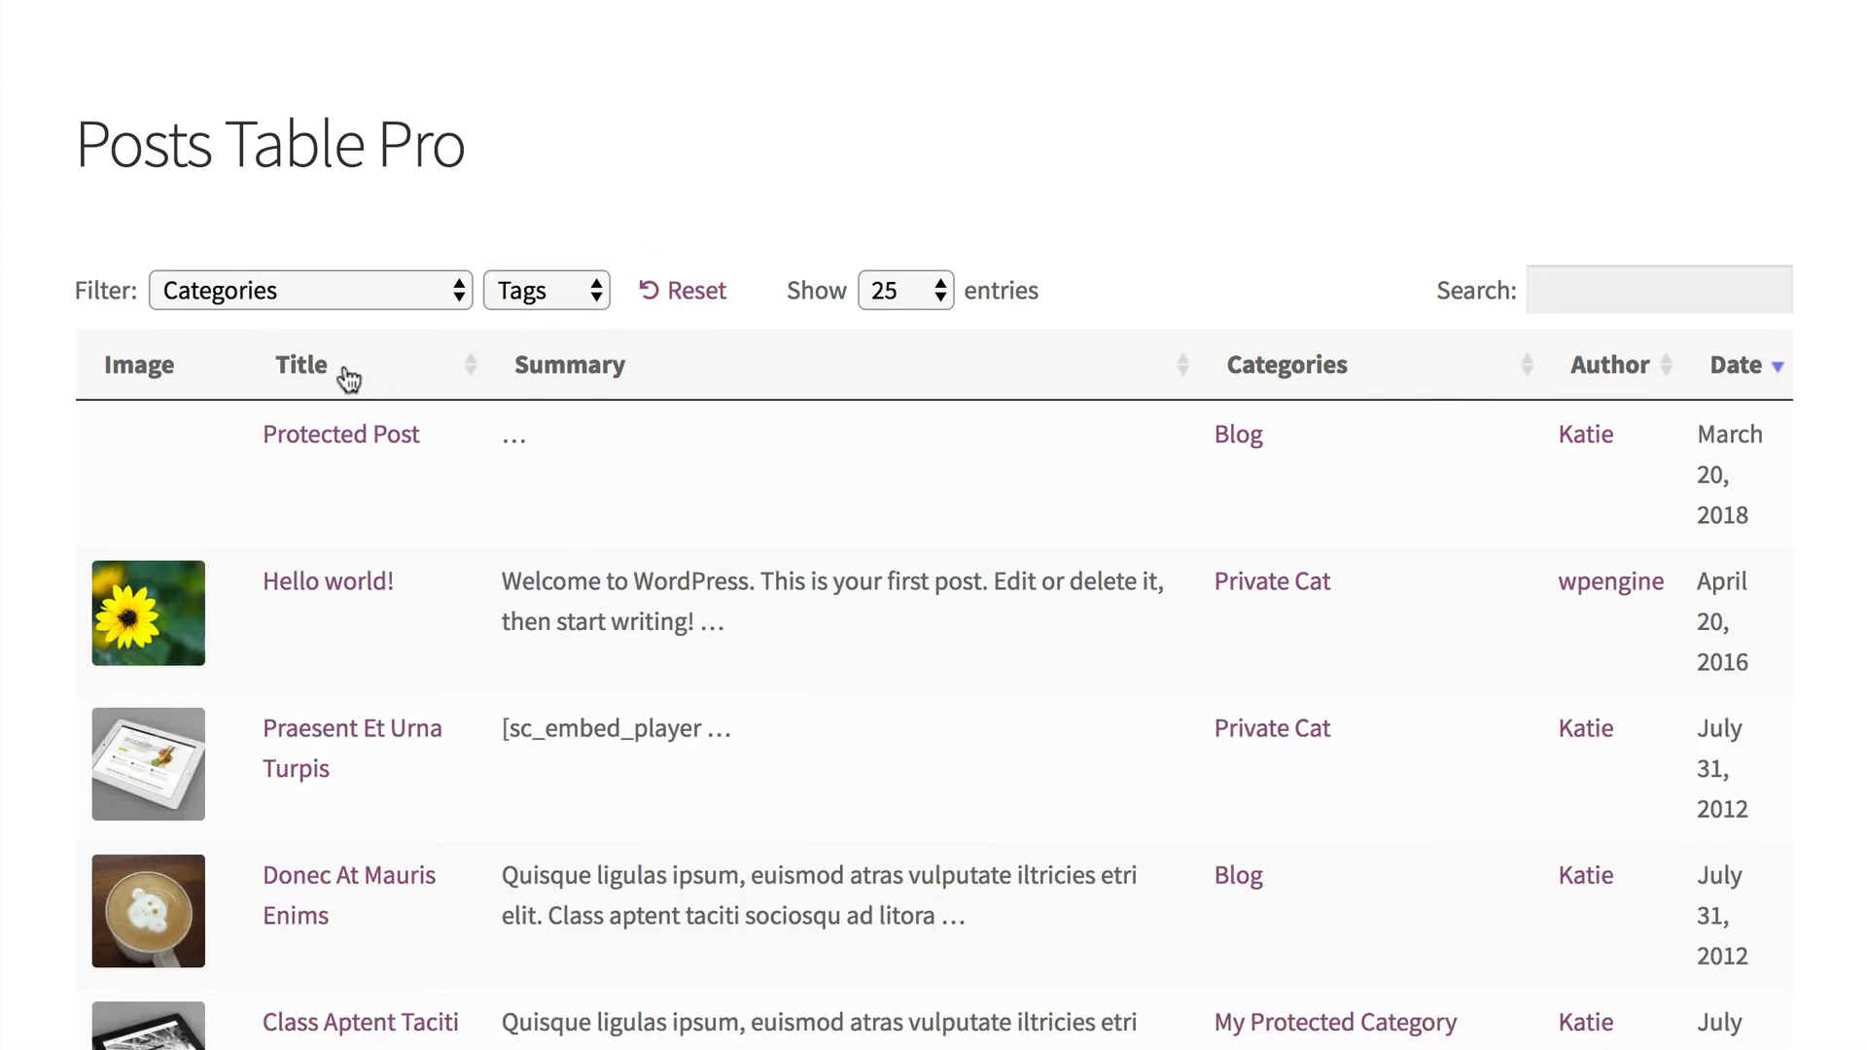
{"action": "left_click", "coordinate": [301, 365]}
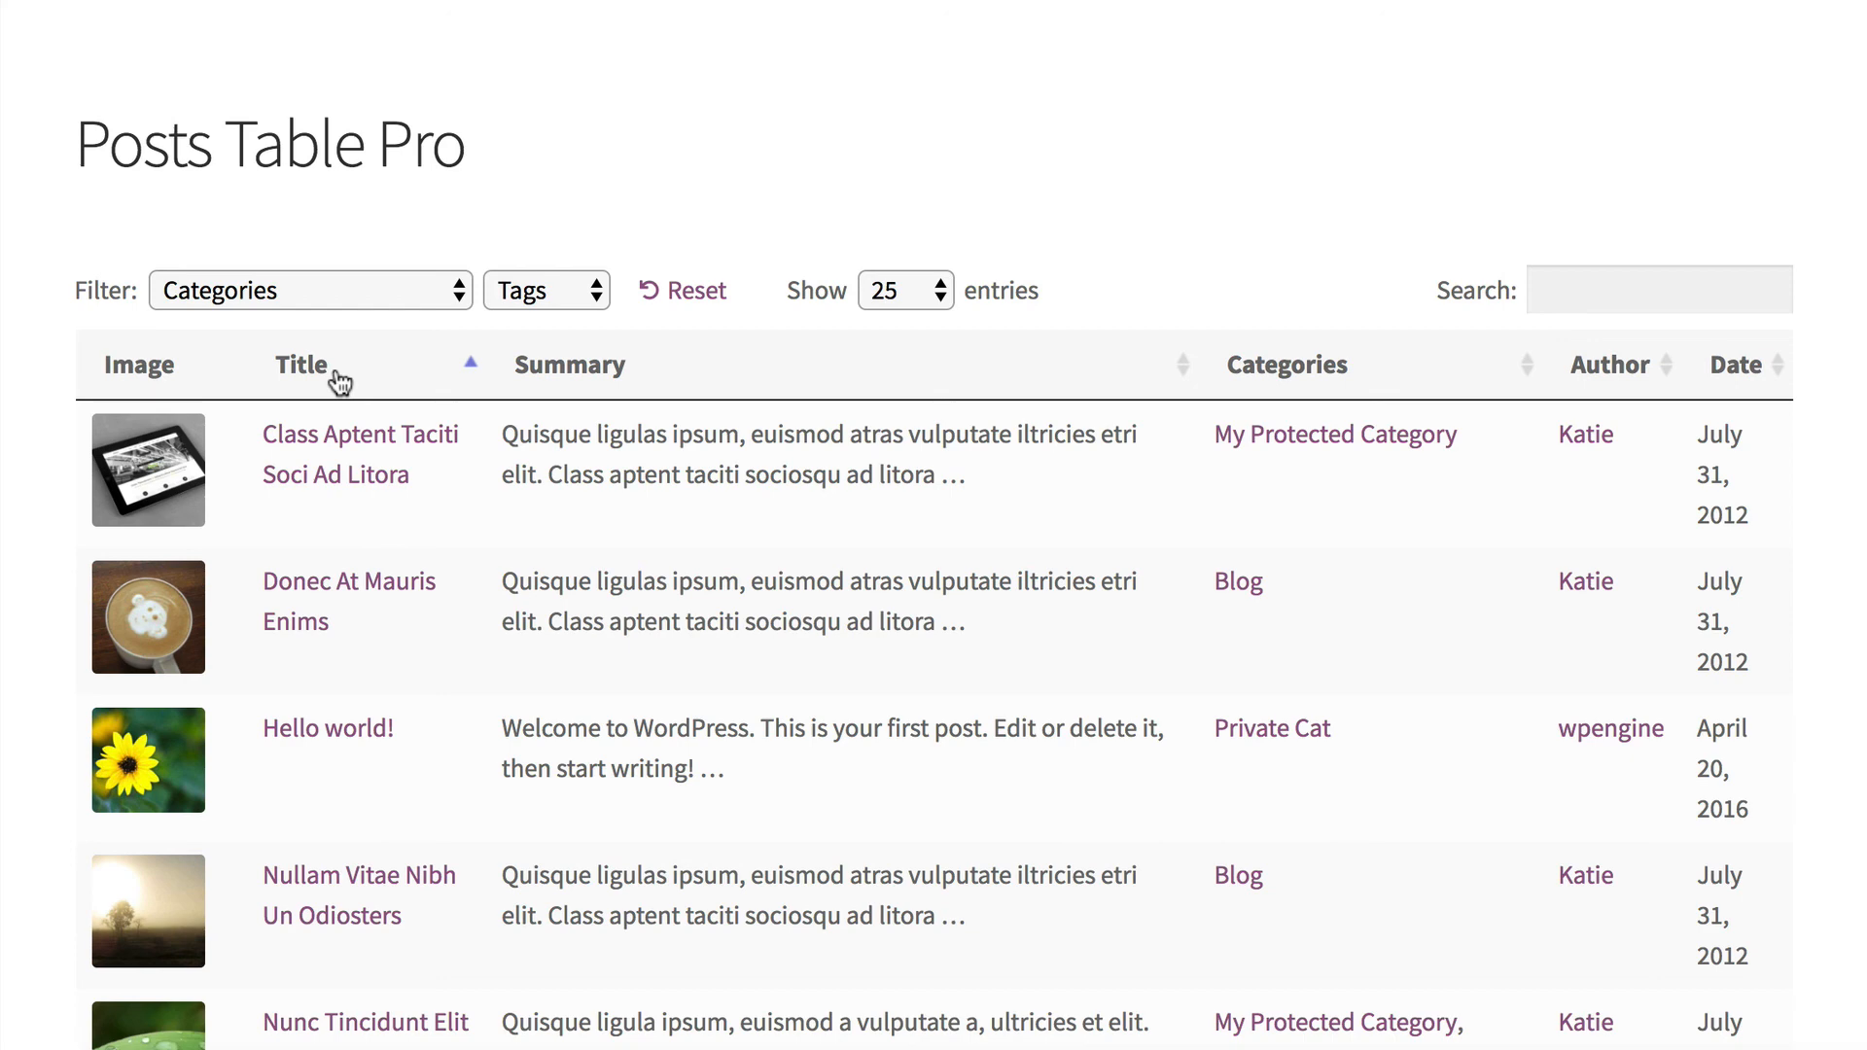
{"action": "mouse_move", "coordinate": [613, 404]}
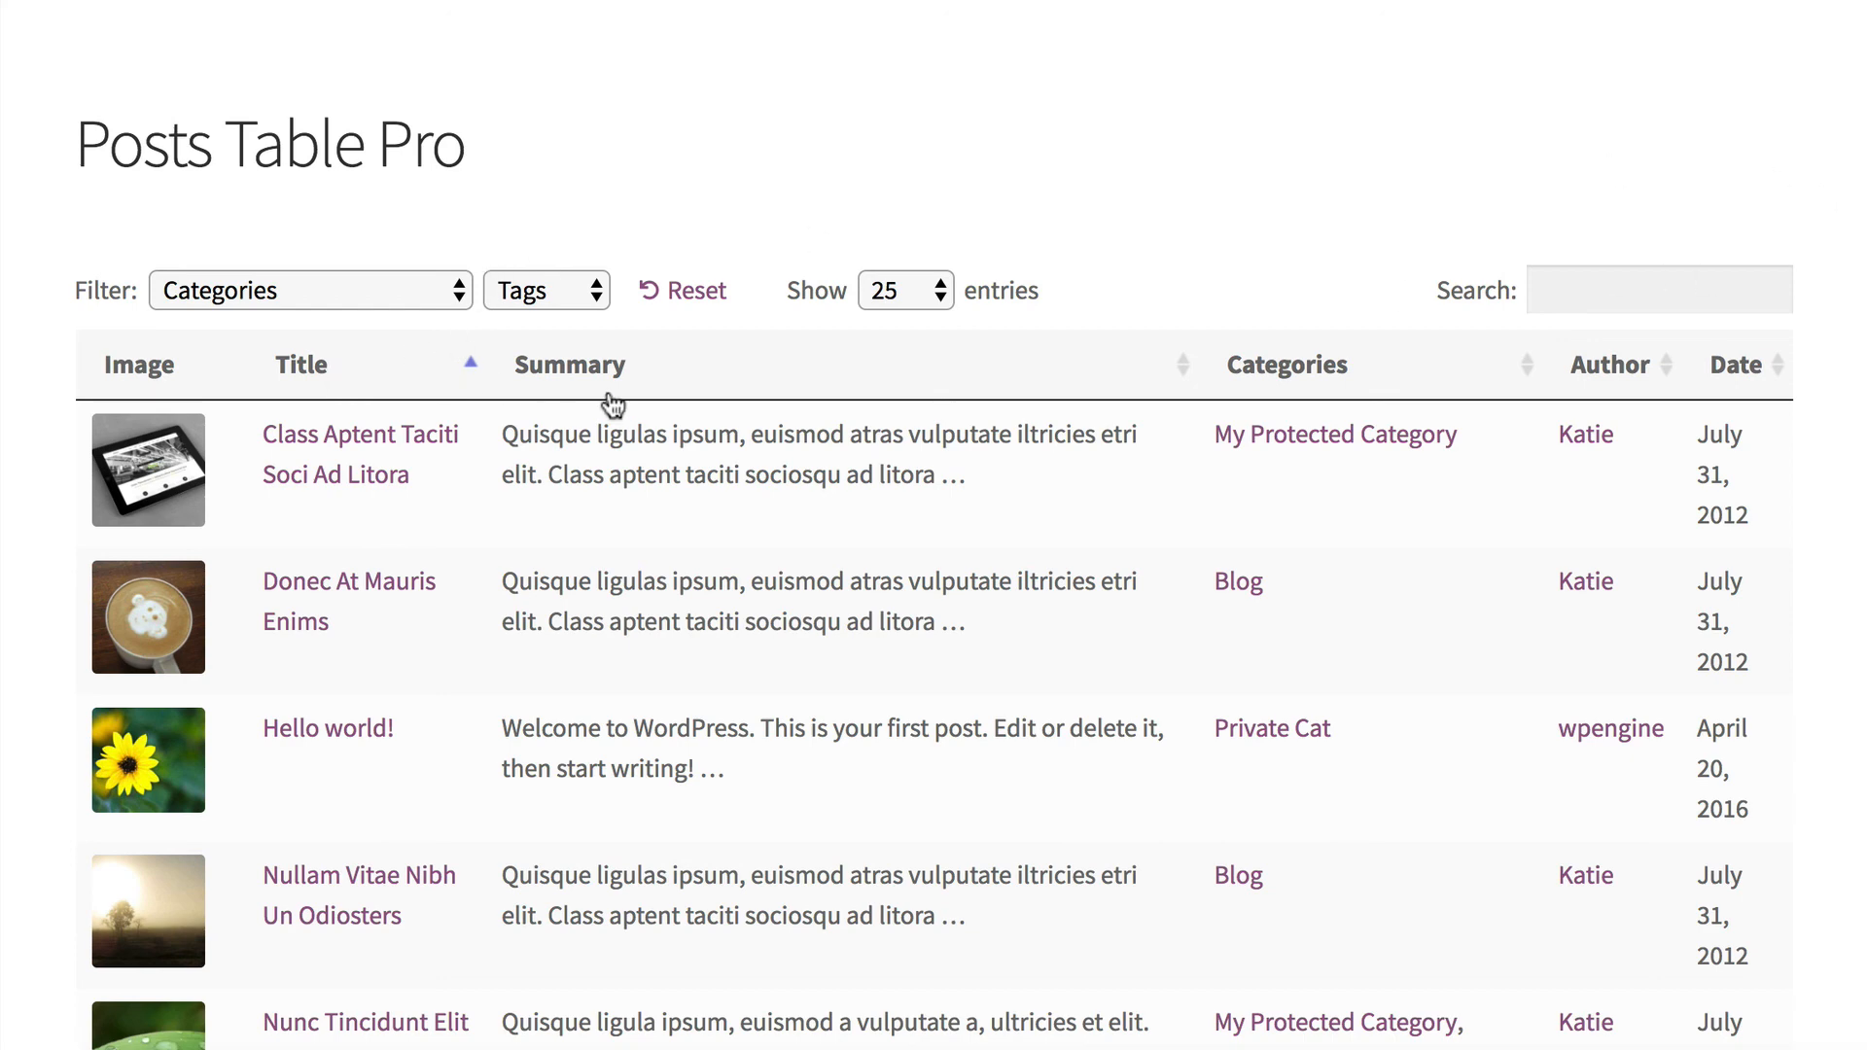